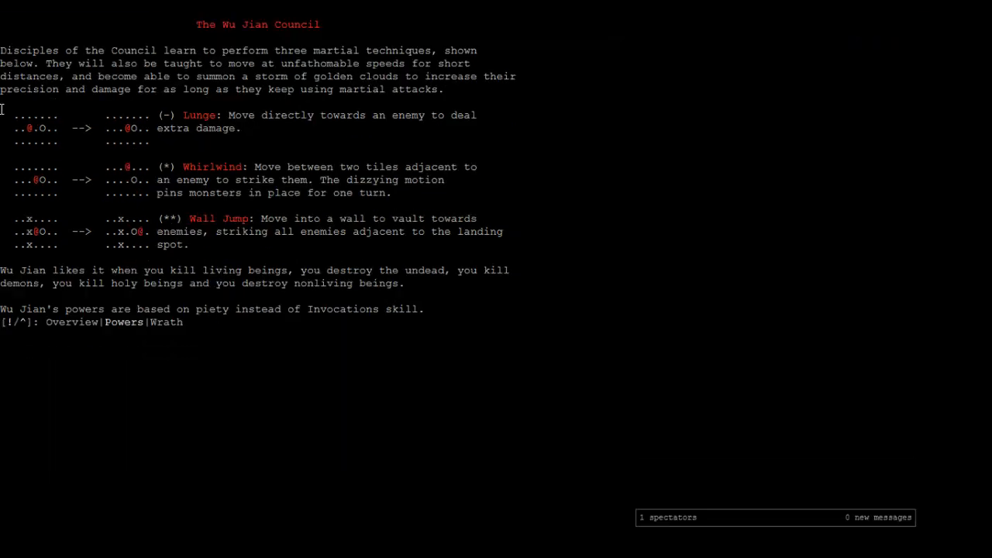
{"action": "mouse_move", "coordinate": [360, 165]}
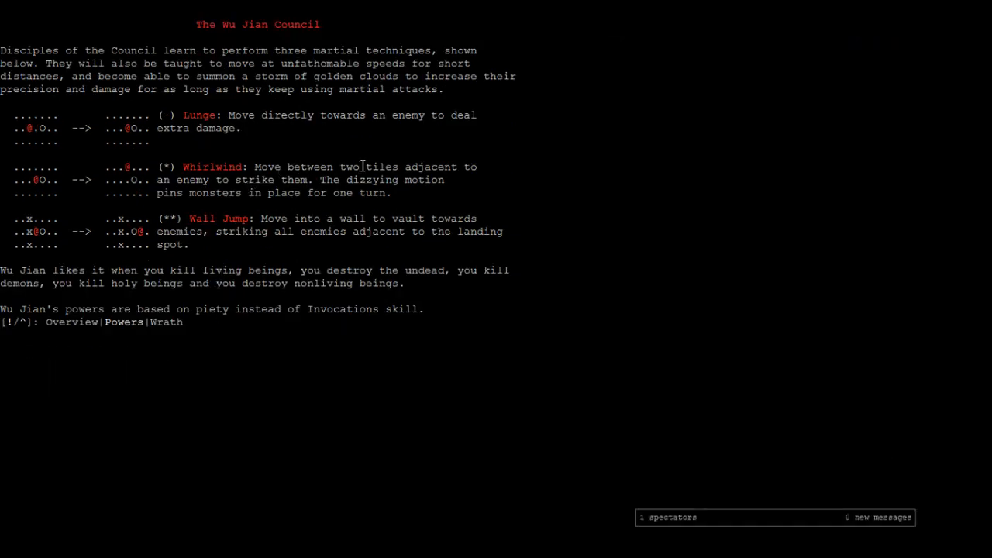
{"action": "mouse_move", "coordinate": [505, 167]}
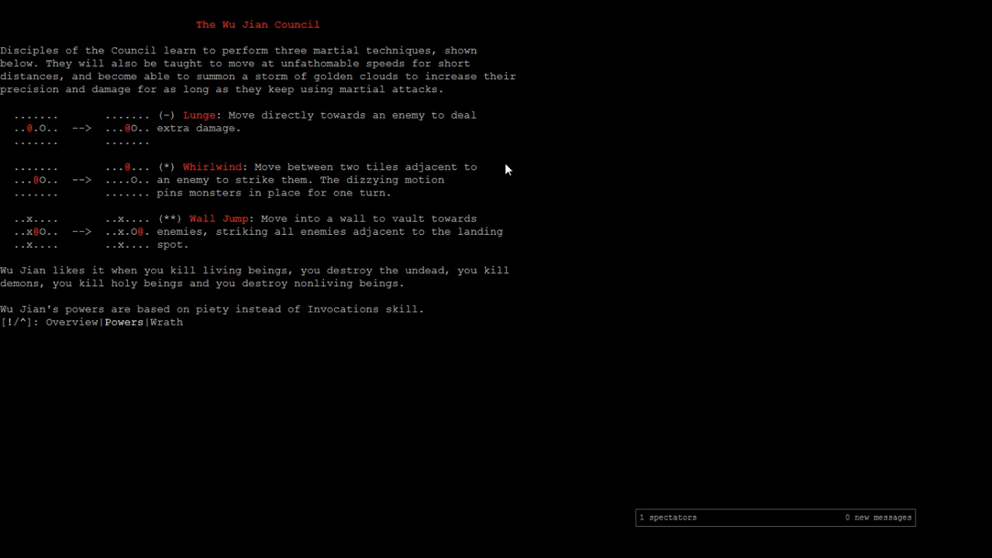
{"action": "mouse_move", "coordinate": [402, 201]}
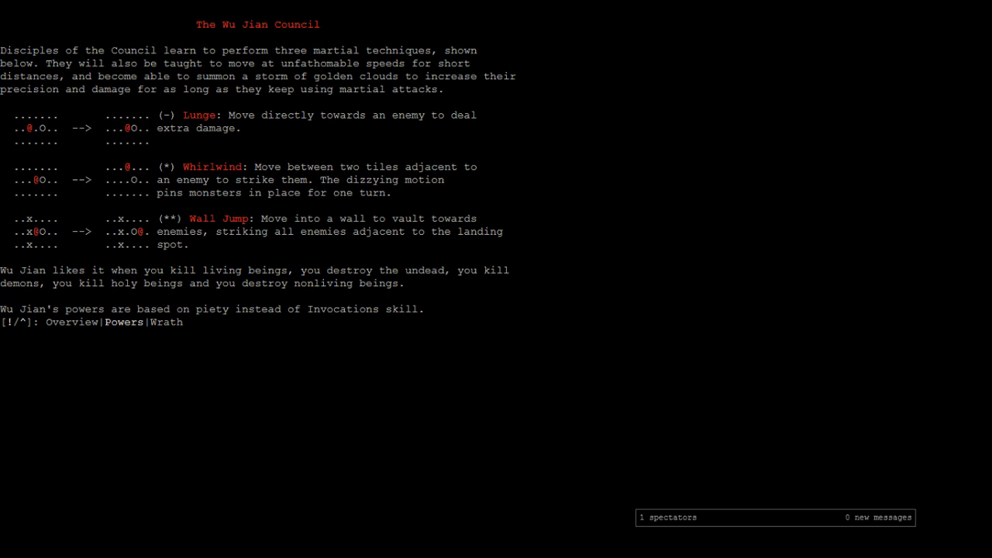
Leave the Wu Jian powers description and resume play on Dungeon:6 as an ogre appears
{"action": "key", "text": "Escape"}
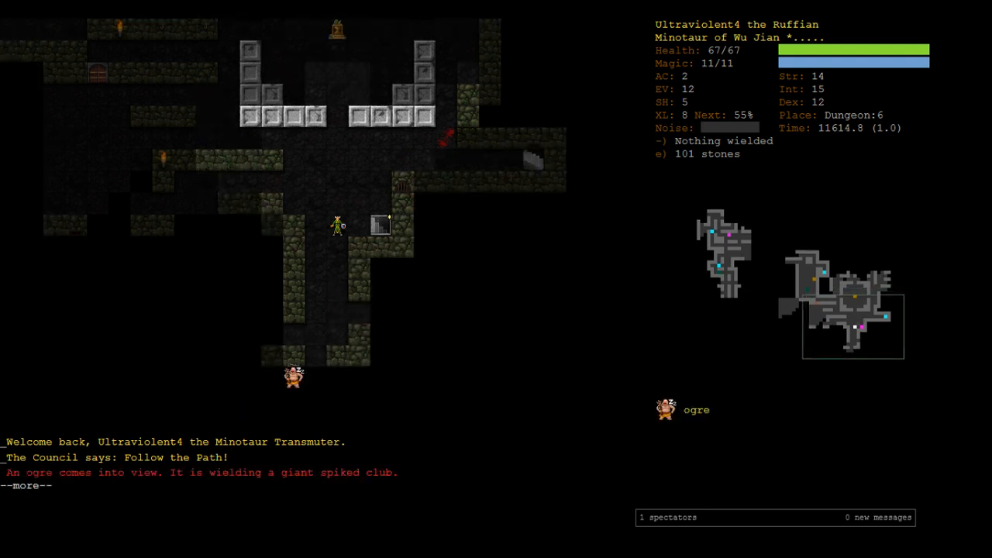
Acknowledge the ogre sighting, review the carried items, then take venomous spider form
{"action": "key", "text": "space"}
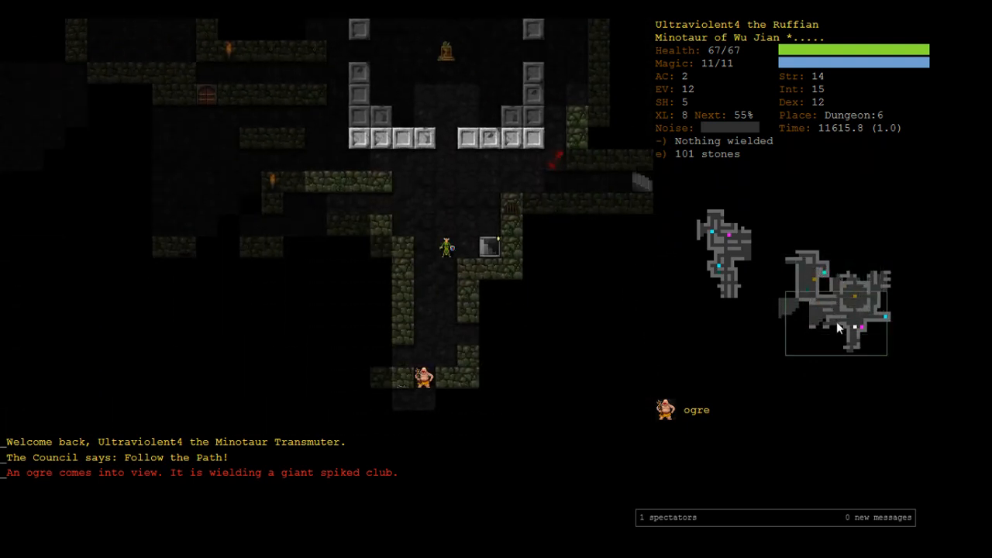
{"action": "key", "text": "Left"}
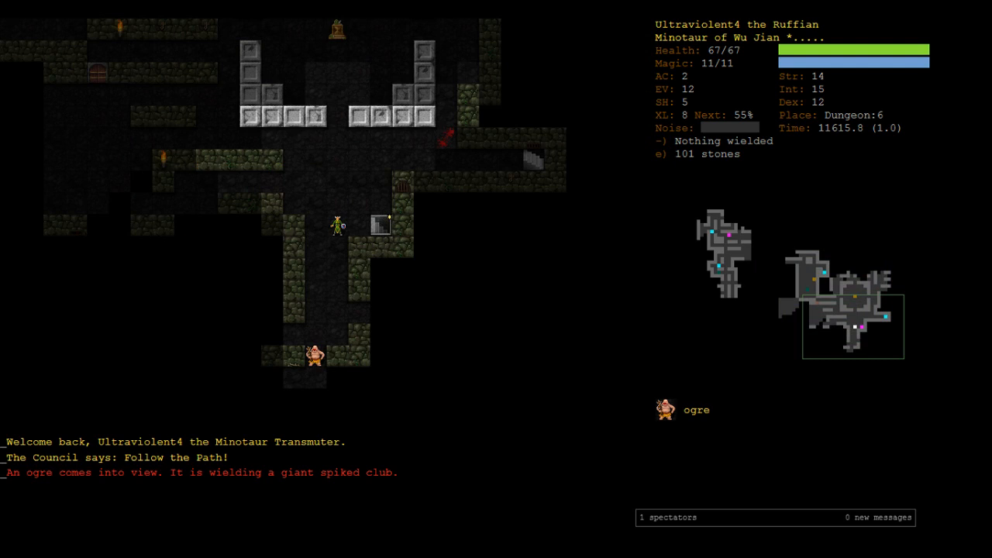
{"action": "key", "text": "i"}
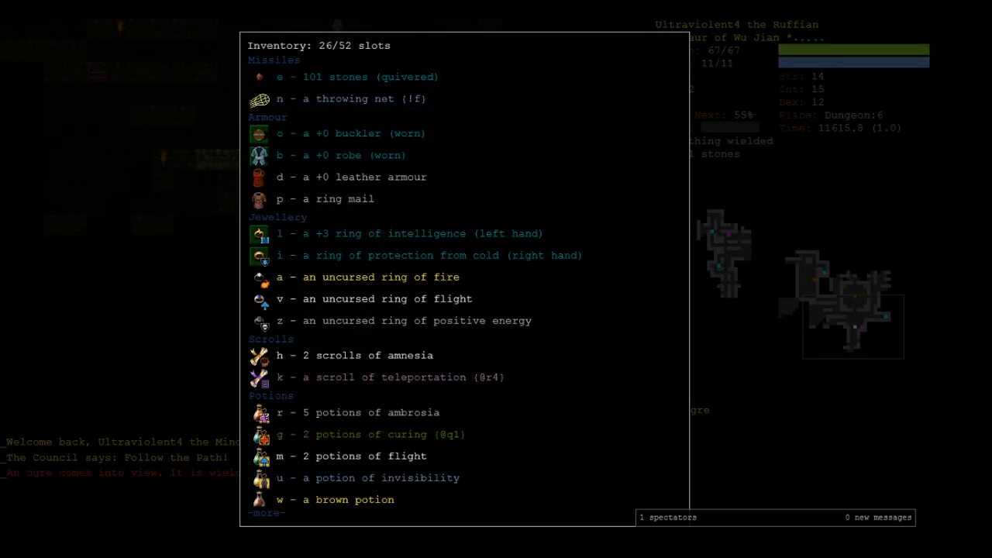
{"action": "scroll", "scroll_direction": "down", "scroll_amount": 3}
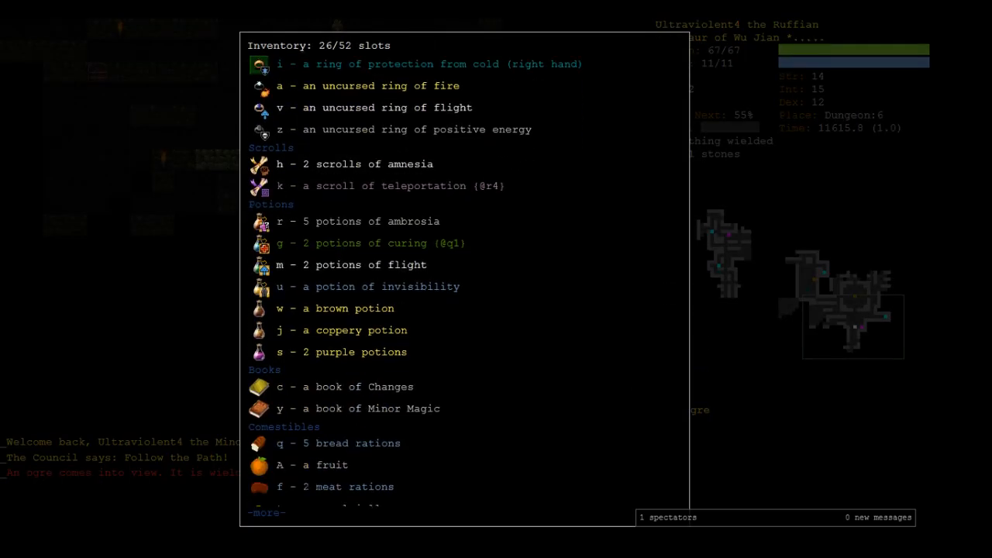
{"action": "scroll", "scroll_direction": "up", "scroll_amount": 3}
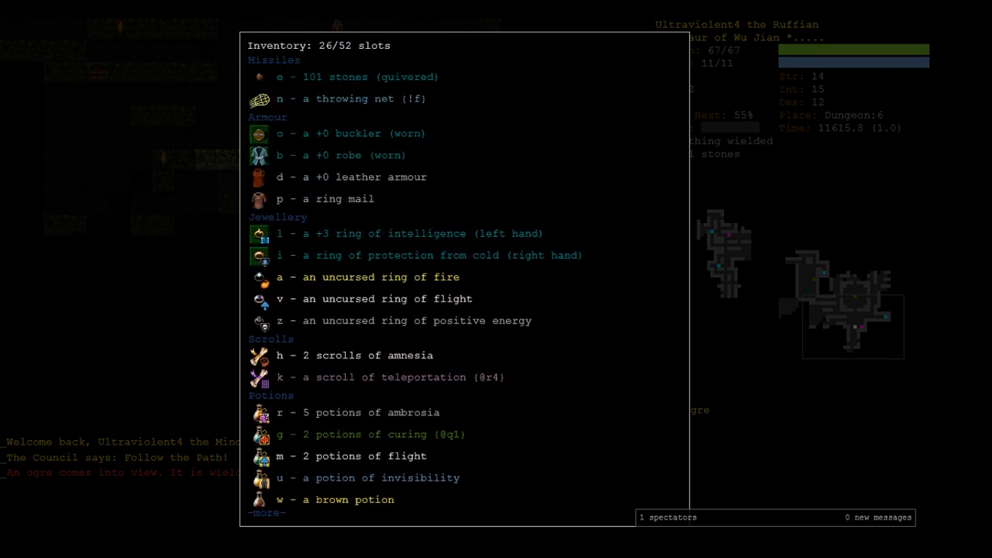
{"action": "key", "text": "Escape"}
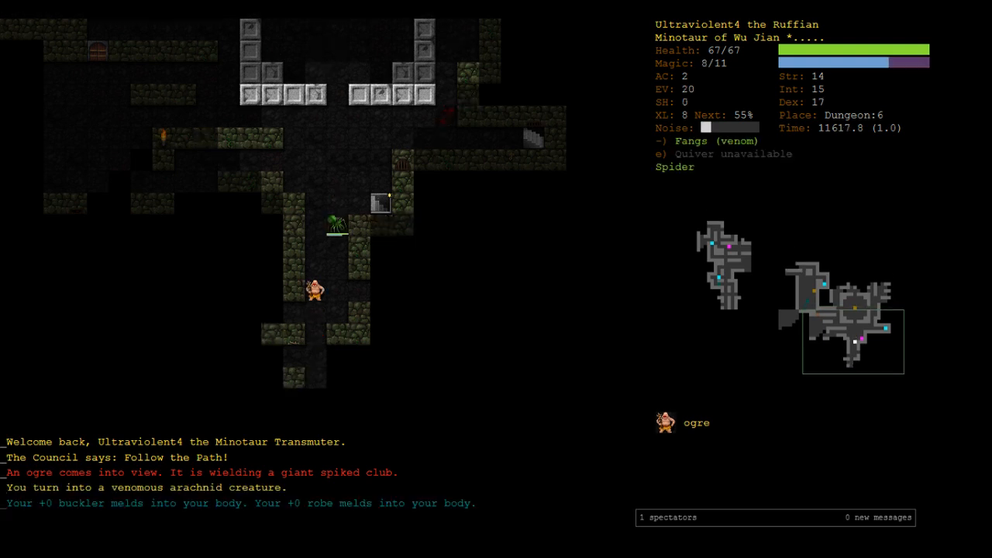
Let the ogre close in, then claw it repeatedly until the poisoned ogre dies
{"action": "key", "text": "up"}
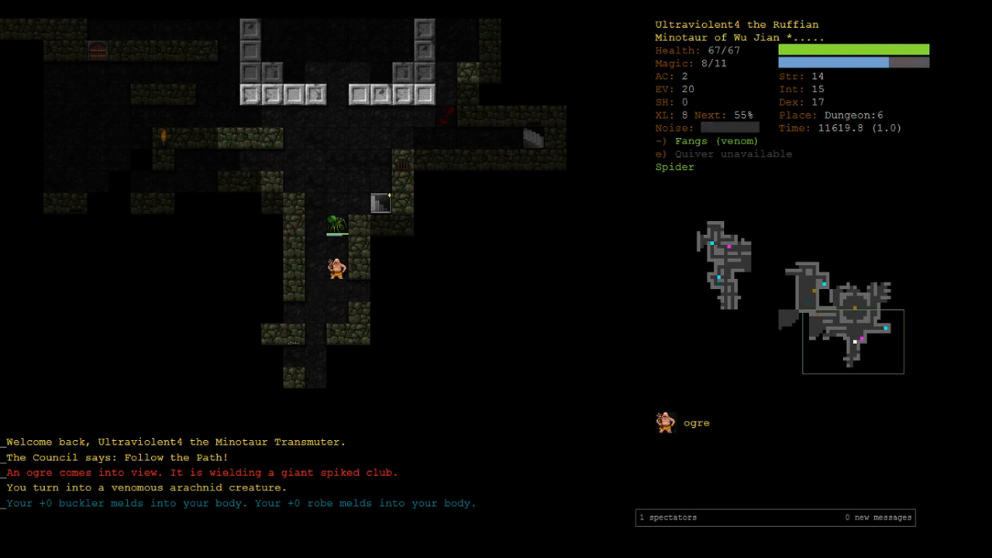
{"action": "key", "text": "up"}
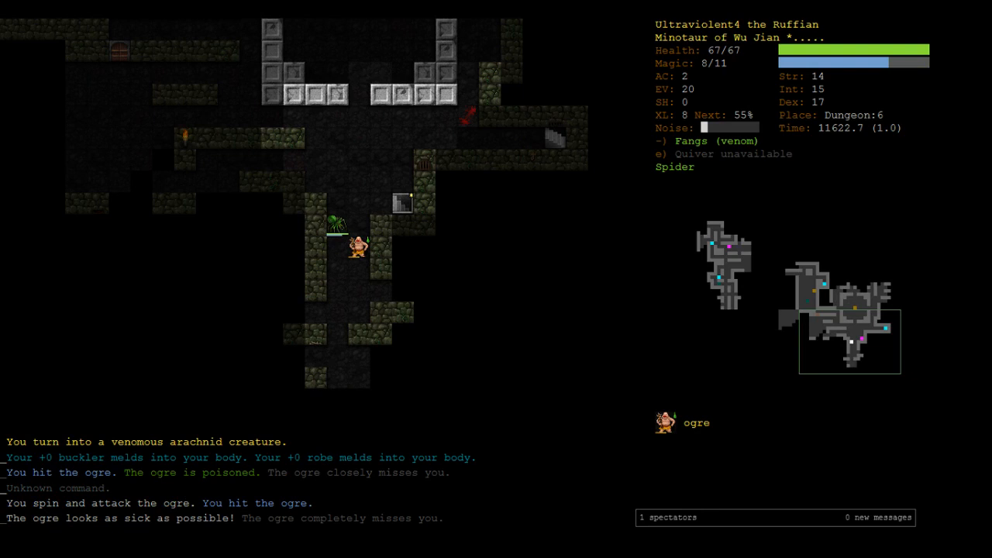
{"action": "key", "text": "down"}
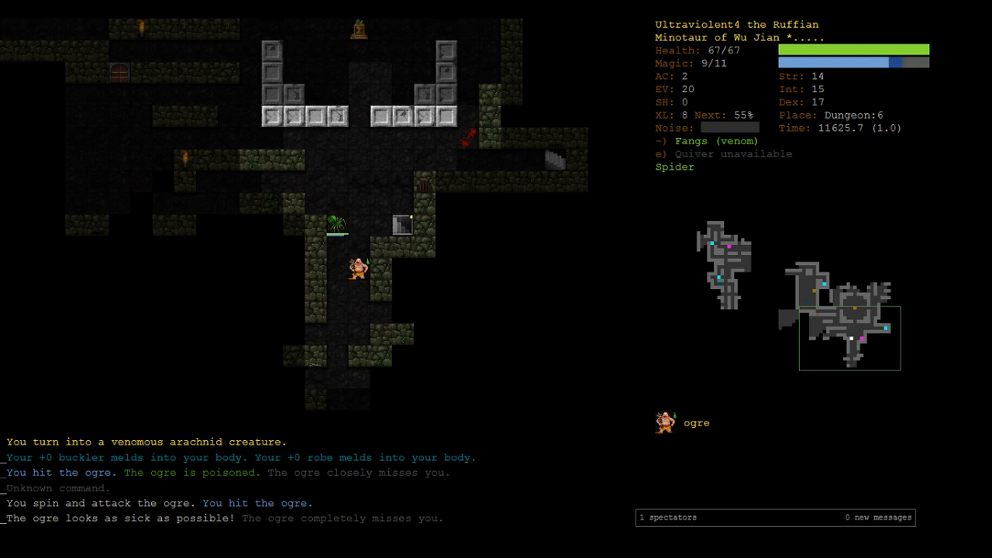
{"action": "key", "text": "up"}
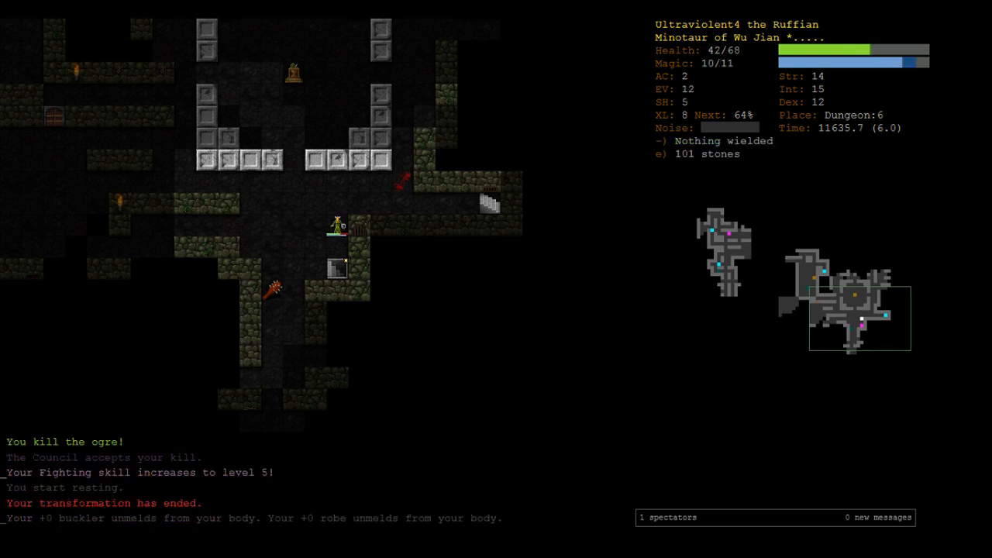
Rest until health is full and the spider transformation can be renewed against the wight
{"action": "key", "text": "5"}
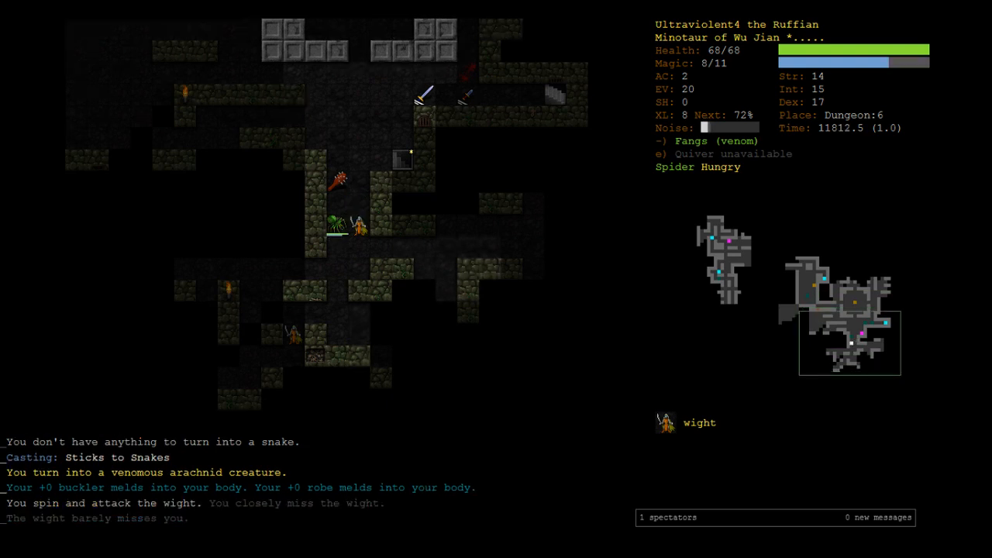
{"action": "mouse_move", "coordinate": [359, 205]}
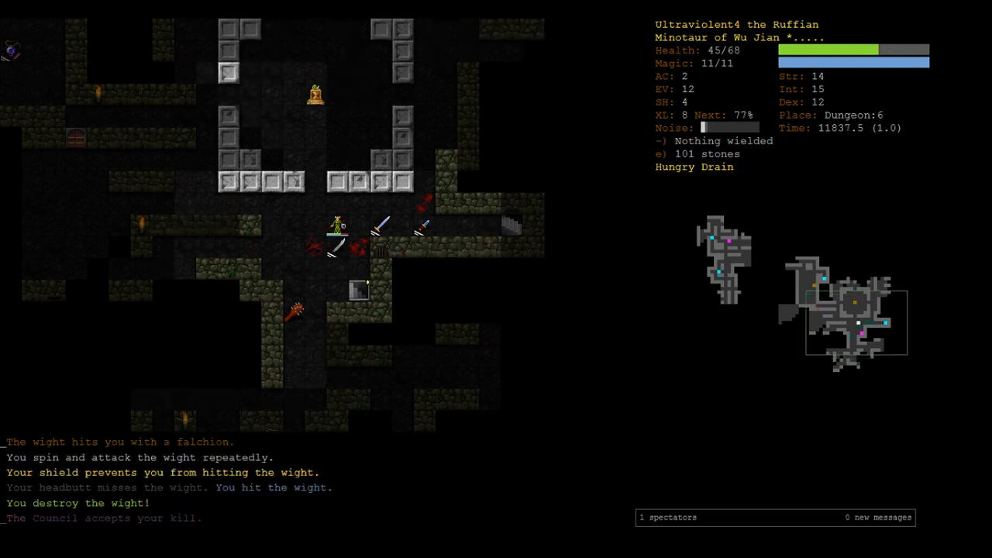
Rest to recover health and travel back to the up staircase toward Dungeon:5
{"action": "key", "text": "5"}
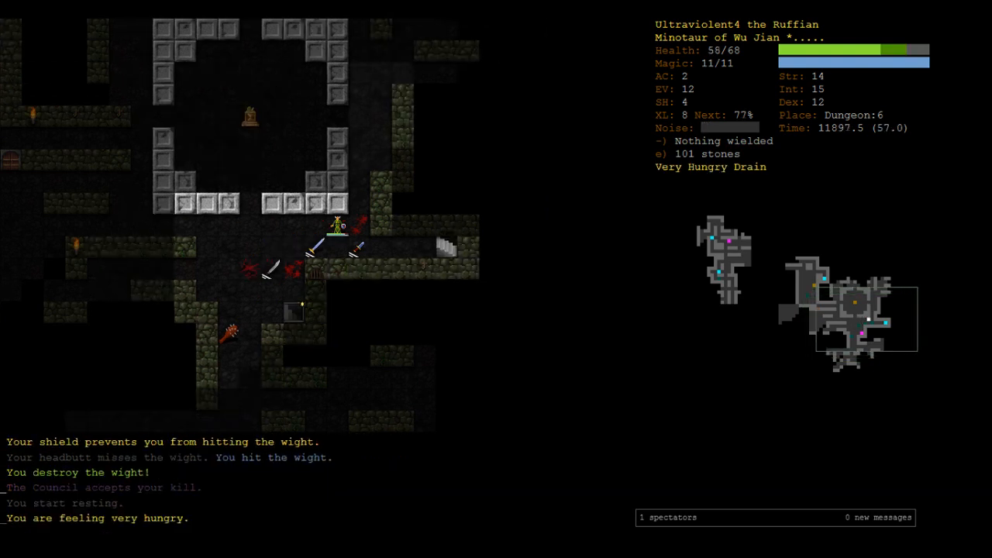
{"action": "key", "text": "5"}
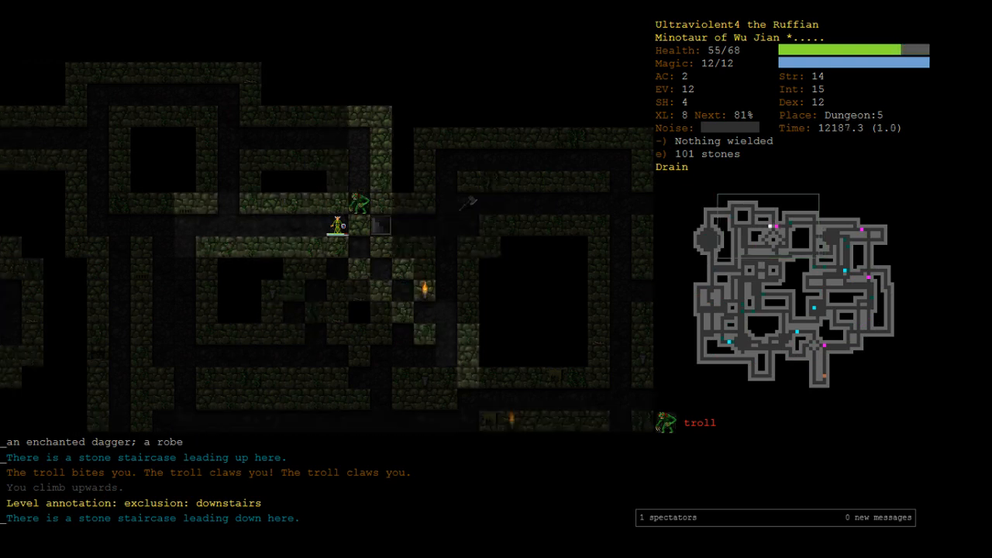
Swing at the troll on Dungeon:5, then take the down staircase back to Dungeon:6
{"action": "key", "text": "up"}
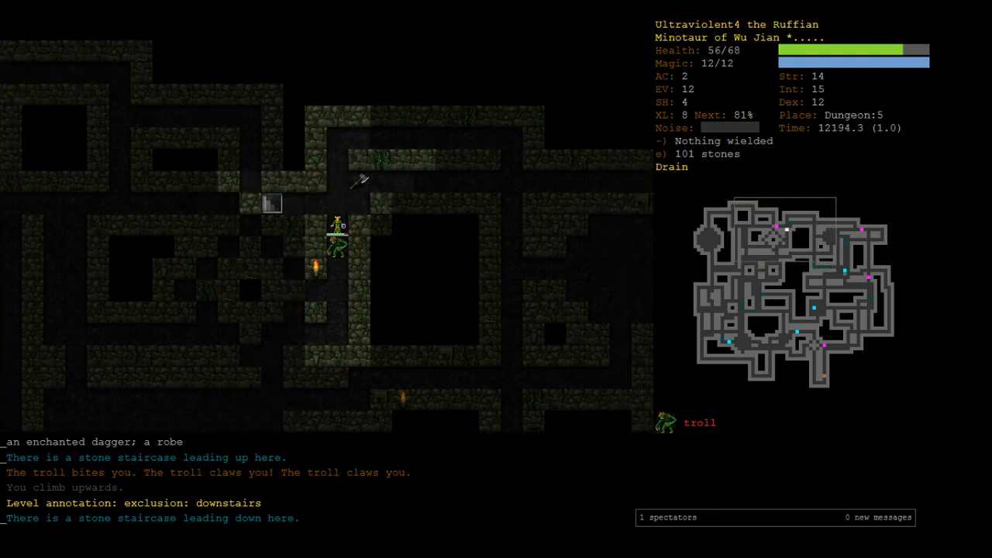
{"action": "key", "text": "Up"}
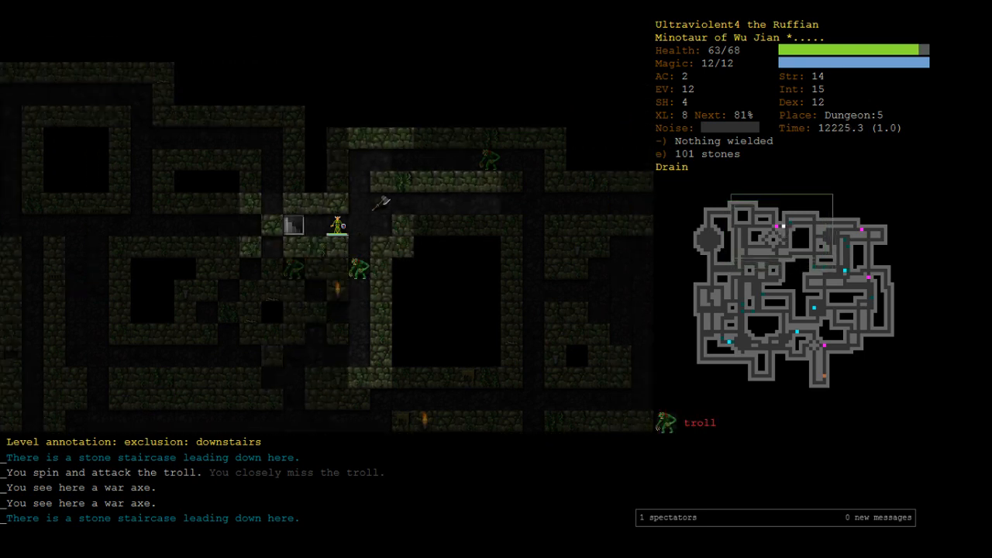
{"action": "key", "text": ">"}
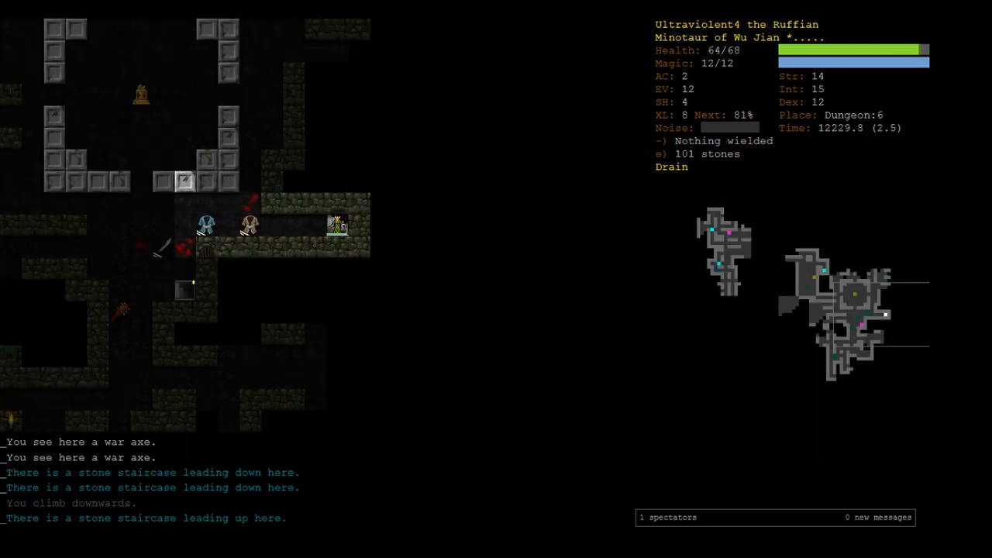
Explore Dungeon:6, read the unknown scroll and choose an item for it to identify
{"action": "key", "text": "5"}
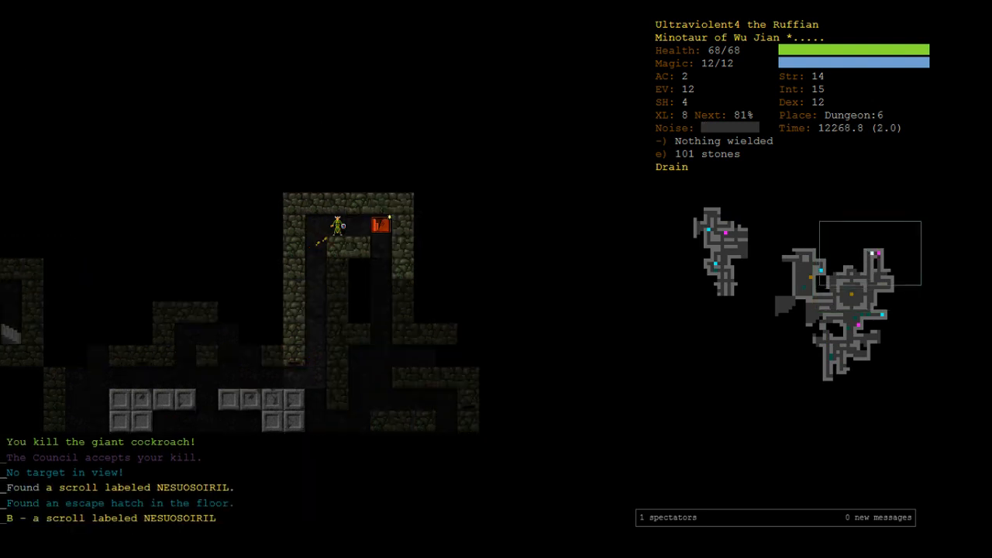
{"action": "key", "text": "r"}
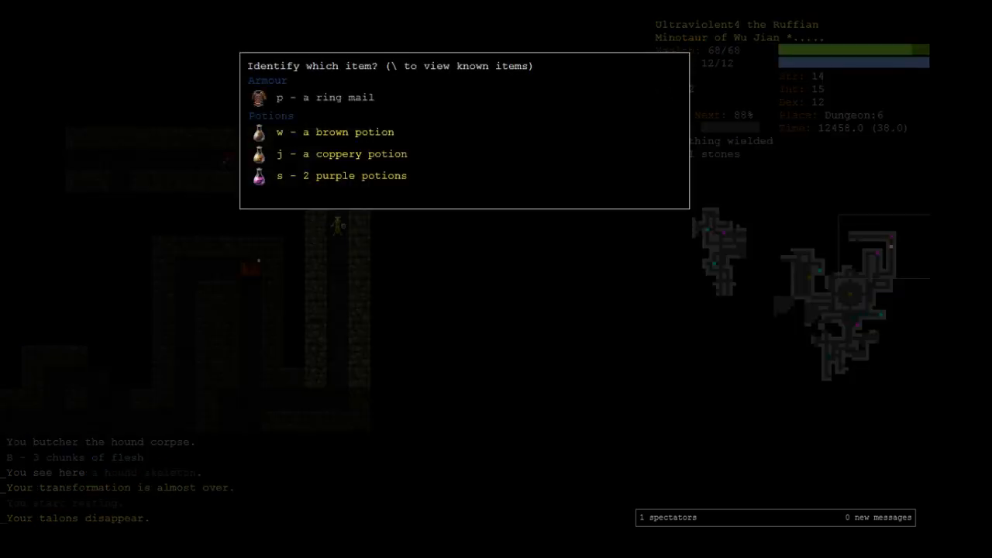
{"action": "key", "text": "s"}
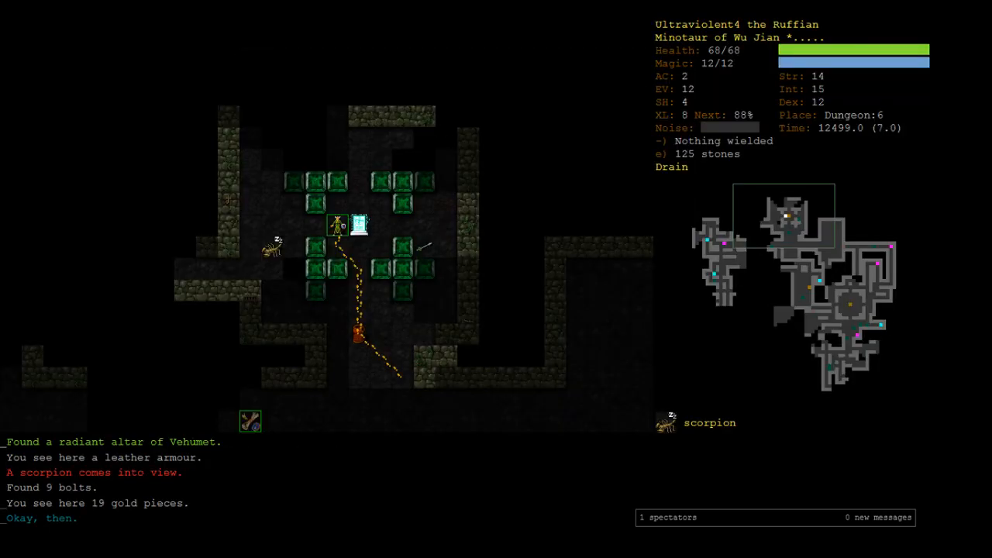
Fight the approaching scorpion to death and rest, bringing gold to 276 pieces
{"action": "key", "text": "up"}
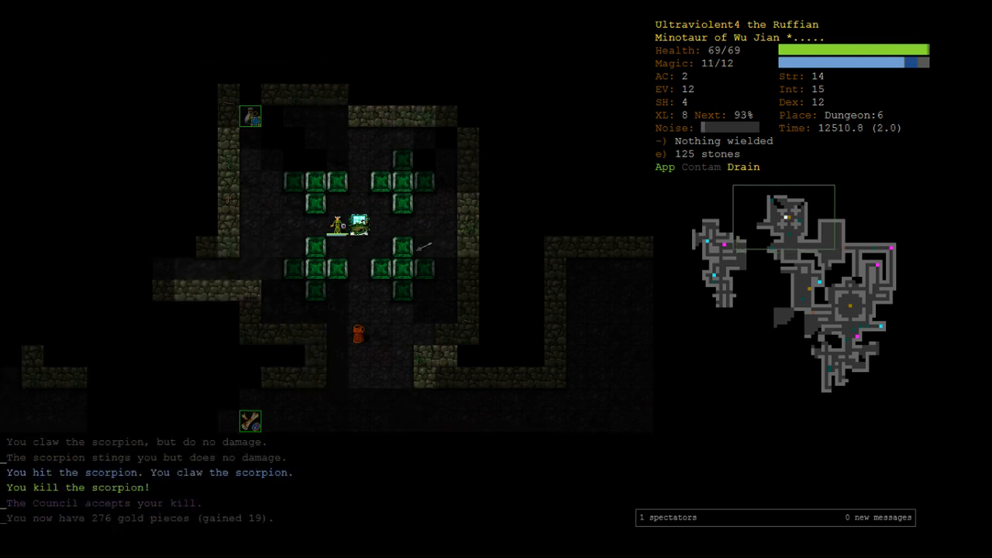
{"action": "key", "text": "5"}
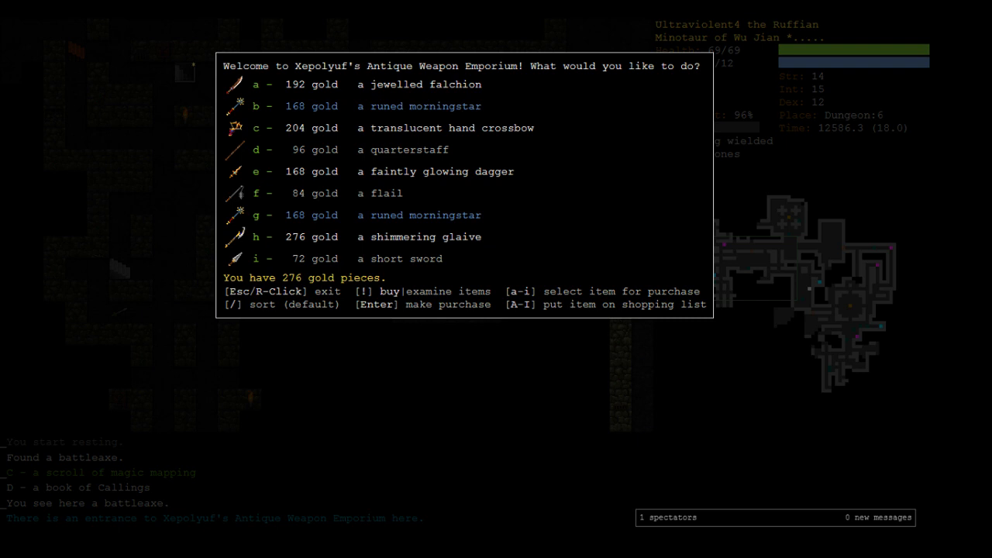
Put the translucent hand crossbow on the shopping list, then review the skill training percentages
{"action": "key", "text": "c"}
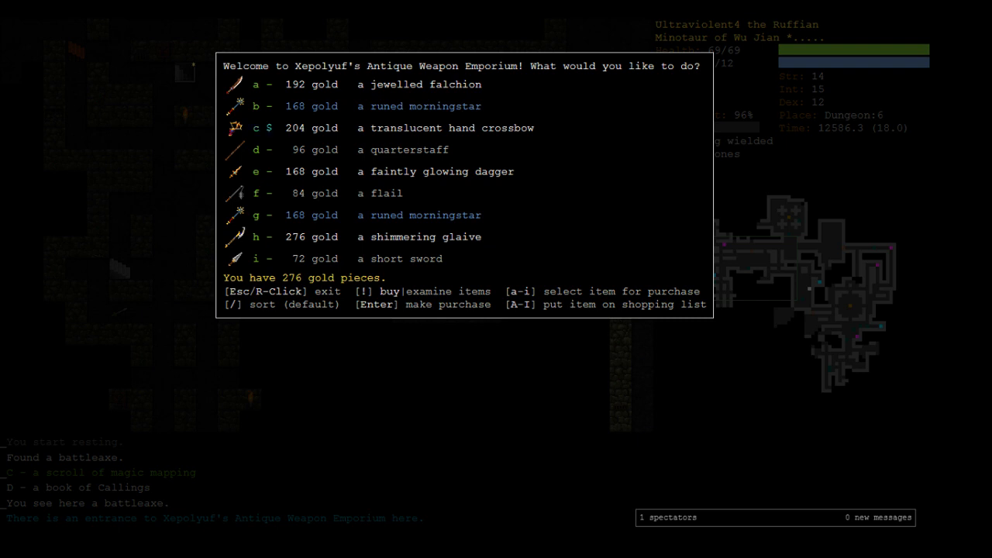
{"action": "key", "text": "Escape"}
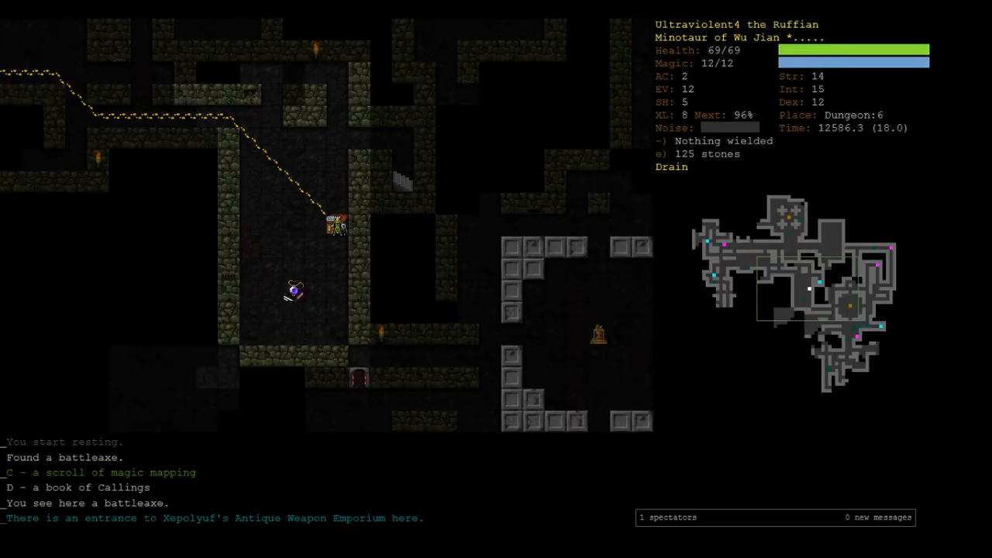
{"action": "key", "text": "m"}
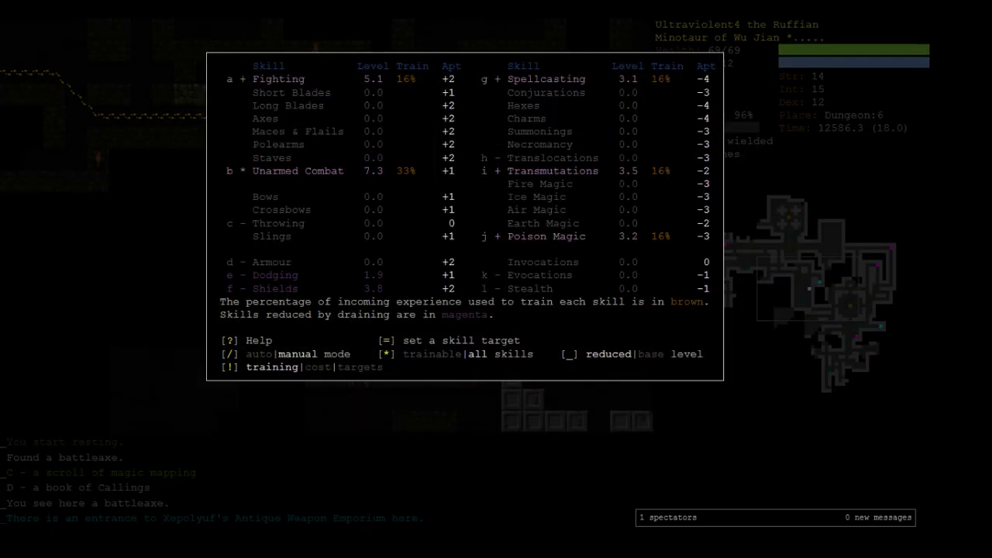
{"action": "key", "text": "Escape"}
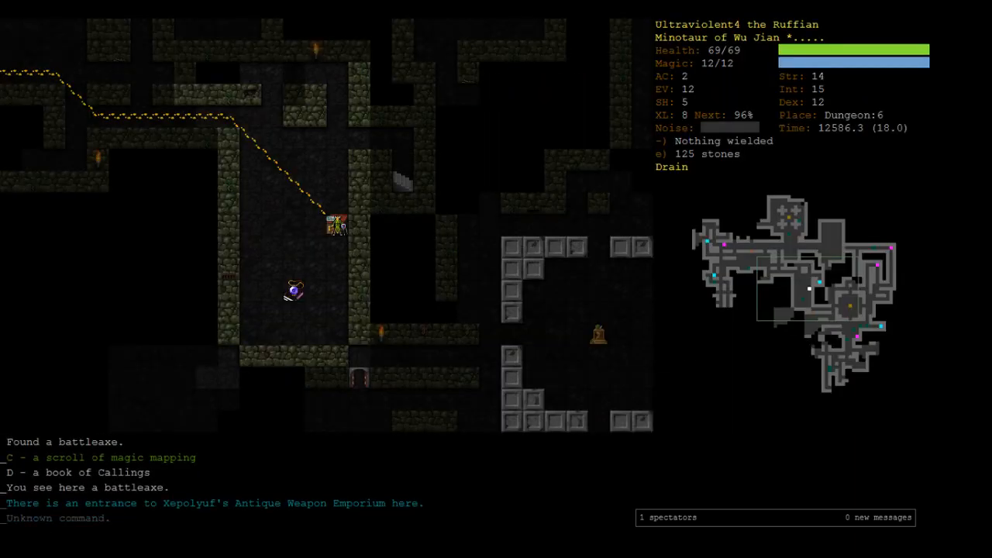
Keep exploring, check the readable scrolls, and fight the bullfrog to reach level 9
{"action": "key", "text": "up"}
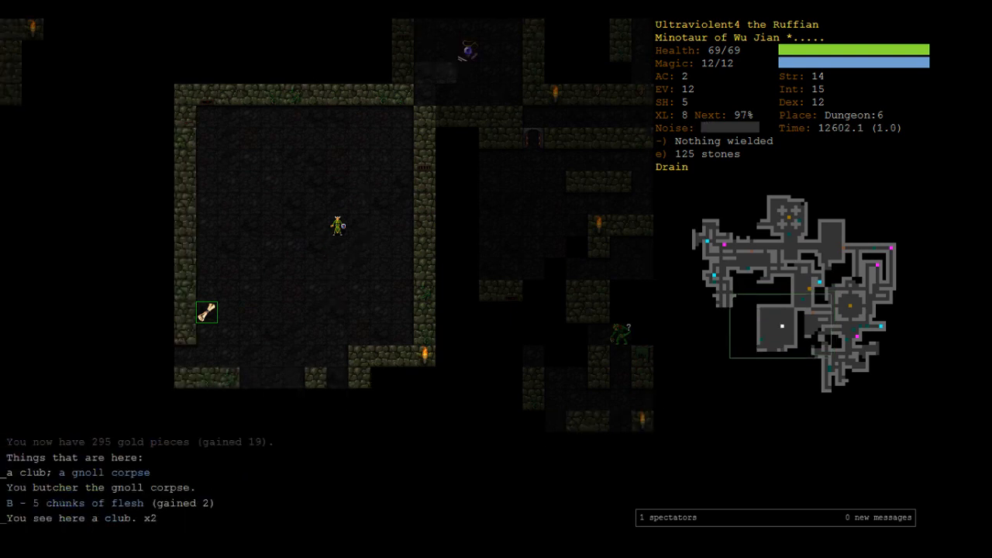
{"action": "key", "text": "r"}
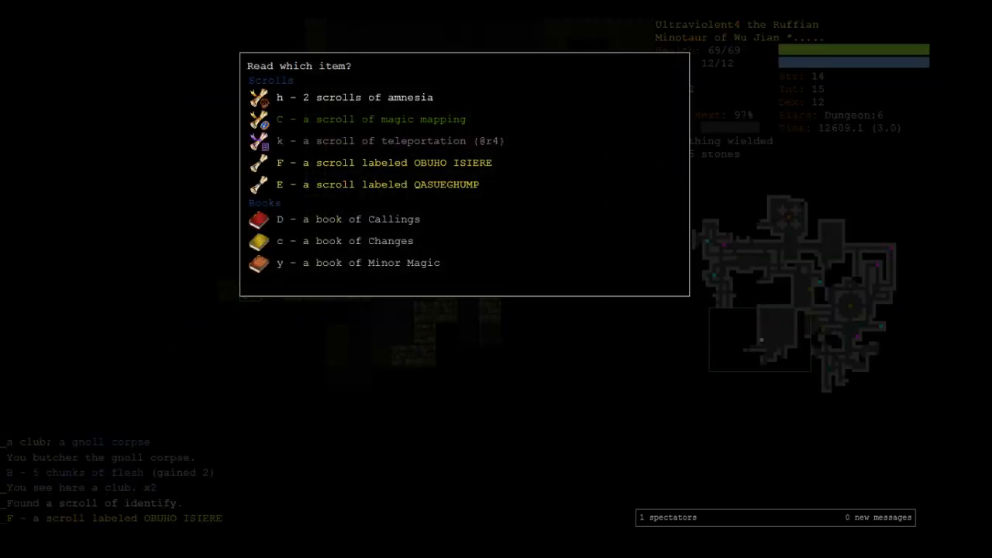
{"action": "key", "text": "F"}
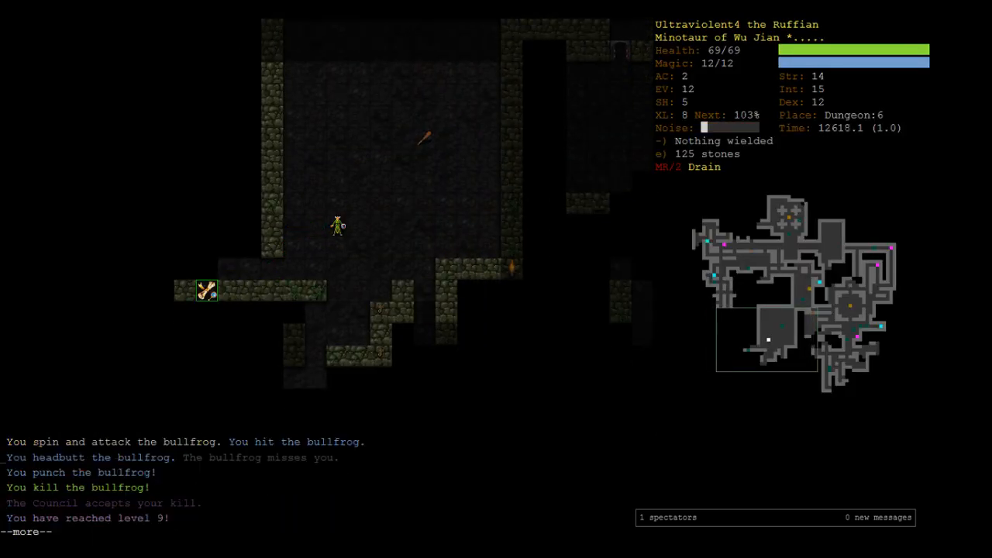
Continue past the level-up, explore onward, and attack the adder after killing the orc
{"action": "key", "text": "space"}
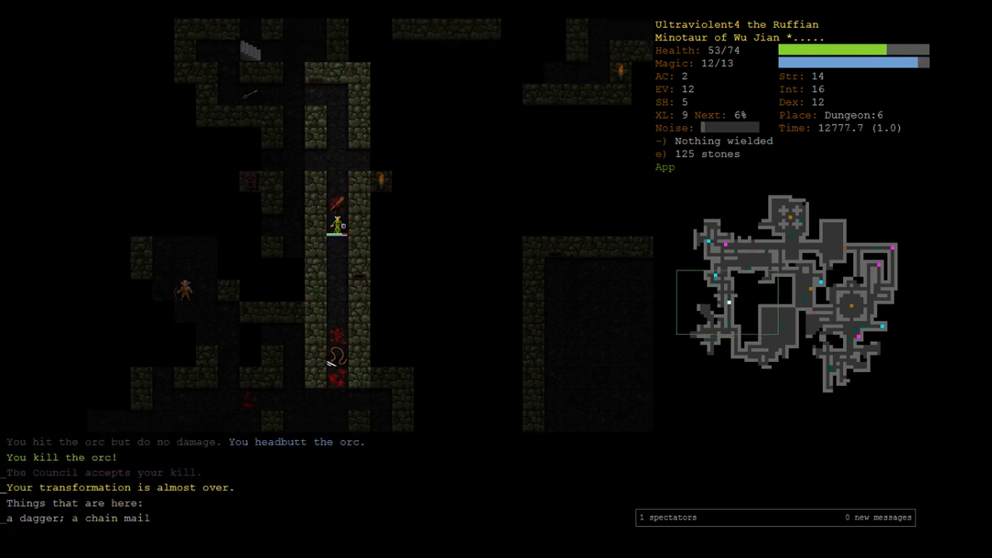
{"action": "key", "text": "5"}
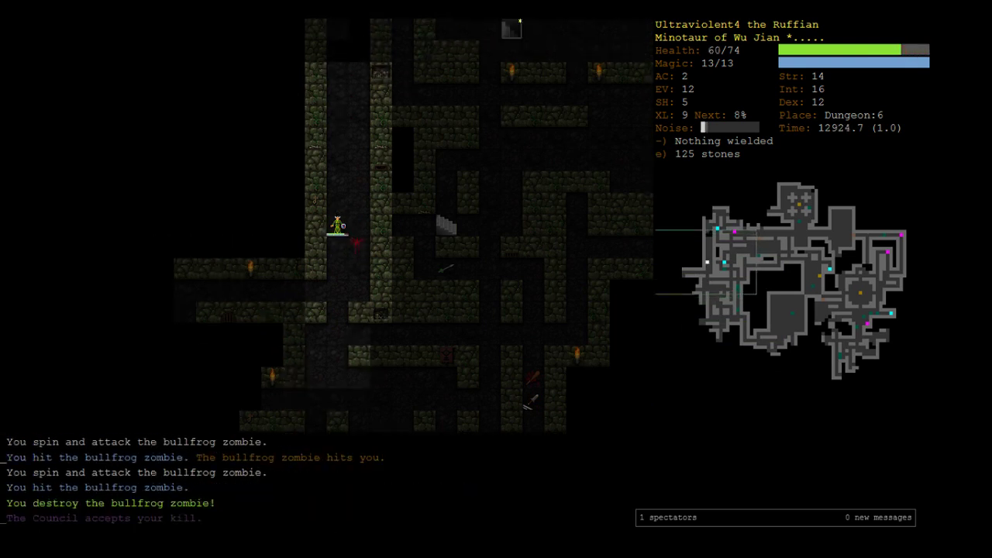
{"action": "key", "text": "5"}
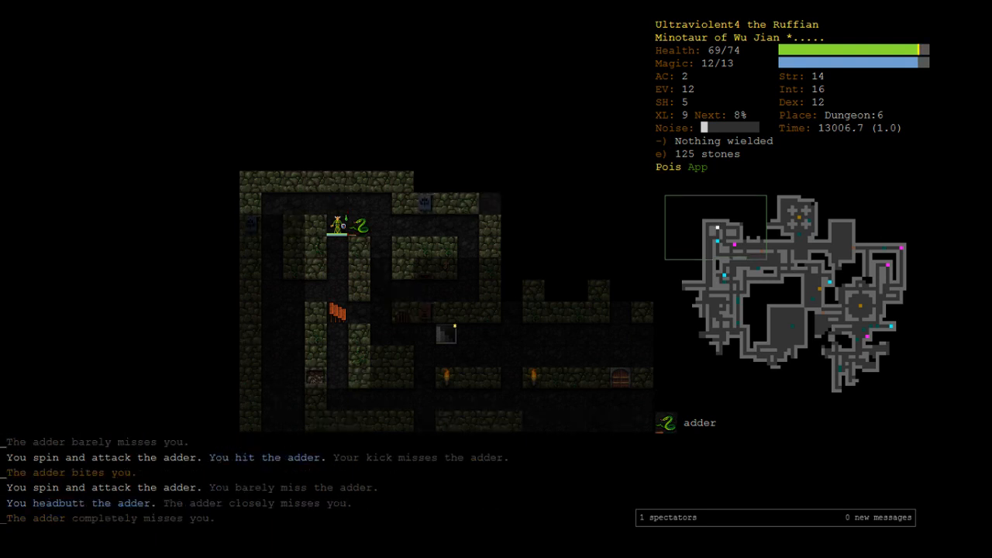
{"action": "key", "text": "5"}
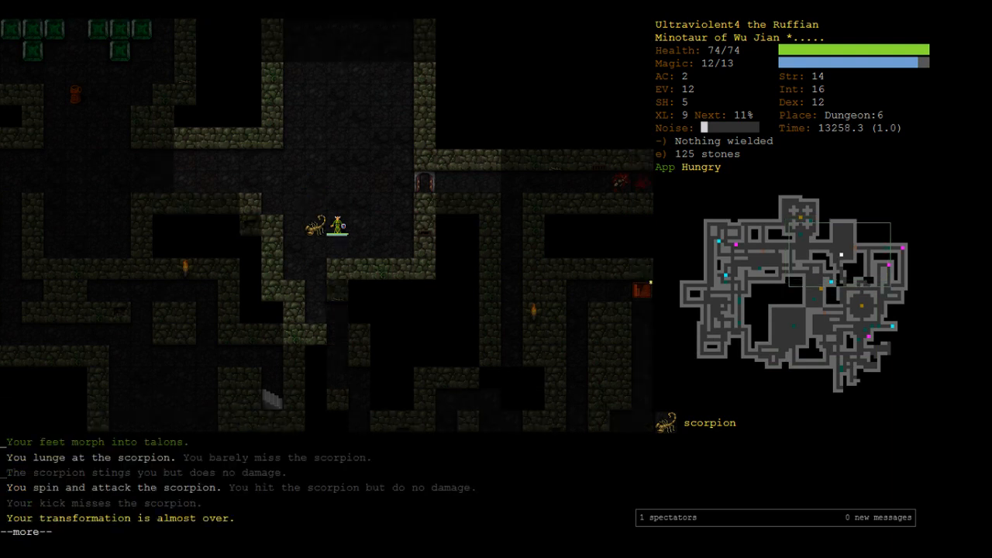
{"action": "key", "text": "space"}
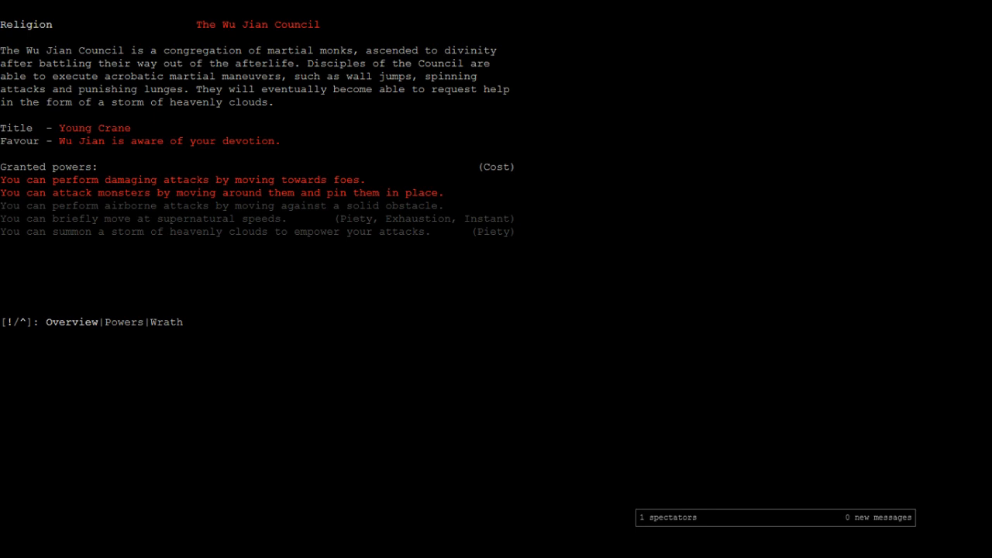
Close the Wu Jian religion overview to return to exploring Dungeon:6
{"action": "left_click", "coordinate": [124, 321]}
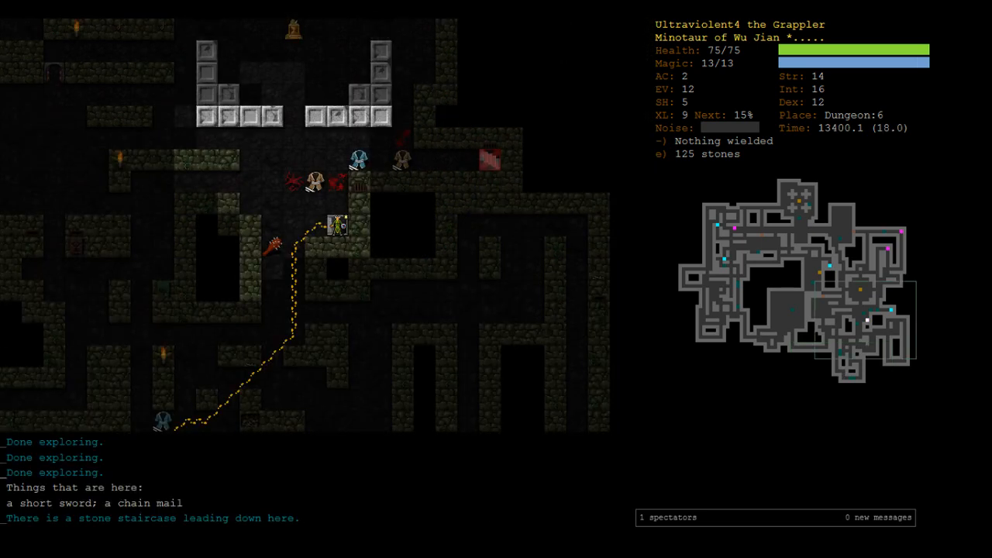
Descend to Dungeon:7 past the centaur warning and resume exploring after destroying the phantom
{"action": "key", "text": ">"}
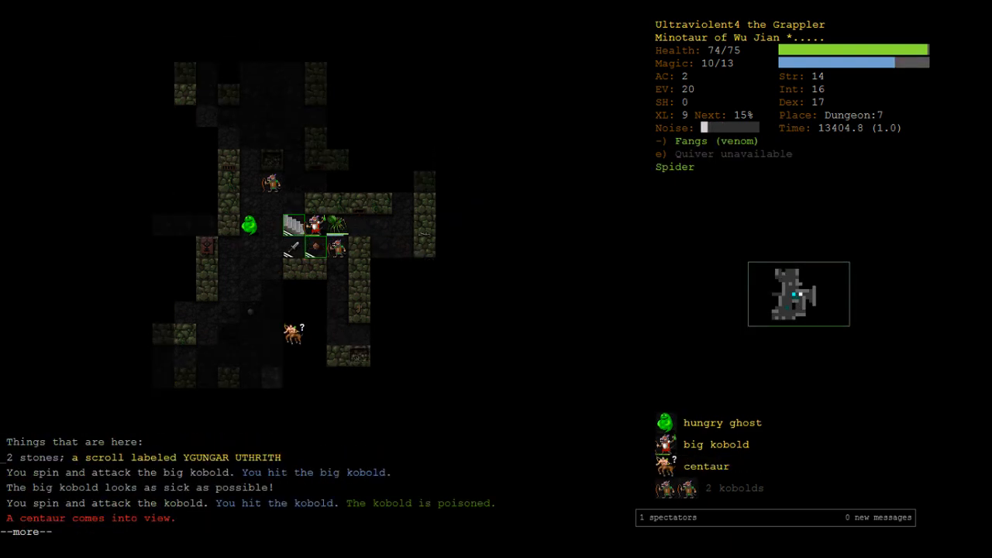
{"action": "key", "text": "space"}
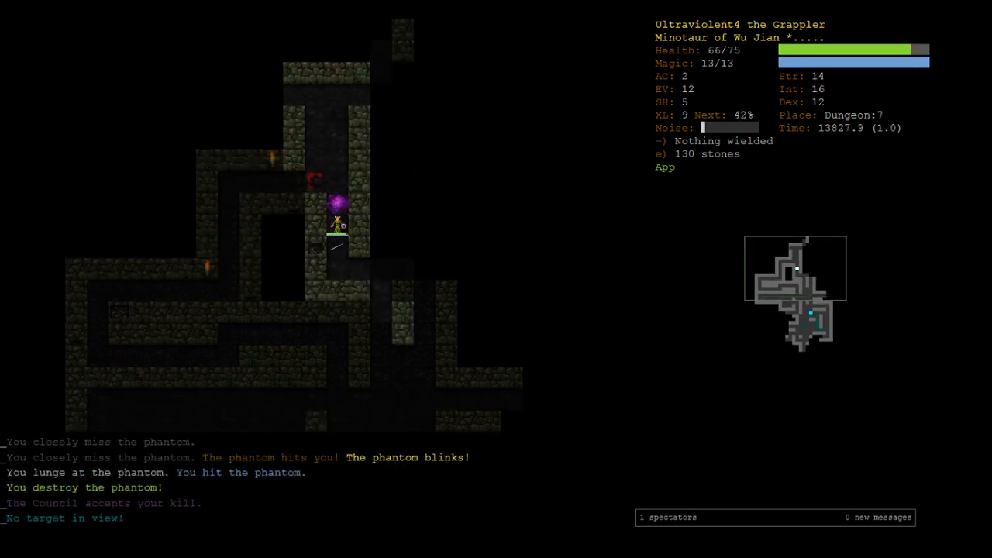
{"action": "key", "text": "5"}
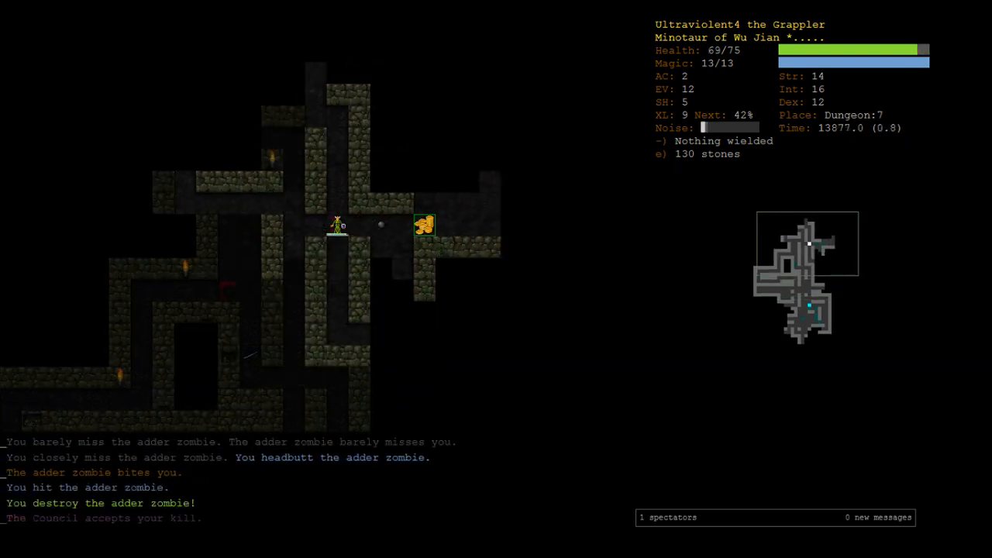
{"action": "key", "text": "5"}
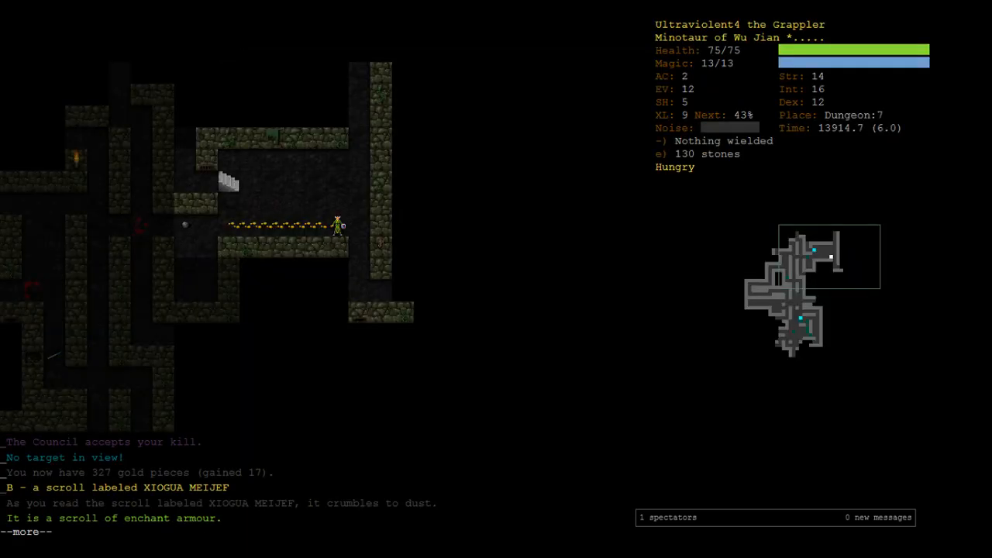
Enchant the leather armour to +1, wear it, and glance at the skills screen
{"action": "key", "text": "space"}
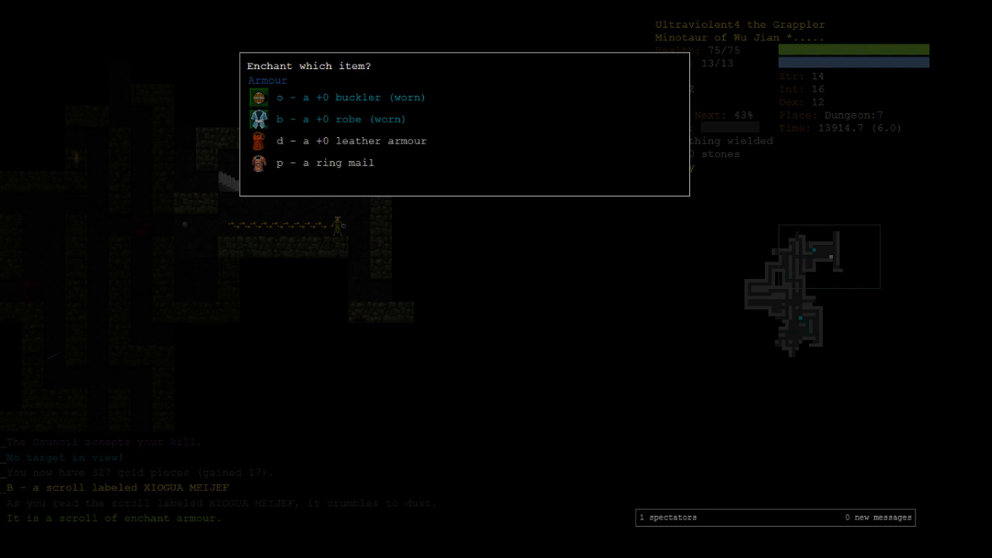
{"action": "key", "text": "d"}
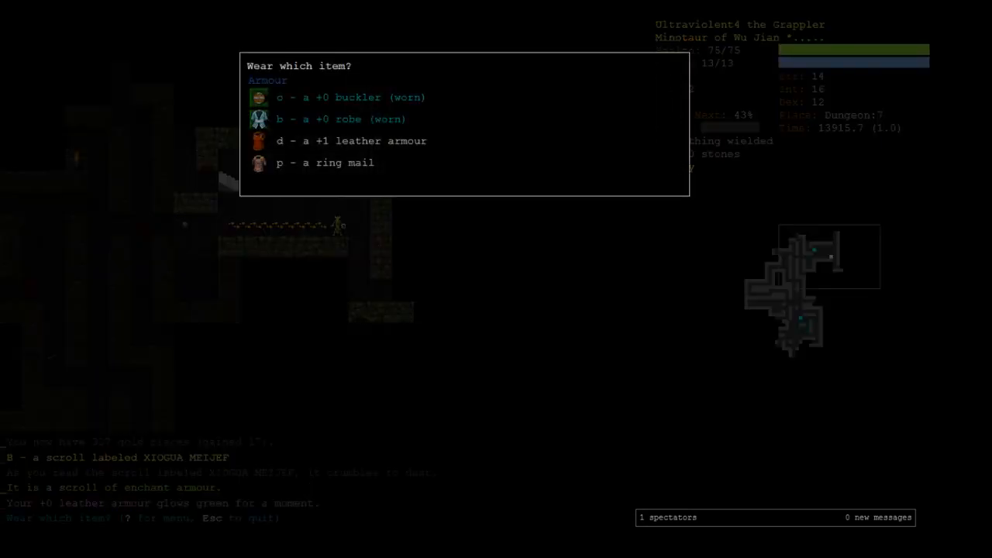
{"action": "key", "text": "d"}
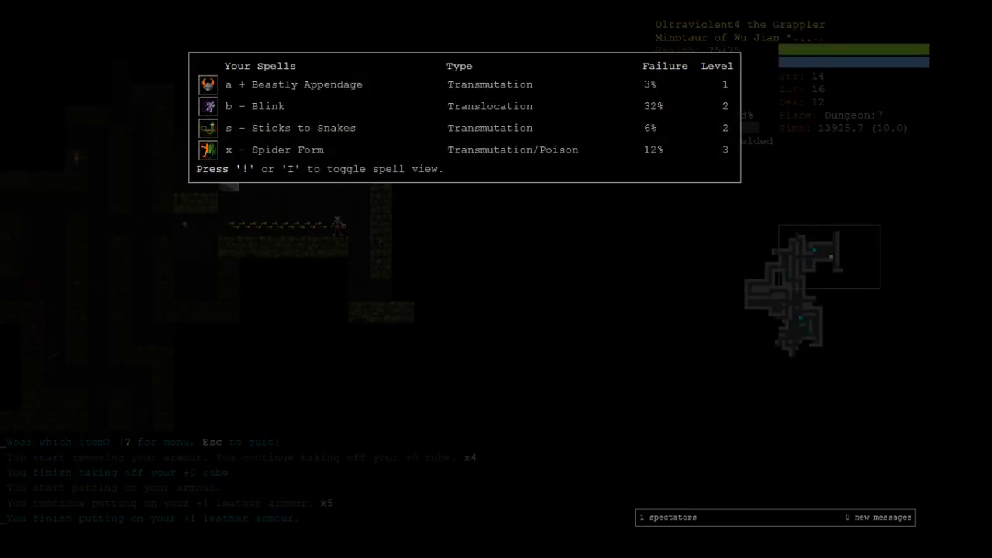
{"action": "key", "text": "m"}
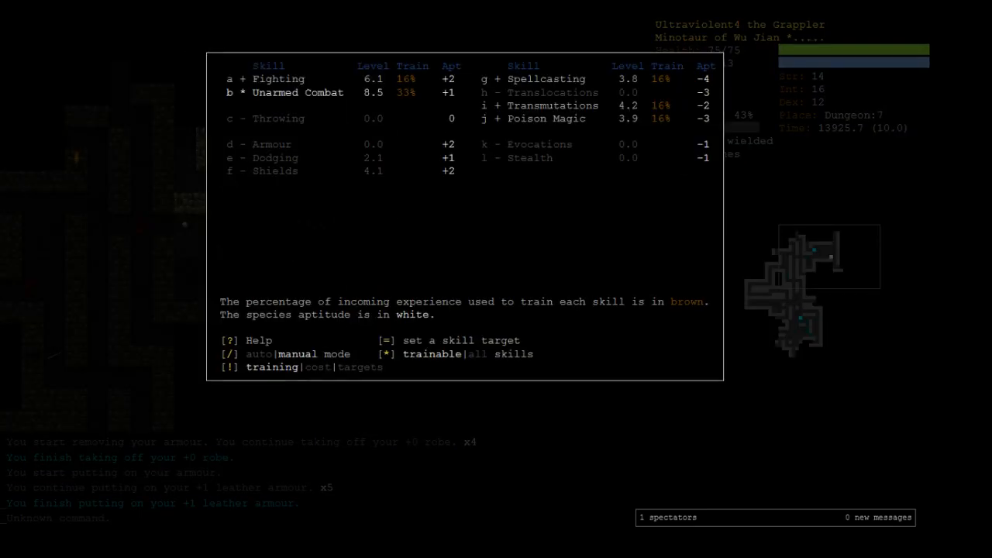
{"action": "key", "text": "Escape"}
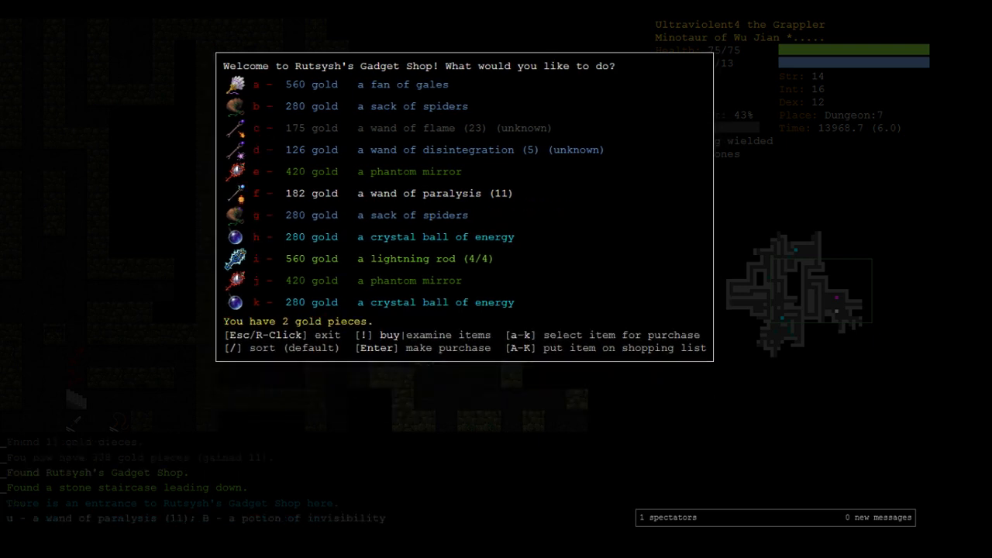
Leave Rutsysh's Gadget Shop and bring up the inventory listing
{"action": "key", "text": "Escape"}
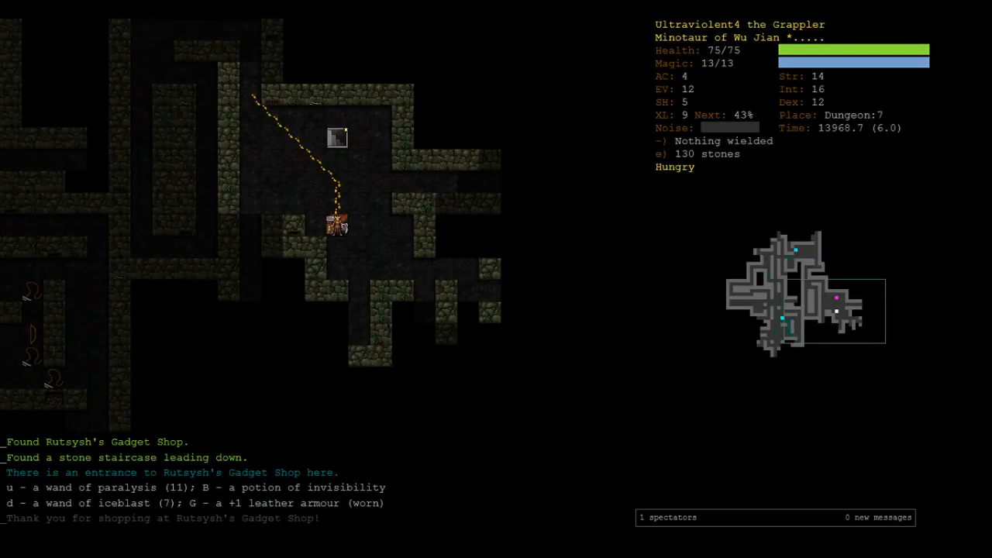
{"action": "key", "text": "i"}
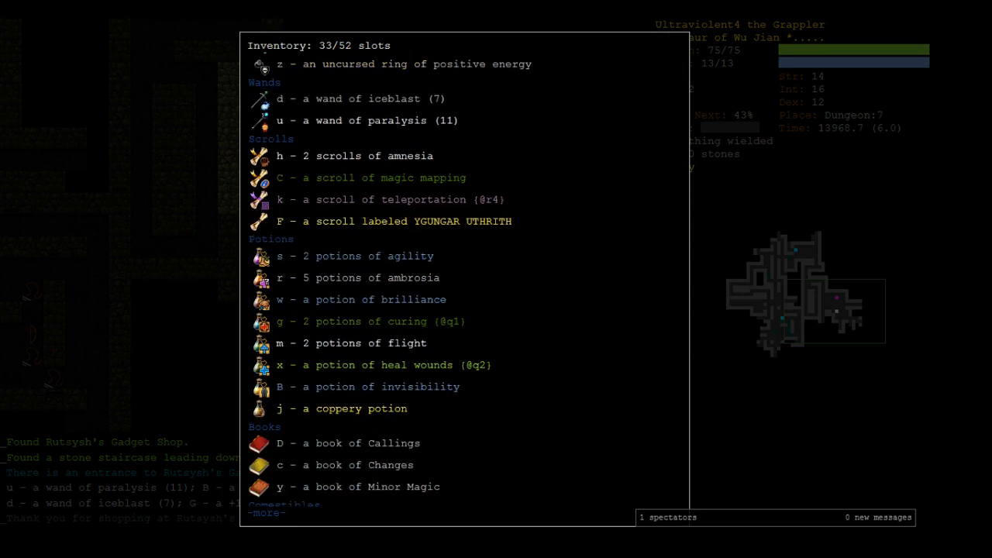
Scroll through the inventory, close it, and reopen the skill training overview
{"action": "scroll", "scroll_direction": "up", "scroll_amount": 3}
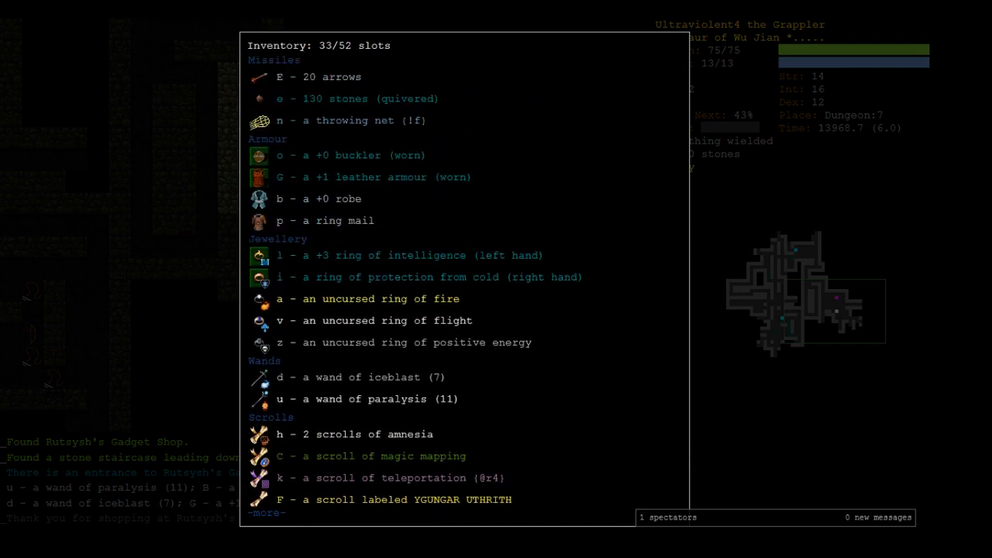
{"action": "scroll", "scroll_direction": "down", "scroll_amount": 3}
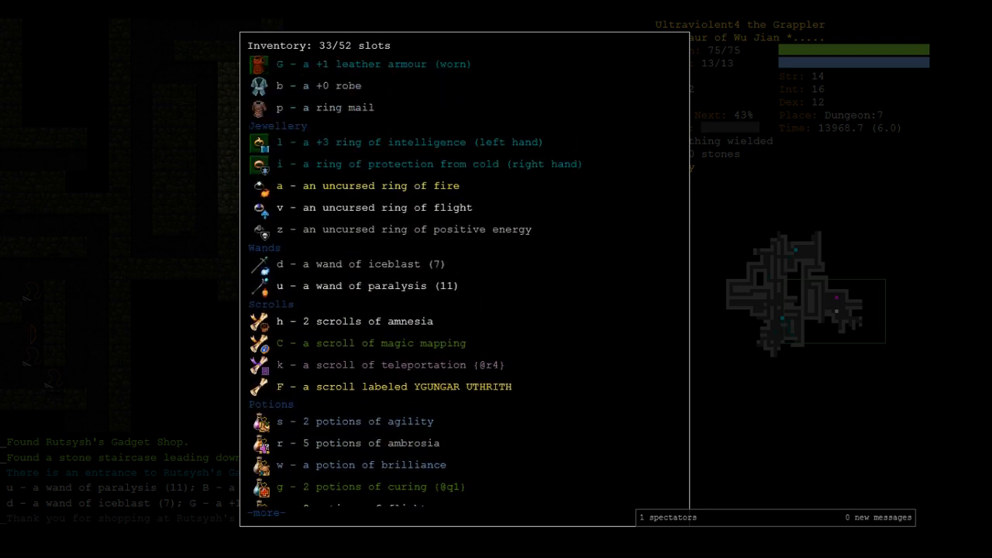
{"action": "key", "text": "Escape"}
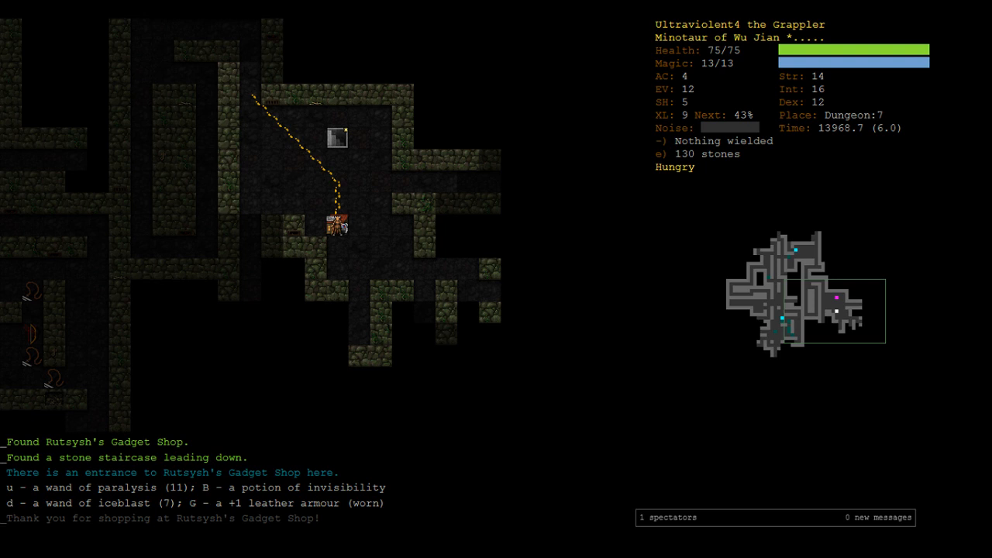
{"action": "key", "text": "m"}
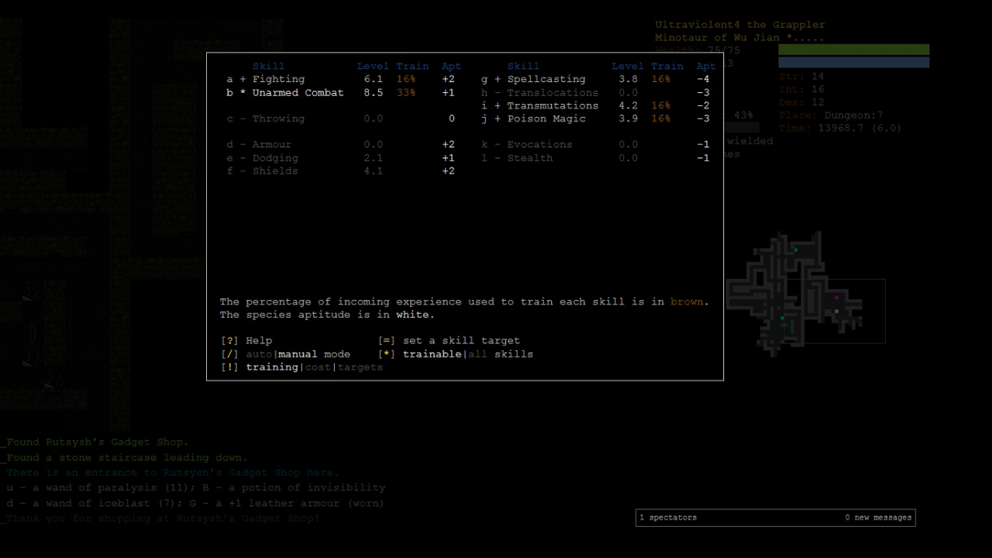
{"action": "key", "text": "Escape"}
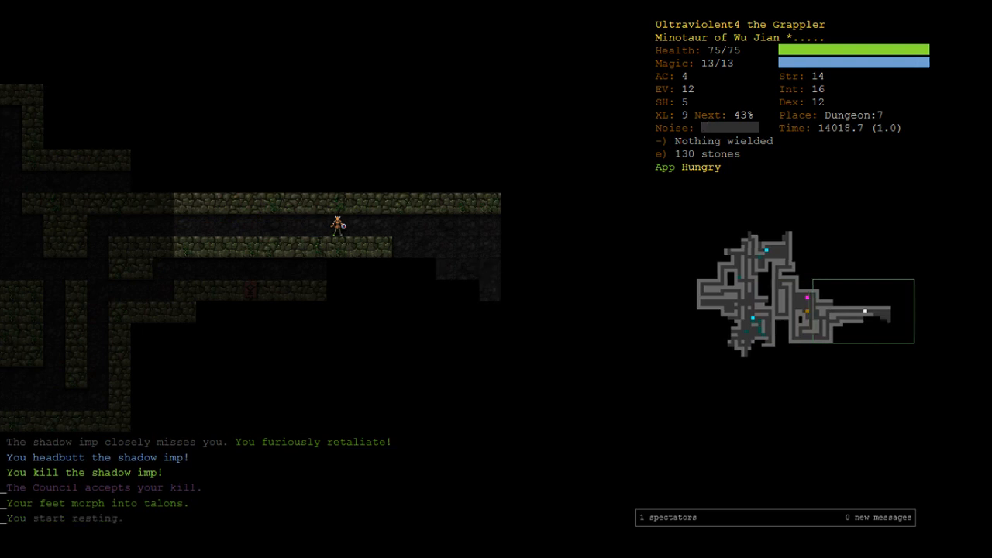
{"action": "key", "text": "m"}
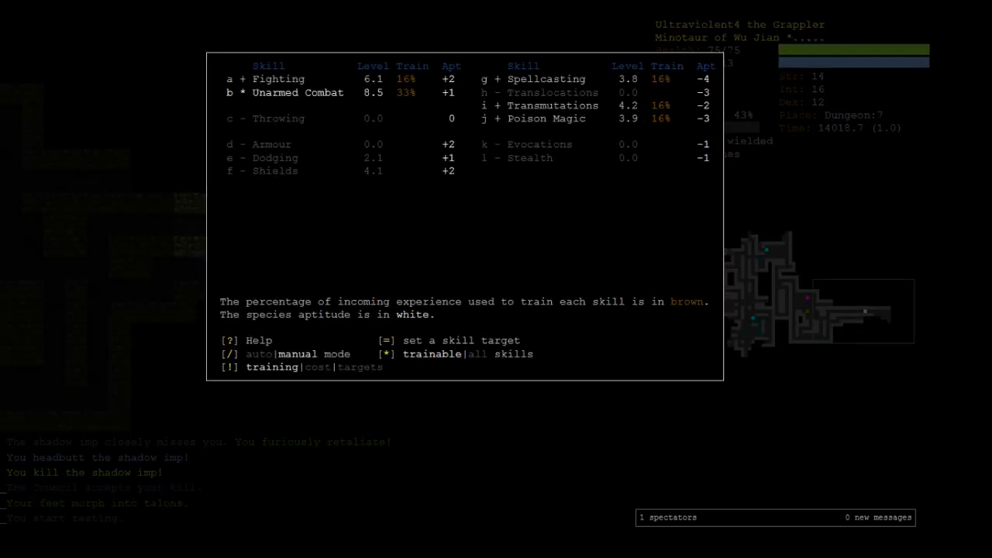
{"action": "key", "text": "Escape"}
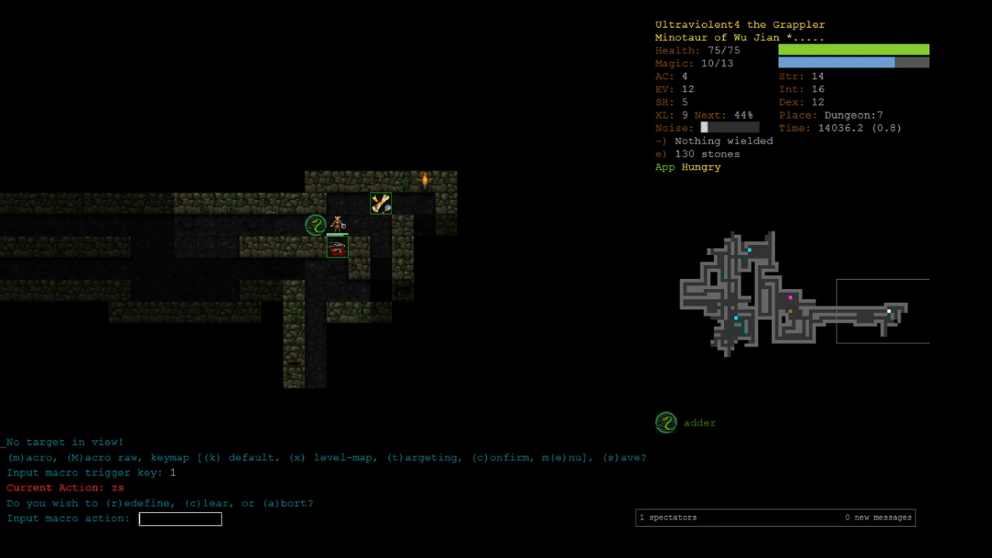
Define a macro with action zx and begin defining a second macro
{"action": "type", "text": "zx"}
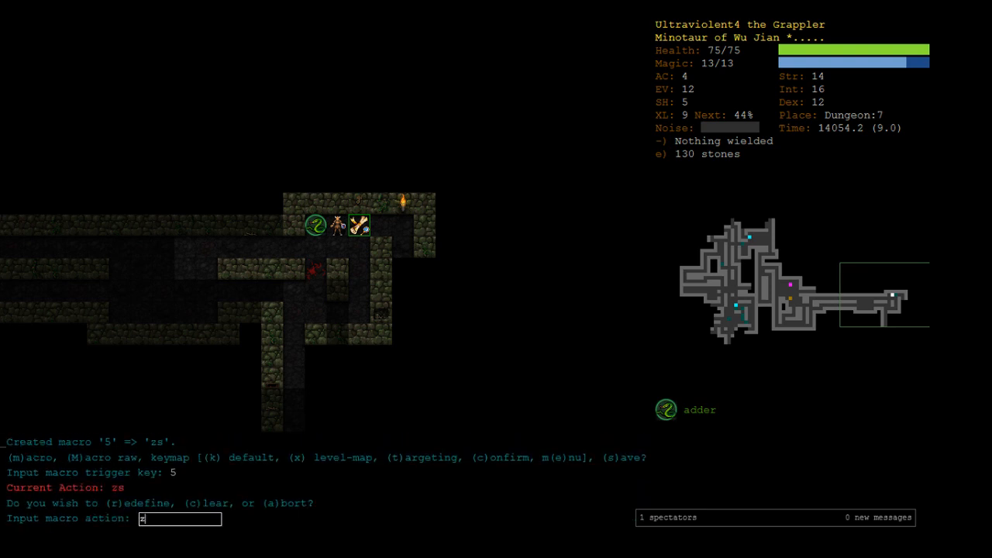
{"action": "key", "text": "Return"}
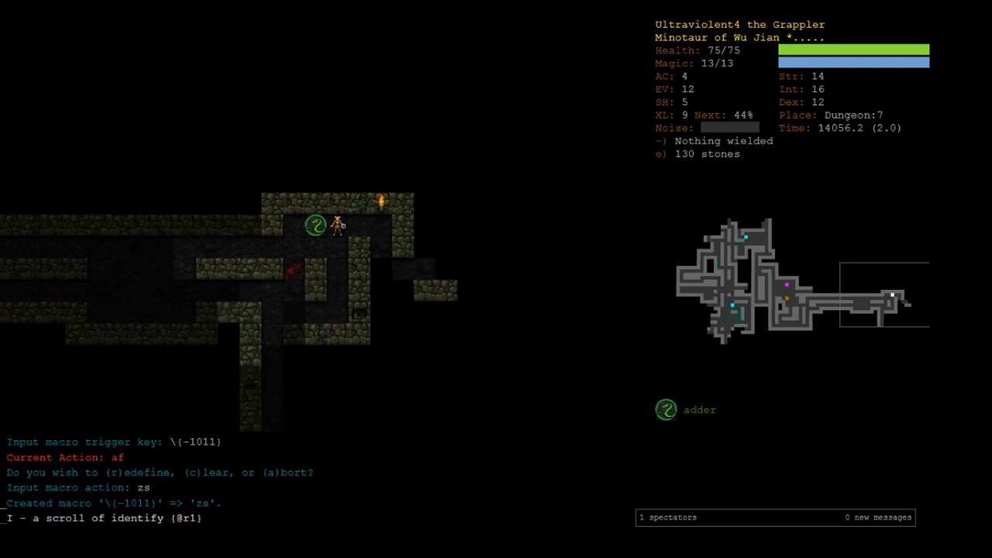
{"action": "key", "text": "m"}
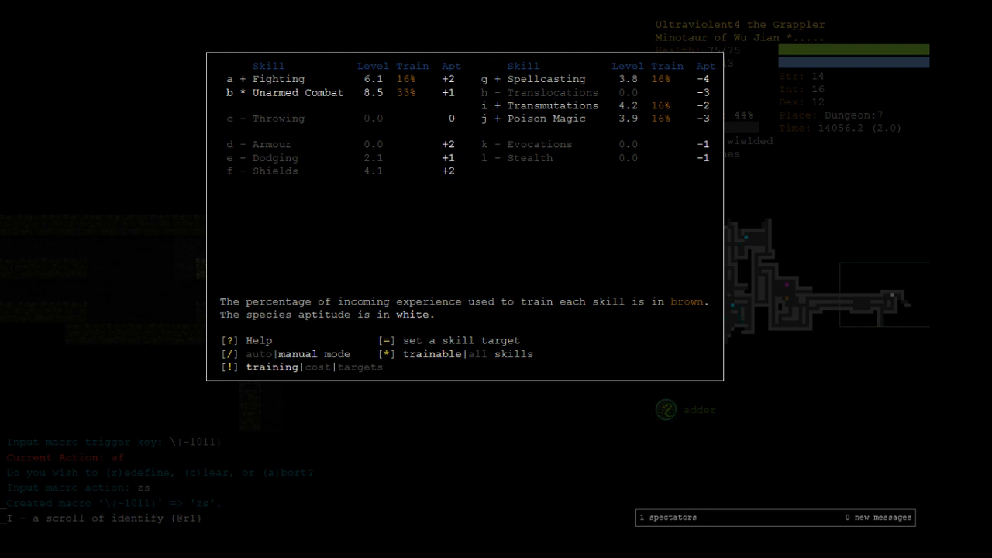
{"action": "key", "text": "Escape"}
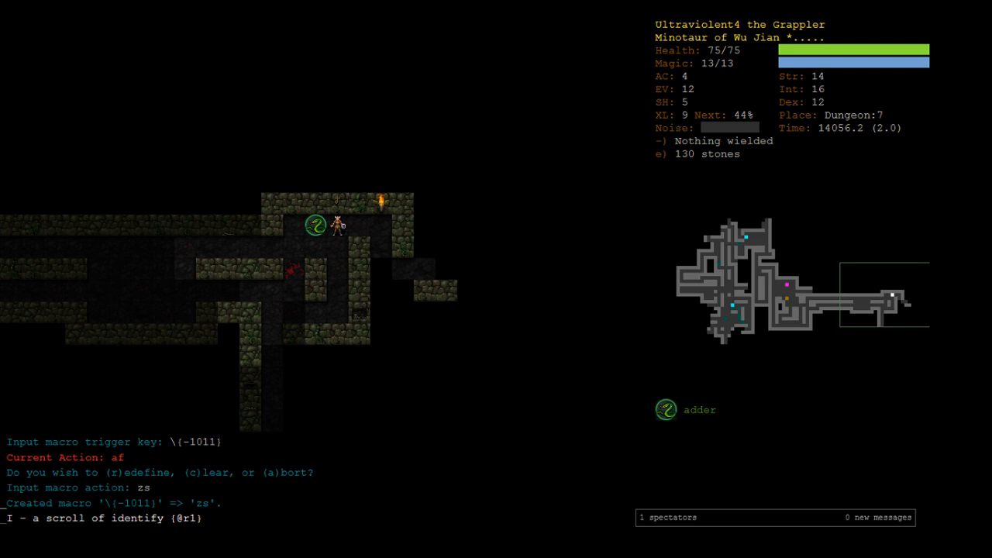
{"action": "key", "text": "r"}
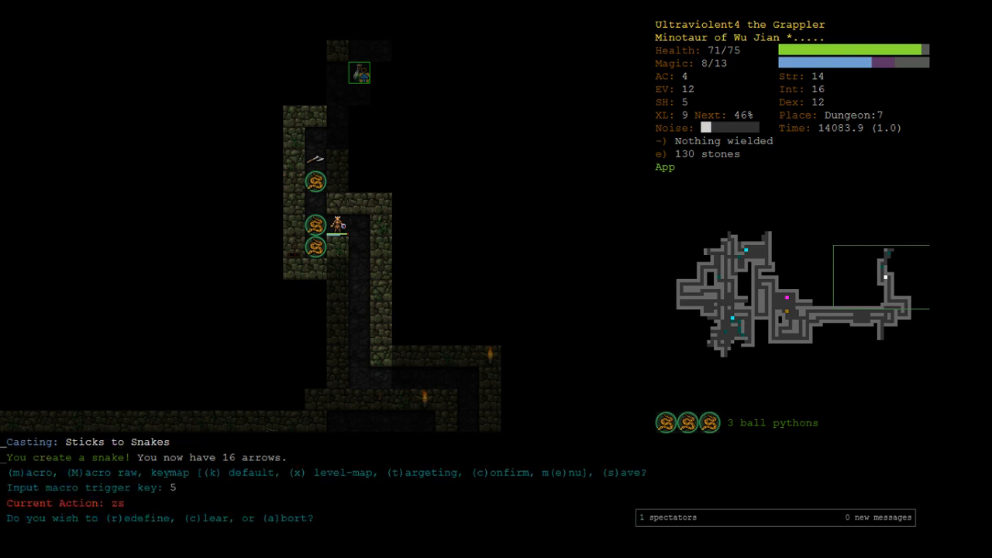
Clear the Sticks to Snakes macro, review the inventory, and enter Euwusic's Eclectic Emporium
{"action": "key", "text": "c"}
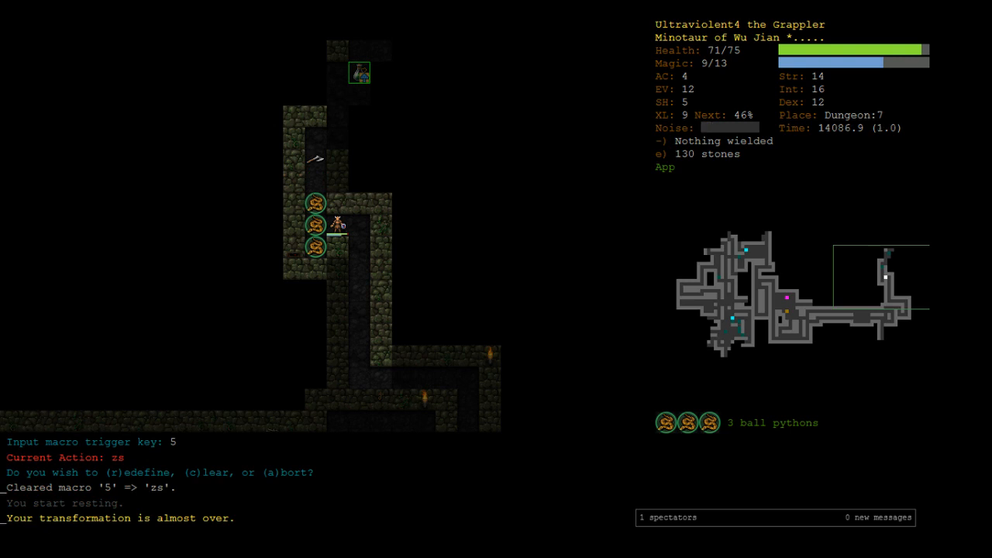
{"action": "key", "text": "i"}
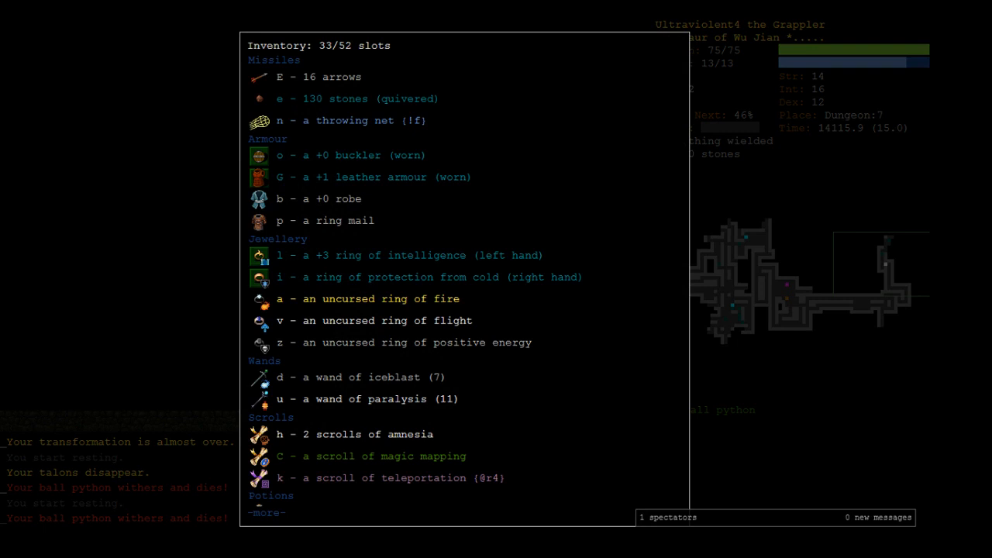
{"action": "key", "text": "escape"}
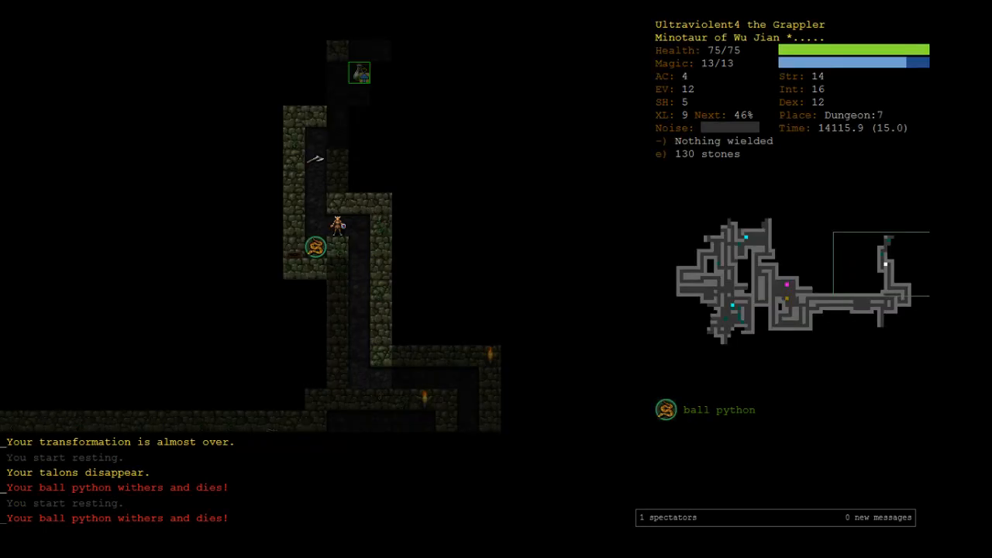
{"action": "key", "text": "up"}
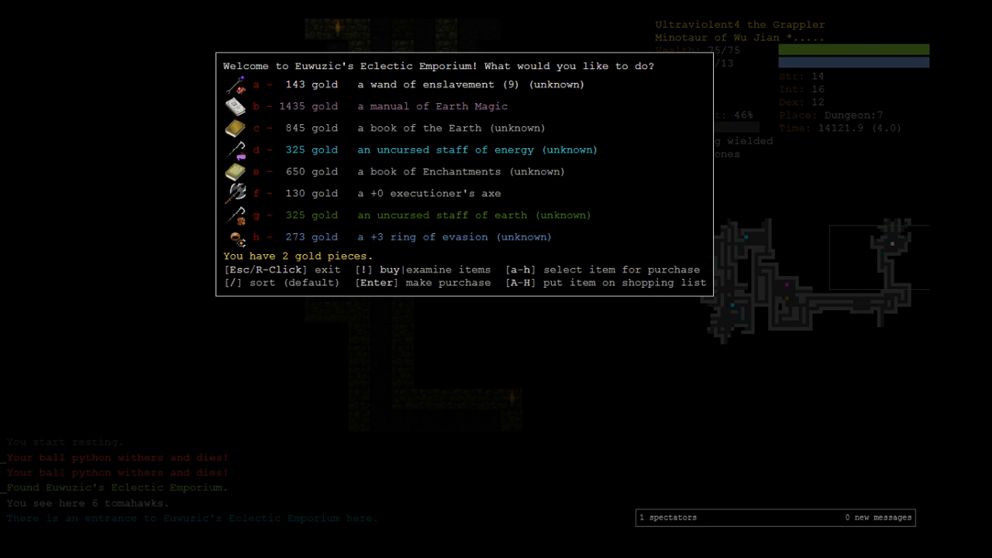
Put the ring of evasion and wand of enslavement on the shopping list, then leave the shop
{"action": "key", "text": "H"}
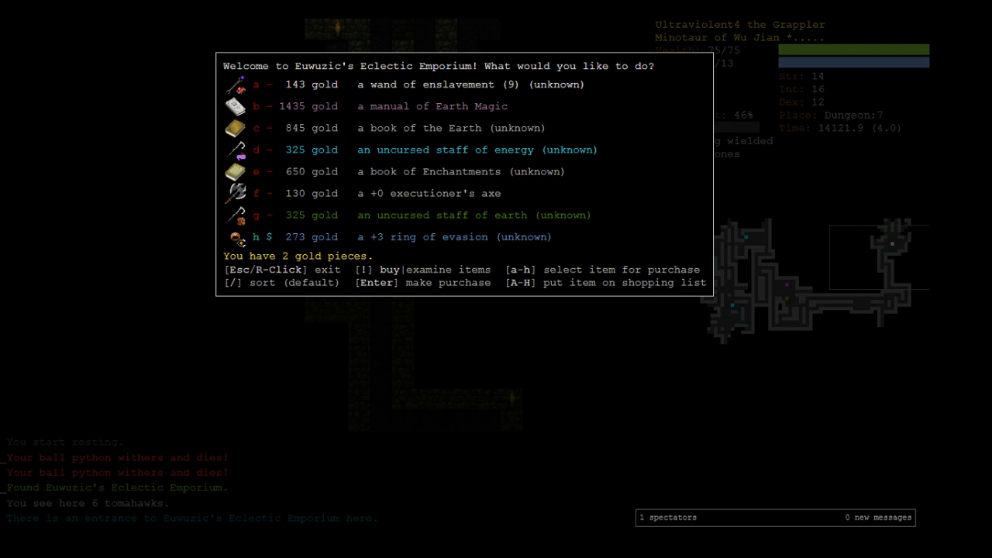
{"action": "key", "text": "!"}
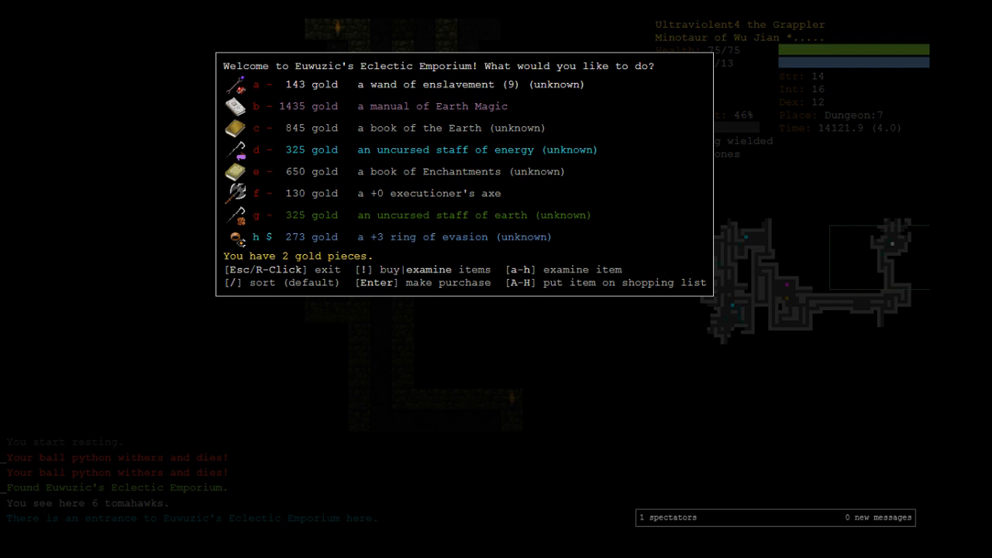
{"action": "key", "text": "A"}
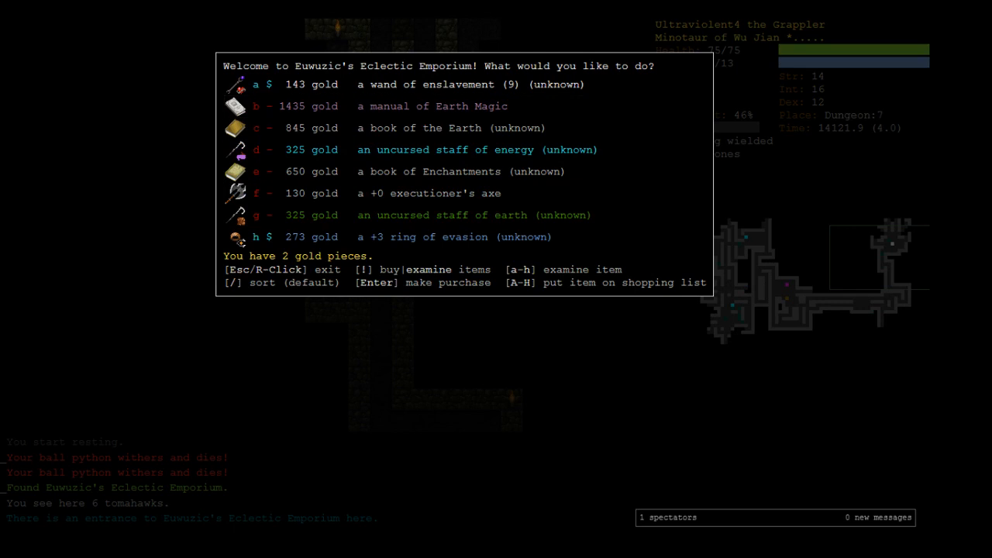
{"action": "key", "text": "c"}
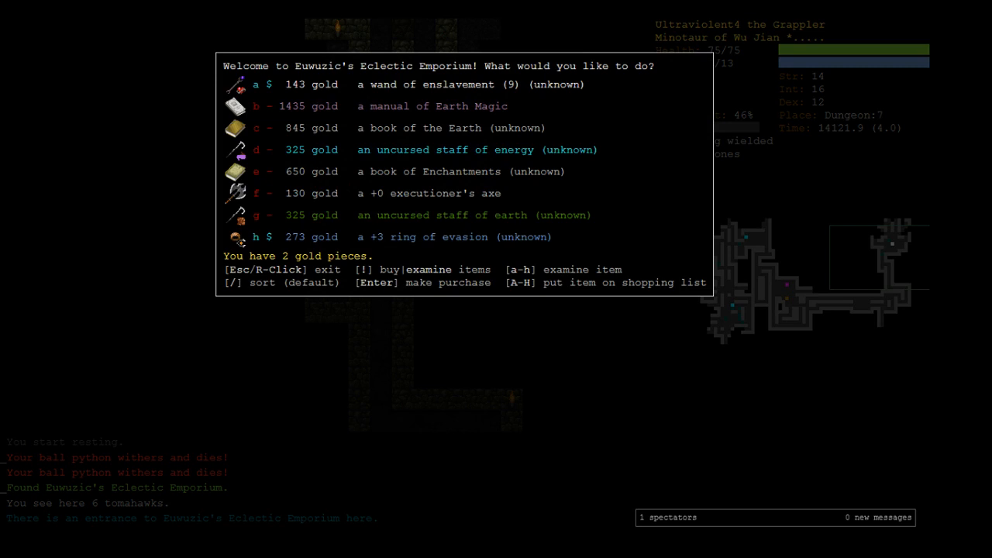
{"action": "key", "text": "Escape"}
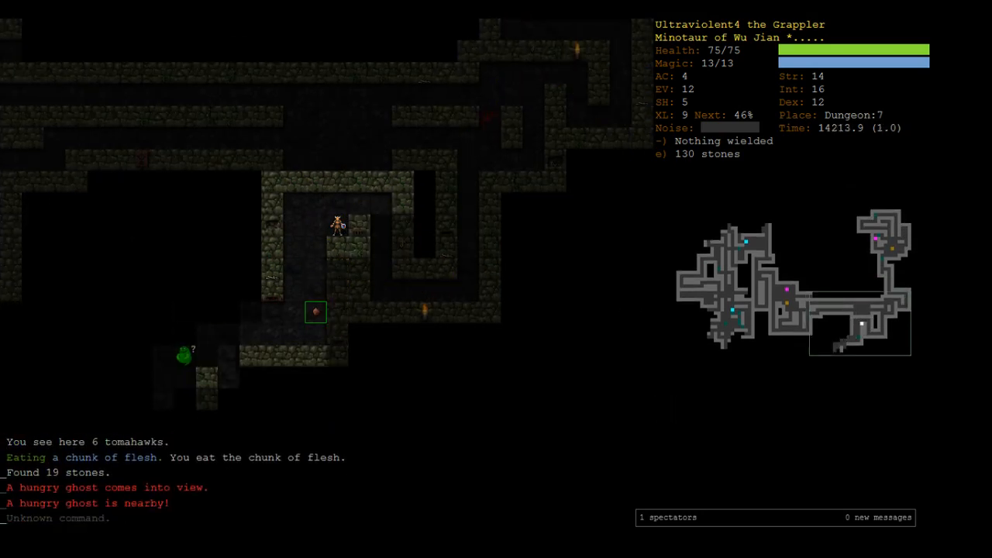
Check the inventory, fight through the pending messages, and bring up skill training
{"action": "key", "text": "i"}
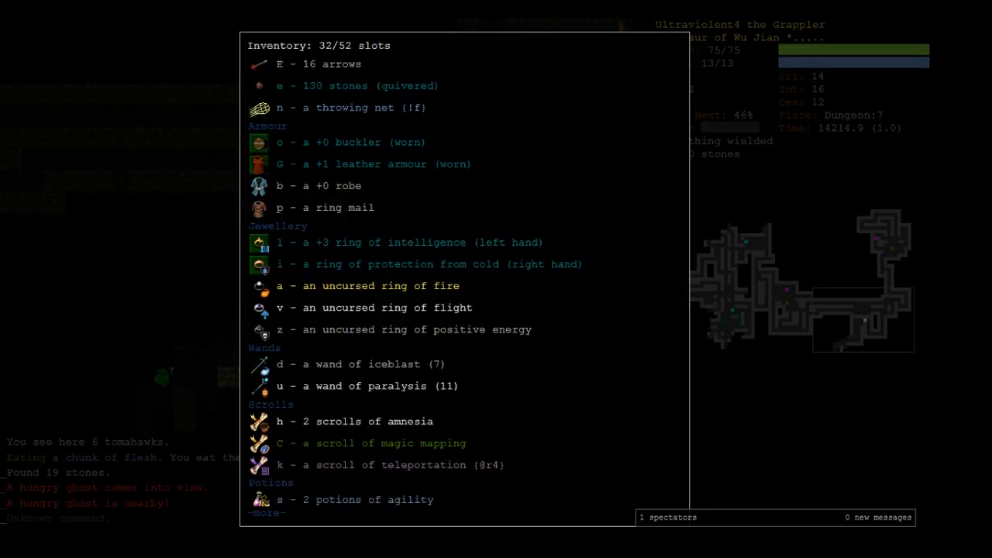
{"action": "key", "text": "Escape"}
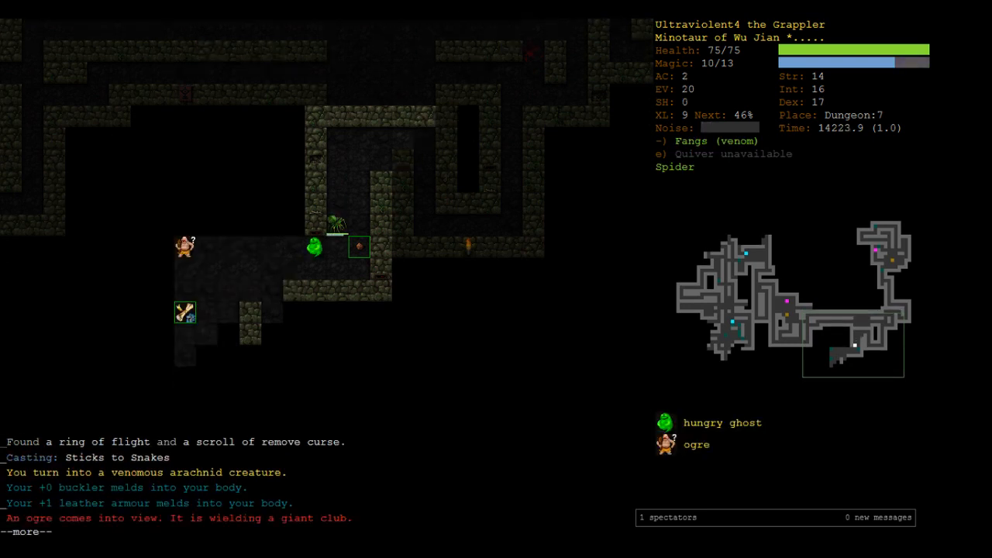
{"action": "key", "text": "space"}
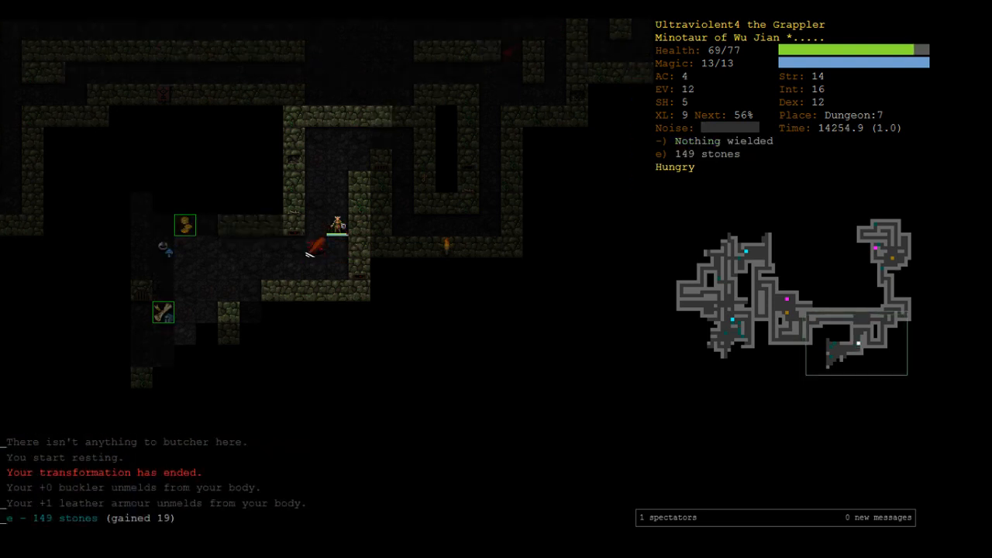
{"action": "key", "text": "m"}
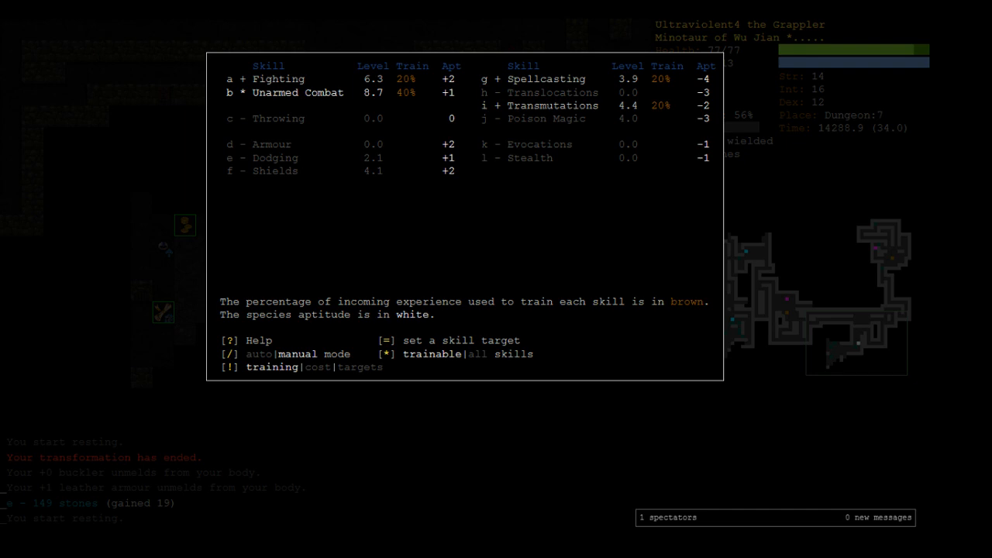
Enable Translocations training, then check the known spells and the message history
{"action": "key", "text": "h"}
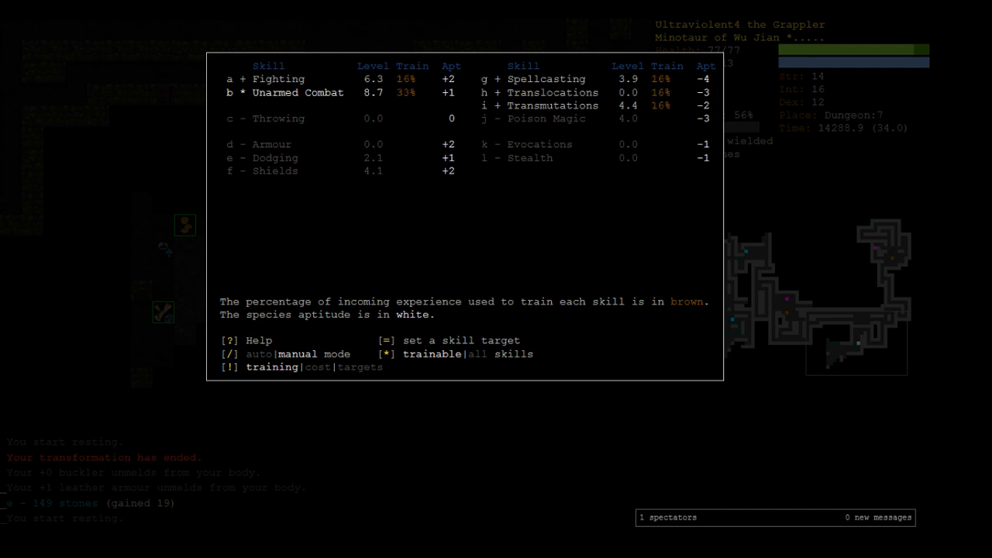
{"action": "key", "text": "h"}
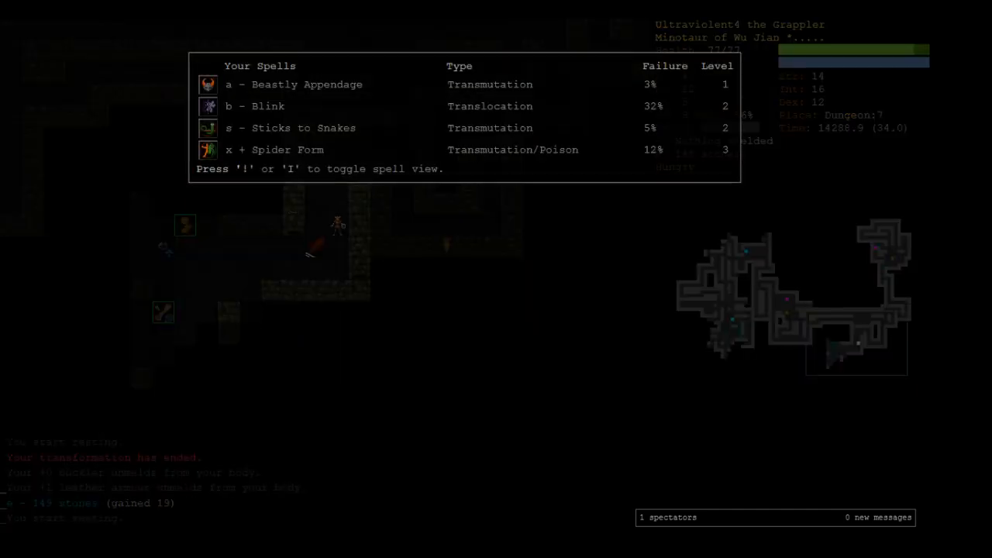
{"action": "key", "text": "Escape"}
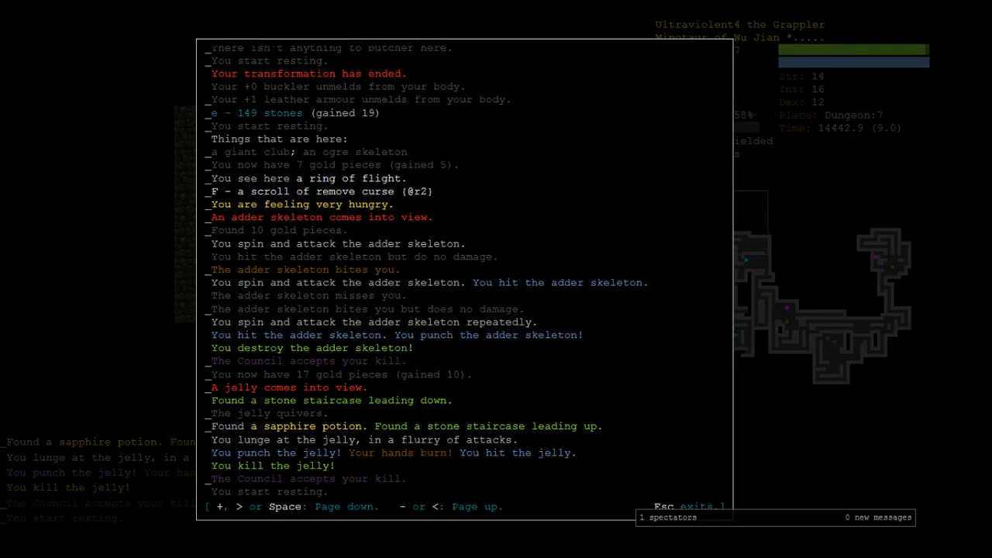
Eat the dates from the food menu
{"action": "key", "text": "Escape"}
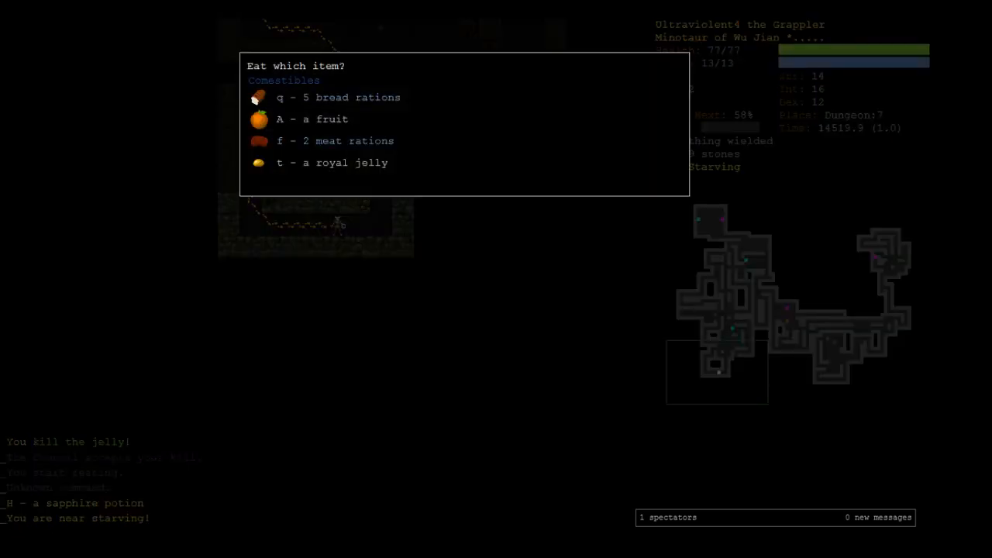
{"action": "key", "text": "A"}
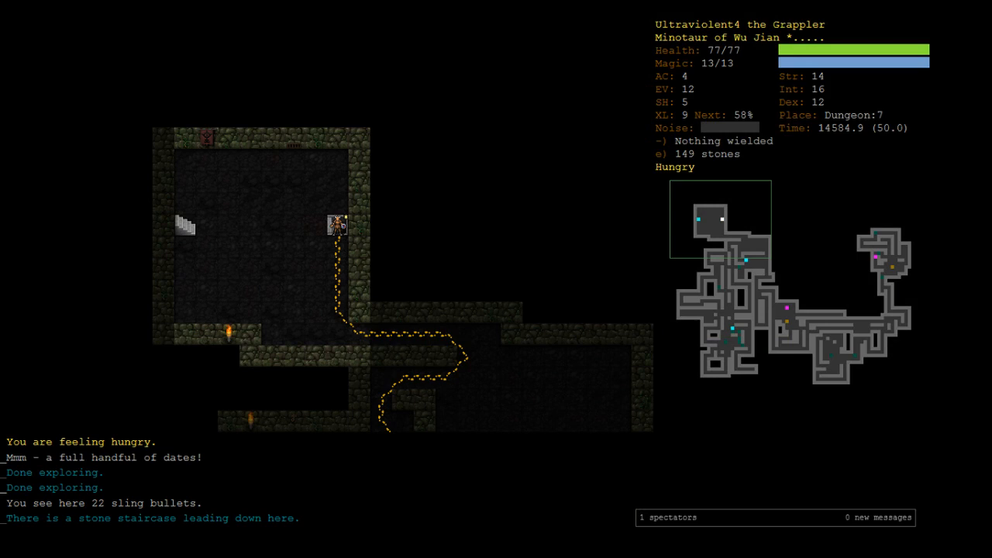
Take the stairs to Dungeon:8, retreat to Dungeon:7, then descend again and kill the orc
{"action": "key", "text": ">"}
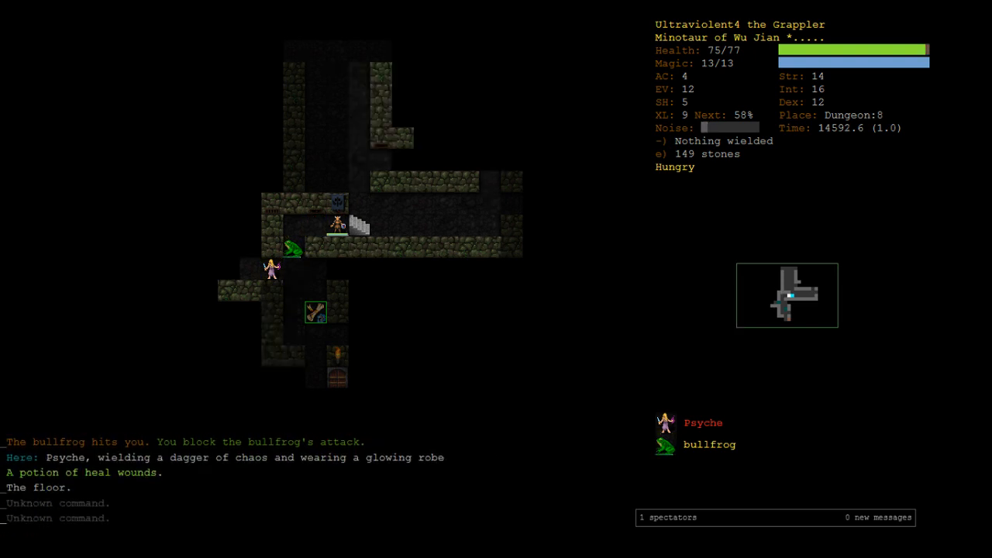
{"action": "key", "text": "<"}
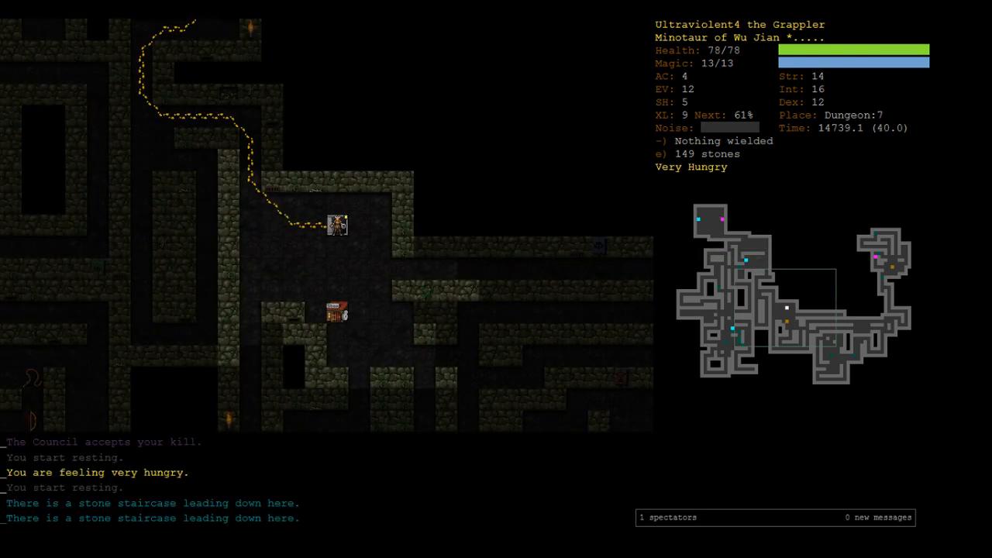
{"action": "key", "text": ">"}
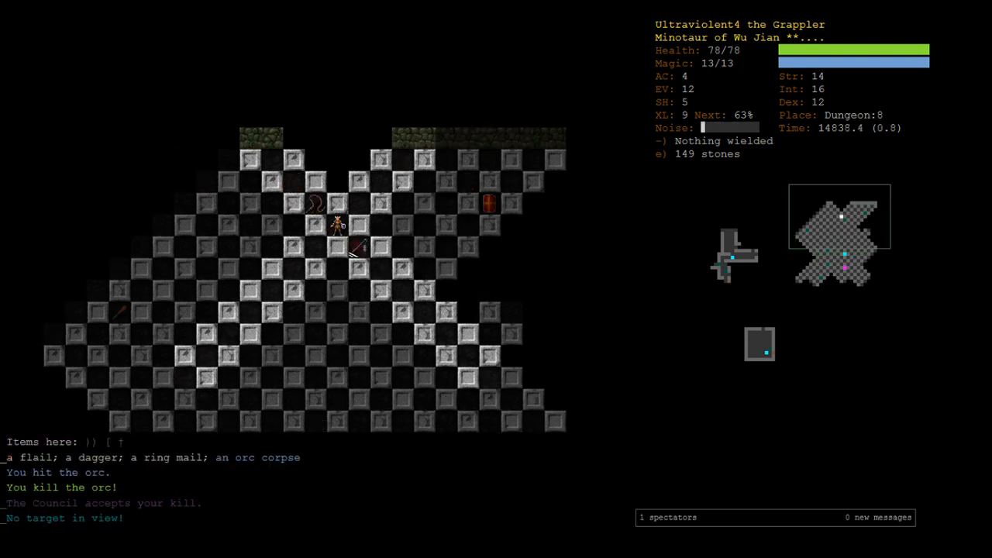
Glance at skill training, then bring up the spell memorisation list
{"action": "key", "text": "m"}
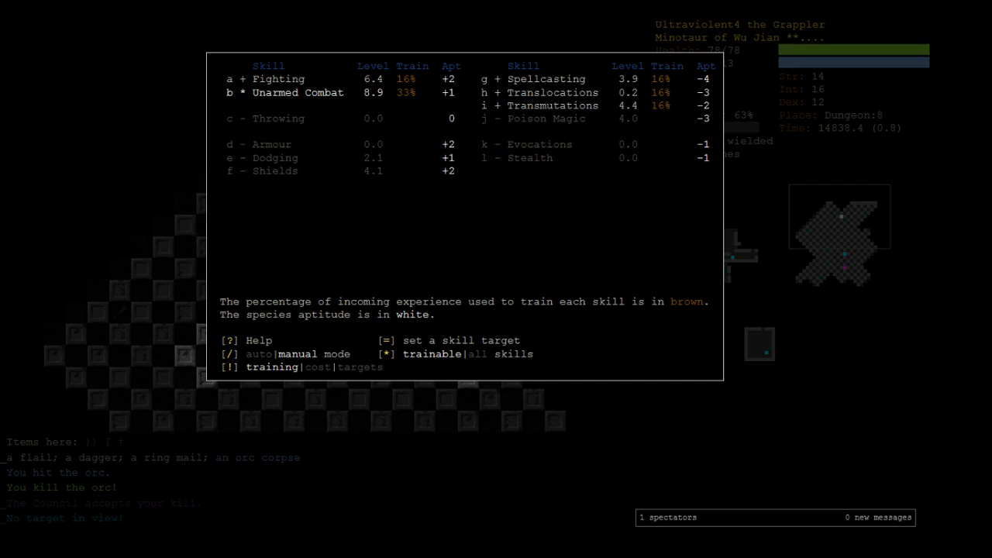
{"action": "key", "text": "Escape"}
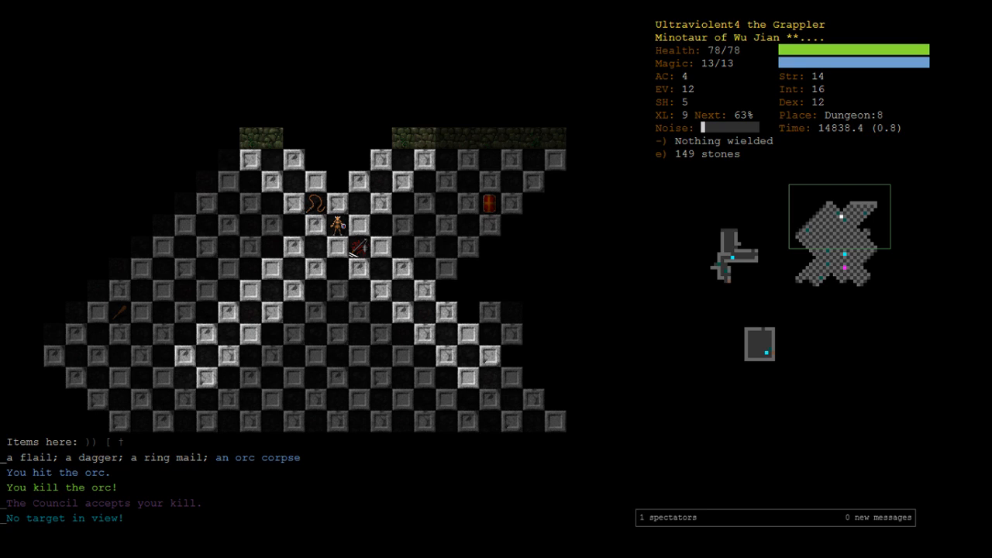
{"action": "key", "text": "M"}
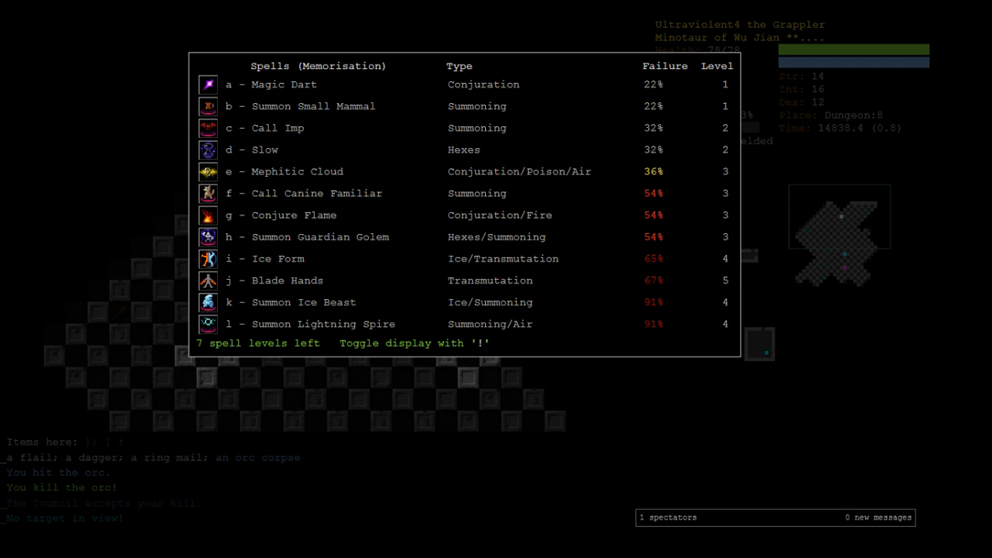
Back out of the memorise menu and rest in place through the fight
{"action": "key", "text": "Escape"}
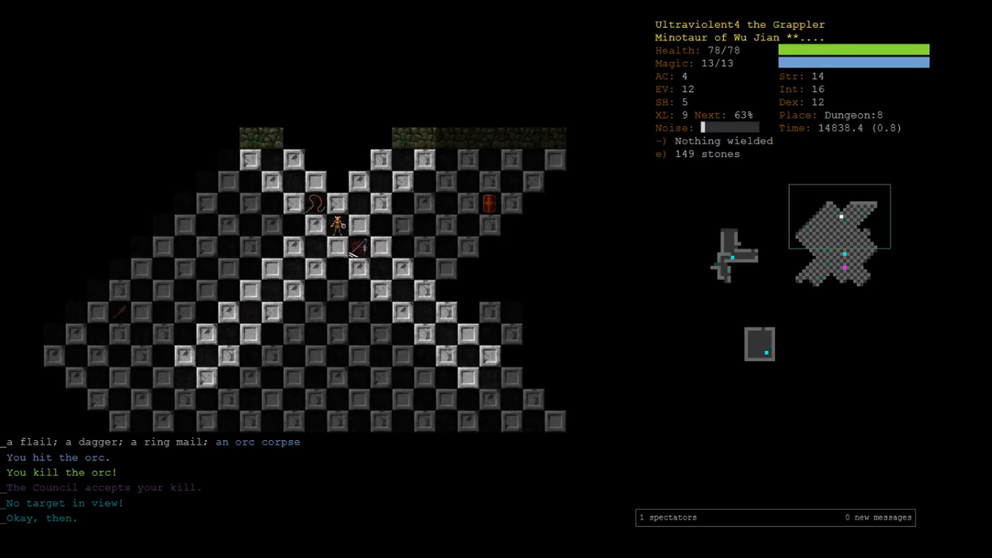
{"action": "key", "text": "M"}
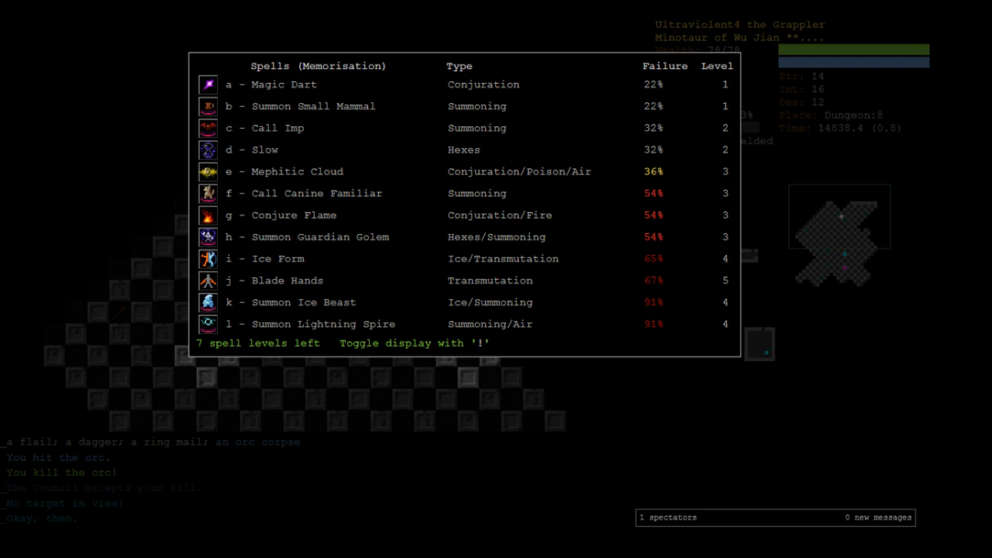
{"action": "key", "text": "i"}
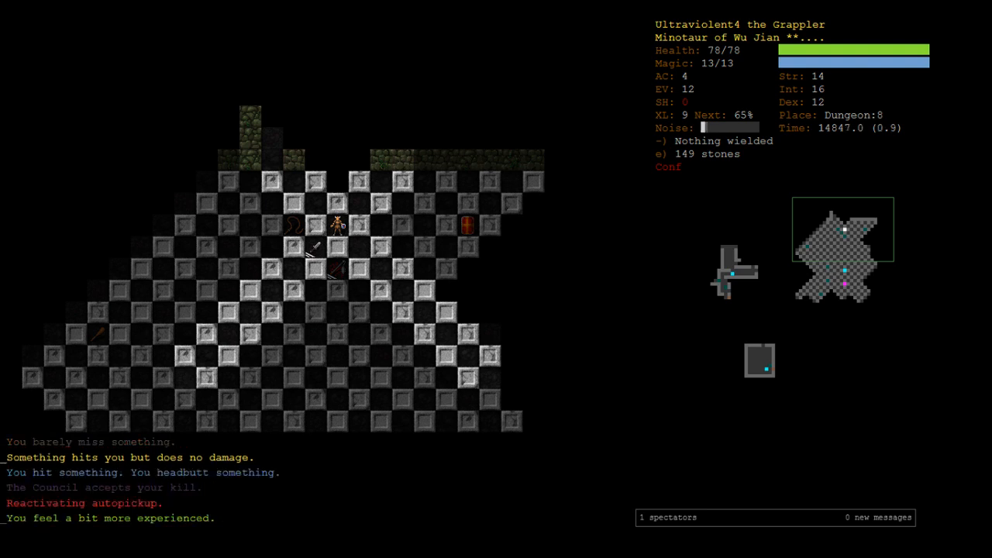
{"action": "key", "text": "5"}
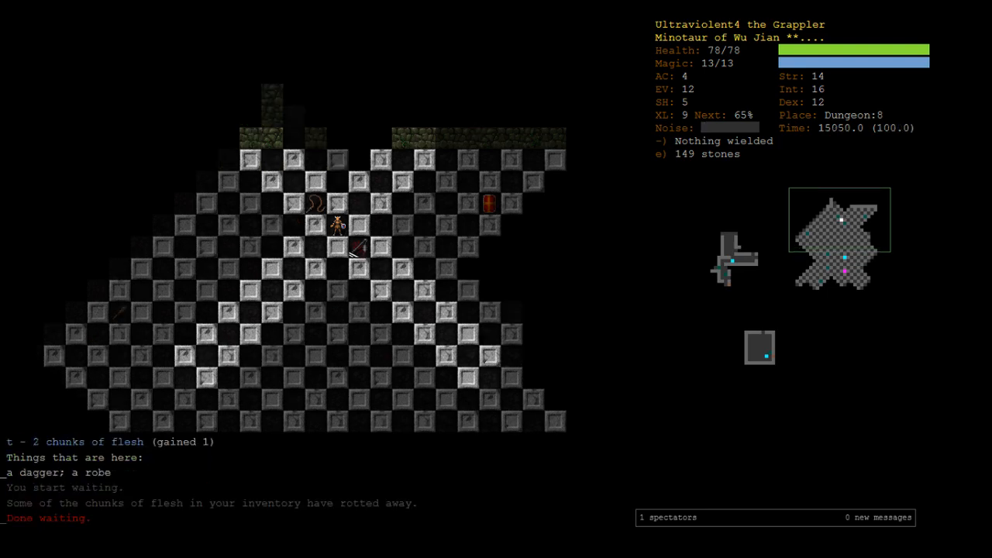
Check skill training, then memorise Ice Form from the spell list
{"action": "key", "text": "m"}
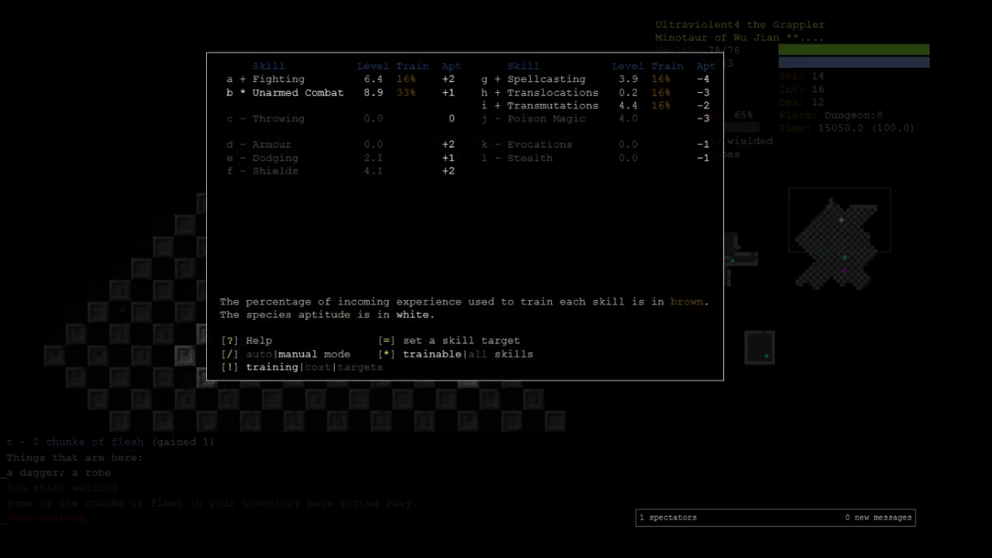
{"action": "key", "text": "Escape"}
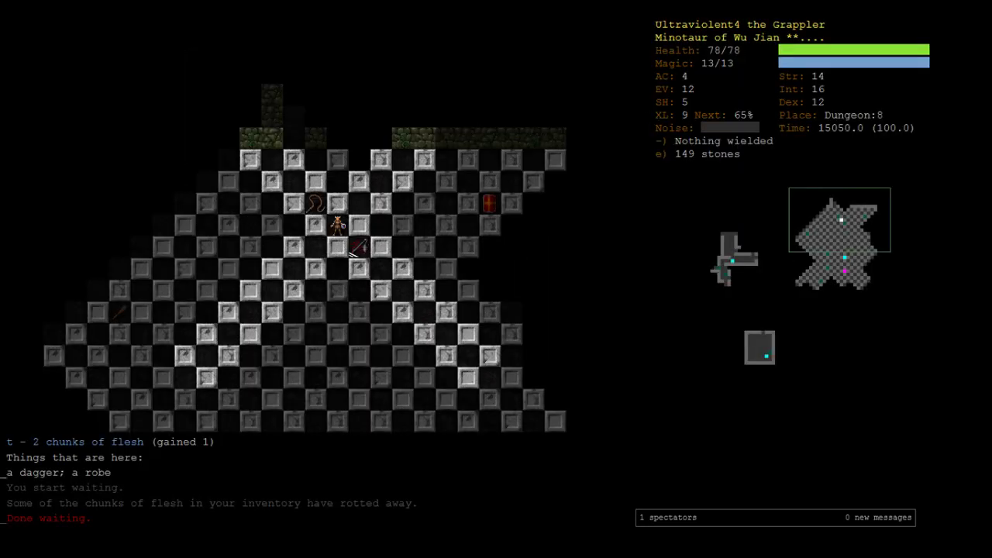
{"action": "key", "text": "M"}
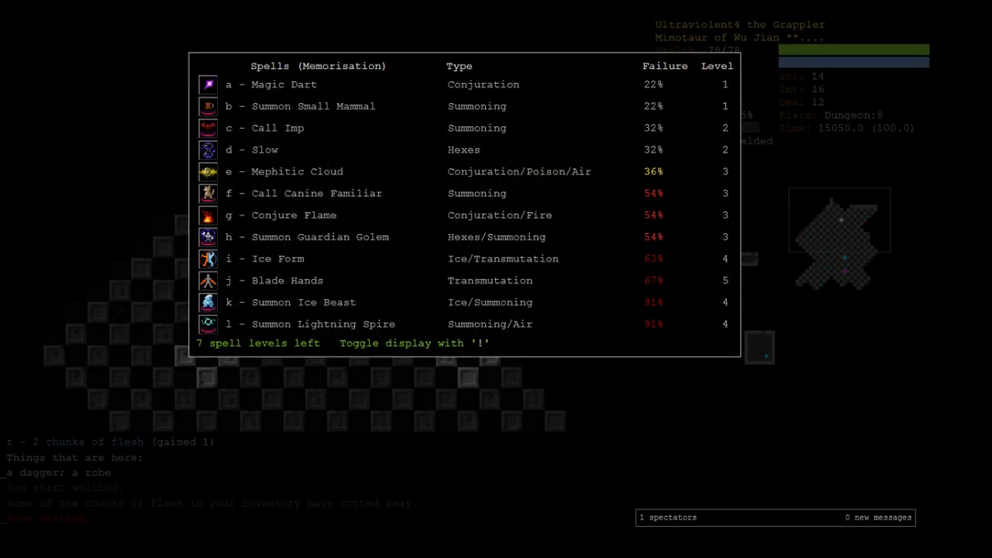
{"action": "key", "text": "i"}
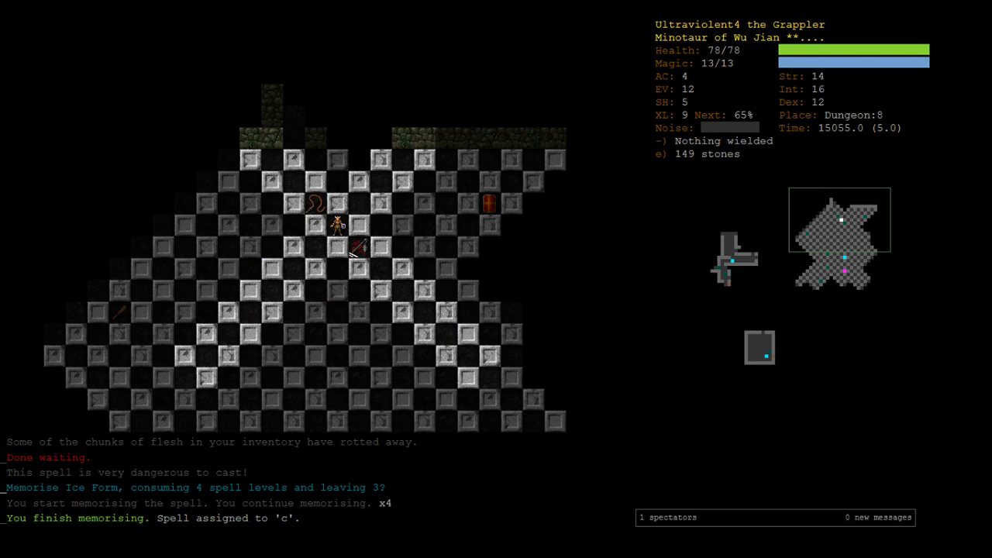
Fight the scorpion unarmed and continue past the resulting combat messages
{"action": "key", "text": "m"}
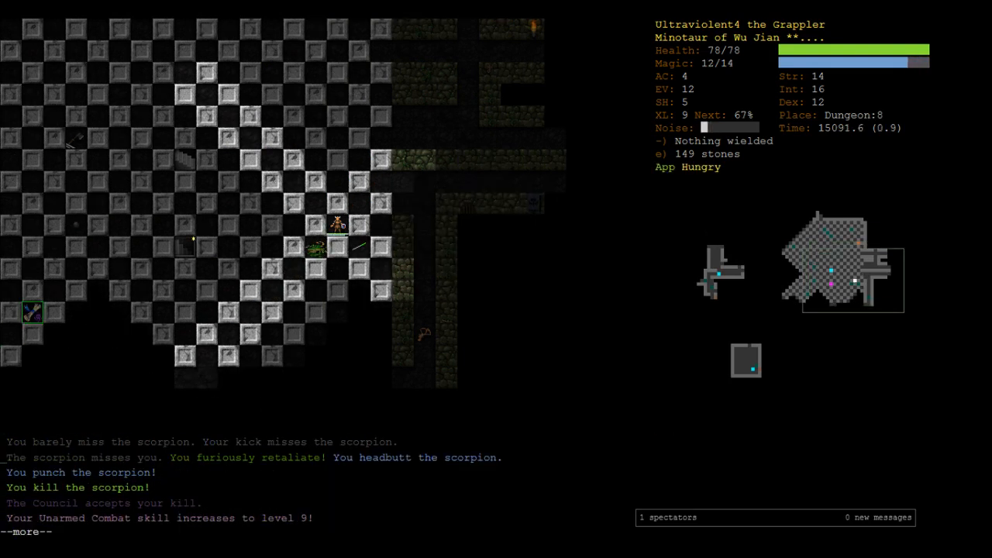
{"action": "key", "text": "space"}
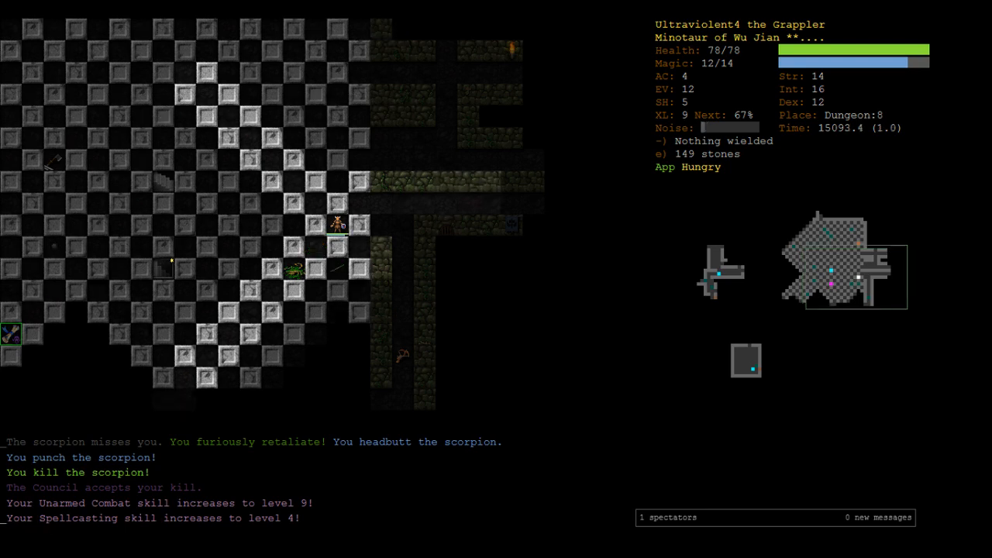
Review the Wu Jian Council's granted powers on the religion screen, then leave it
{"action": "key", "text": "^"}
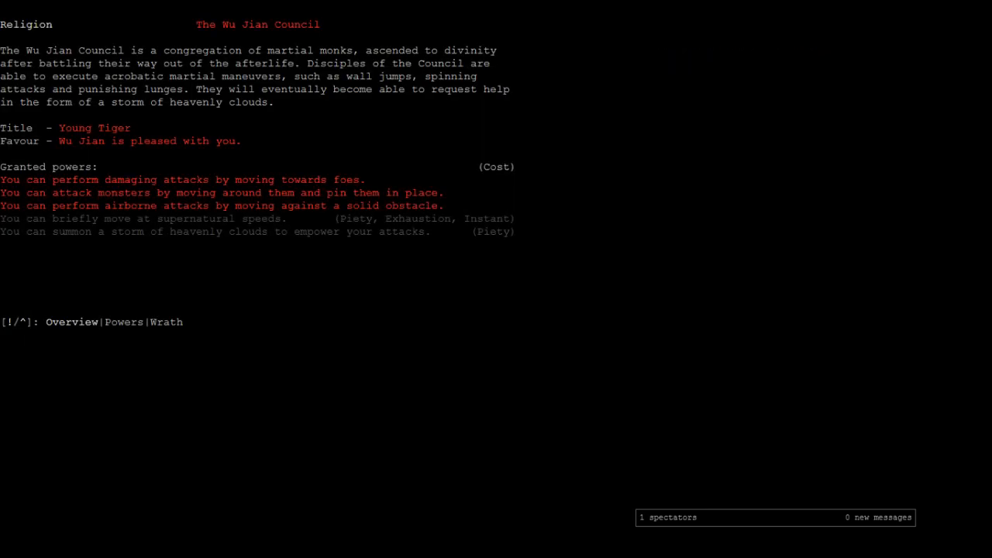
{"action": "left_click", "coordinate": [124, 321]}
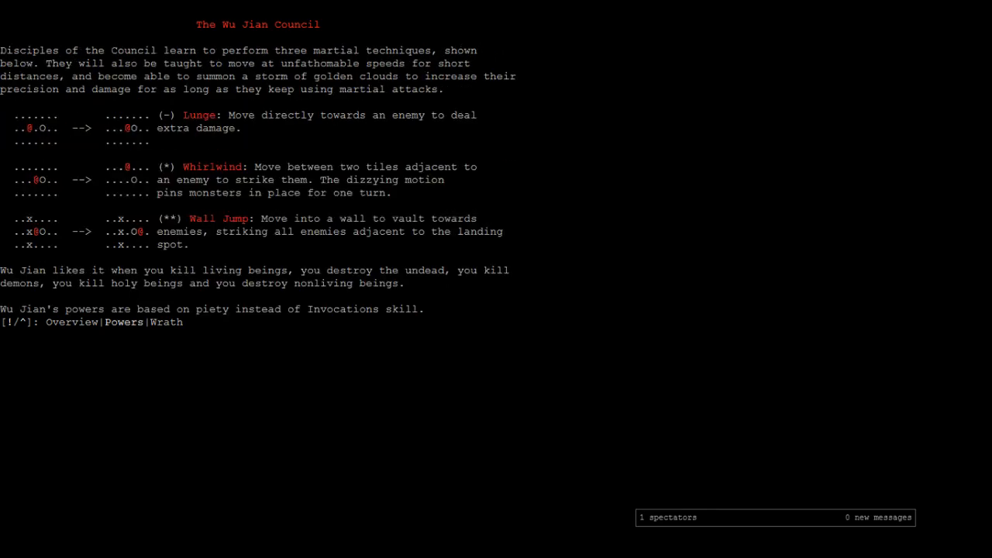
{"action": "left_click", "coordinate": [71, 321]}
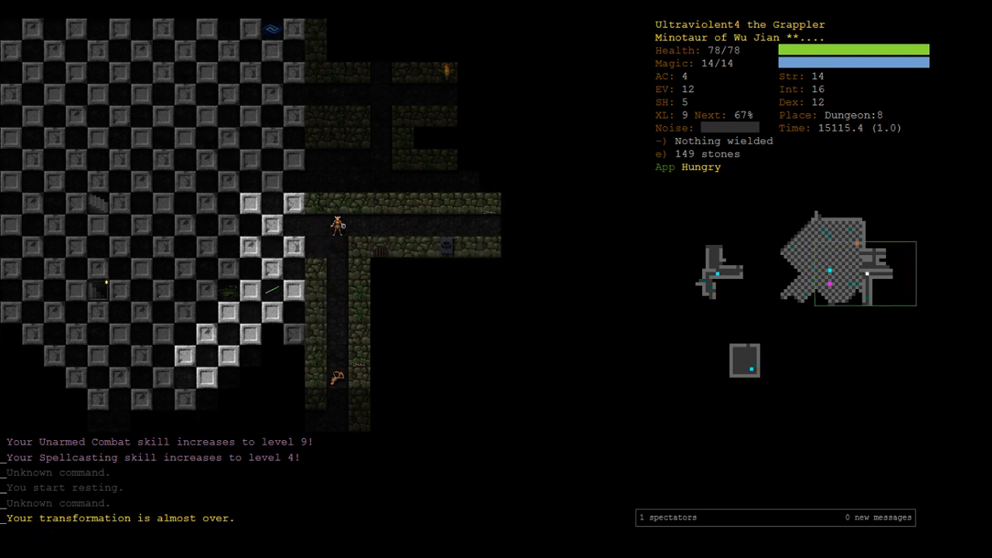
Travel to Dungeon:7 in spider form, kill Pikel, and continue past the kill messages
{"action": "key", "text": "up"}
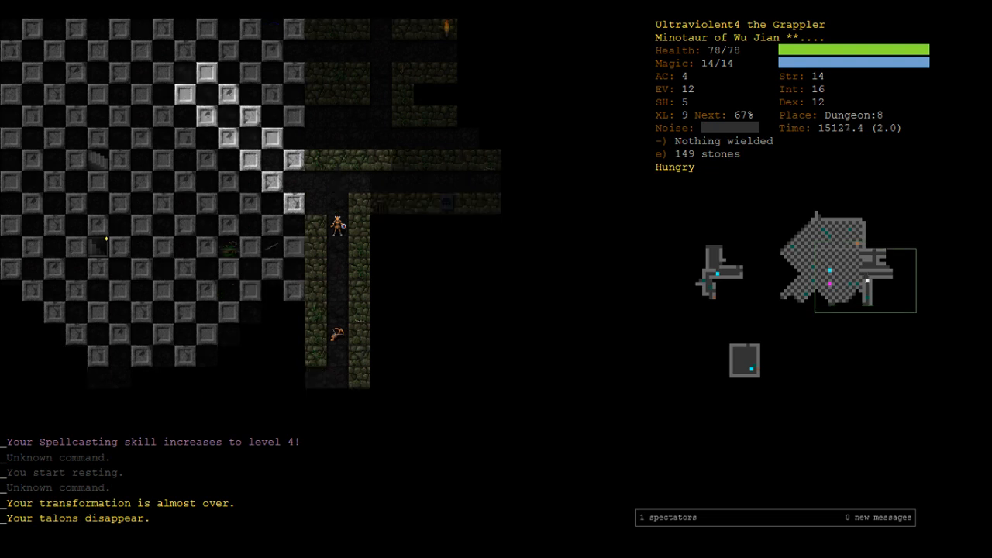
{"action": "mouse_move", "coordinate": [337, 176]}
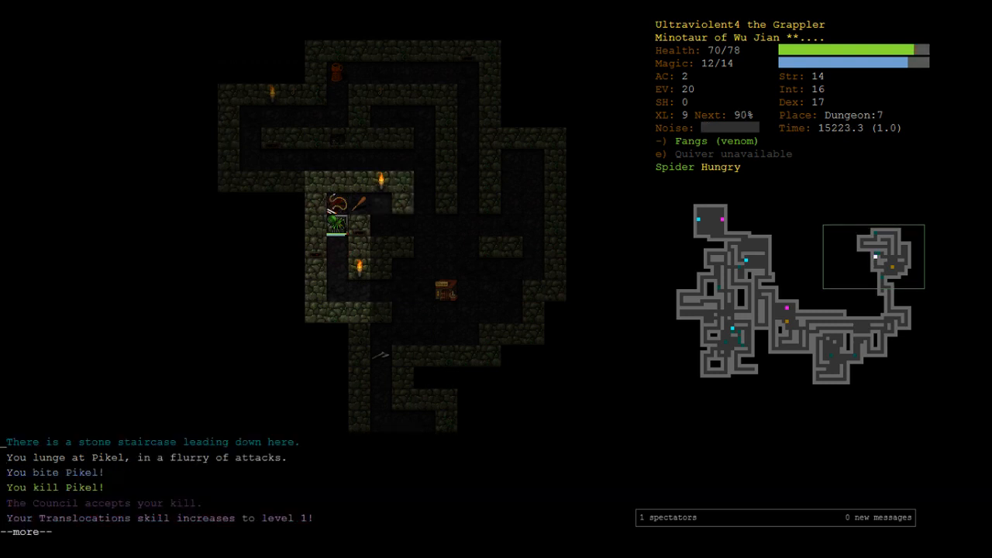
{"action": "key", "text": "space"}
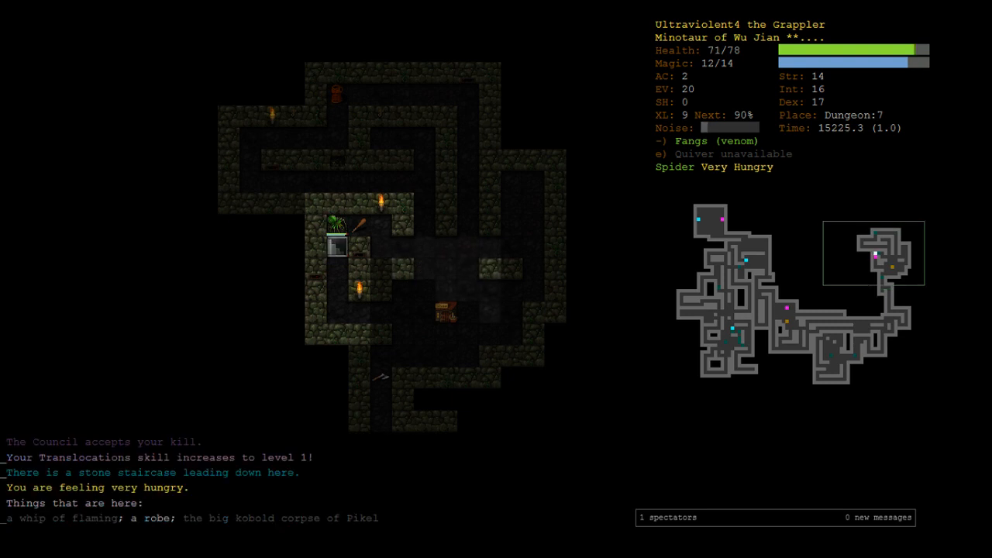
Eat the royal jelly, then press on downward through the gnoll pack
{"action": "key", "text": "5"}
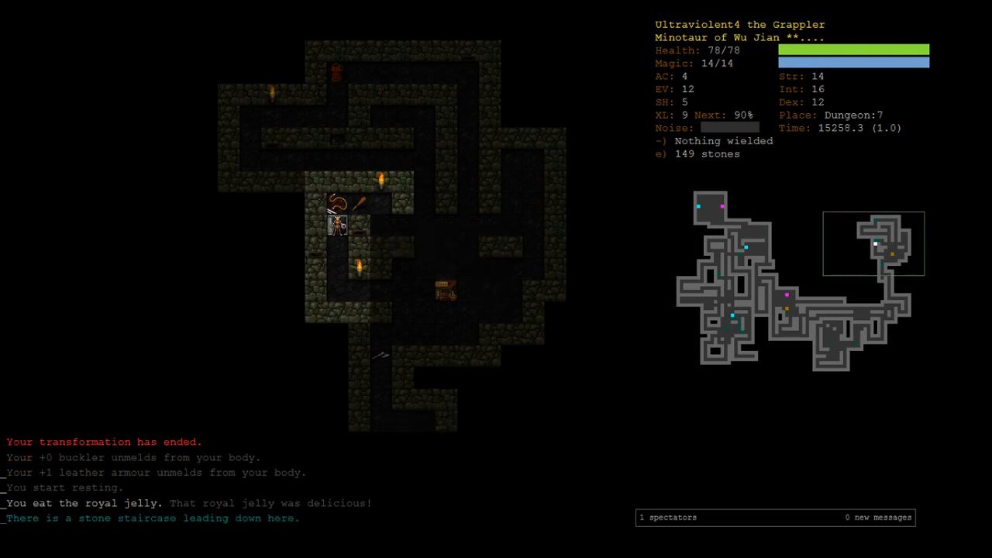
{"action": "key", "text": ">"}
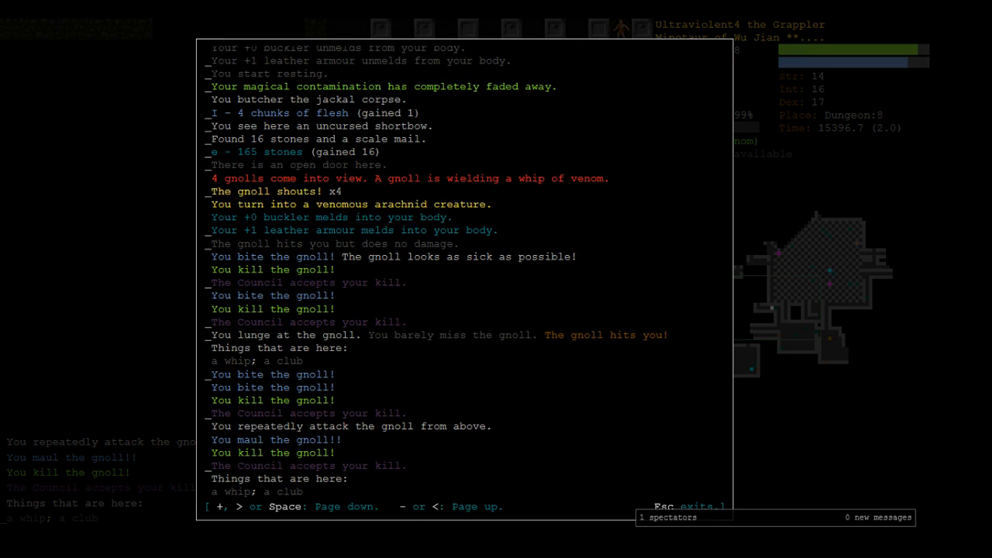
Close the message history and return to the Dungeon:8 map
{"action": "key", "text": "Escape"}
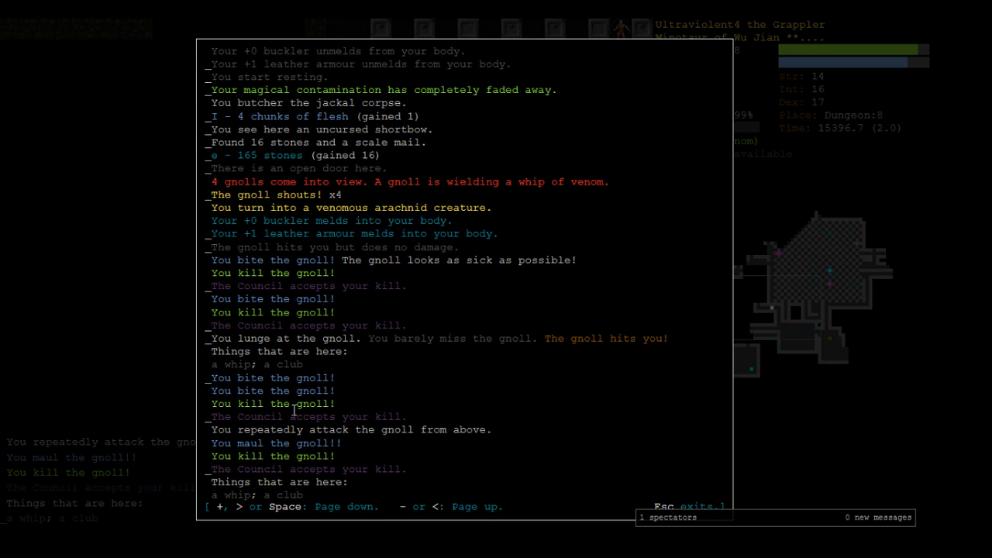
{"action": "key", "text": "Escape"}
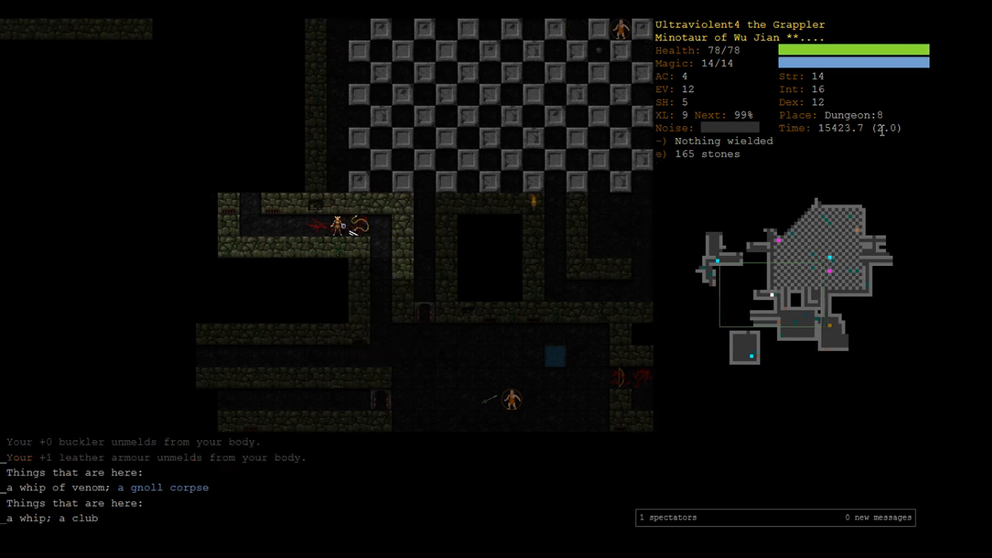
Browse Japikeg's armour shop, review the inventory, then close it
{"action": "key", "text": "c"}
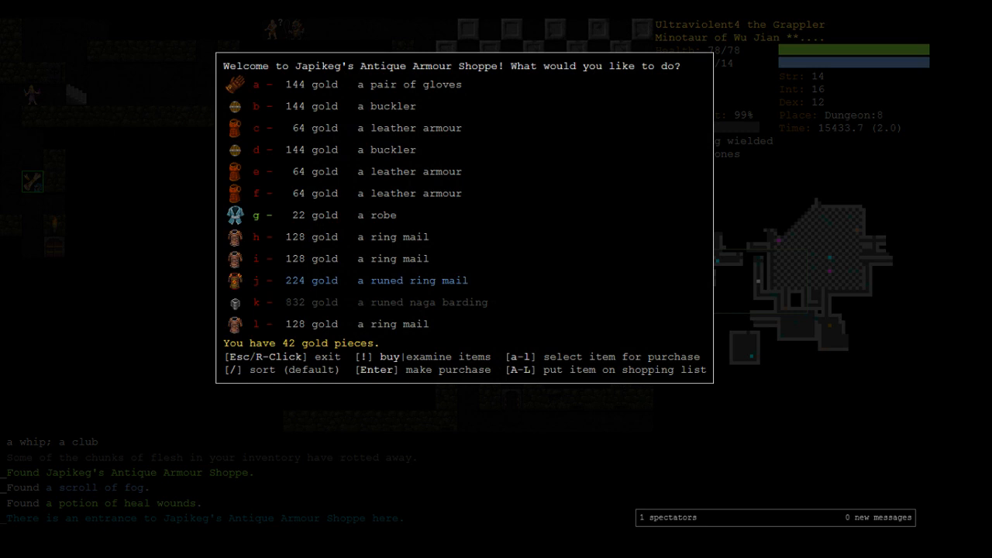
{"action": "key", "text": "j"}
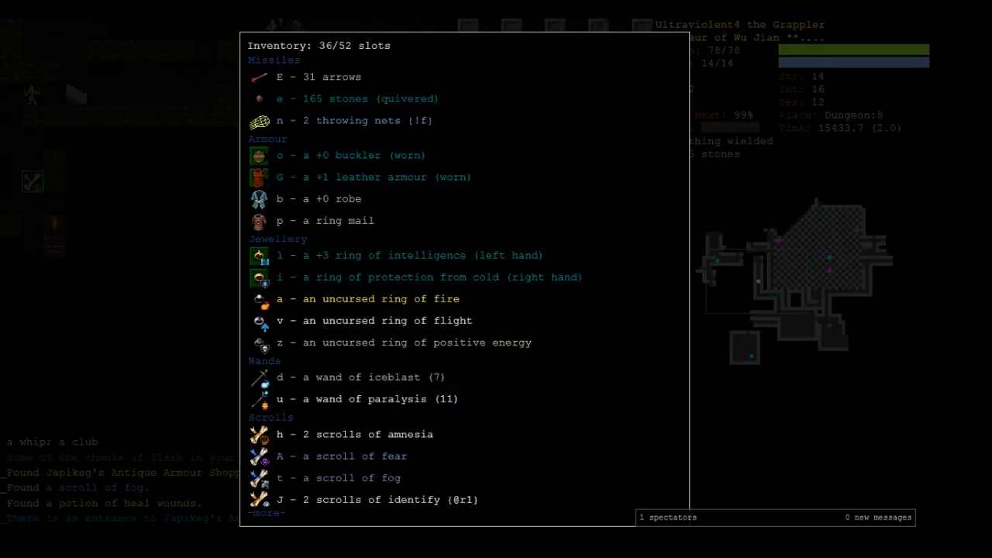
{"action": "key", "text": "escape"}
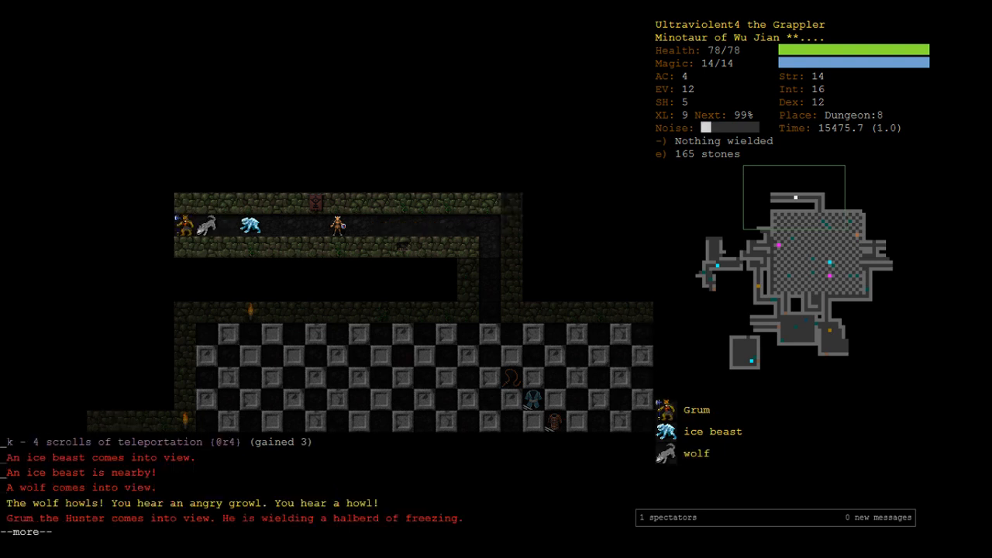
Hold off the wolves in spider form at 42 health and bring up the abilities list
{"action": "key", "text": "space"}
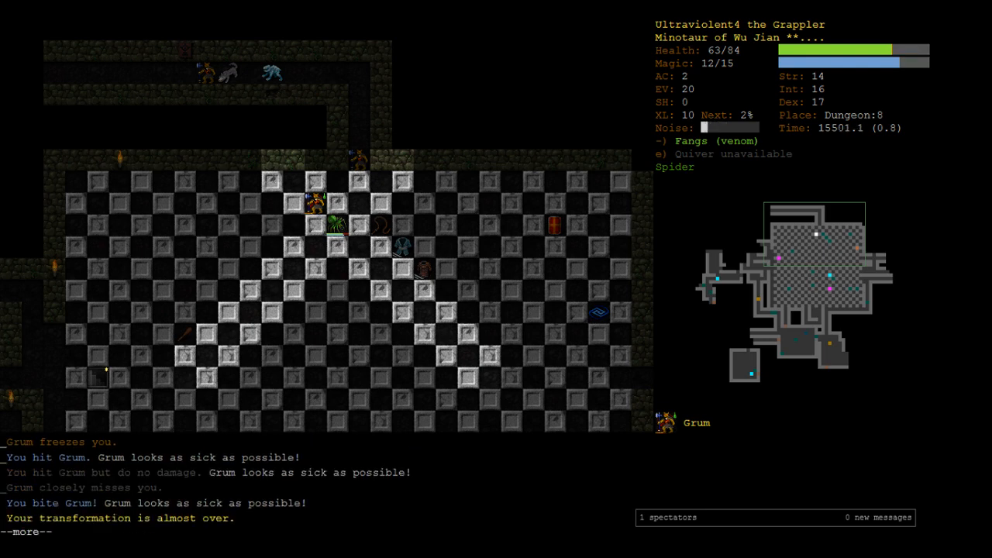
{"action": "key", "text": "space"}
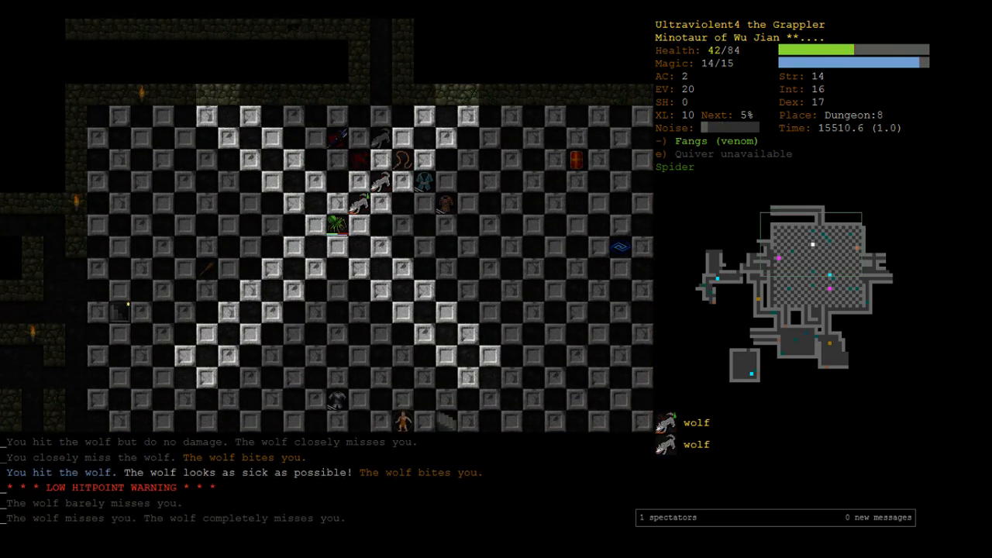
{"action": "key", "text": "V"}
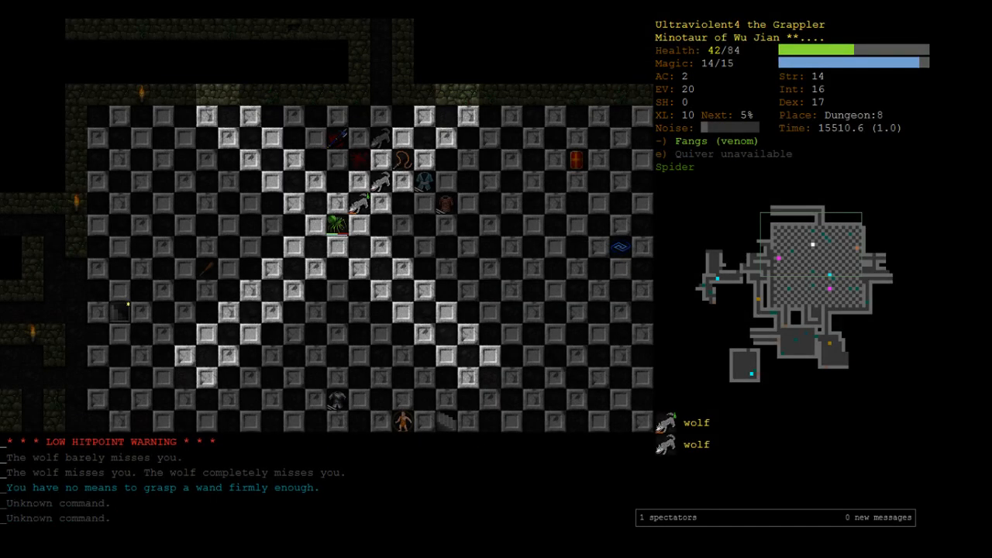
{"action": "key", "text": "a"}
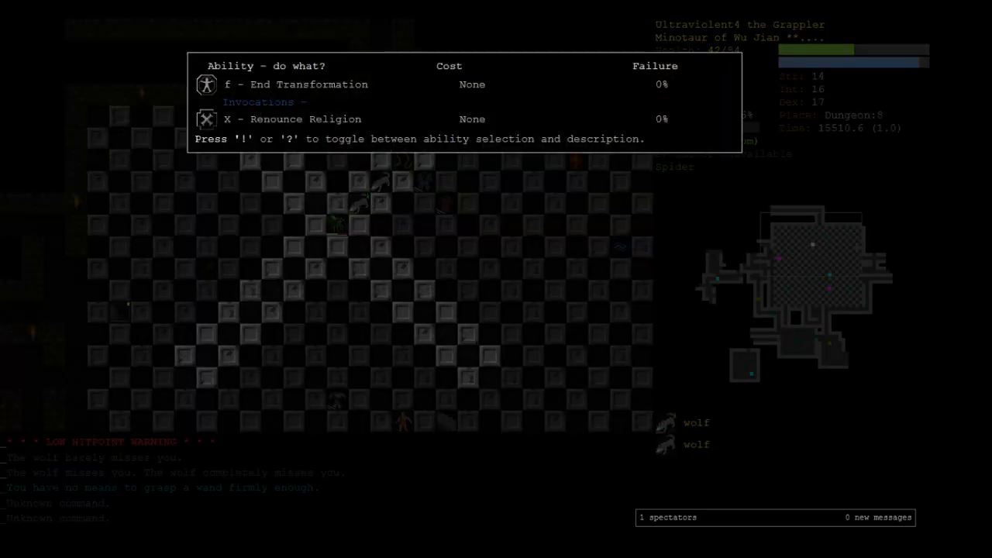
End the spider form, paralyse the wolves with the wand, kill them and rest to full health
{"action": "key", "text": "Escape"}
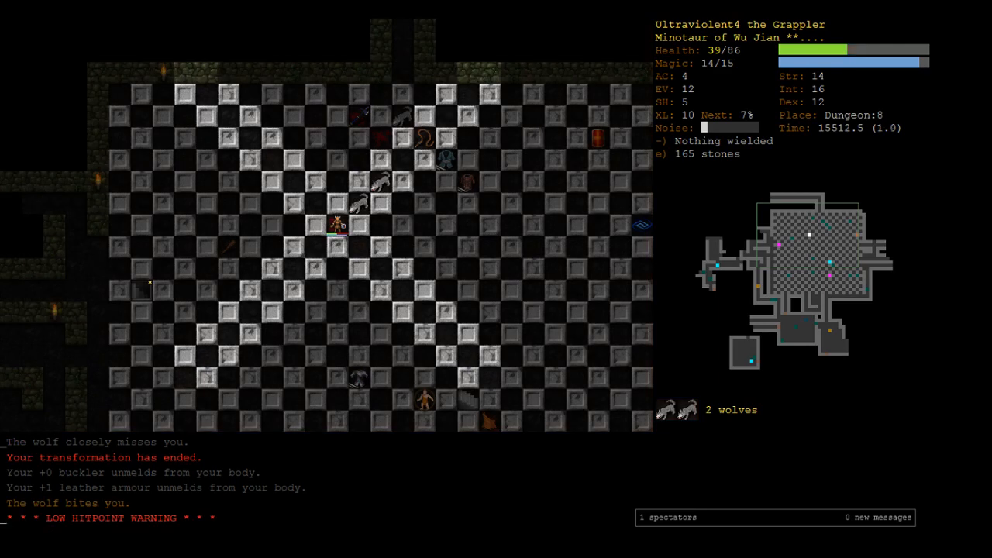
{"action": "key", "text": "V"}
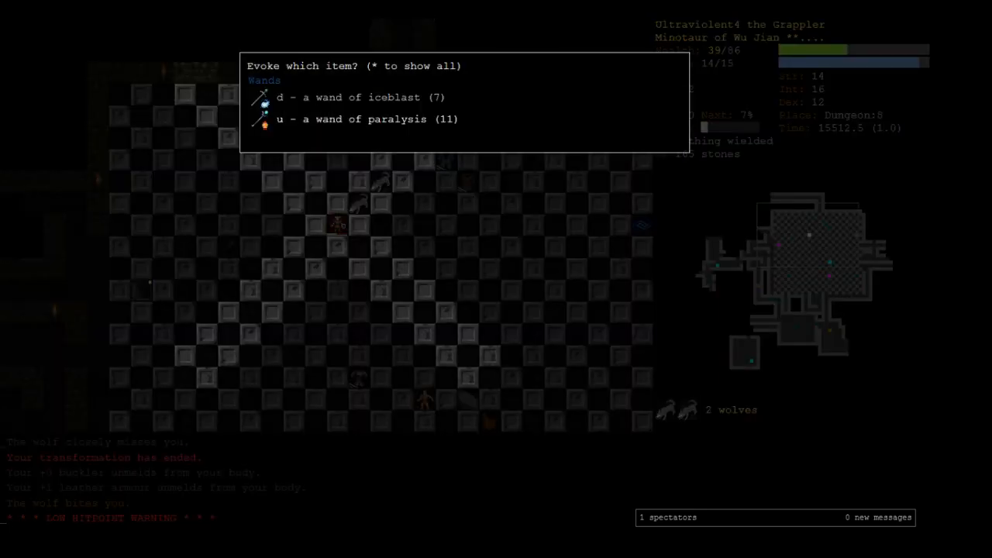
{"action": "key", "text": "u"}
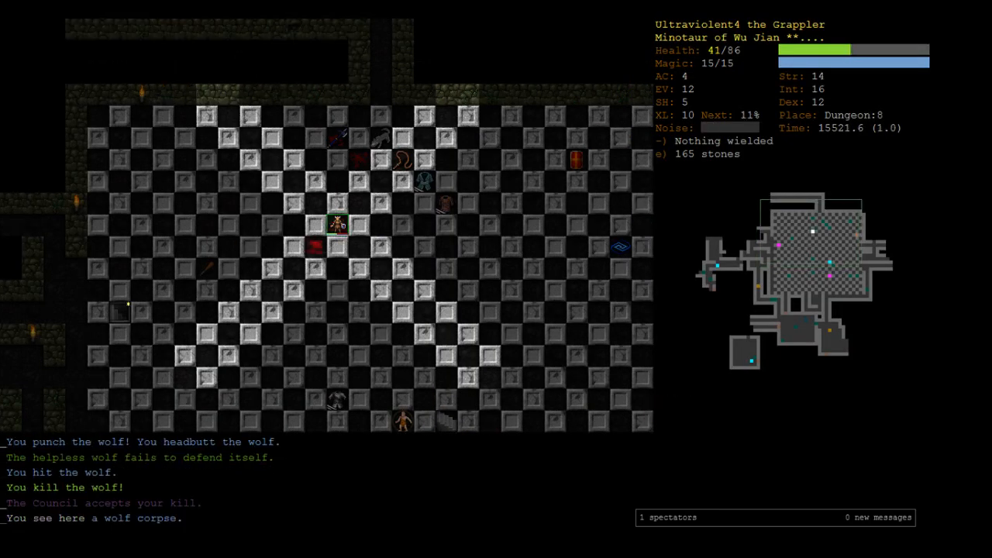
{"action": "key", "text": "5"}
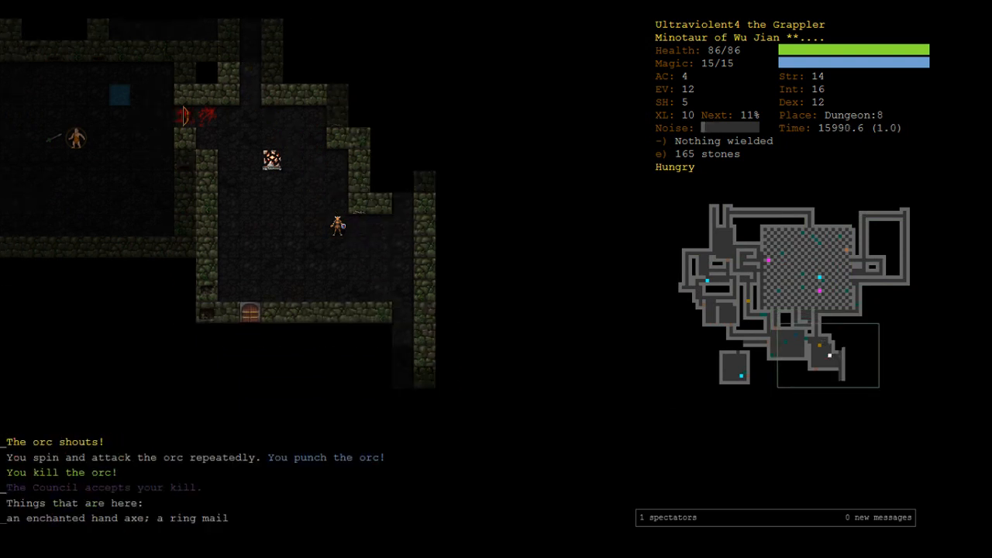
Check skill training, then take spider form and engage the ogre
{"action": "key", "text": "m"}
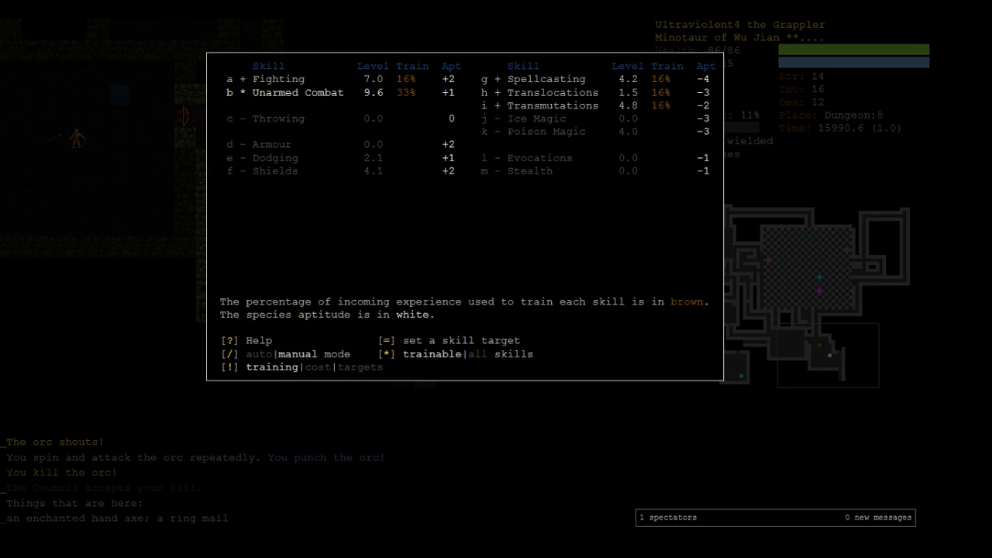
{"action": "key", "text": "Escape"}
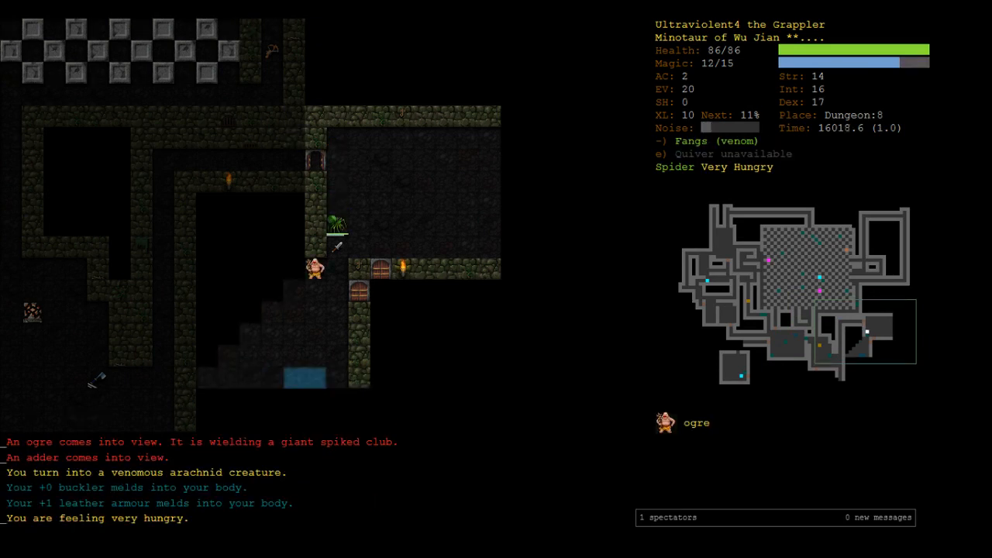
{"action": "key", "text": "up"}
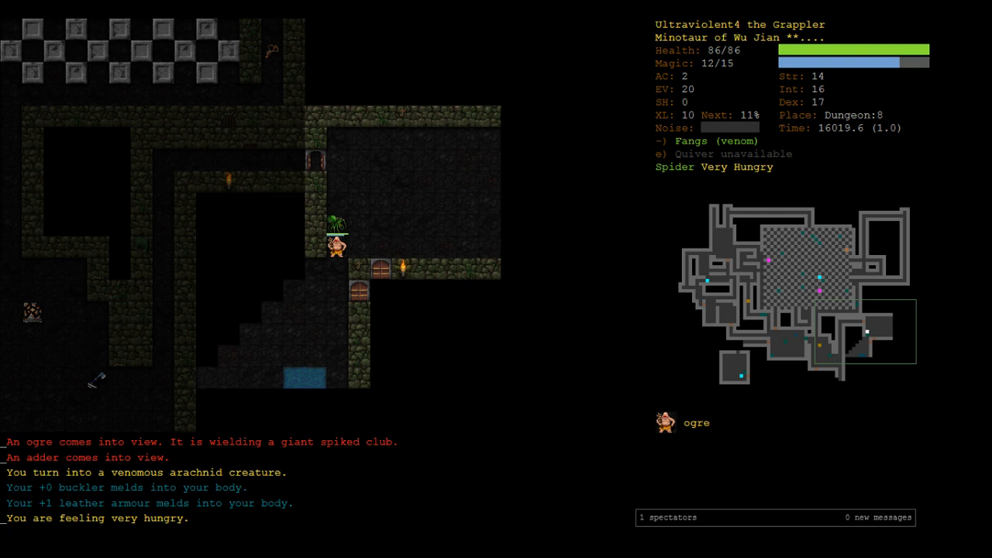
{"action": "mouse_move", "coordinate": [379, 269]}
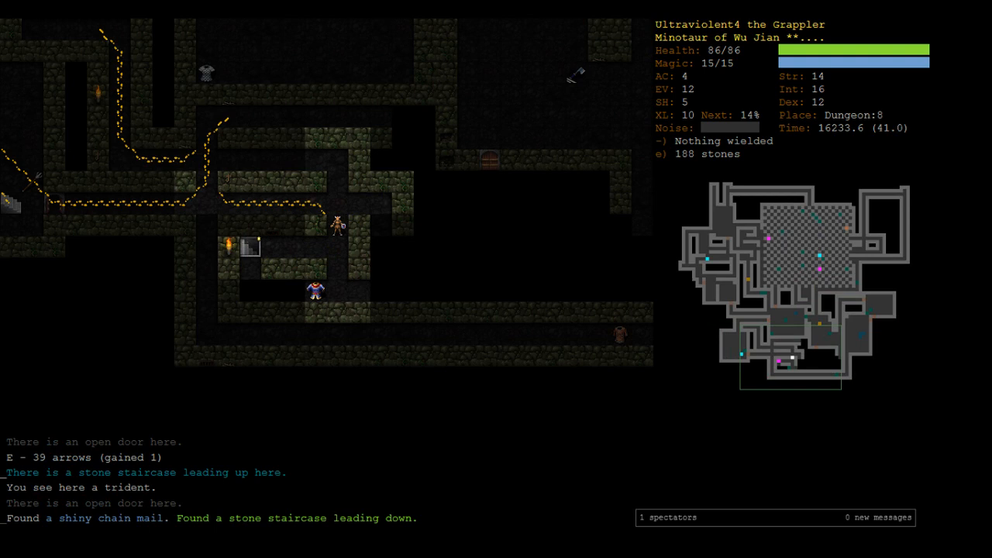
Travel to the down staircase and descend to Dungeon:9, collecting the scroll of fog
{"action": "key", "text": "o"}
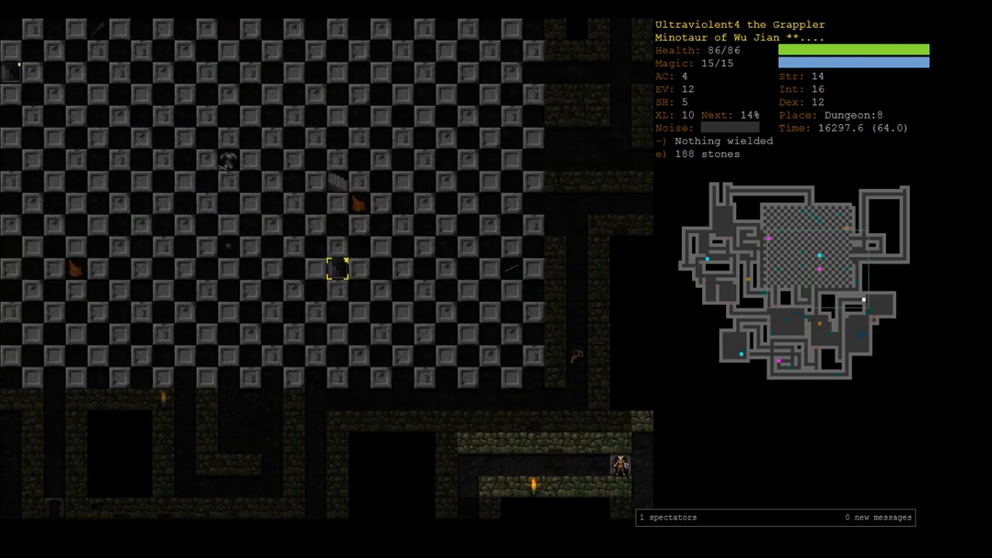
{"action": "key", "text": ">"}
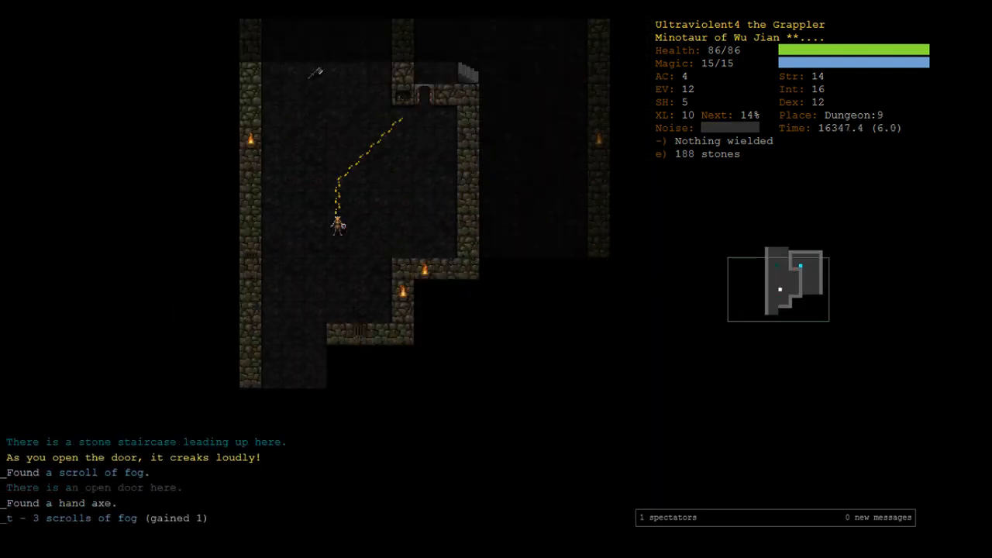
Explore Dungeon:9, consider the paralysis wand against the orcs and kill them
{"action": "key", "text": "up"}
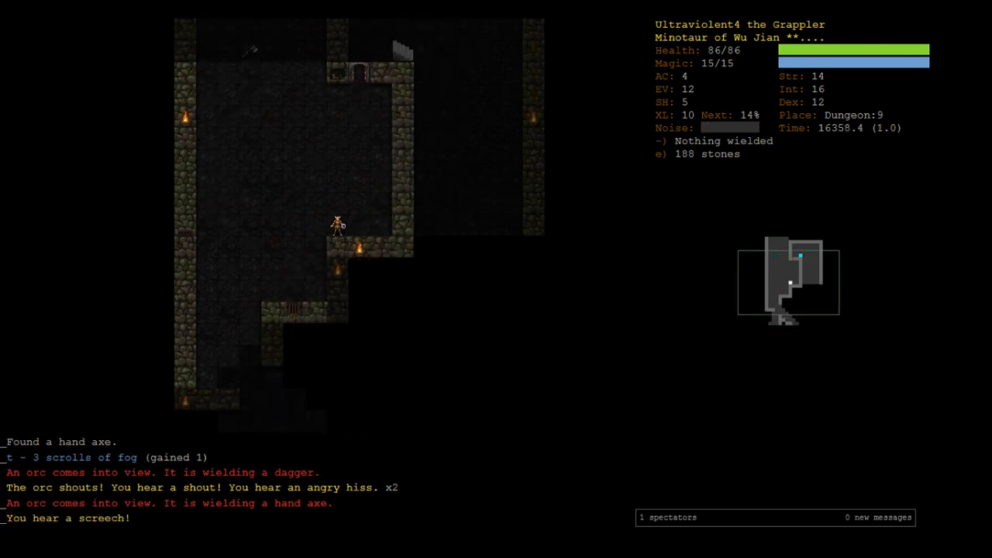
{"action": "key", "text": "V"}
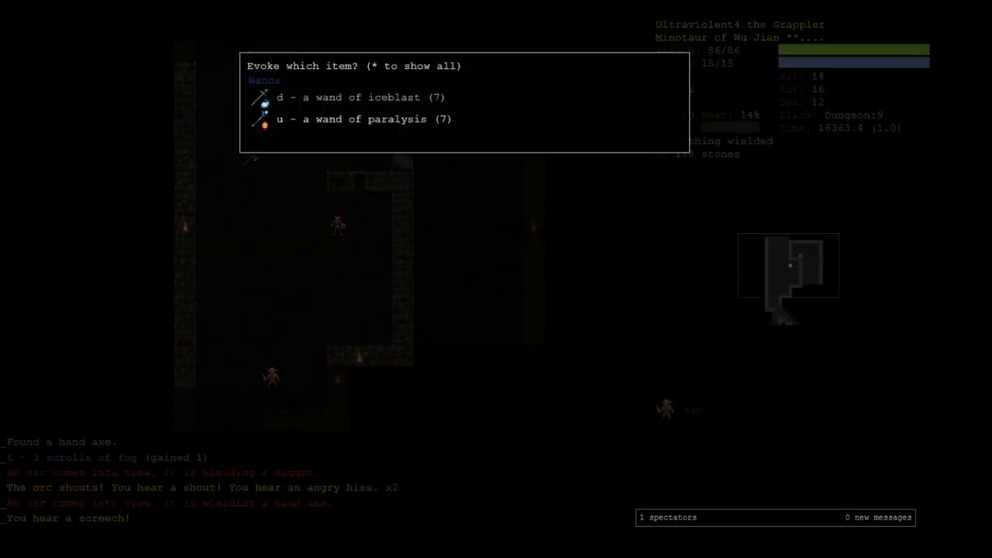
{"action": "key", "text": "Escape"}
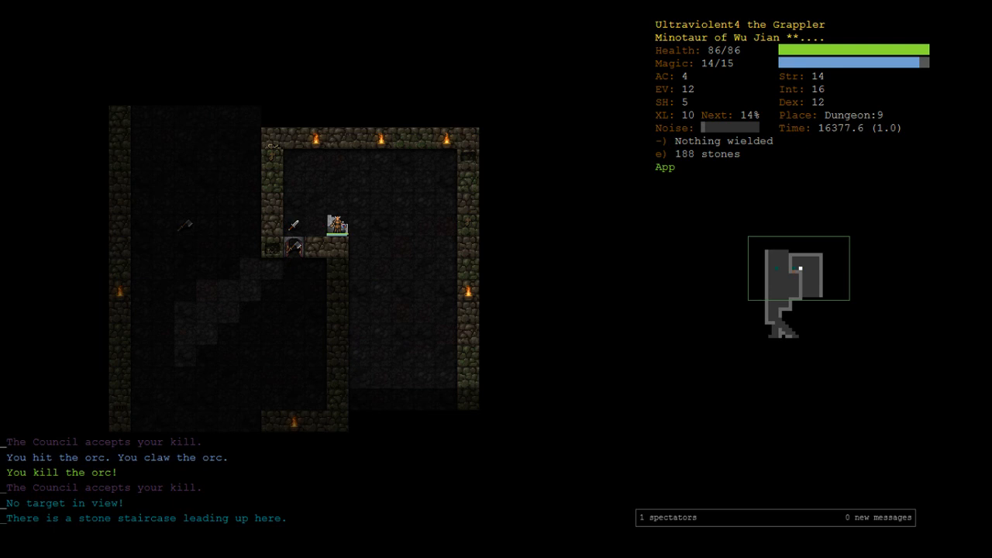
Travel up to Dungeon:5, kill and butcher the troll, eat its flesh, then start back down
{"action": "key", "text": "G"}
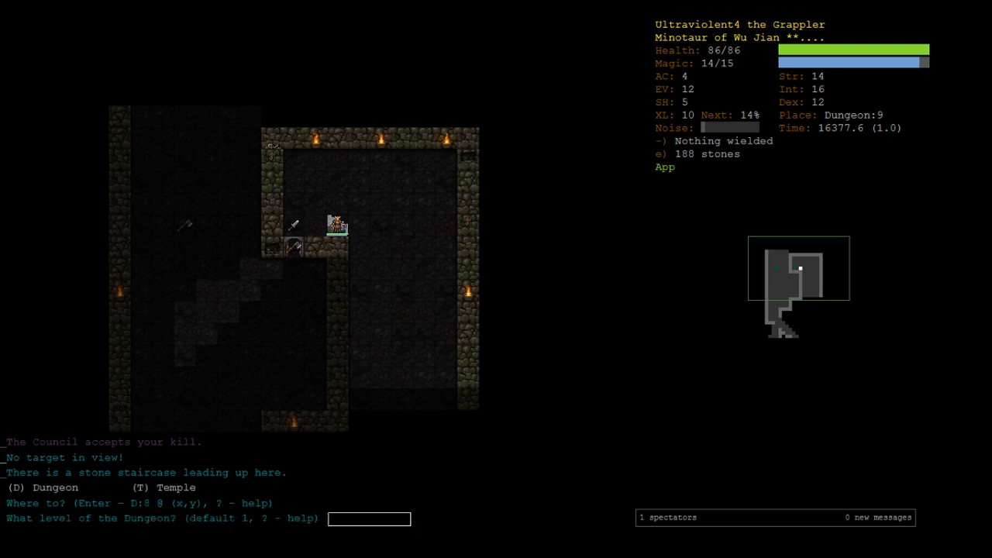
{"action": "key", "text": "Return"}
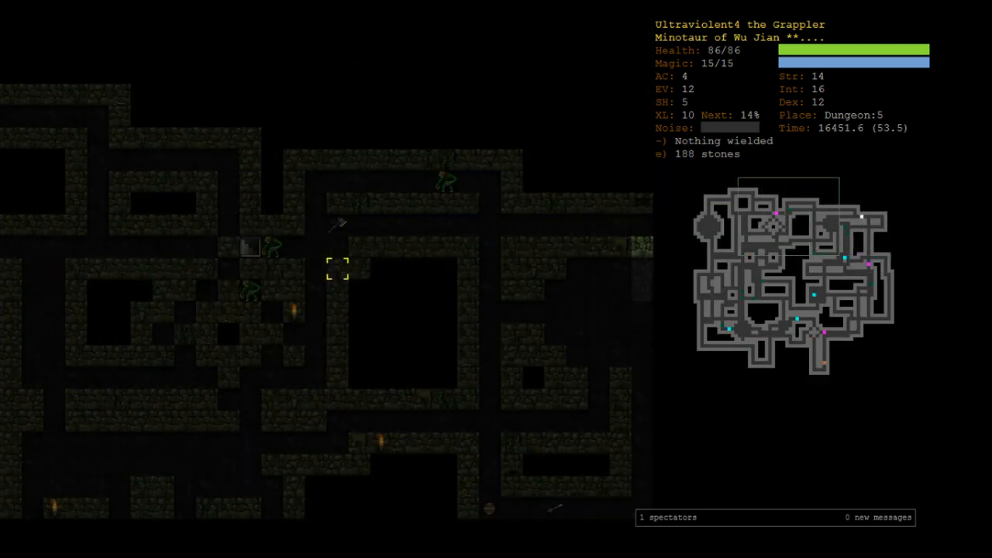
{"action": "key", "text": "<"}
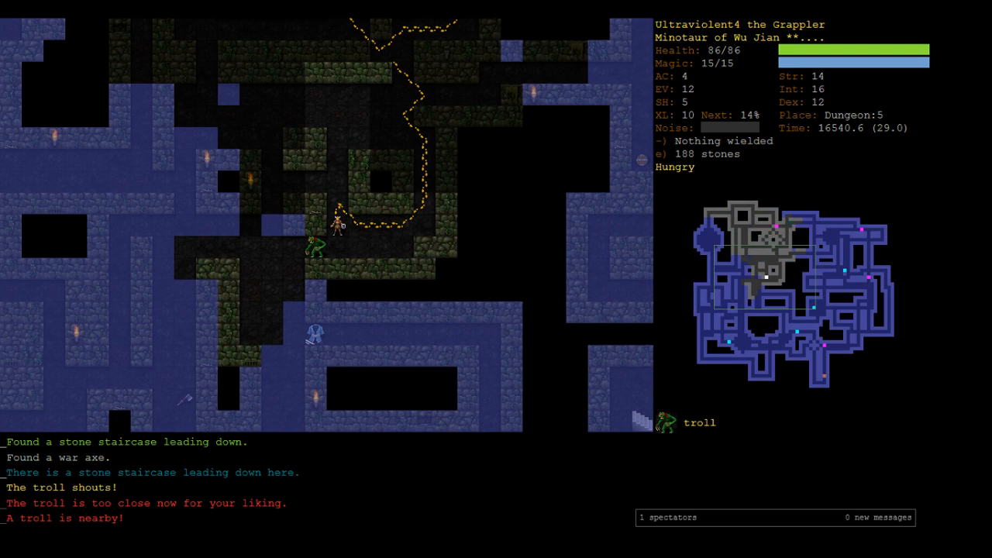
{"action": "key", "text": "up"}
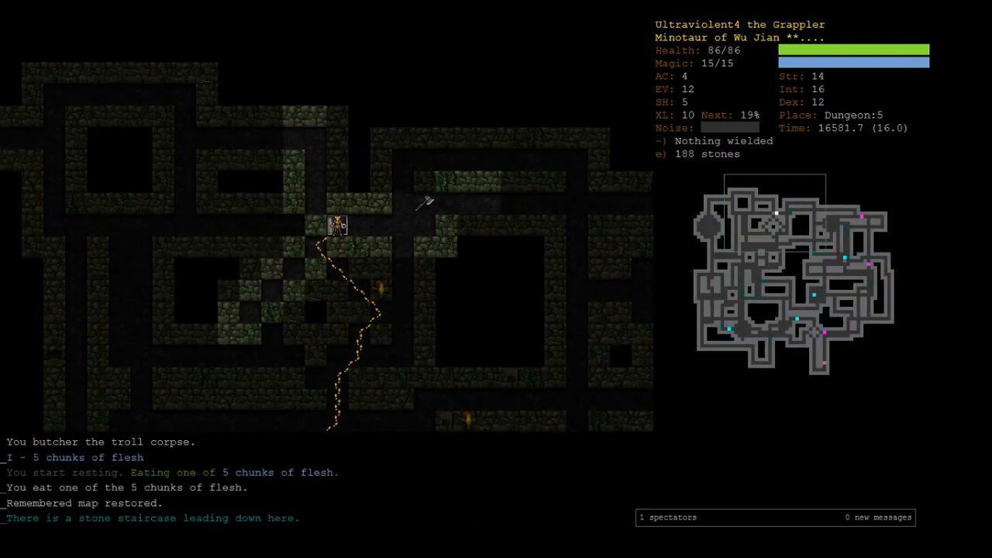
{"action": "key", "text": ">"}
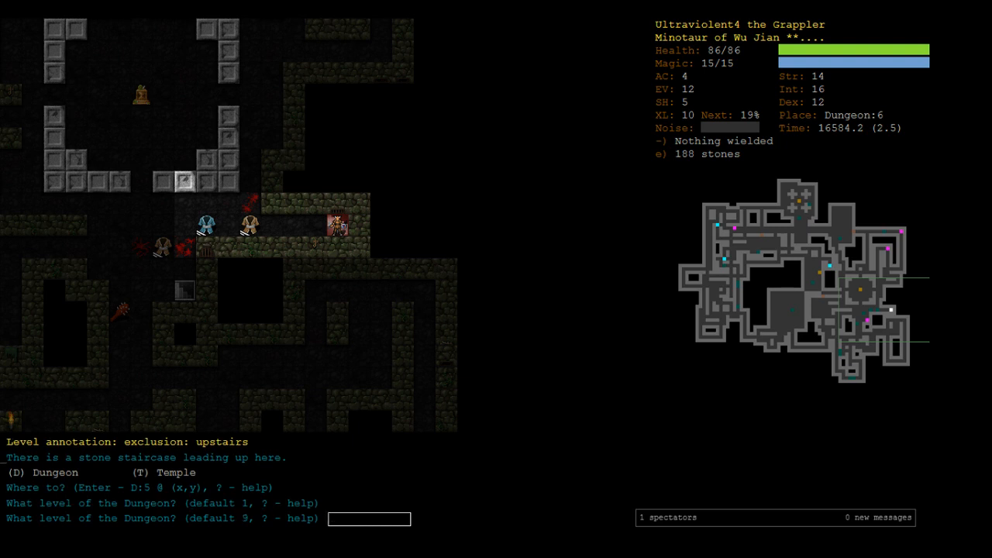
Travel to Dungeon:9 and zap the wand of paralysis at the troll before retreating
{"action": "type", "text": "9"}
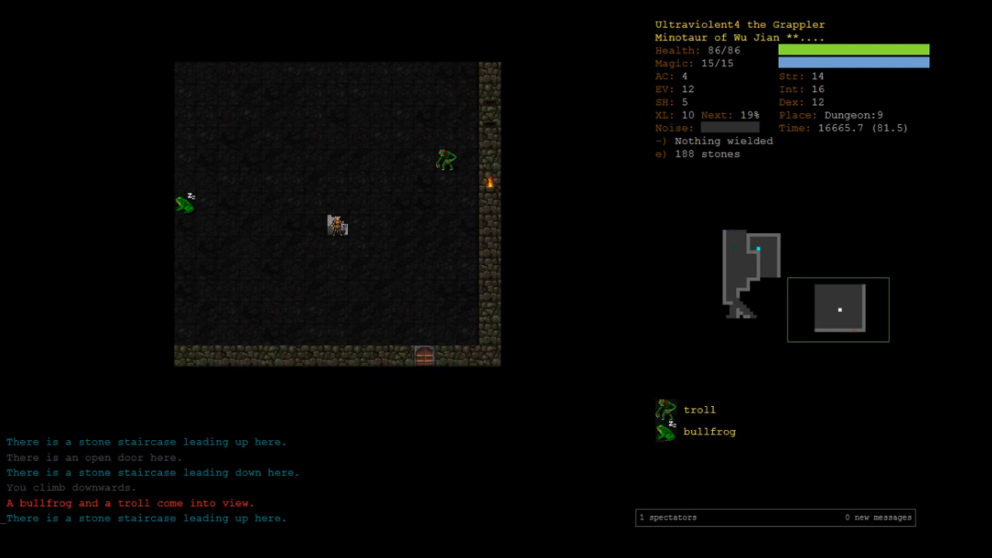
{"action": "key", "text": "G"}
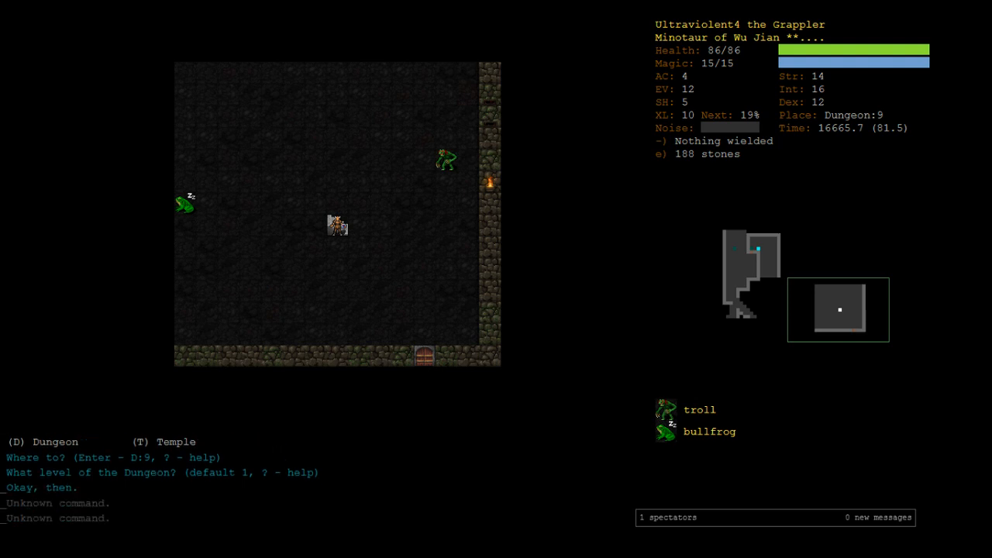
{"action": "key", "text": "V"}
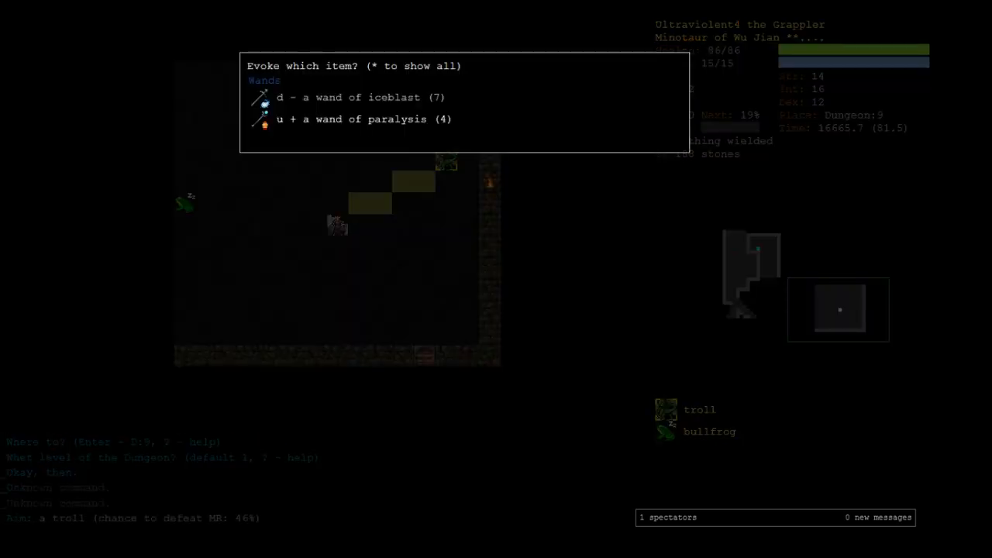
{"action": "key", "text": "u"}
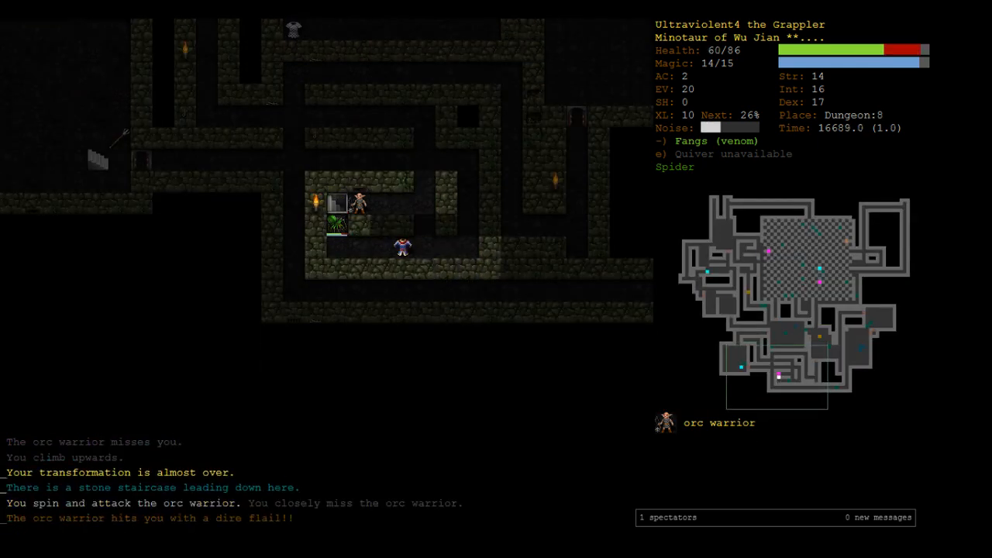
Kill the orc warrior, rest to full health and descend back to Dungeon:9
{"action": "key", "text": "Up"}
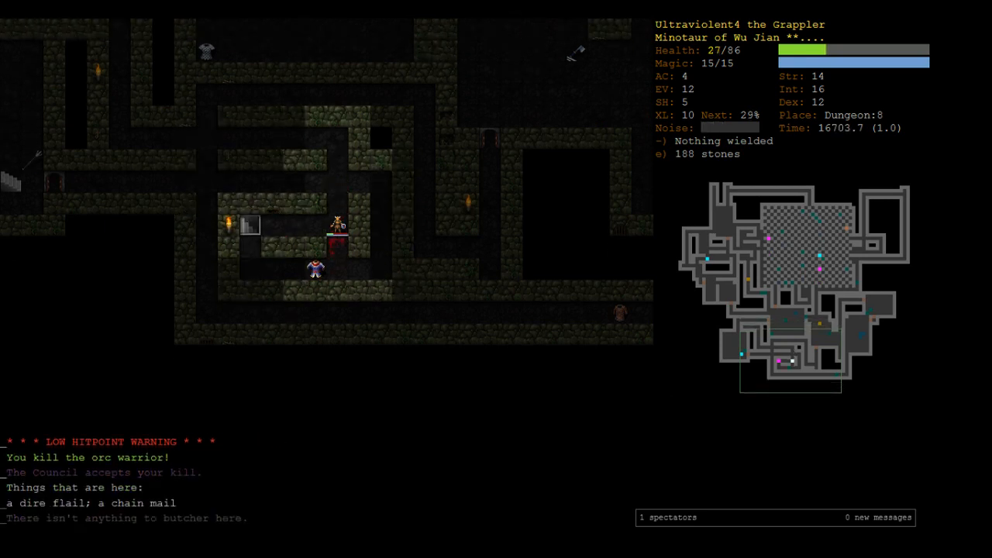
{"action": "key", "text": "5"}
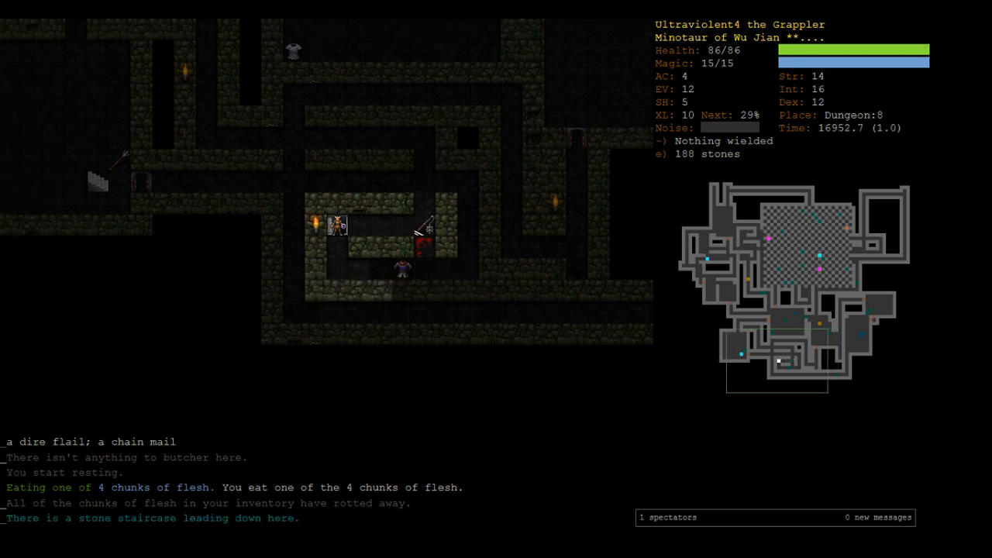
{"action": "key", "text": ">"}
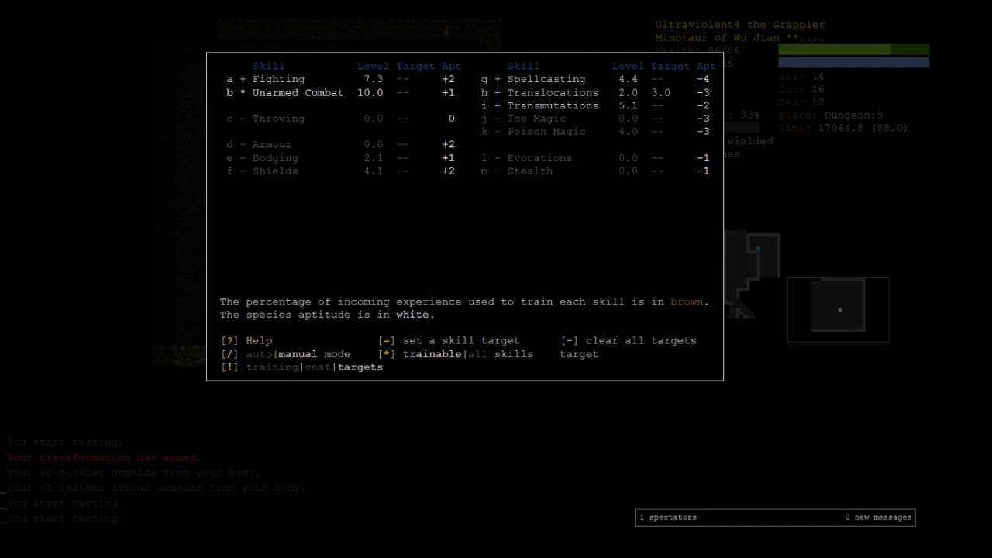
Review the skills screen, then resume play to rest and eat chunks
{"action": "key", "text": "Escape"}
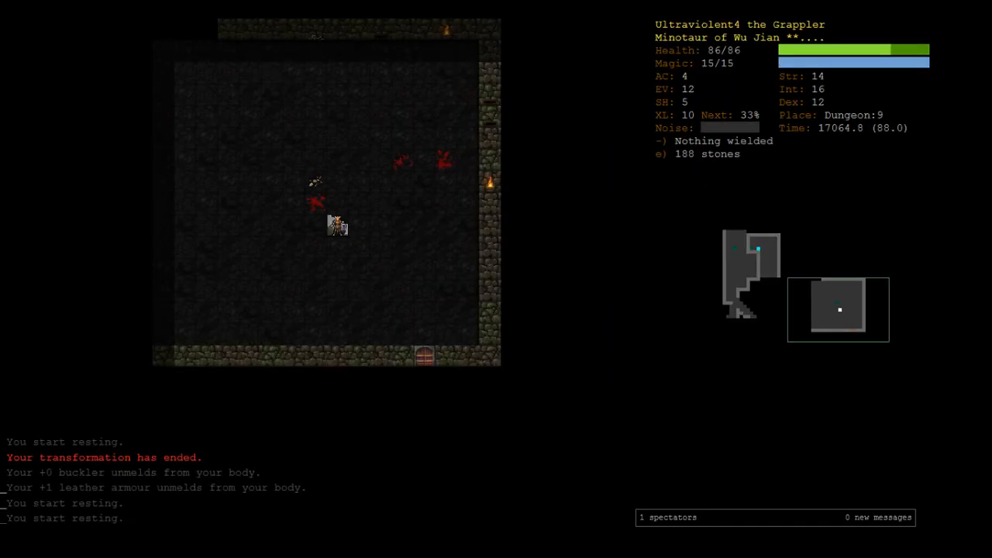
{"action": "key", "text": "m"}
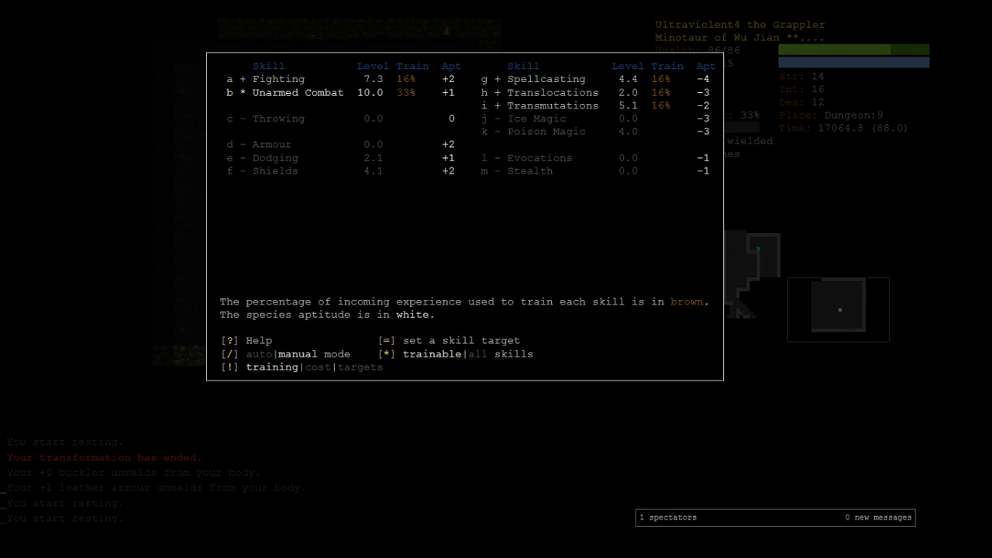
{"action": "key", "text": "Escape"}
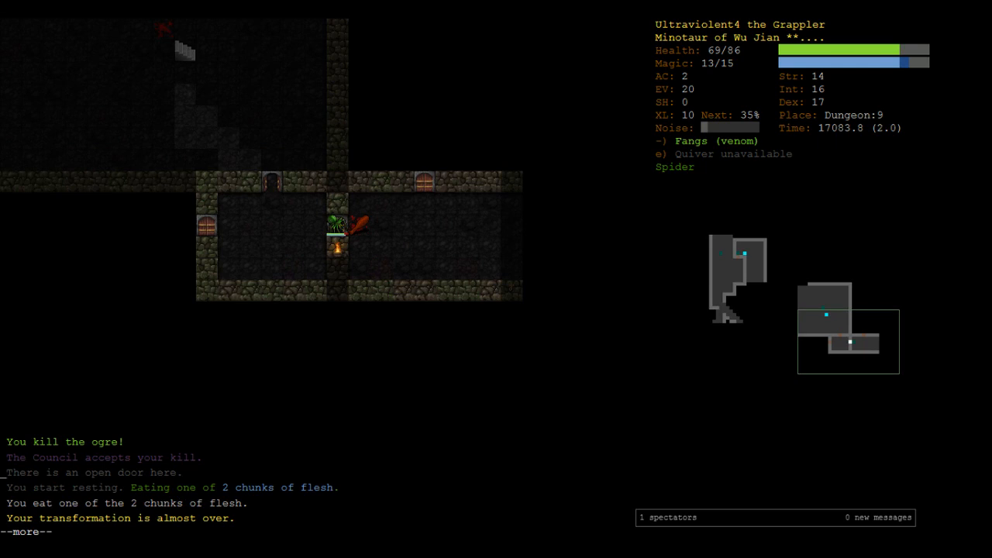
Rest, then cast Spider Form and bite the two-headed ogre
{"action": "key", "text": "space"}
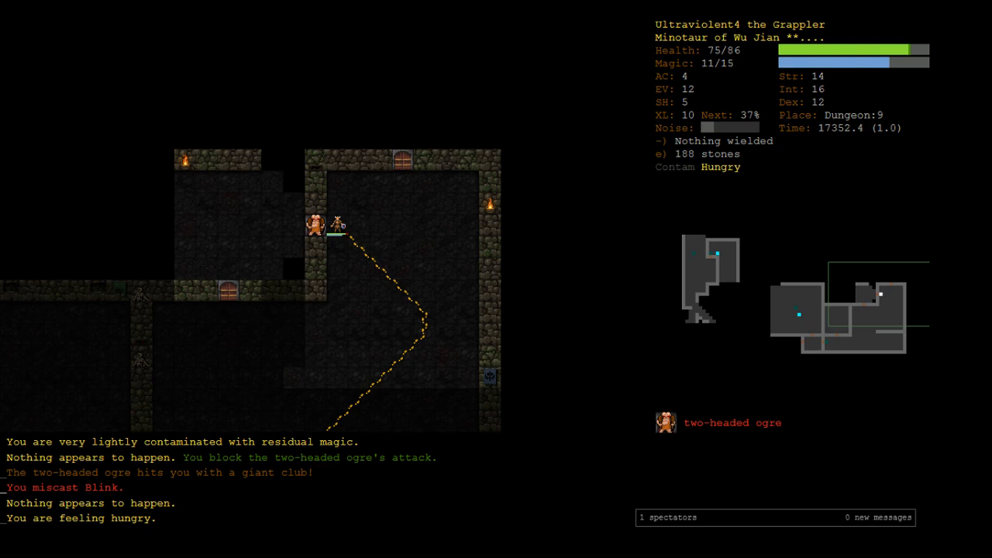
{"action": "key", "text": "m"}
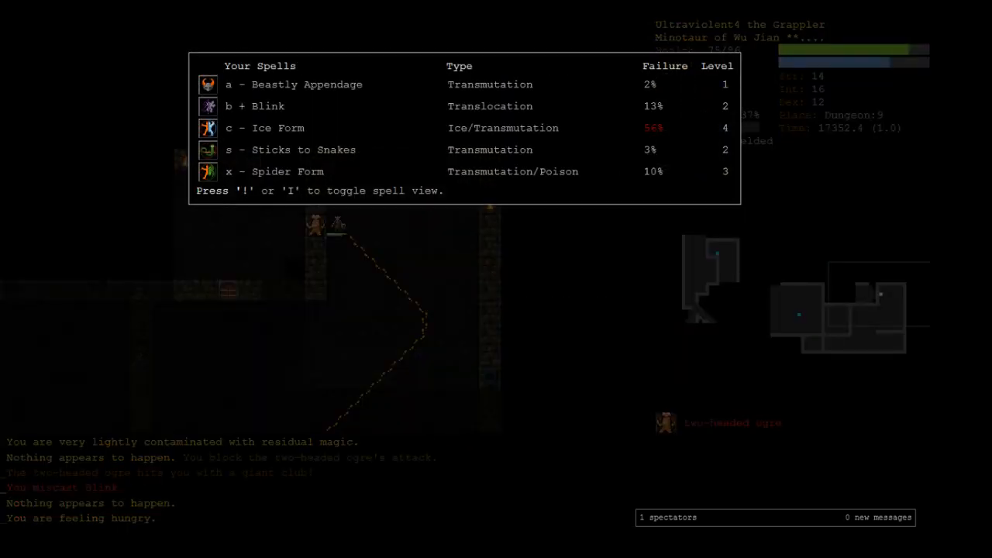
{"action": "key", "text": "Escape"}
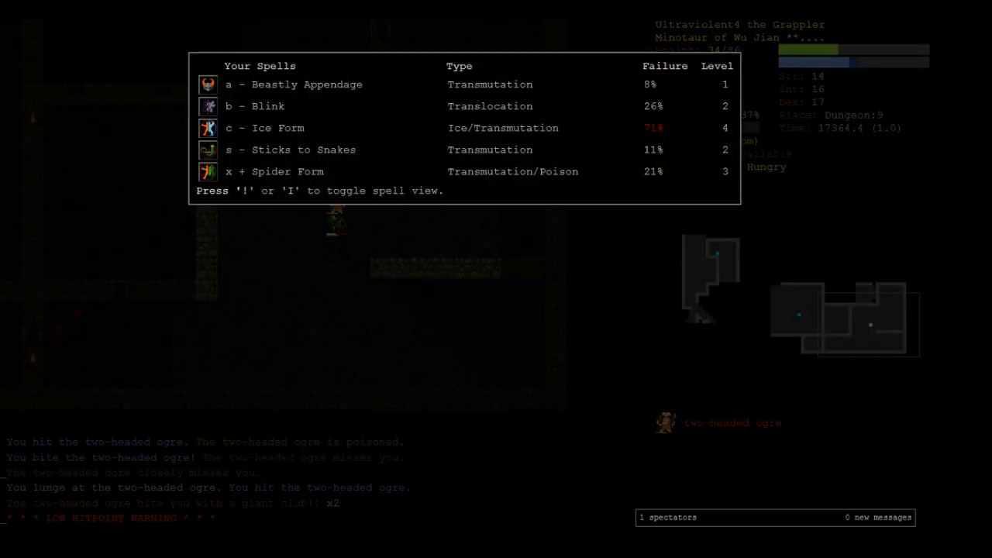
{"action": "key", "text": "Escape"}
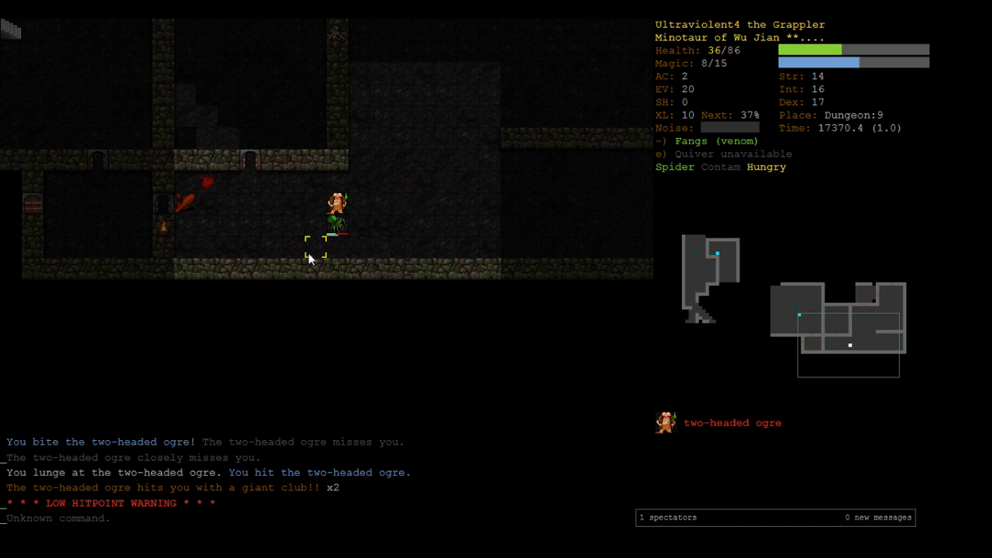
{"action": "mouse_move", "coordinate": [315, 260]}
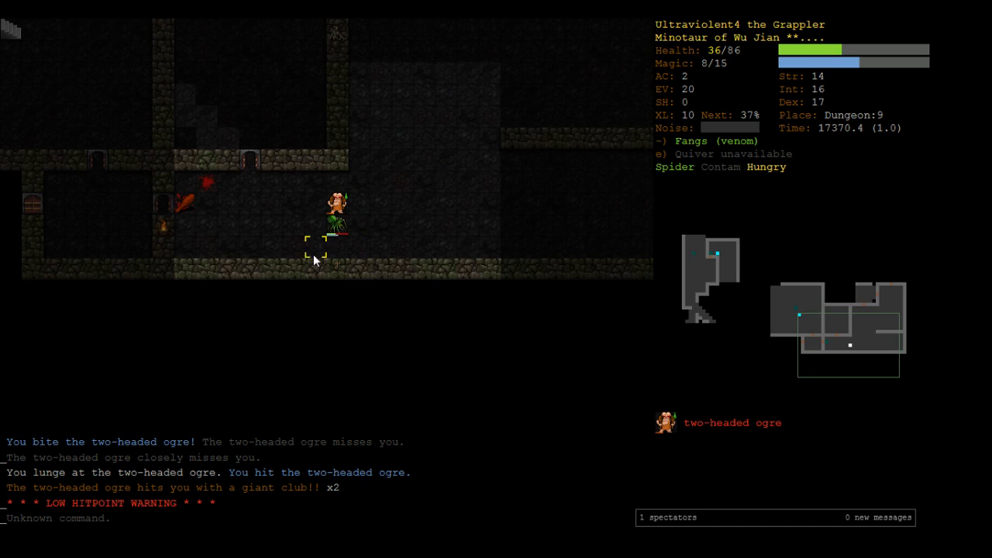
{"action": "mouse_move", "coordinate": [322, 244]}
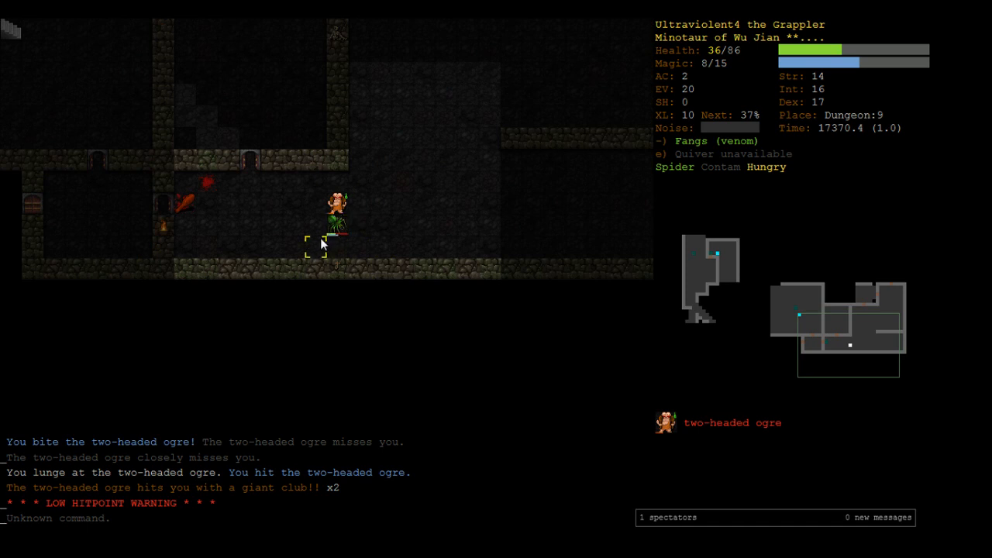
{"action": "mouse_move", "coordinate": [464, 204]}
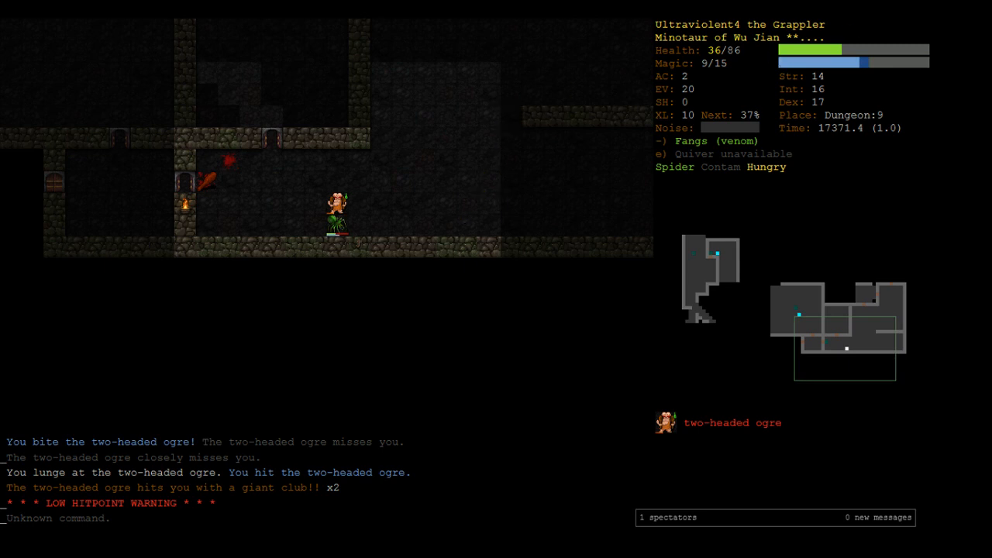
{"action": "mouse_move", "coordinate": [337, 203]}
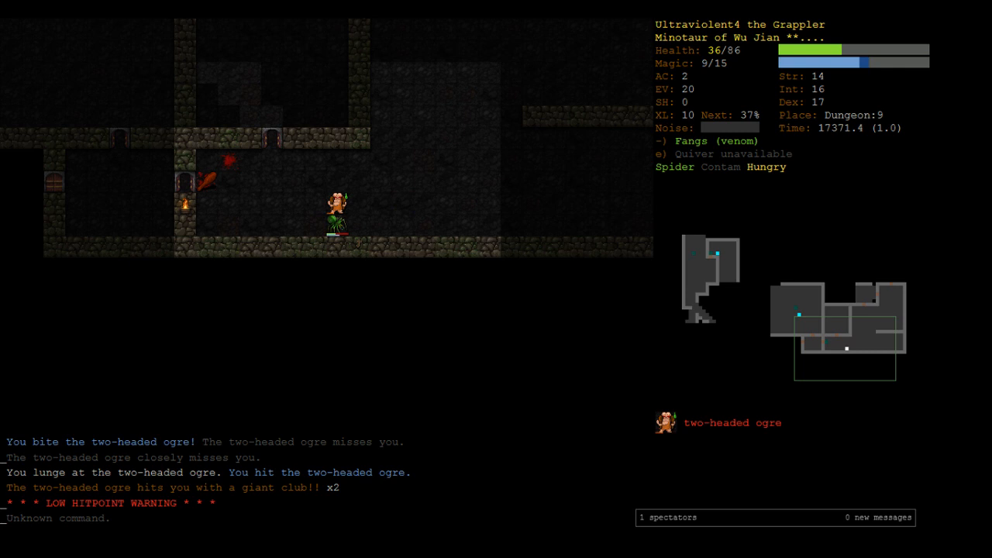
Back out of reading a scroll and blink away from the ogre at 37 health
{"action": "key", "text": "r"}
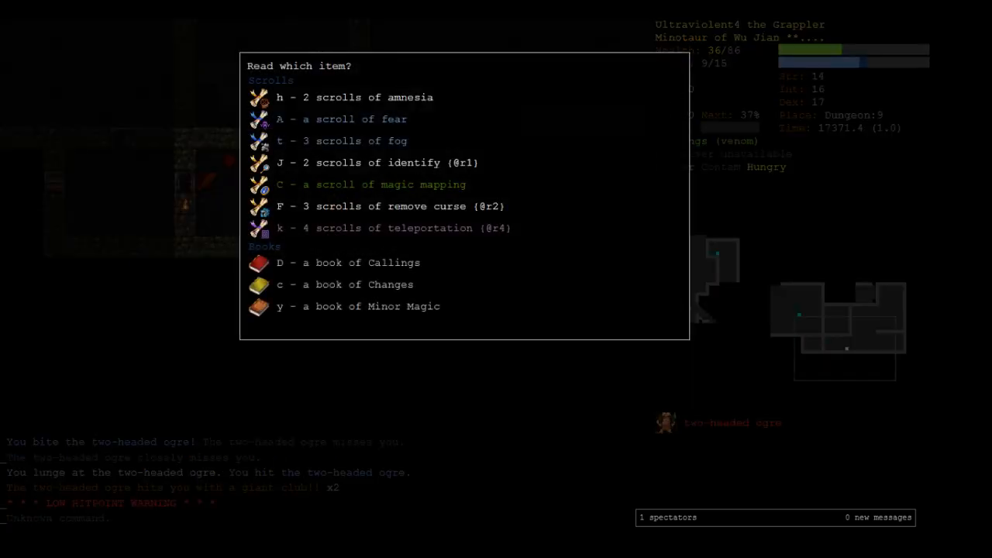
{"action": "key", "text": "Escape"}
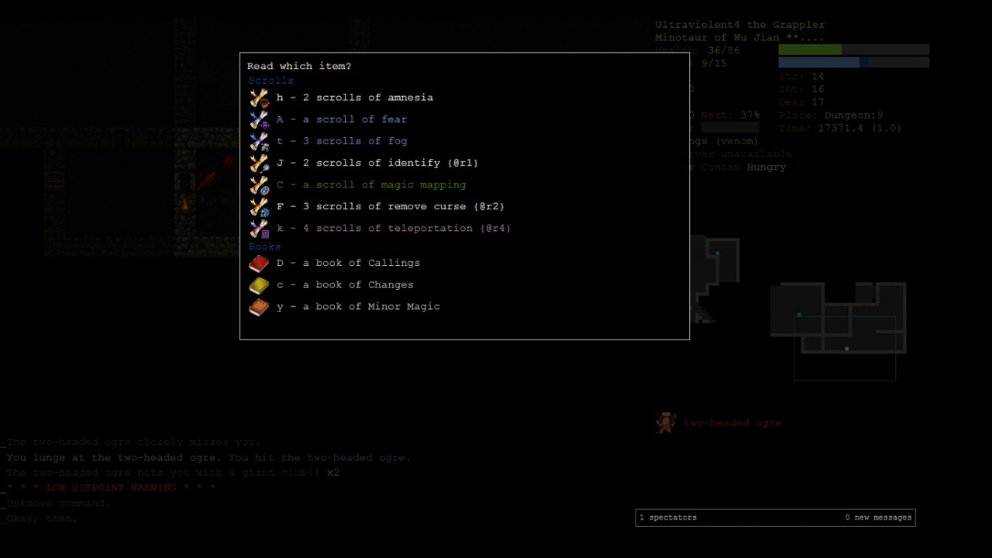
{"action": "key", "text": "Escape"}
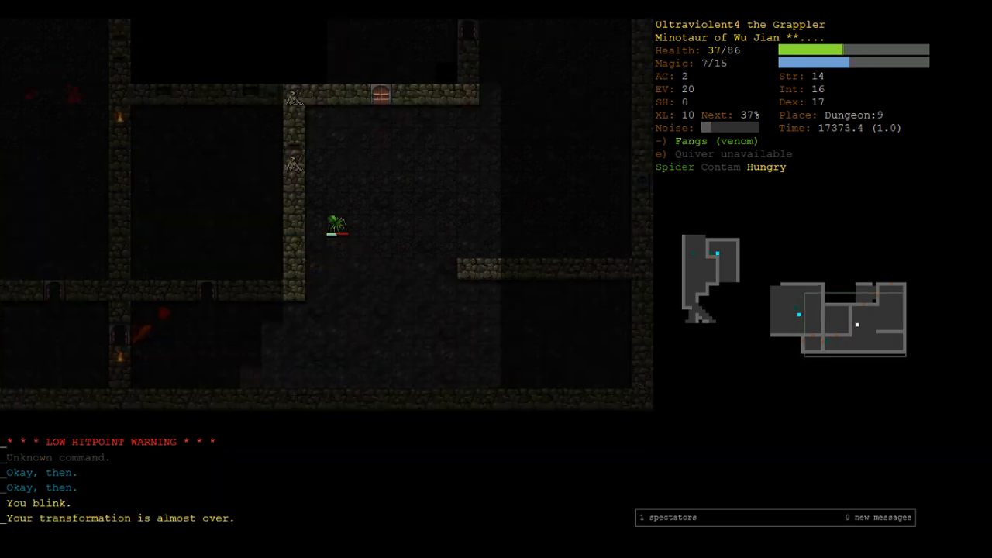
Iceblast the two-headed ogre, explore onward, and read the newly found unidentified scroll
{"action": "key", "text": "V"}
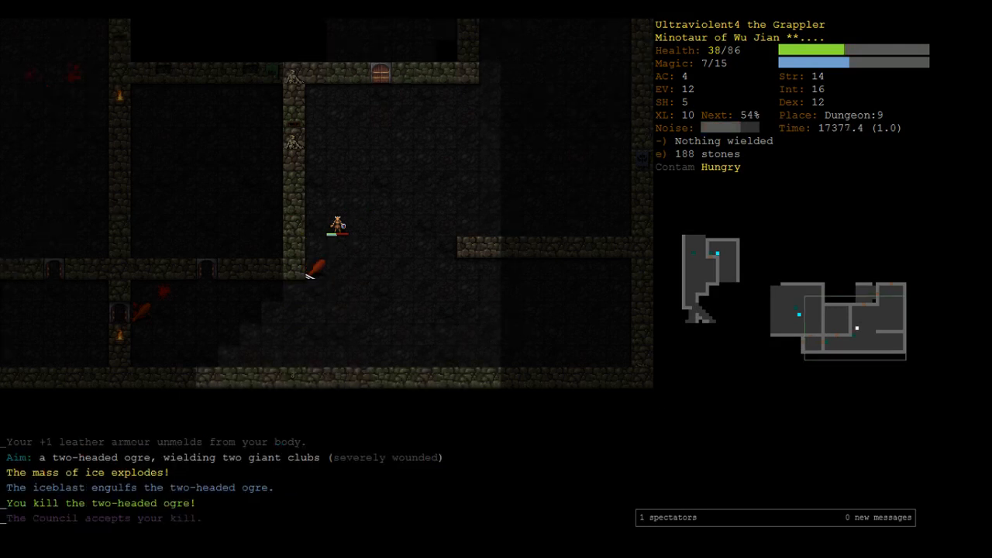
{"action": "key", "text": "5"}
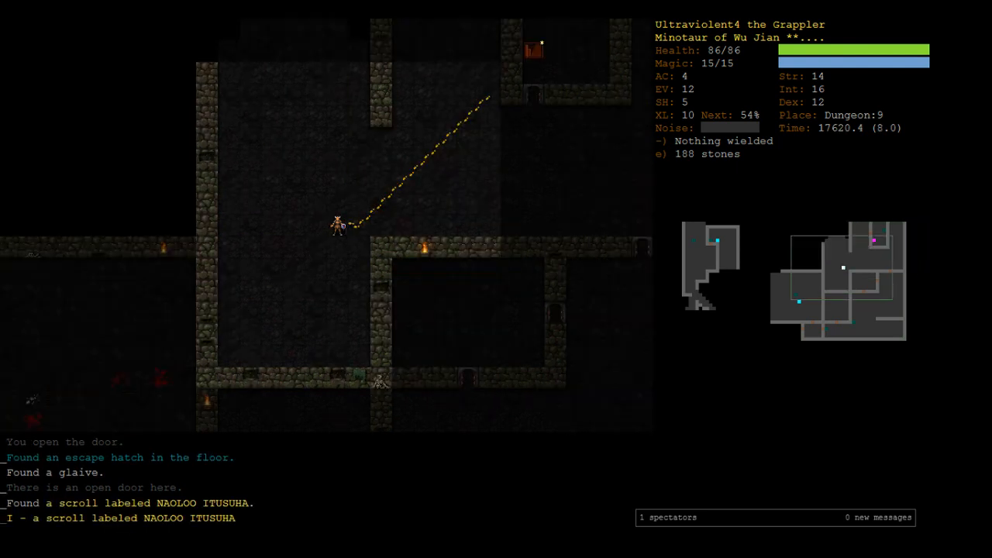
{"action": "key", "text": "r"}
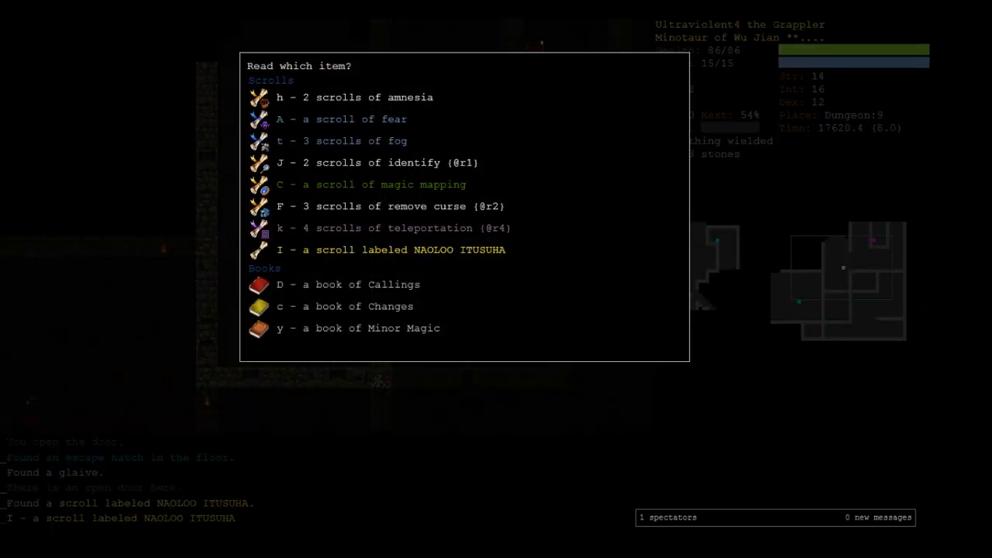
{"action": "key", "text": "I"}
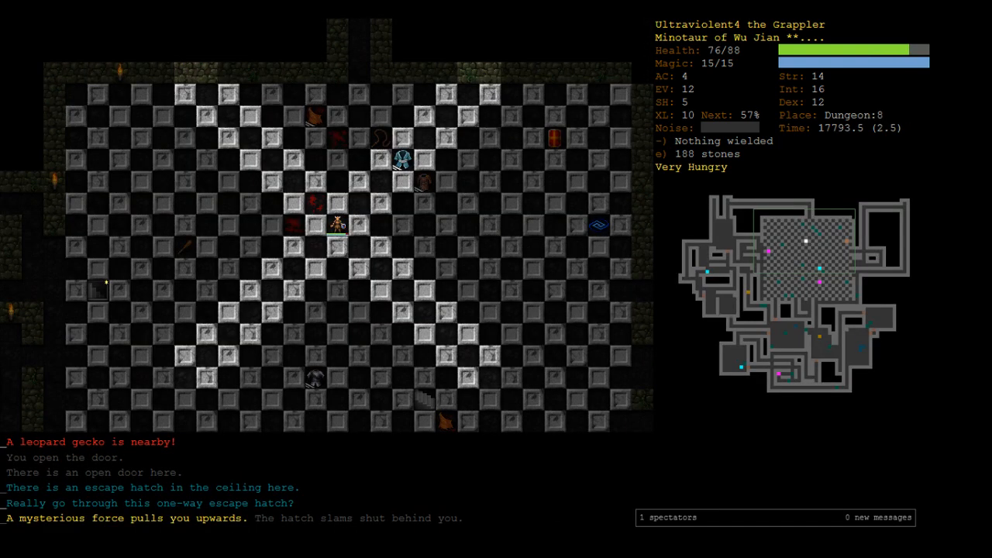
Eat flesh chunks on Dungeon:8, then take the stone staircase back down to Dungeon:9
{"action": "key", "text": "5"}
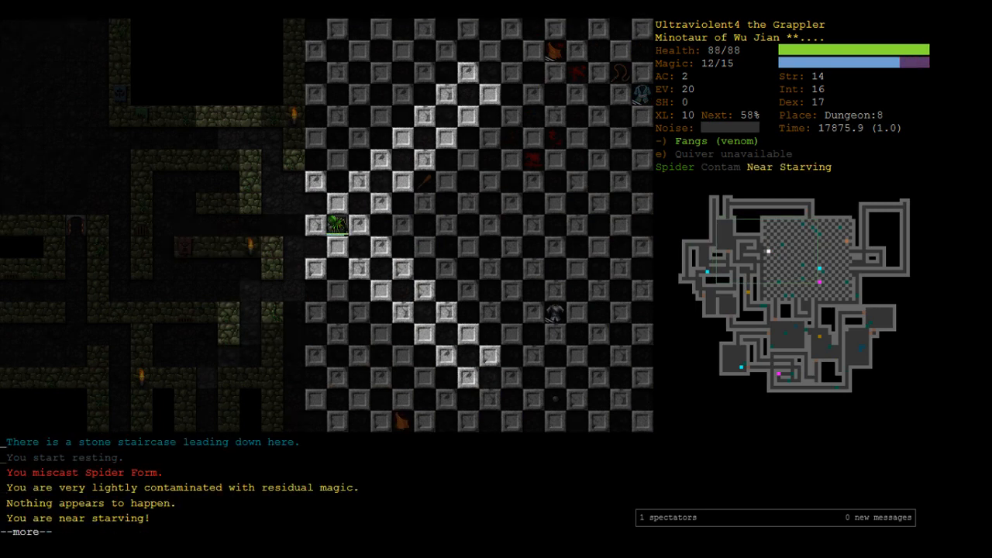
{"action": "key", "text": ">"}
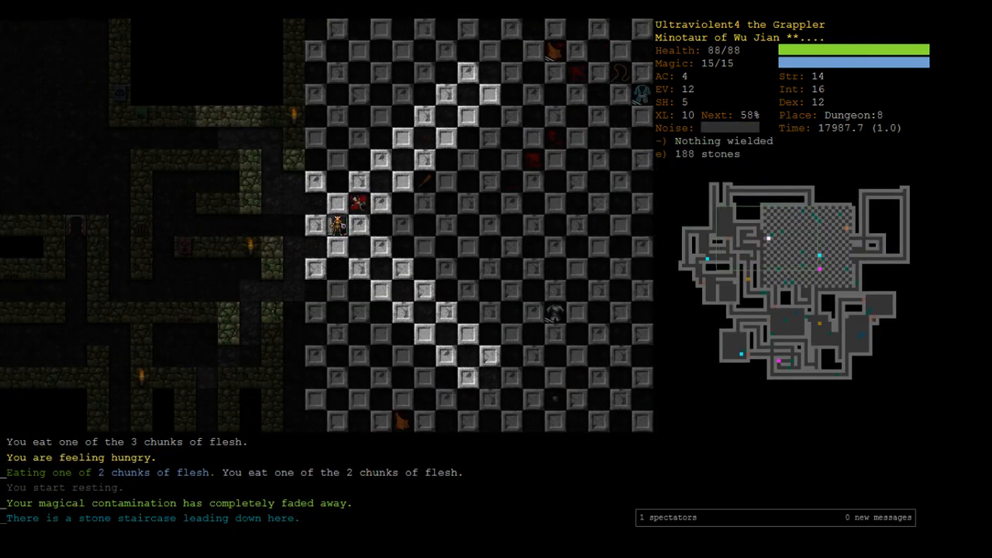
{"action": "key", "text": ">"}
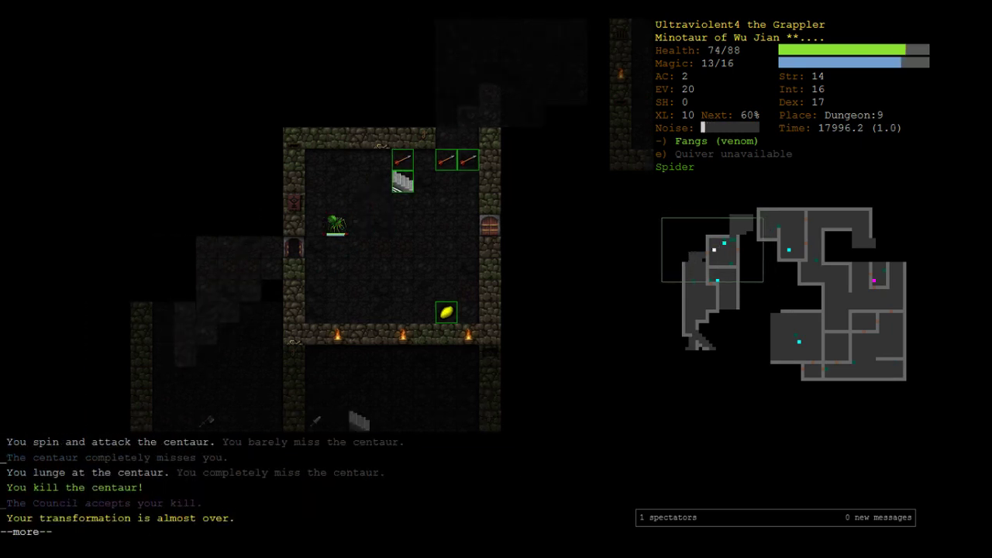
Gather the 74 arrows in the room and keep exploring into the elephant fight
{"action": "key", "text": "space"}
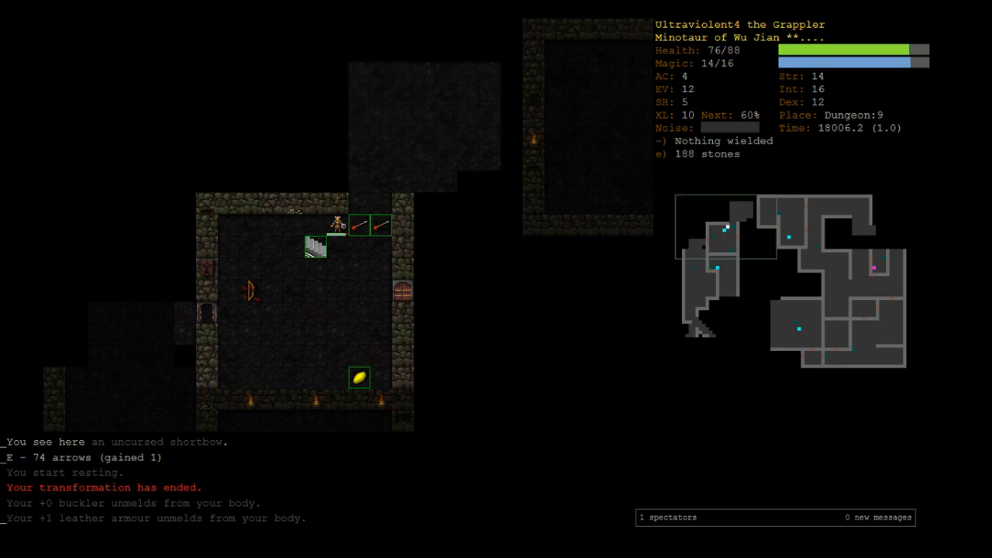
{"action": "key", "text": "5"}
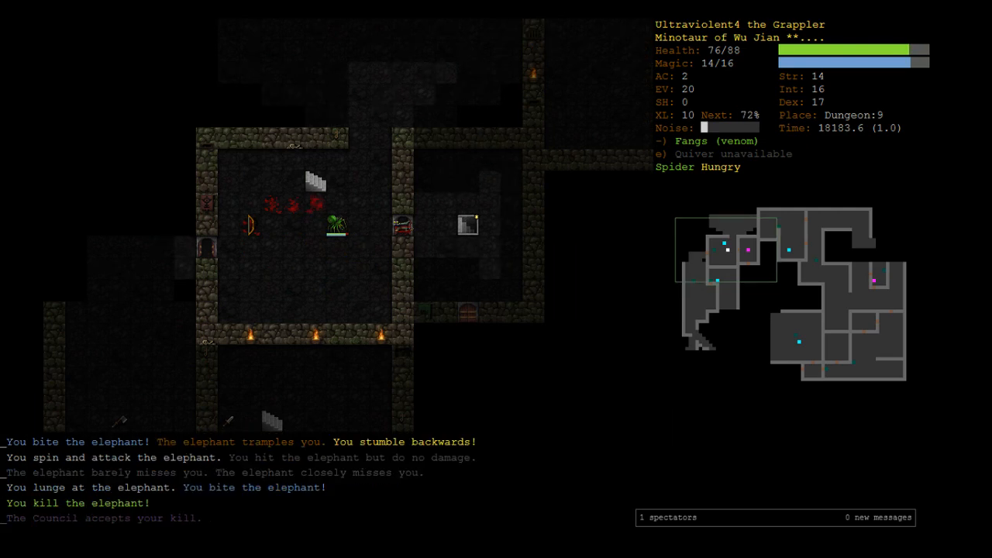
{"action": "key", "text": "5"}
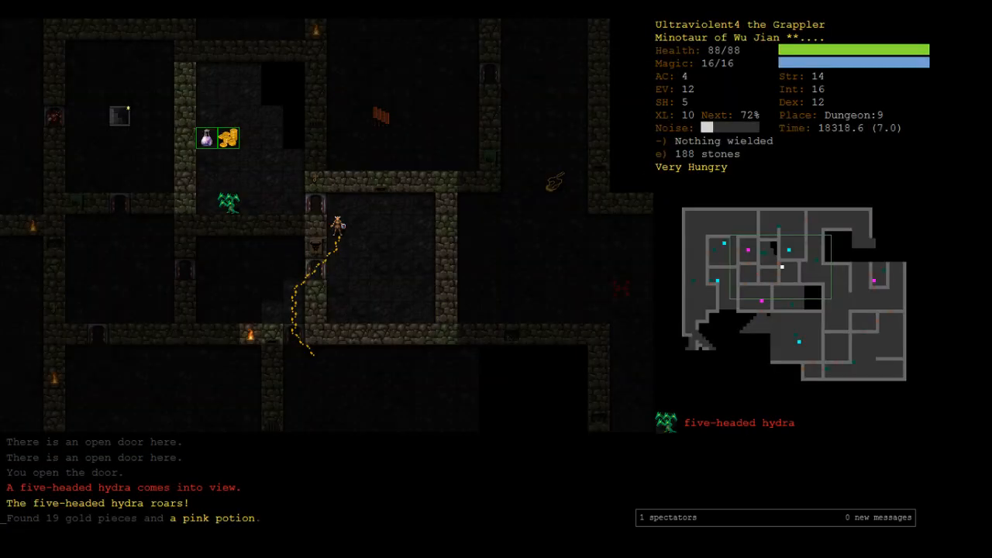
Shut the door on the five-headed hydra and step toward the basilisk
{"action": "key", "text": "c"}
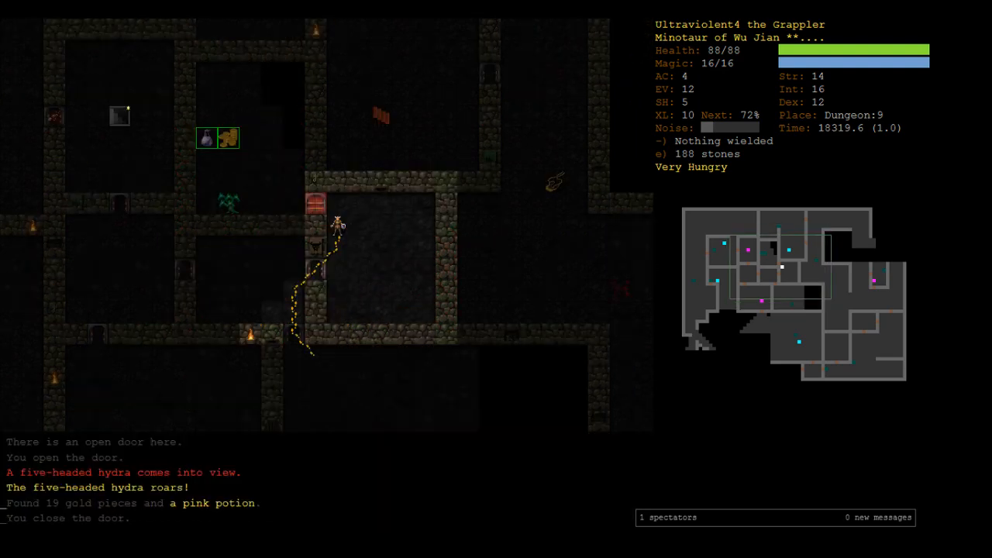
{"action": "key", "text": "up"}
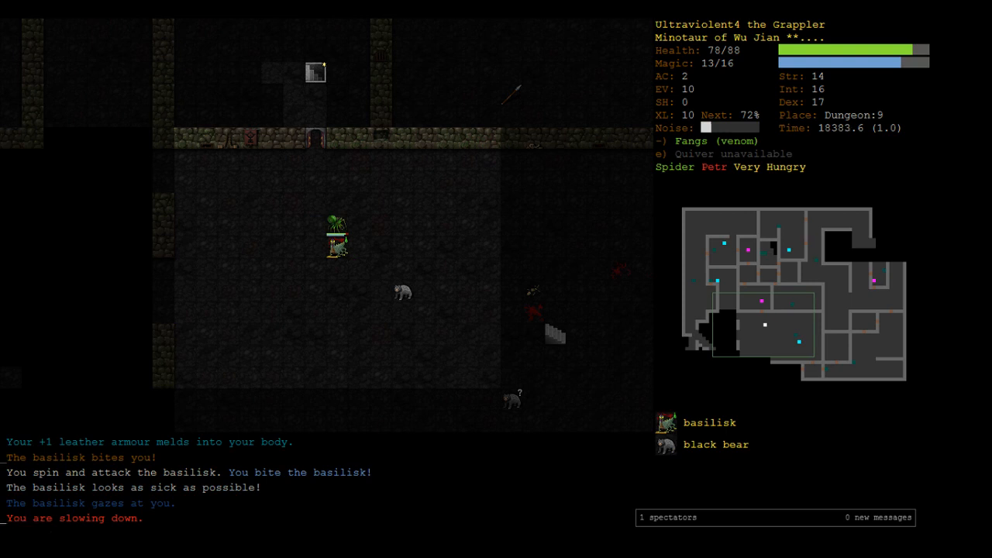
Check the potions, back out once, then quaff the potion of agility against the basilisk
{"action": "key", "text": "q"}
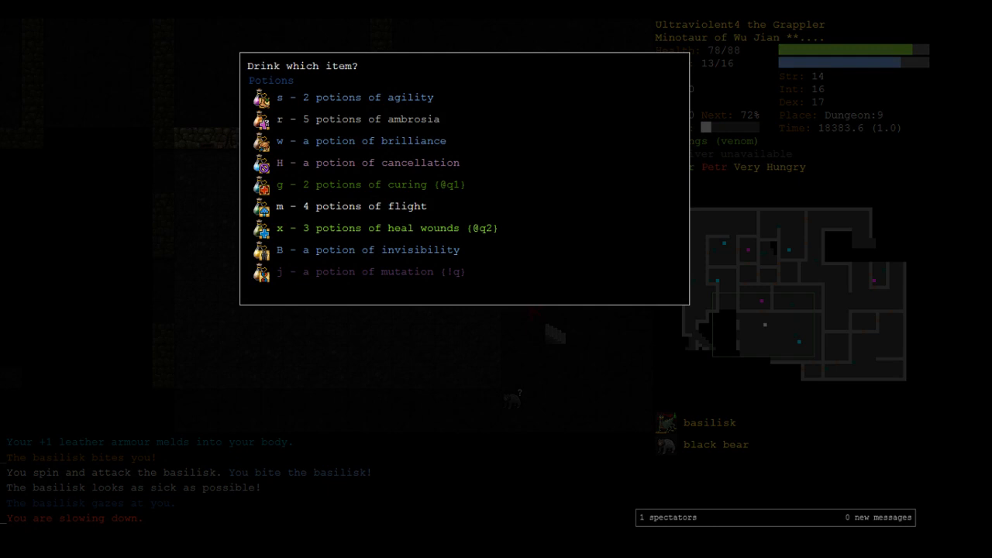
{"action": "key", "text": "Escape"}
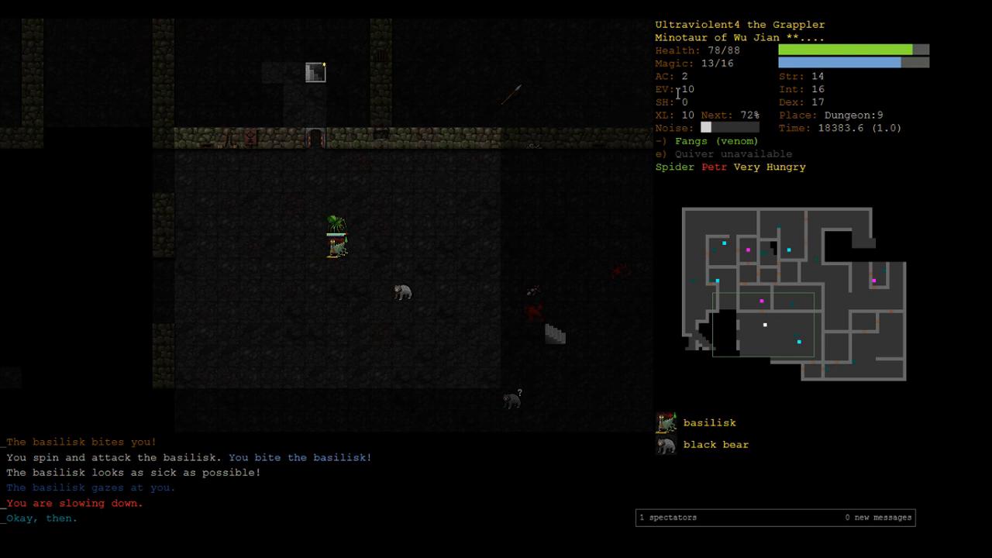
{"action": "mouse_move", "coordinate": [654, 115]}
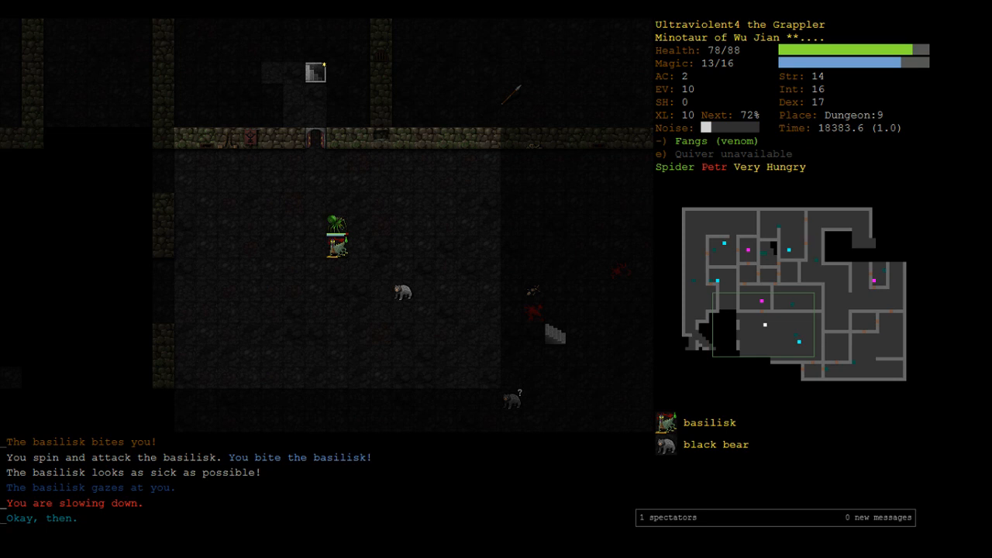
{"action": "key", "text": "q"}
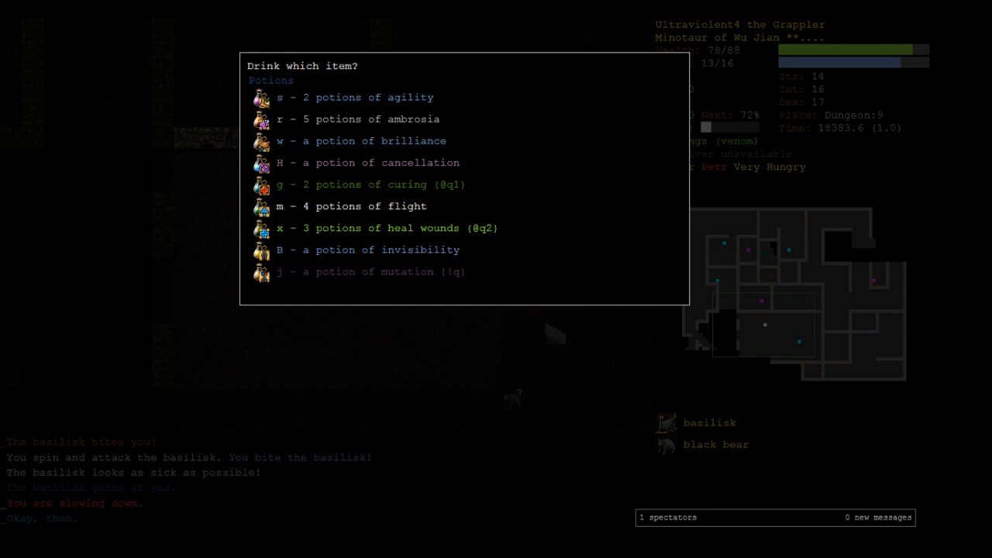
{"action": "key", "text": "s"}
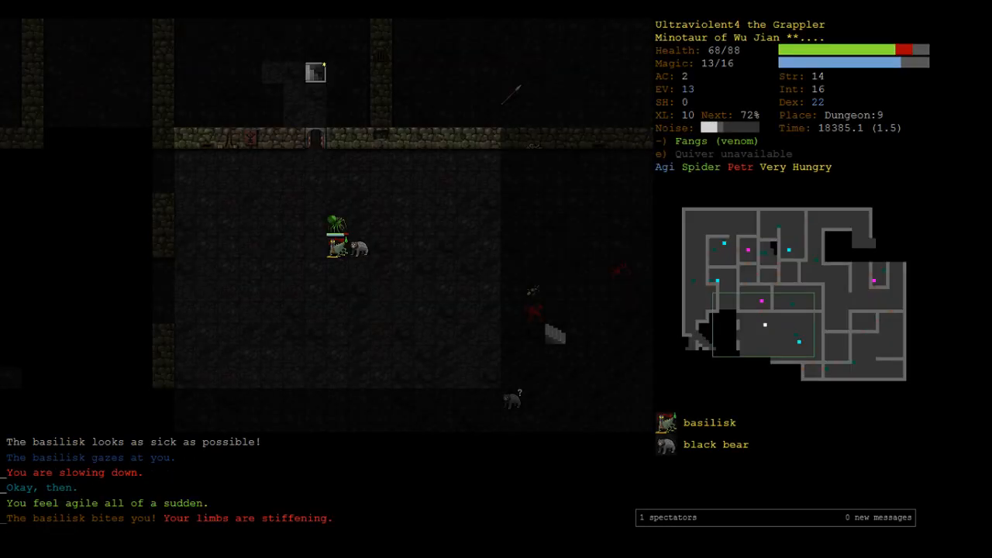
End the spider transformation, fight on through petrification, and review the combat messages
{"action": "key", "text": "a"}
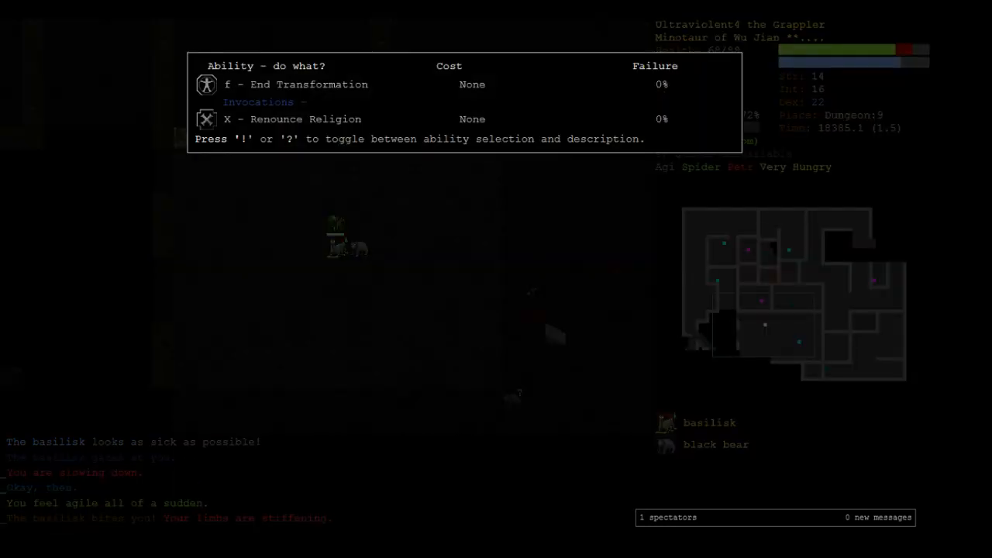
{"action": "key", "text": "f"}
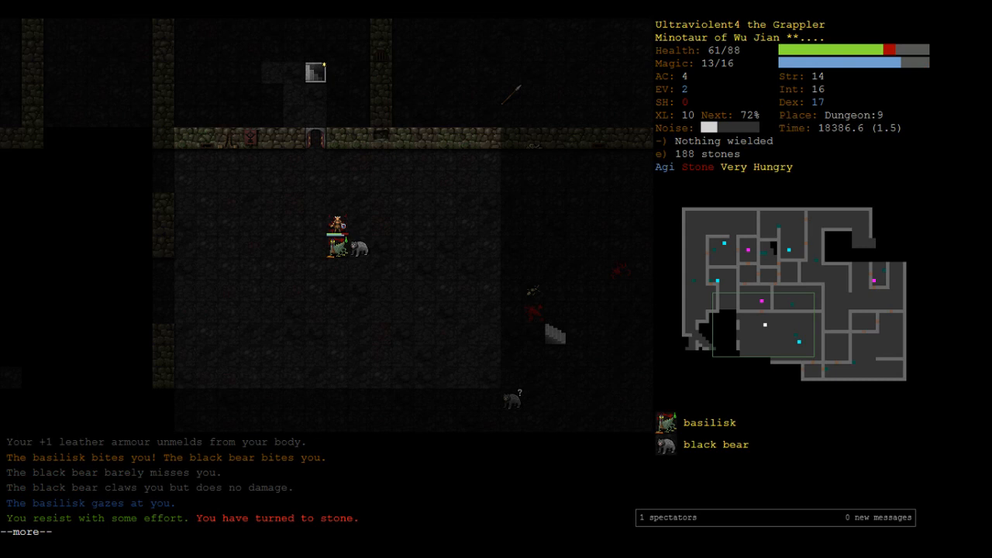
{"action": "key", "text": "space"}
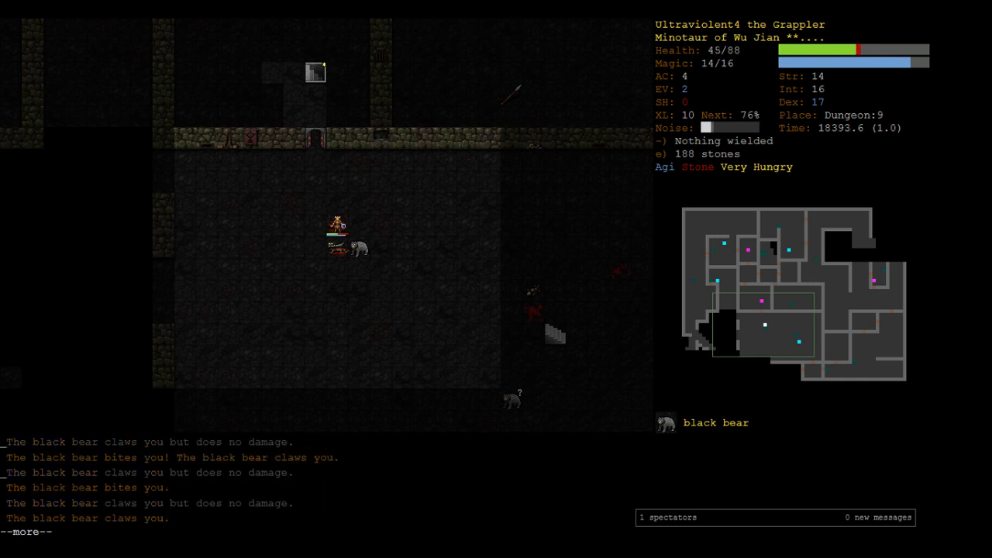
{"action": "key", "text": "space"}
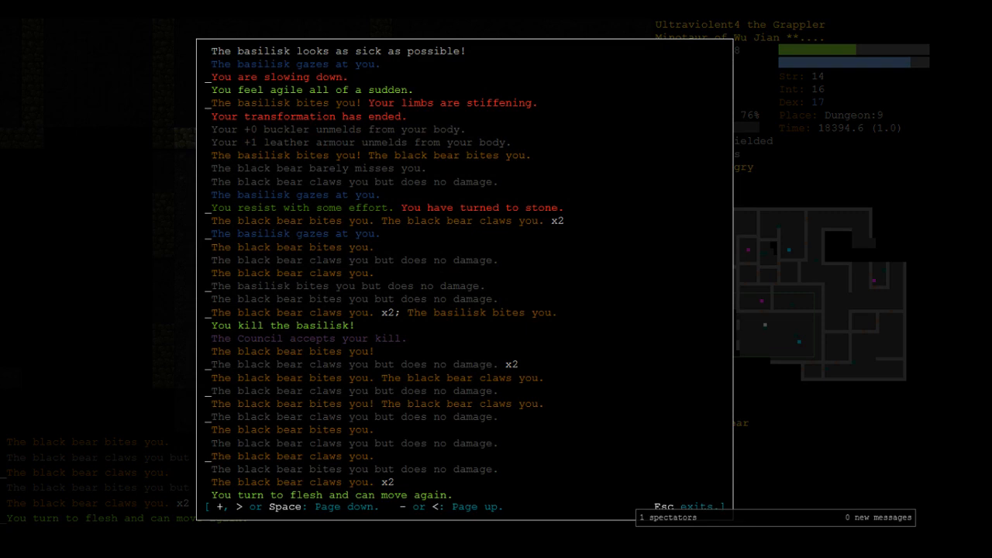
{"action": "key", "text": "Escape"}
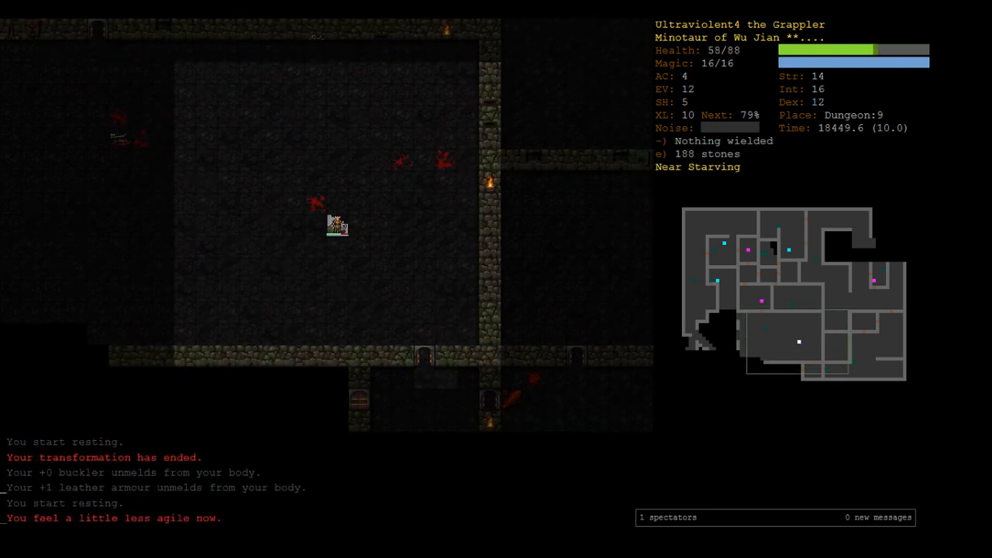
Travel up to Dungeon:8, eat a ration to end starvation, and resume spider form
{"action": "key", "text": "5"}
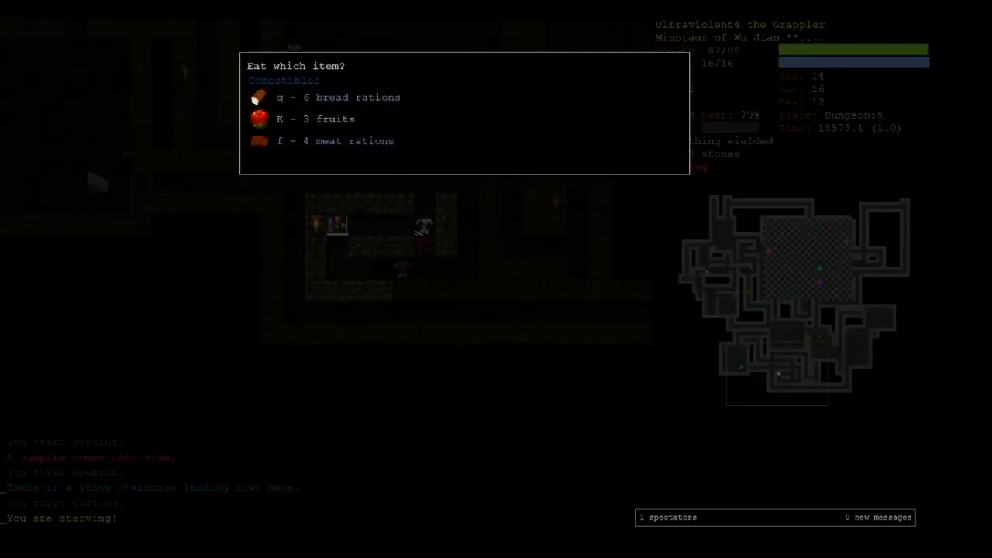
{"action": "key", "text": "K"}
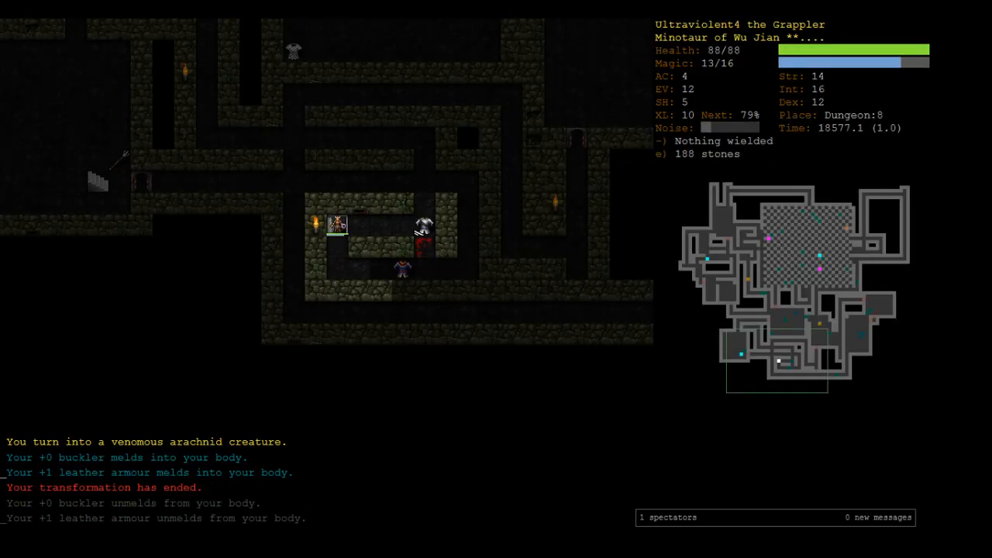
{"action": "key", "text": "q"}
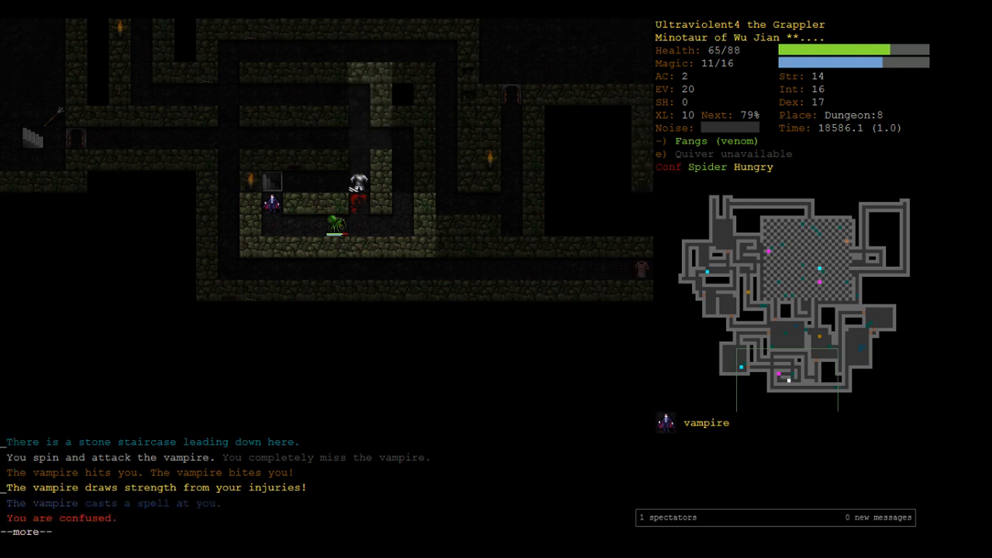
Cancel drinking a potion twice, then flee the vampire down the staircase to Dungeon:9
{"action": "key", "text": "q"}
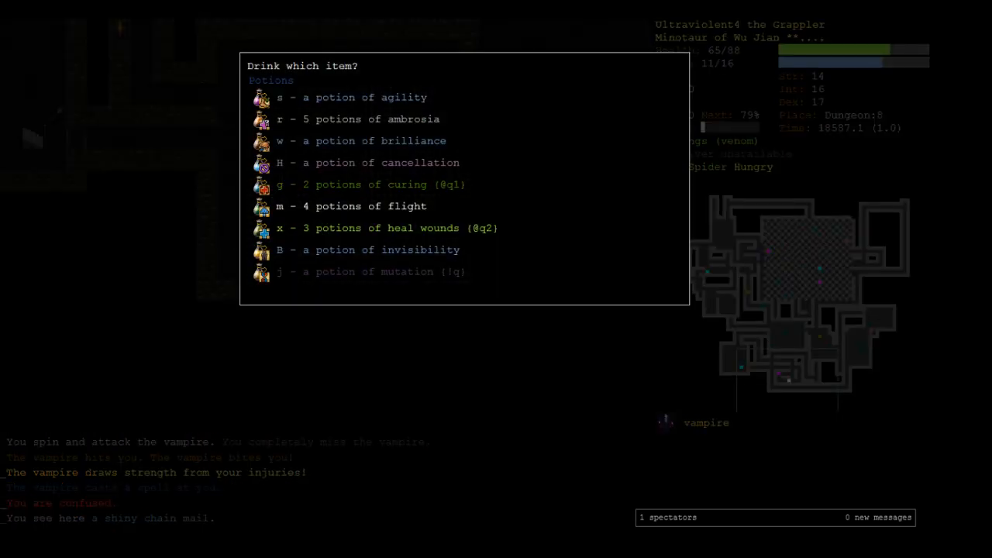
{"action": "key", "text": "Escape"}
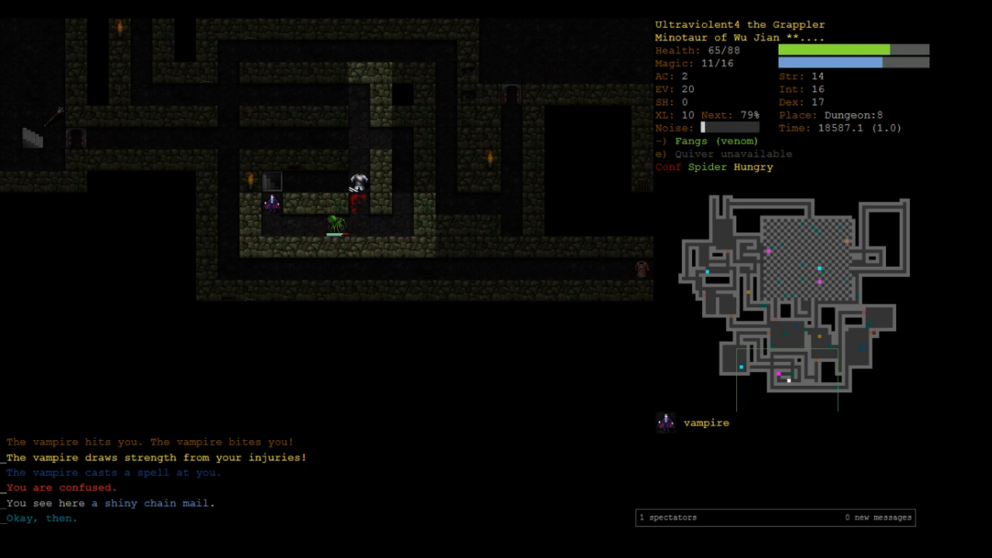
{"action": "key", "text": "q"}
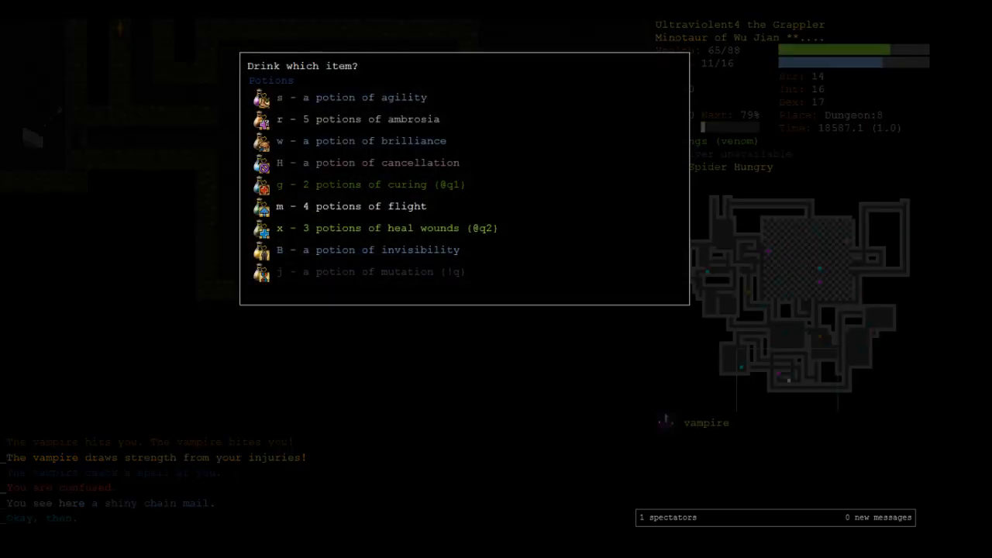
{"action": "key", "text": "Escape"}
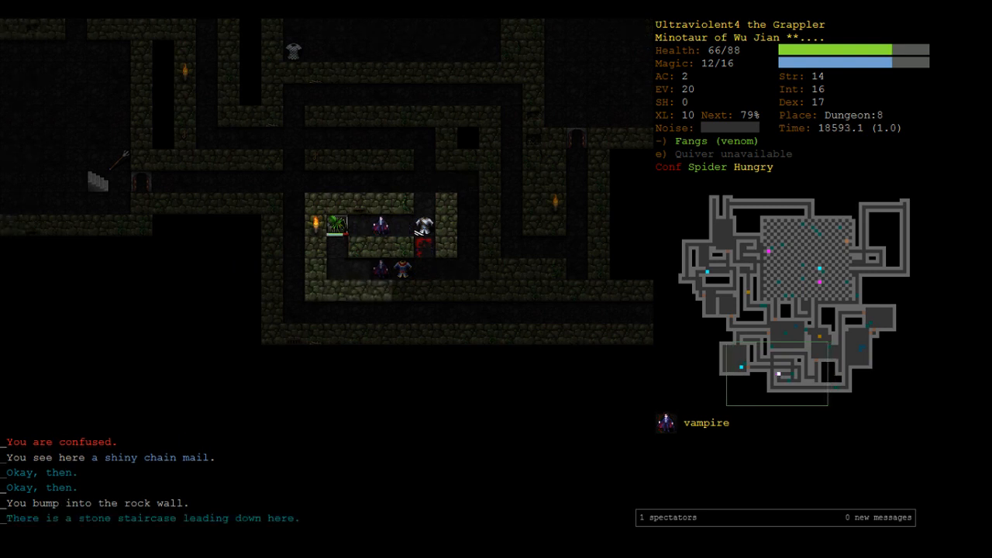
{"action": "key", "text": ">"}
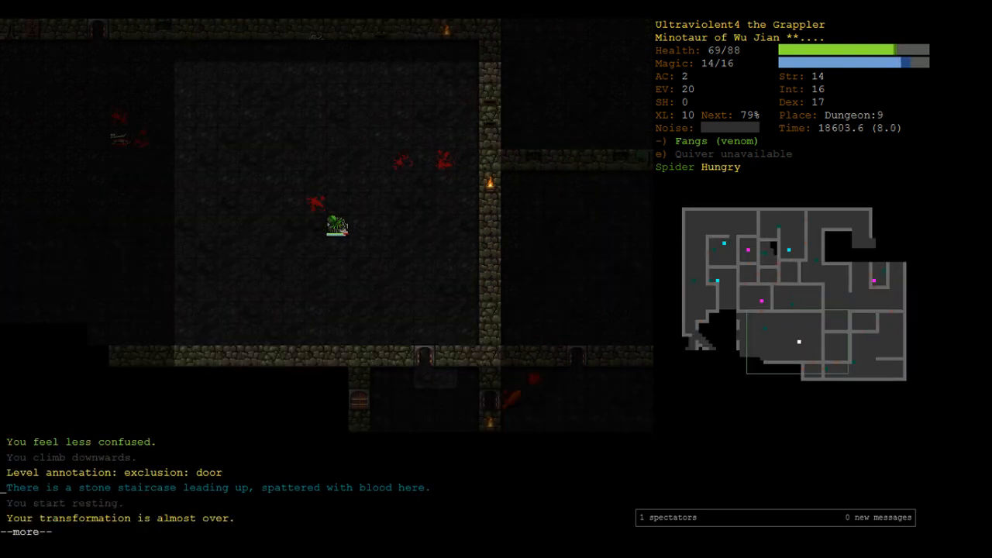
Rest to full, finish exploring Dungeon:9, travel to the down staircase and descend to Dungeon:10
{"action": "key", "text": "space"}
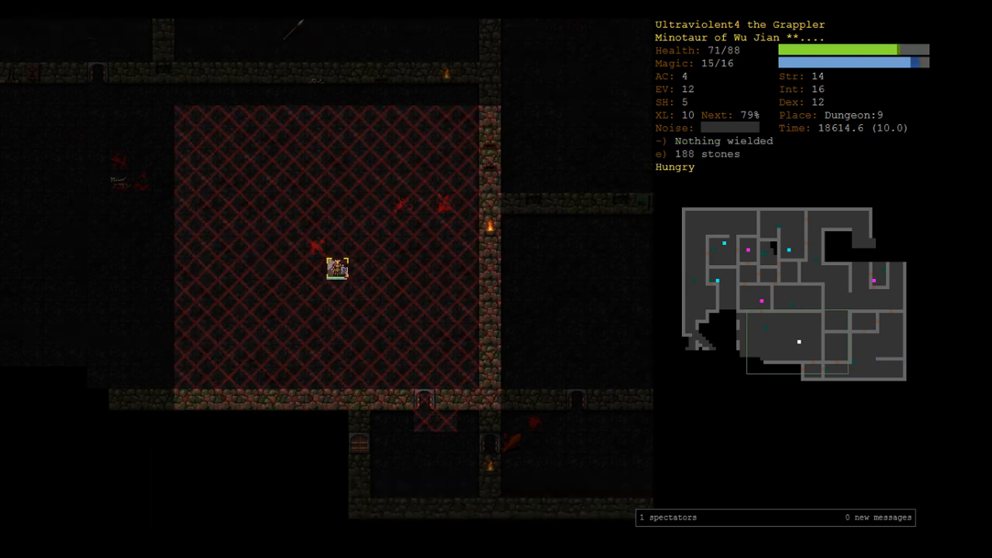
{"action": "key", "text": "5"}
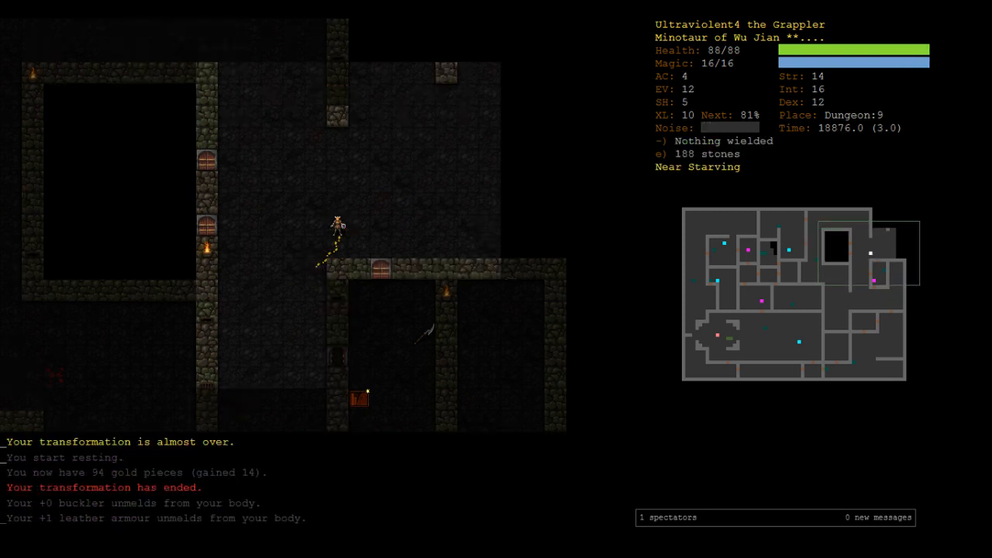
{"action": "key", "text": "up"}
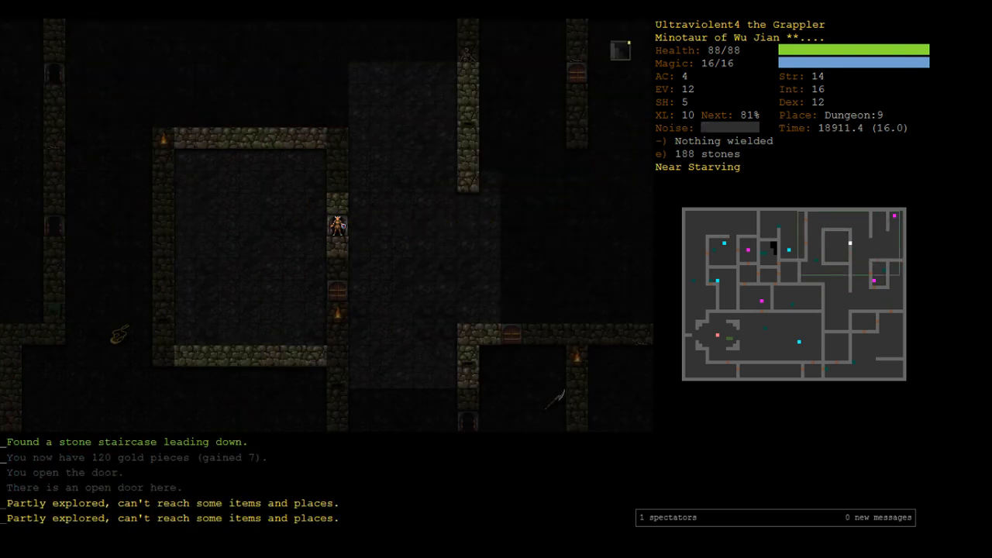
{"action": "key", "text": "Down"}
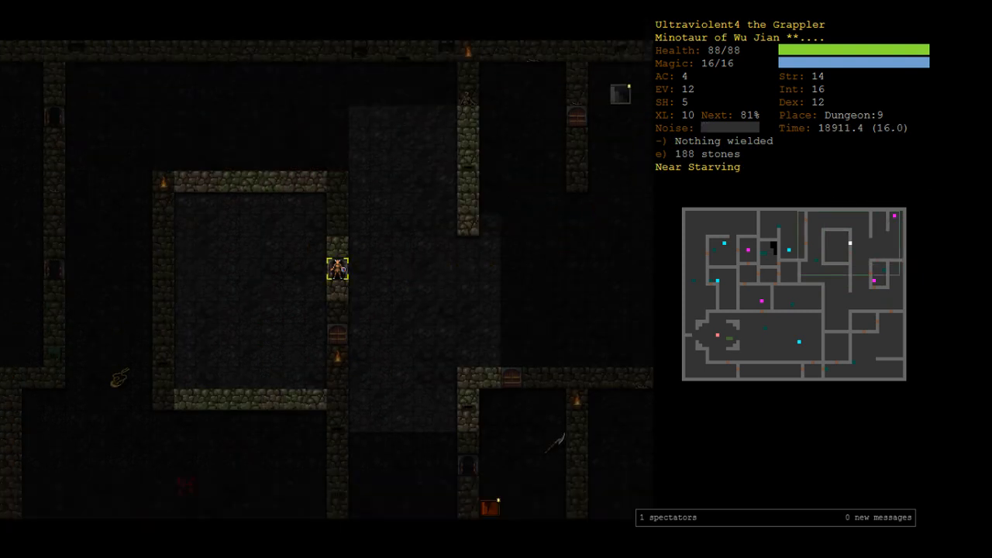
{"action": "key", "text": "up"}
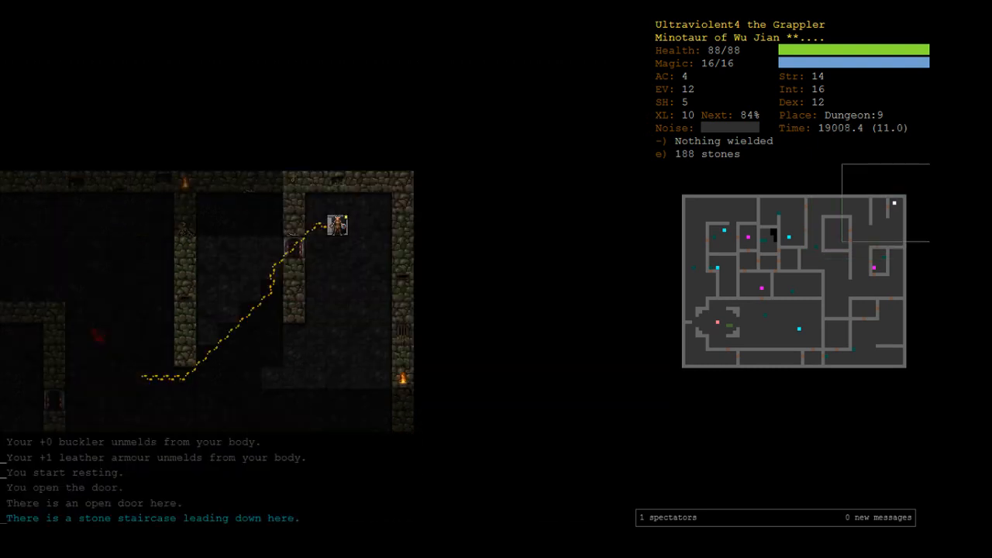
{"action": "key", "text": ">"}
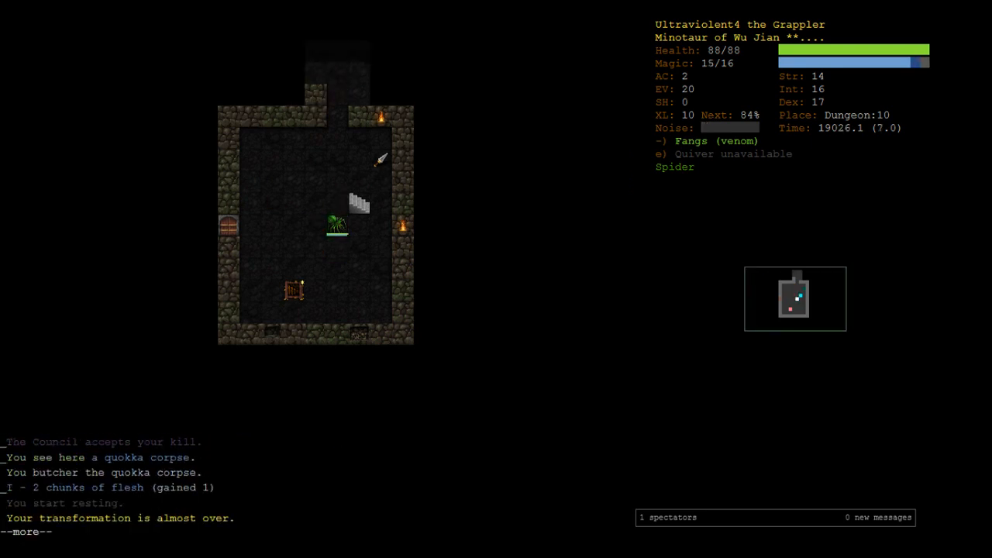
Explore Dungeon:10, pick up the embroidered scarf and puce potion, and start wearing the scarf
{"action": "key", "text": "space"}
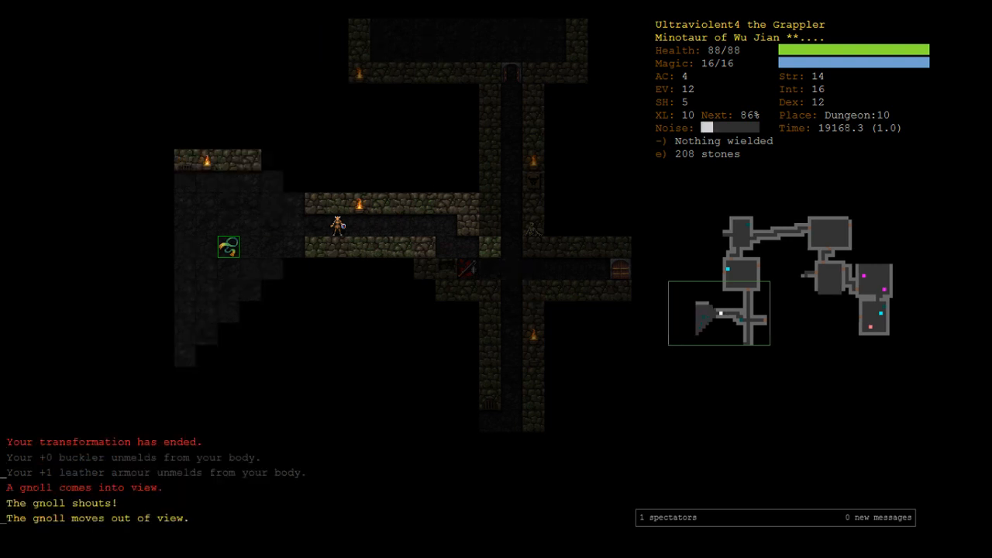
{"action": "key", "text": "Up"}
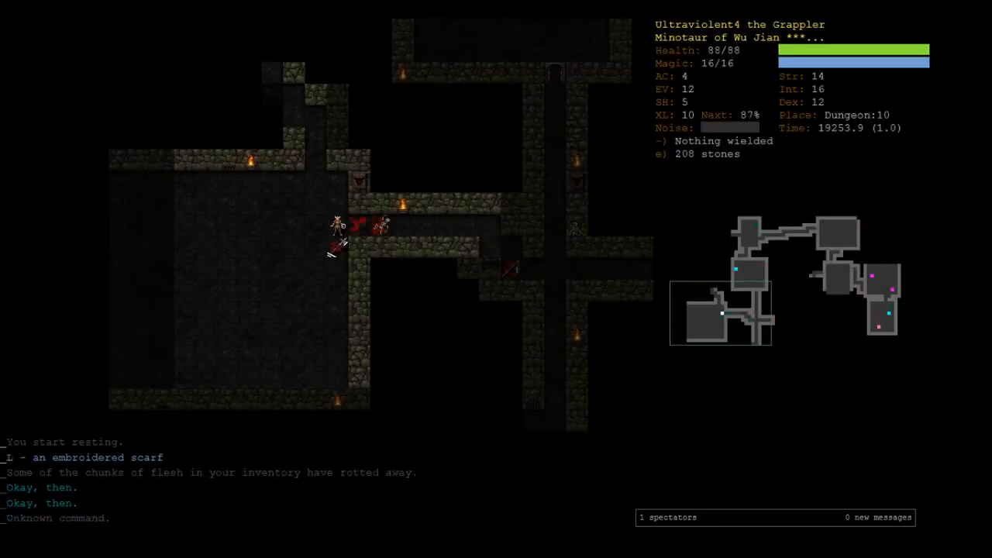
{"action": "key", "text": "W"}
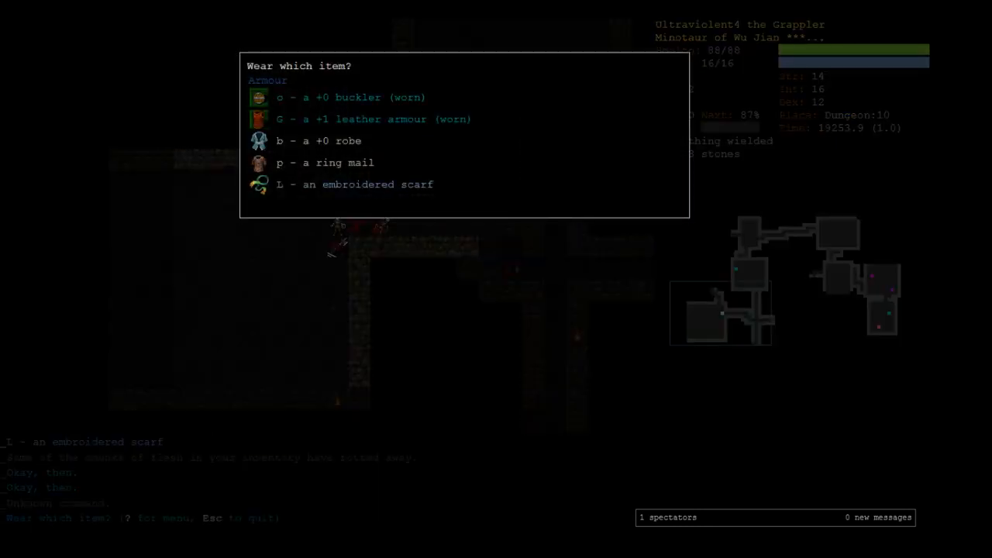
{"action": "key", "text": "L"}
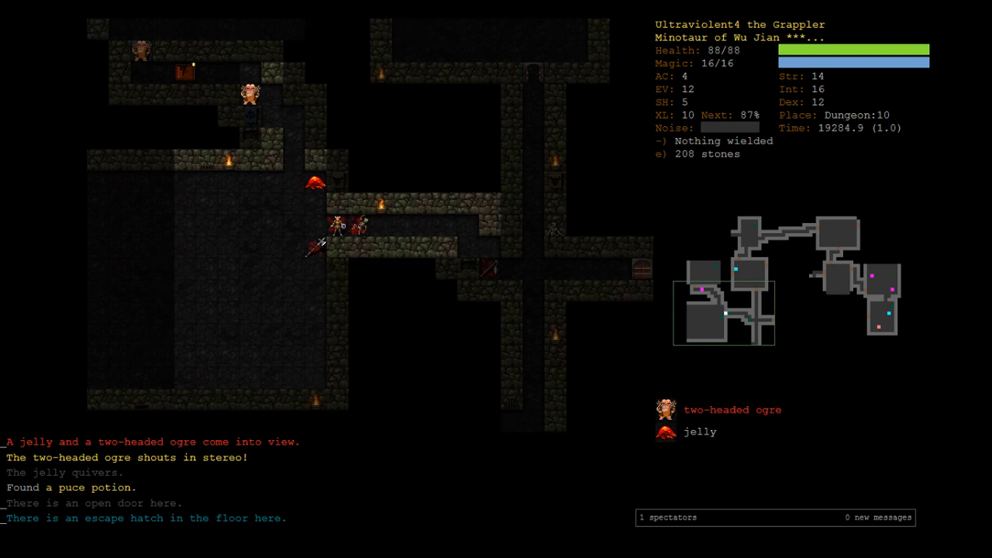
Keep exploring to destroy the gargoyle, then review the recent message history
{"action": "key", "text": "up"}
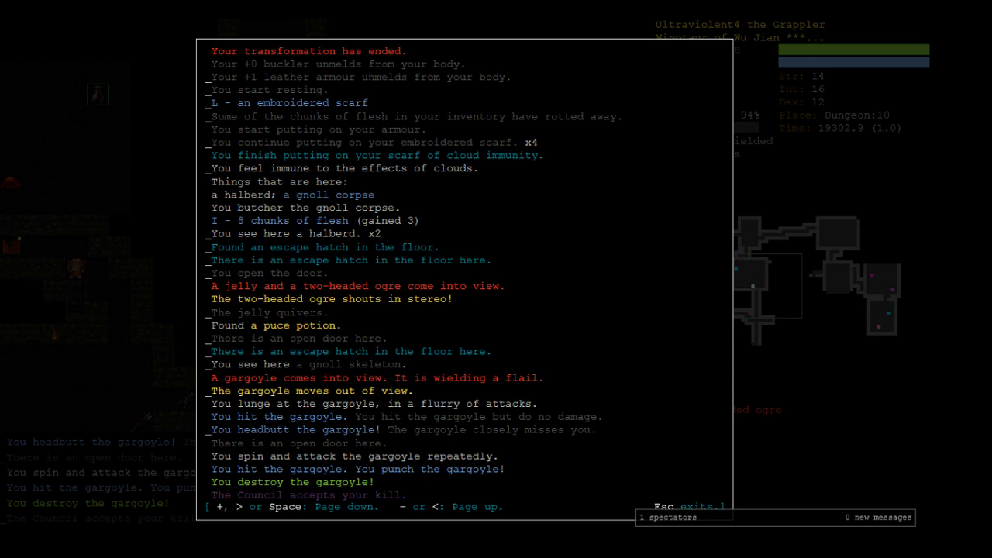
{"action": "key", "text": "Escape"}
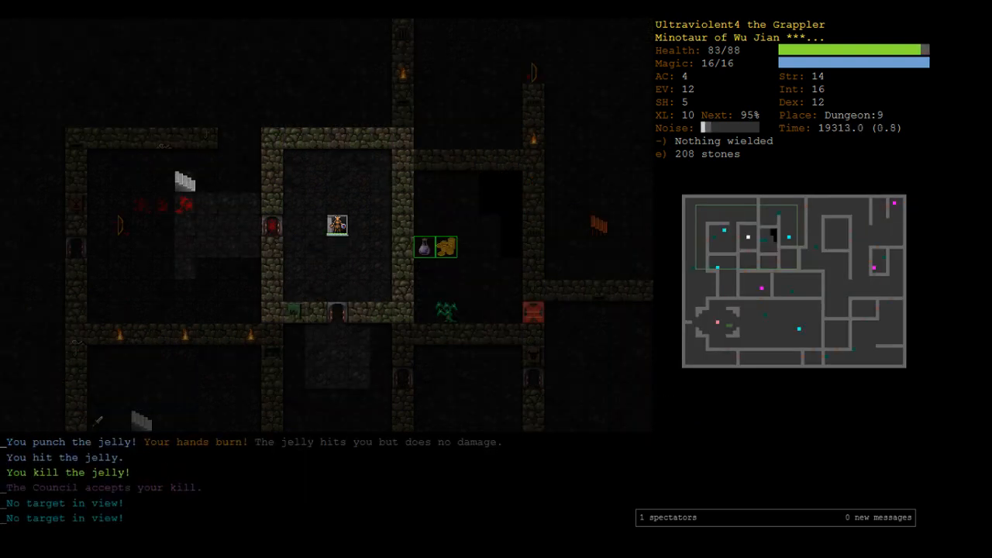
Rest after killing the jelly, then travel across Dungeon:9 toward the downstairs
{"action": "key", "text": "5"}
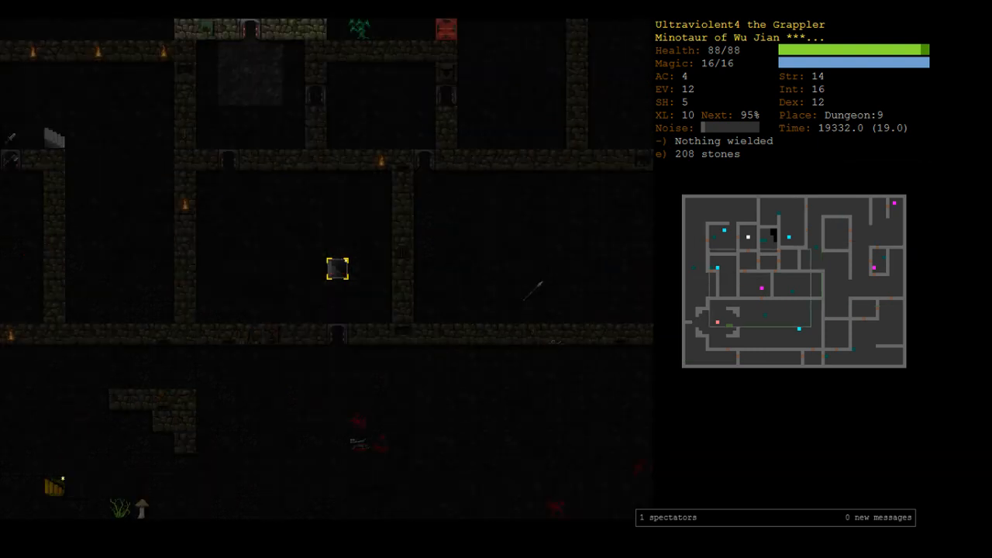
{"action": "key", "text": ">"}
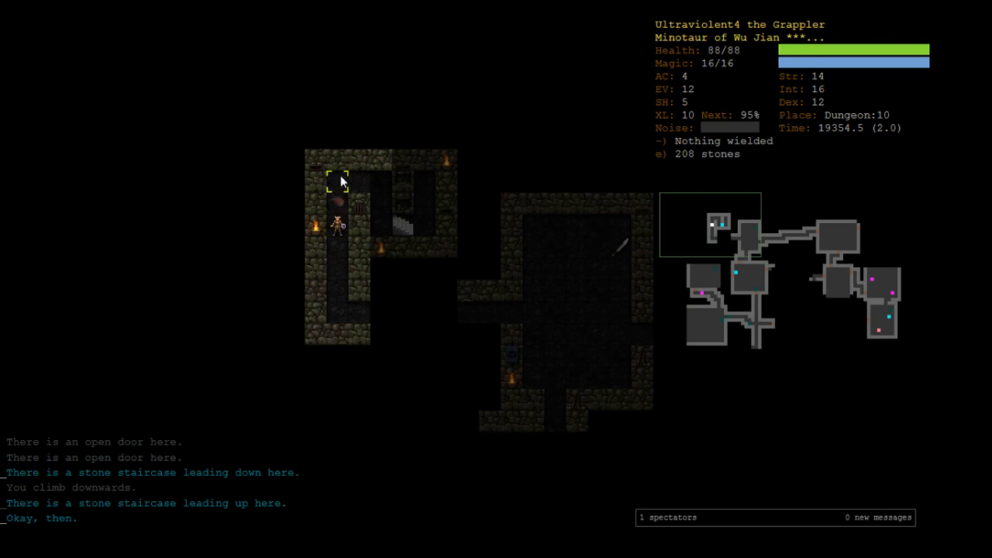
{"action": "mouse_move", "coordinate": [341, 192]}
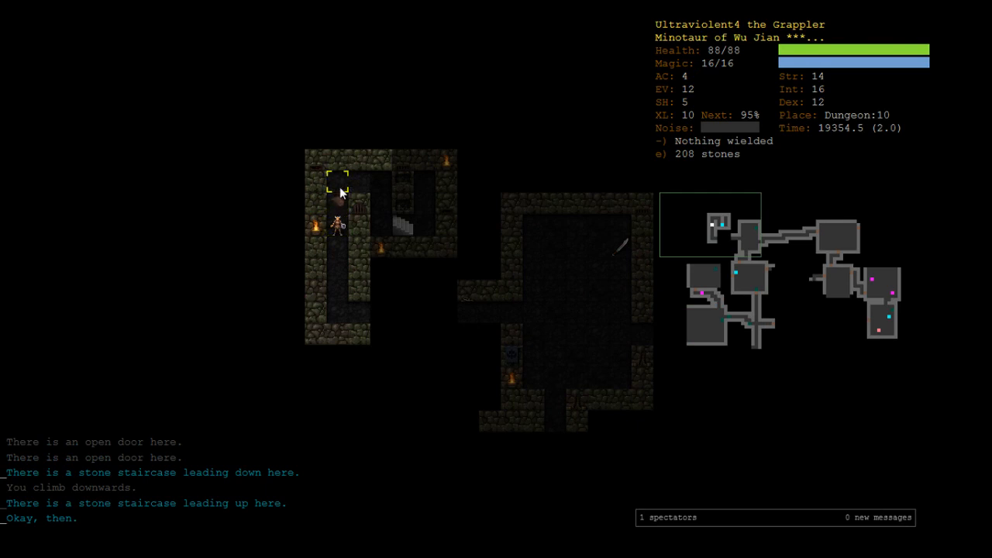
{"action": "mouse_move", "coordinate": [354, 203]}
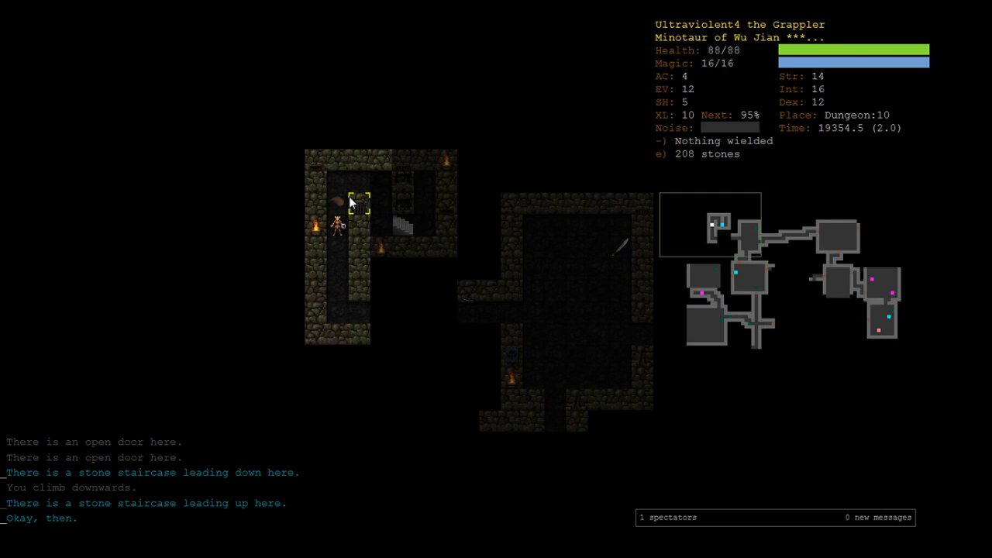
{"action": "mouse_move", "coordinate": [348, 208]}
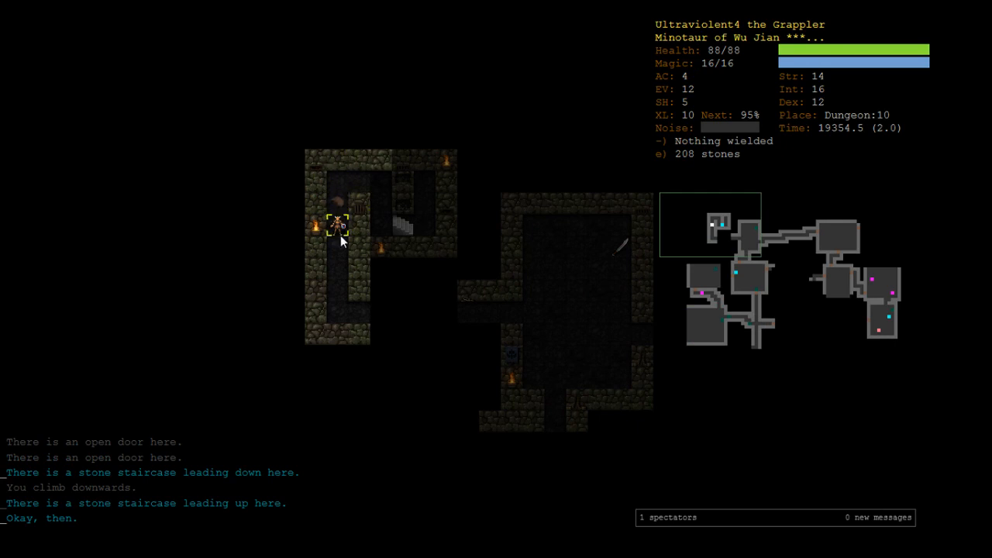
{"action": "mouse_move", "coordinate": [573, 421]}
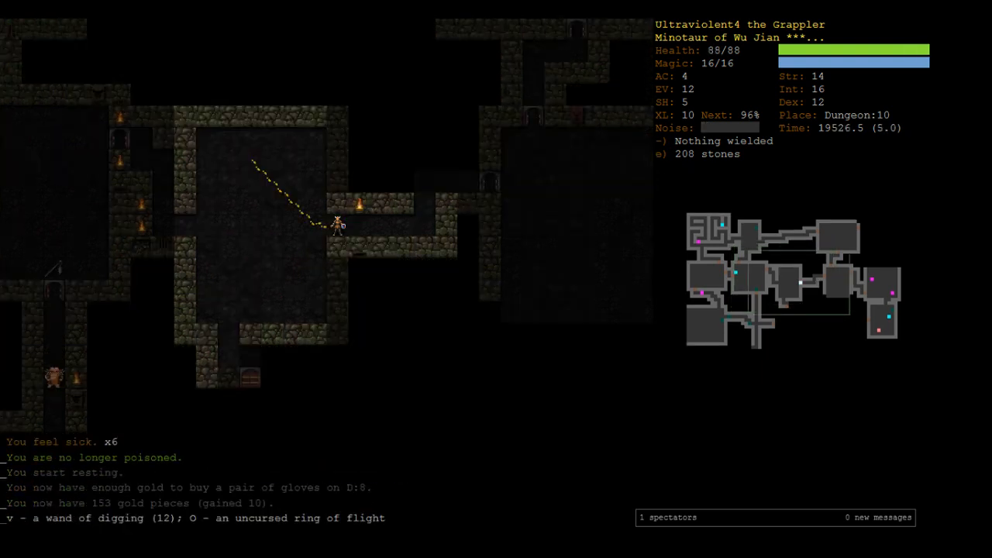
Glance at the read menu, then fight the worker ant and yaks in melee to reach level 11
{"action": "key", "text": "r"}
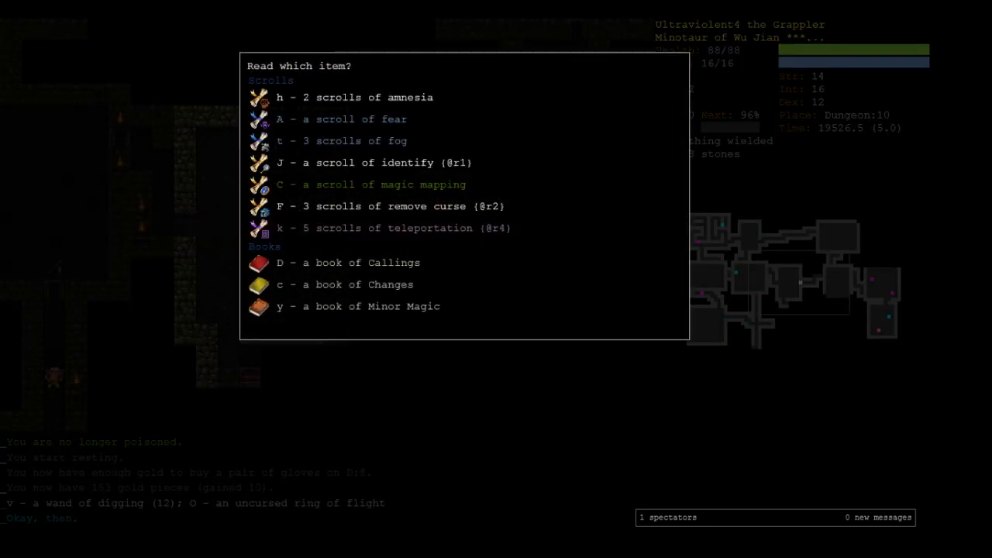
{"action": "key", "text": "Escape"}
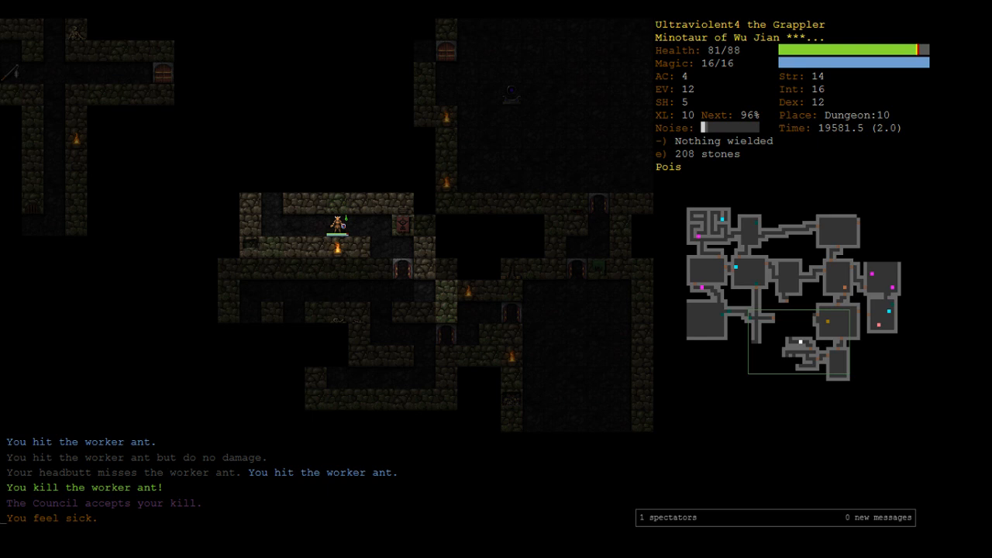
{"action": "key", "text": "5"}
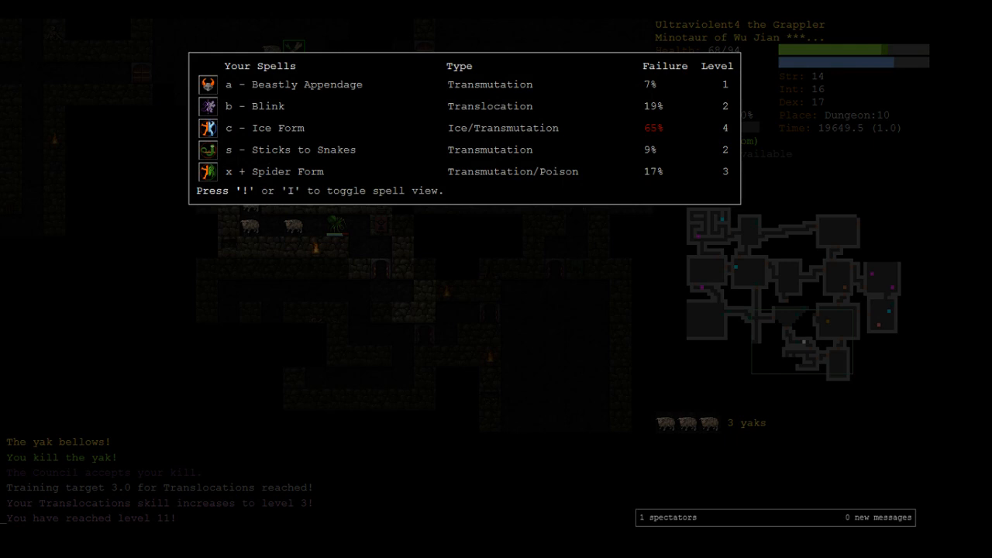
Cast Spider Form and set an Ice Magic training target of 5.0 in the skills screen
{"action": "key", "text": "Escape"}
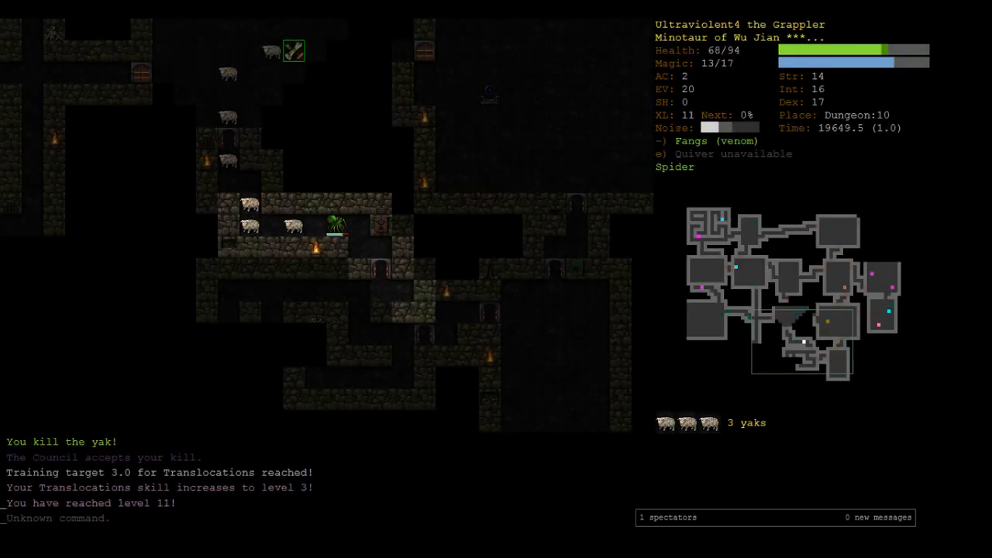
{"action": "key", "text": "m"}
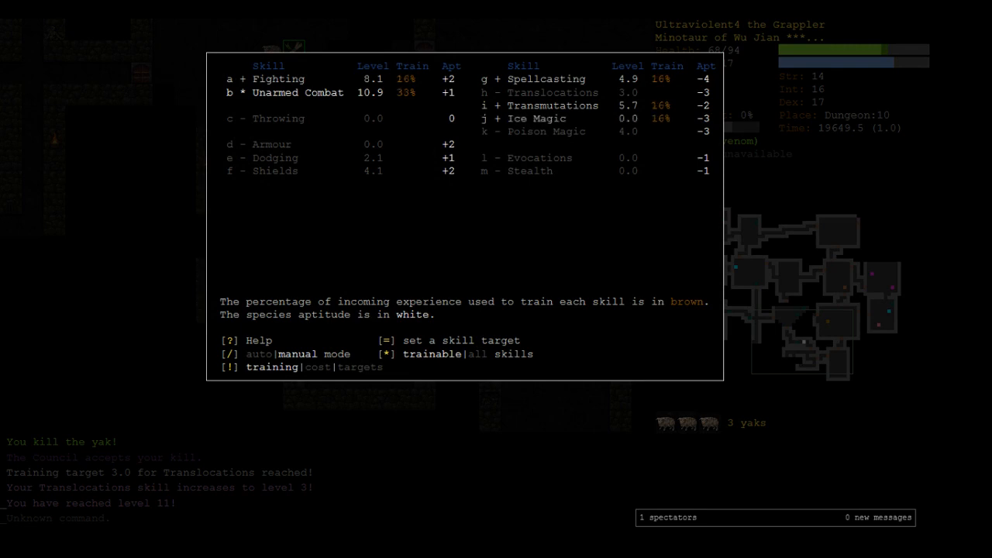
{"action": "key", "text": "Escape"}
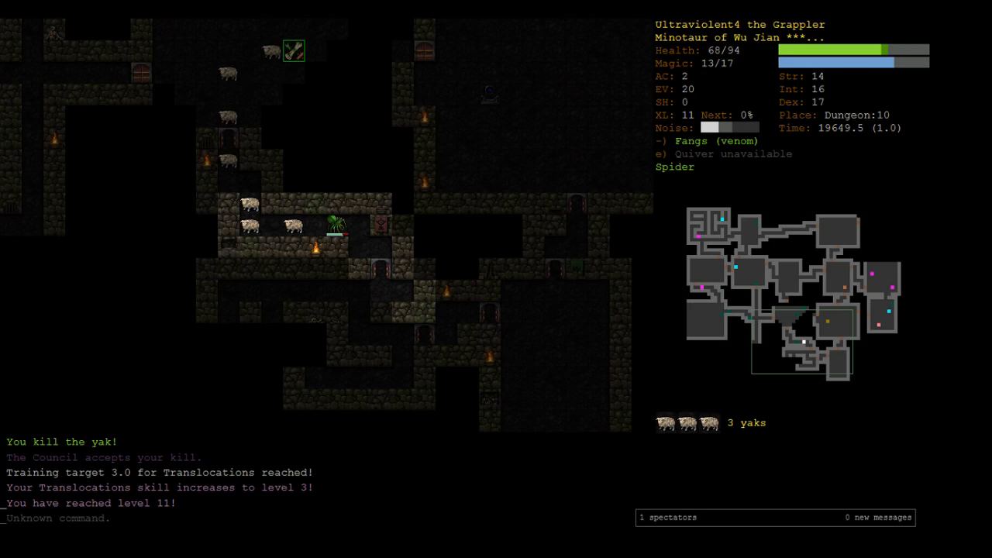
{"action": "key", "text": "m"}
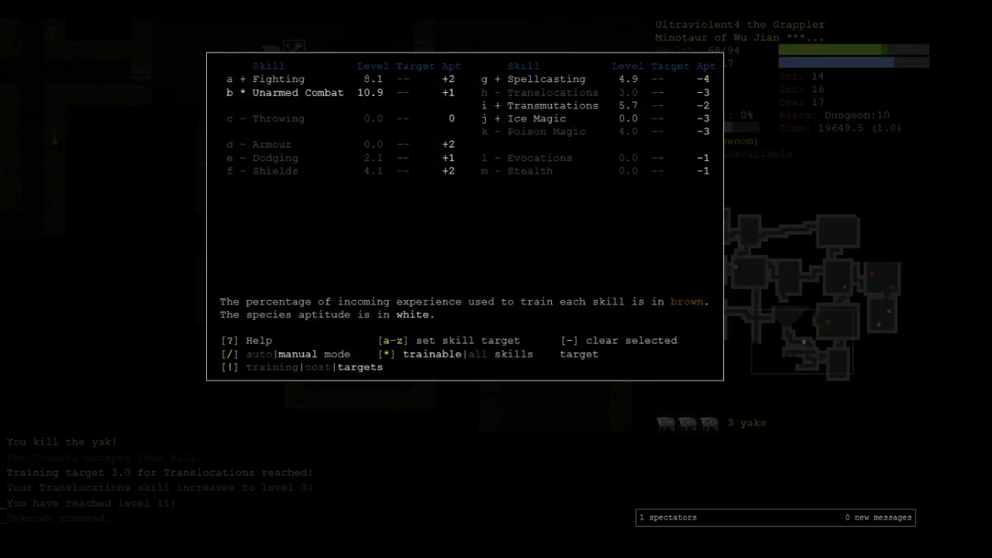
{"action": "key", "text": "j"}
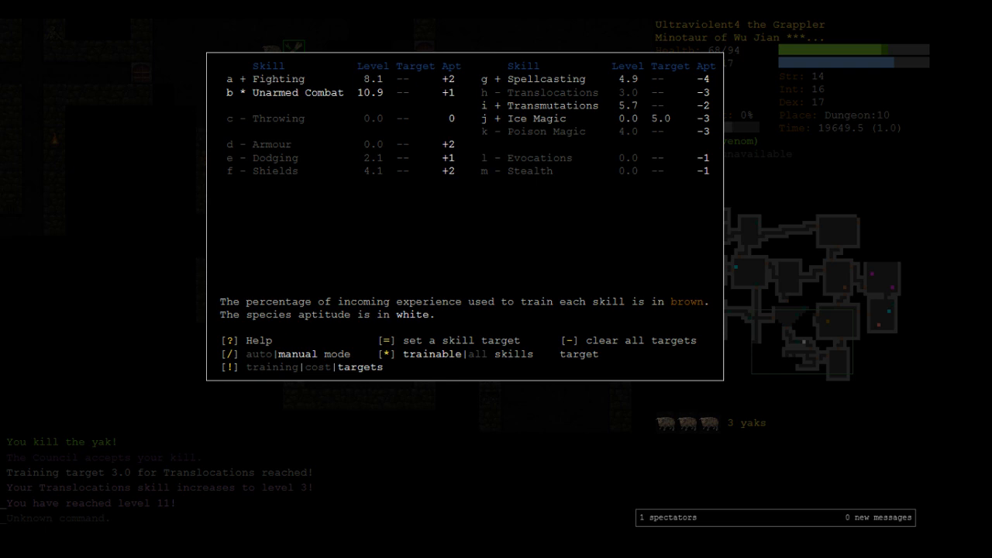
{"action": "key", "text": "Escape"}
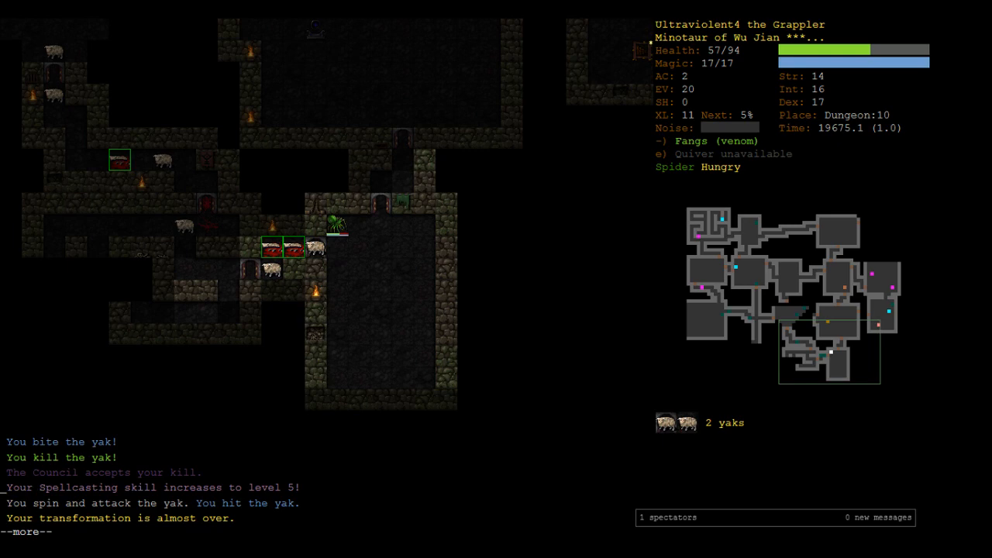
Finish off the yaks, then resume exploring to pick up the wizard robe and scroll
{"action": "key", "text": "space"}
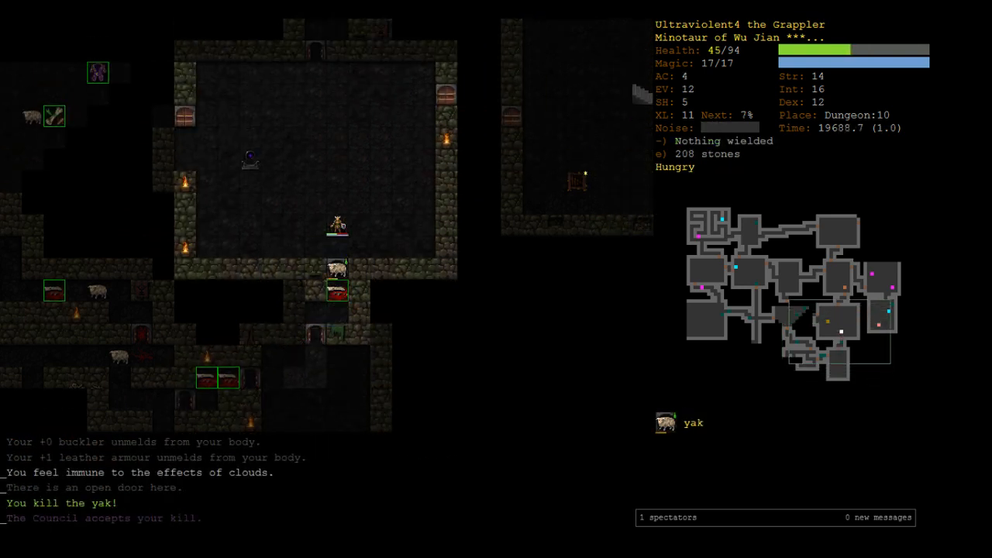
{"action": "key", "text": "up"}
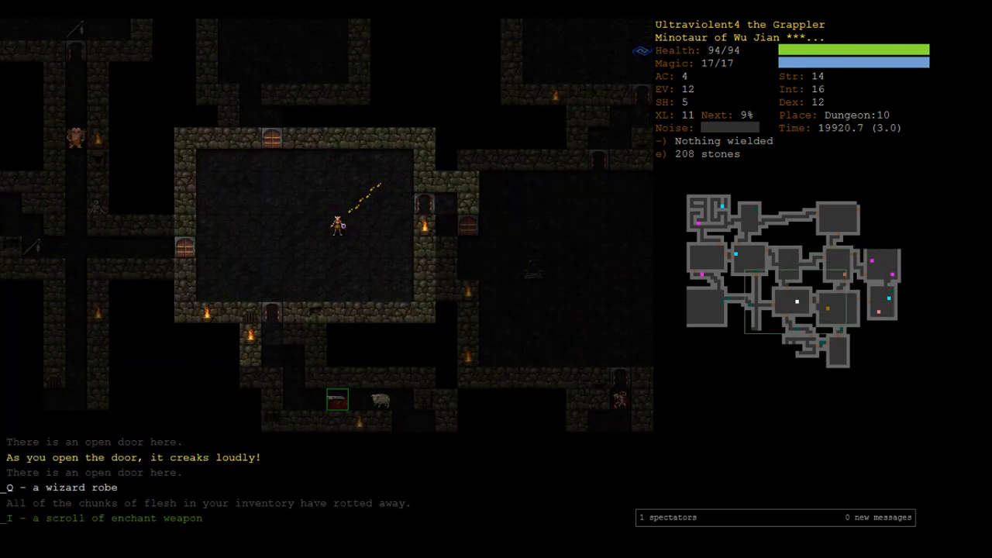
Identify the wizard robe as the +2 robe "Pedippy" and wear it over the leather armour
{"action": "key", "text": "r"}
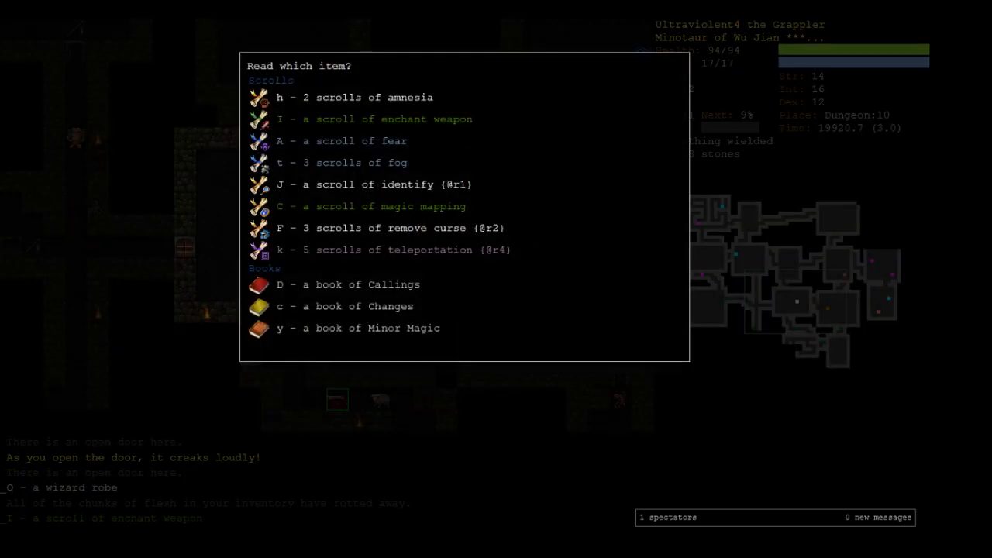
{"action": "key", "text": "J"}
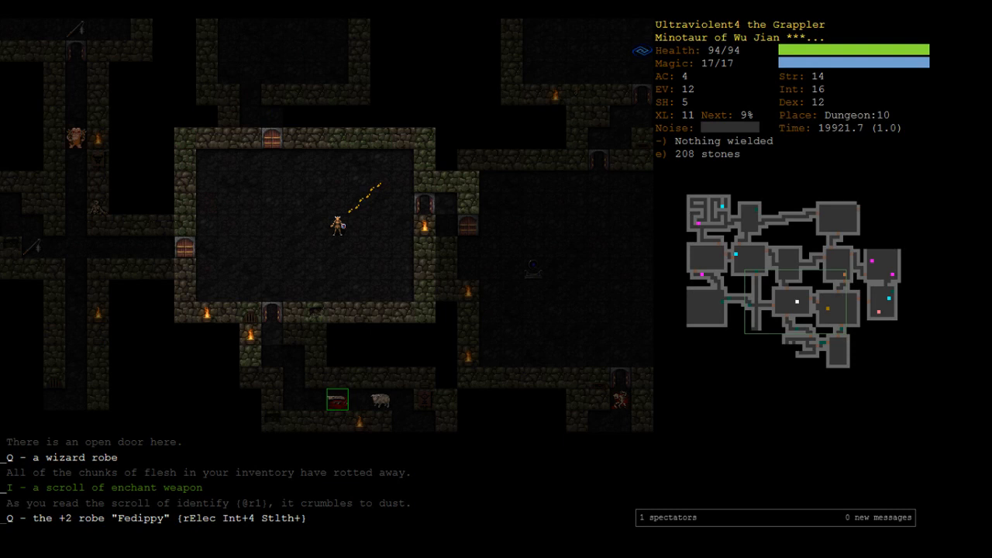
{"action": "key", "text": "W"}
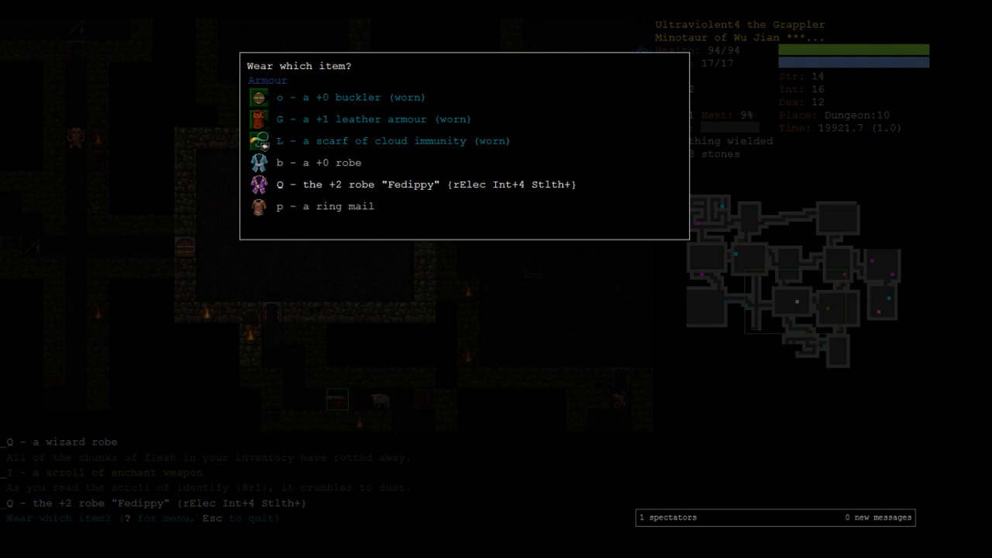
{"action": "key", "text": "Q"}
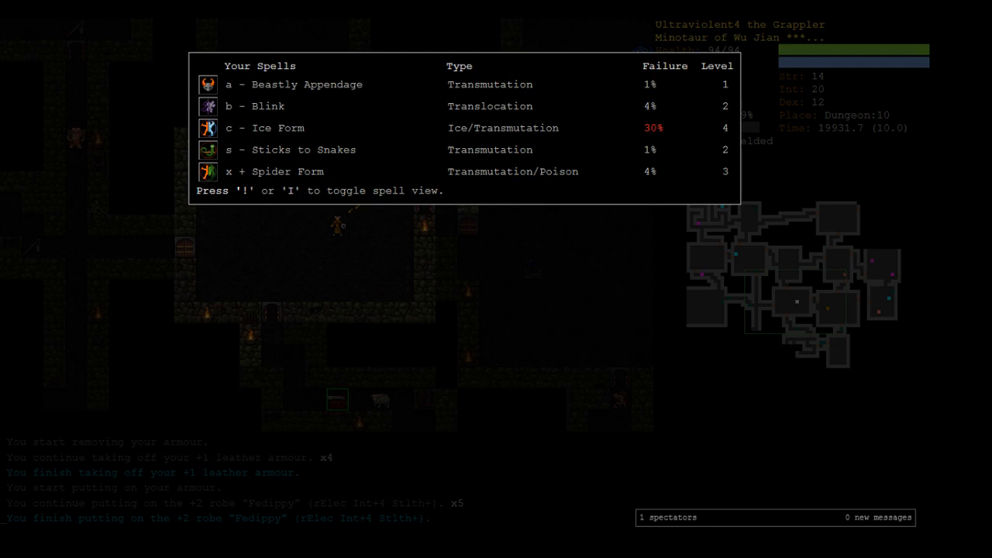
{"action": "key", "text": "escape"}
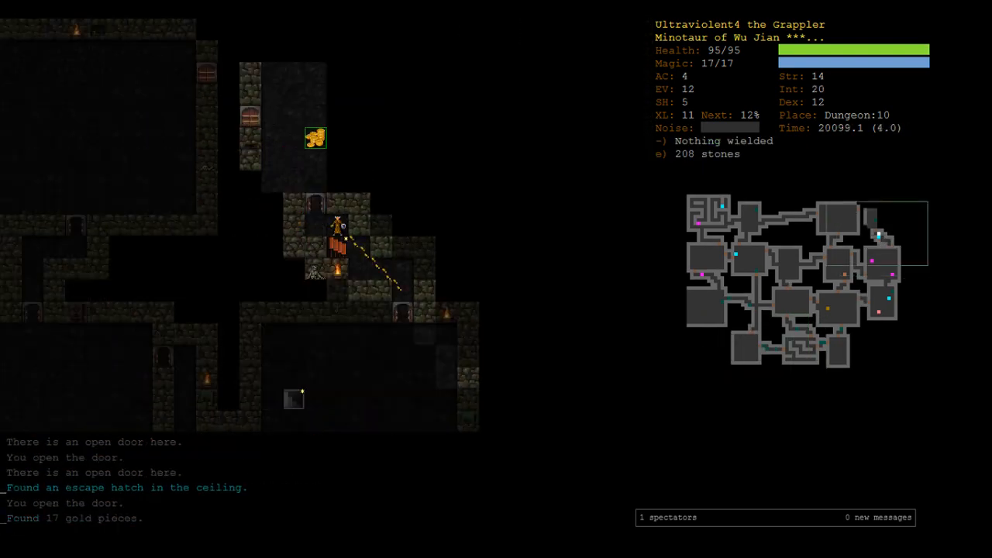
Kill the howler monkey in spider form, butcher its corpse, and explore the rest of Dungeon:10
{"action": "key", "text": "Up"}
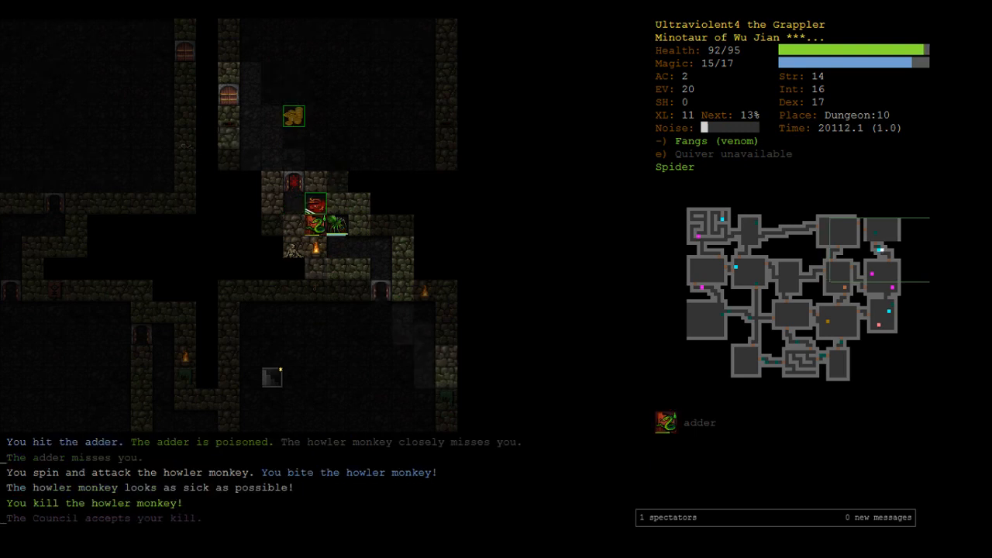
{"action": "key", "text": "5"}
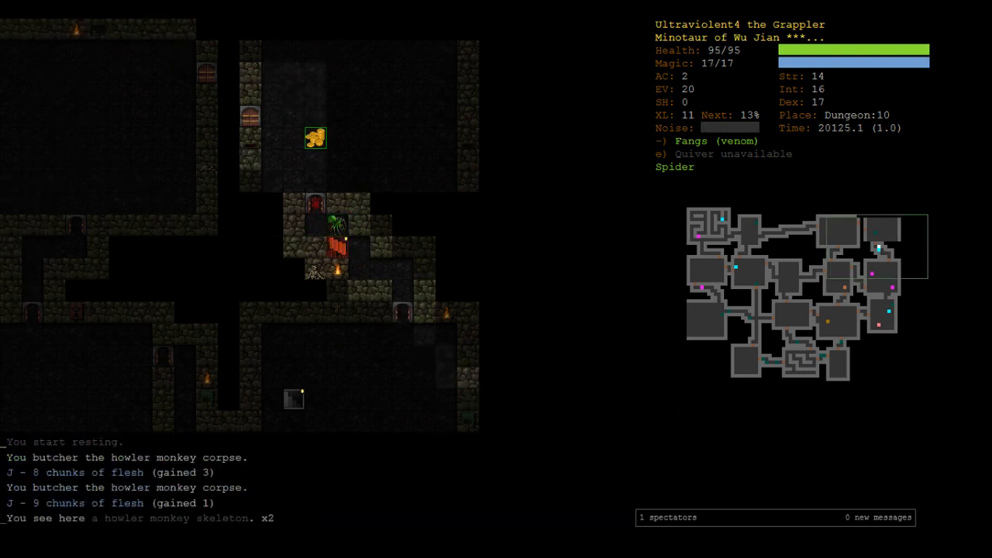
{"action": "key", "text": "o"}
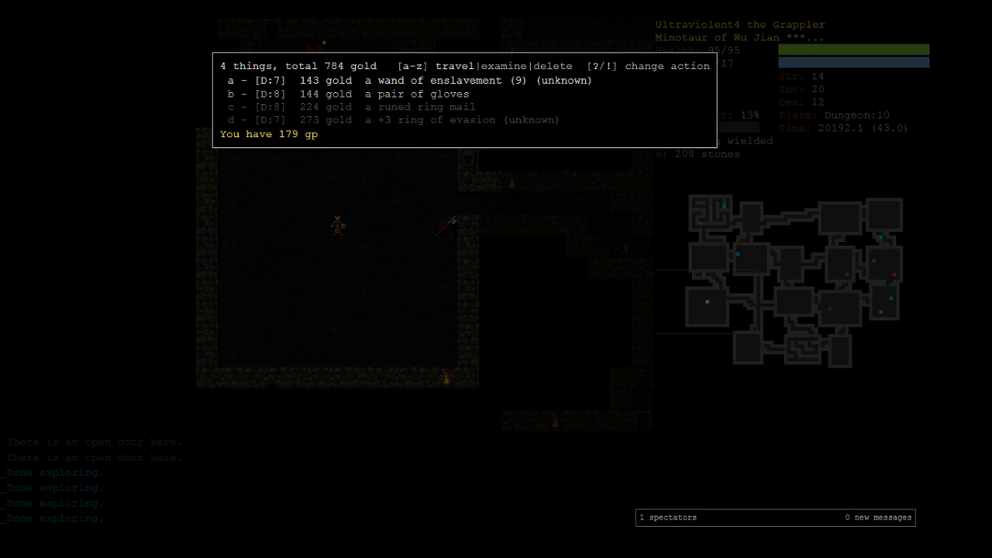
Search known items for 'earth', finding two earth magic books and an earth staff on Dungeon:7
{"action": "key", "text": "Escape"}
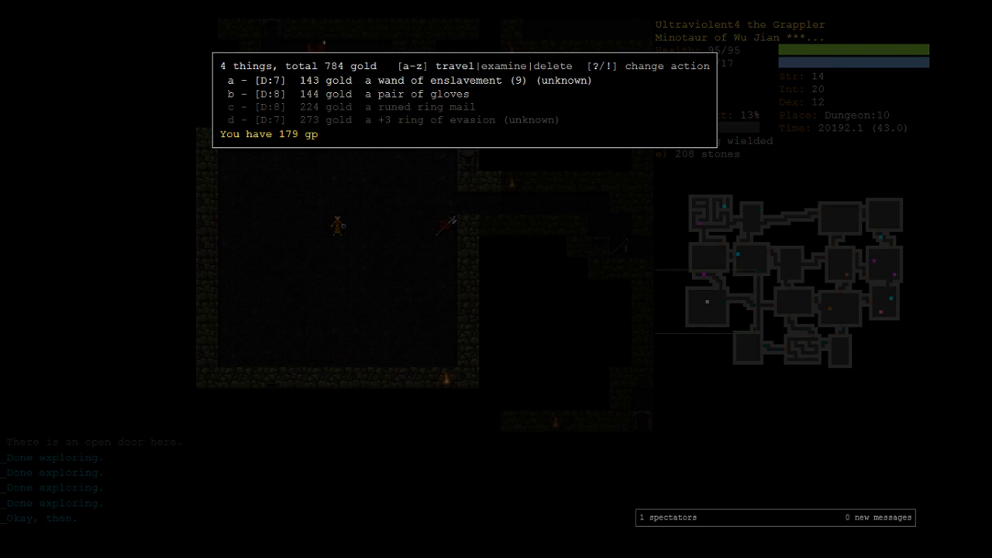
{"action": "key", "text": "Escape"}
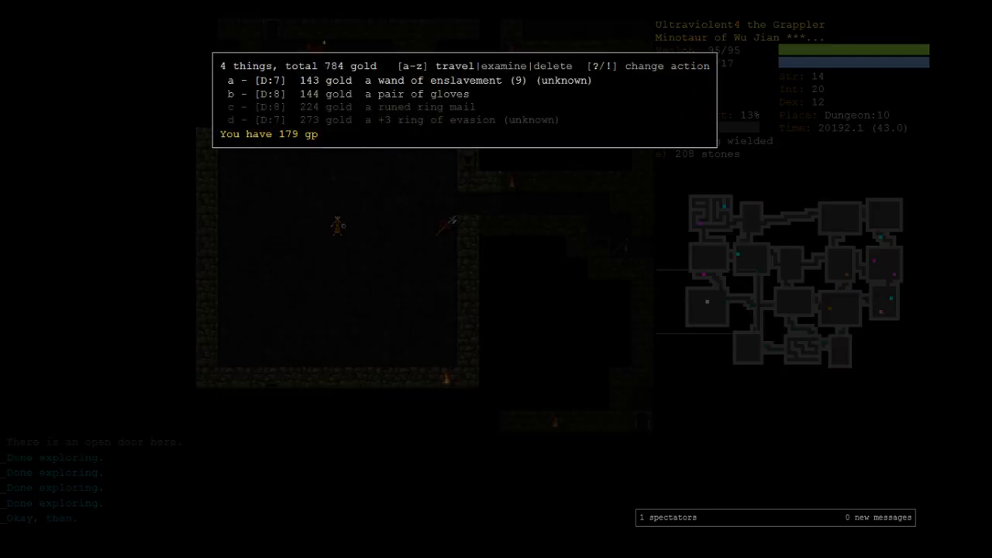
{"action": "key", "text": "Escape"}
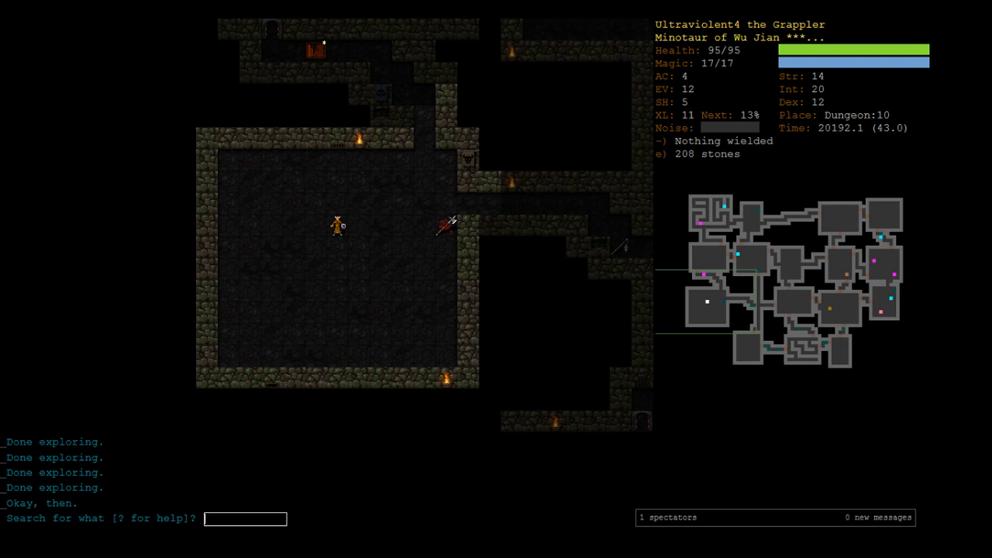
{"action": "type", "text": "earth"}
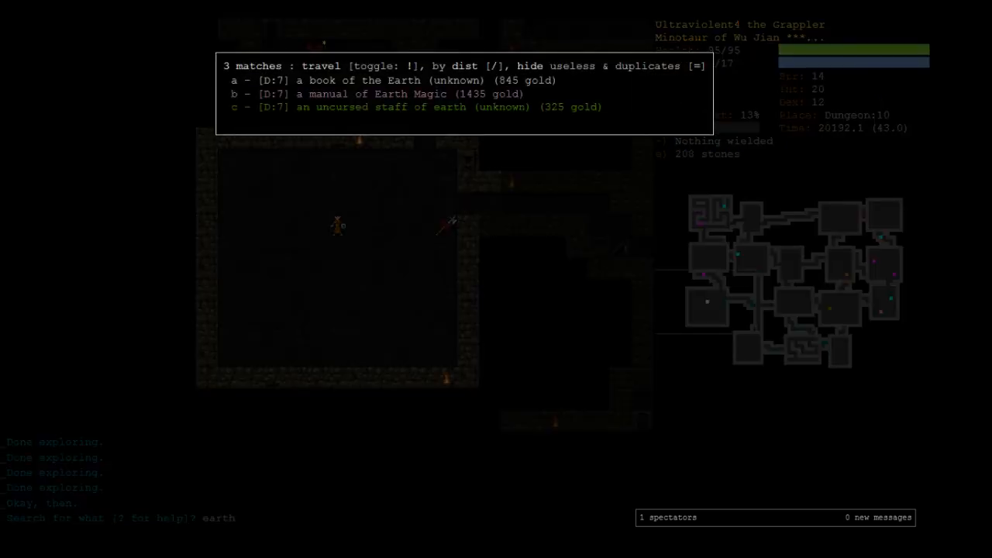
{"action": "key", "text": "!"}
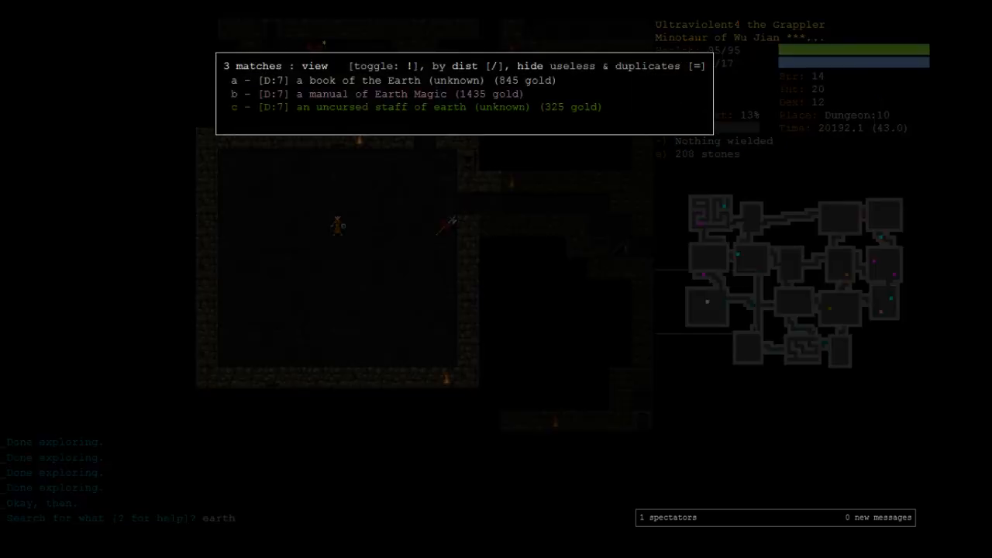
{"action": "key", "text": "a"}
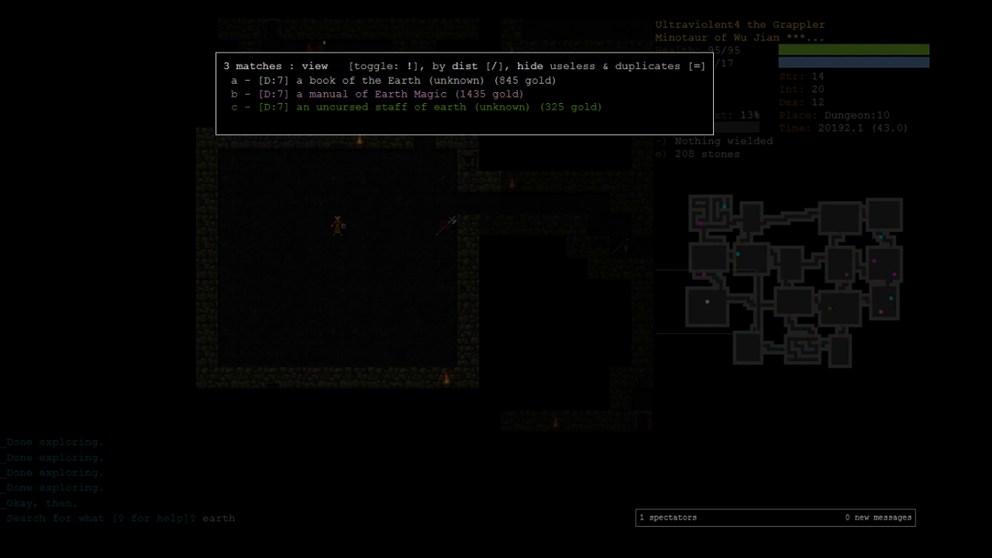
{"action": "key", "text": "="}
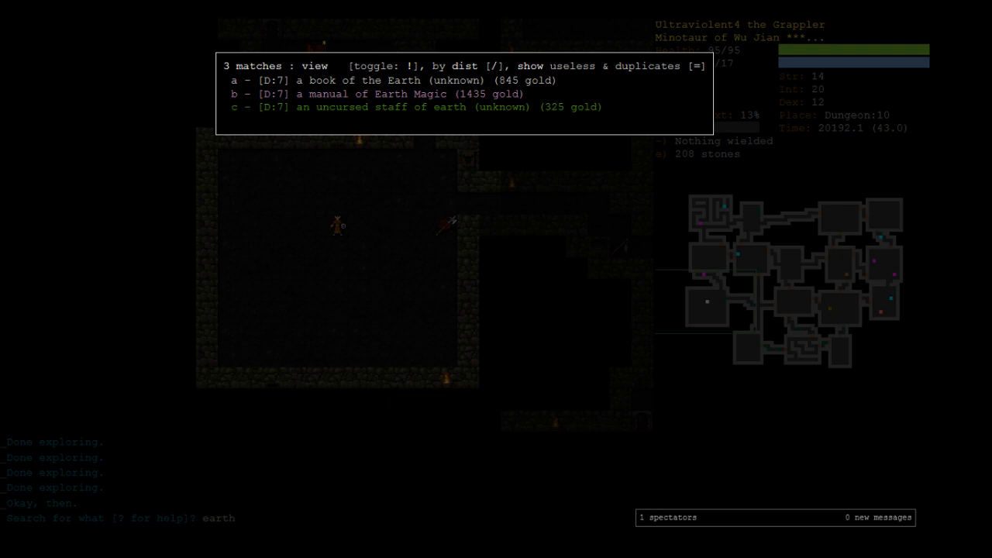
Leave the search results and travel to the Dungeon:7 shop
{"action": "key", "text": "!"}
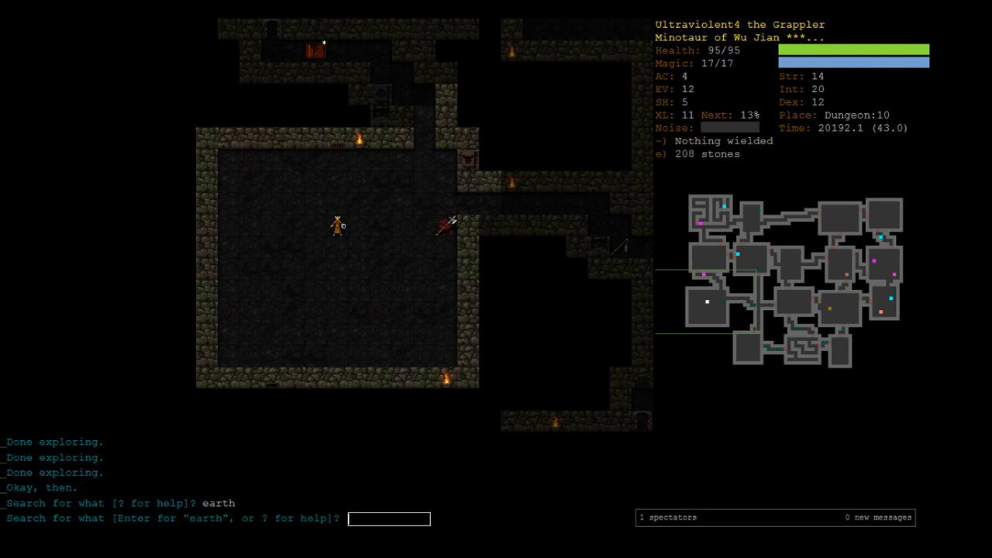
{"action": "key", "text": "Return"}
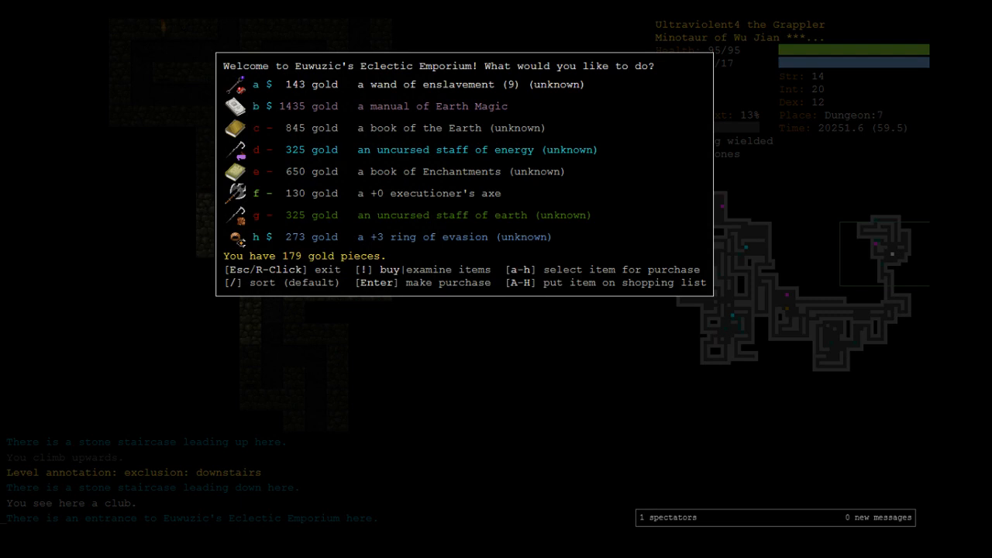
Buy the wand of enslavement from the emporium, leaving 36 gold, and head down to Dungeon:8
{"action": "key", "text": "Escape"}
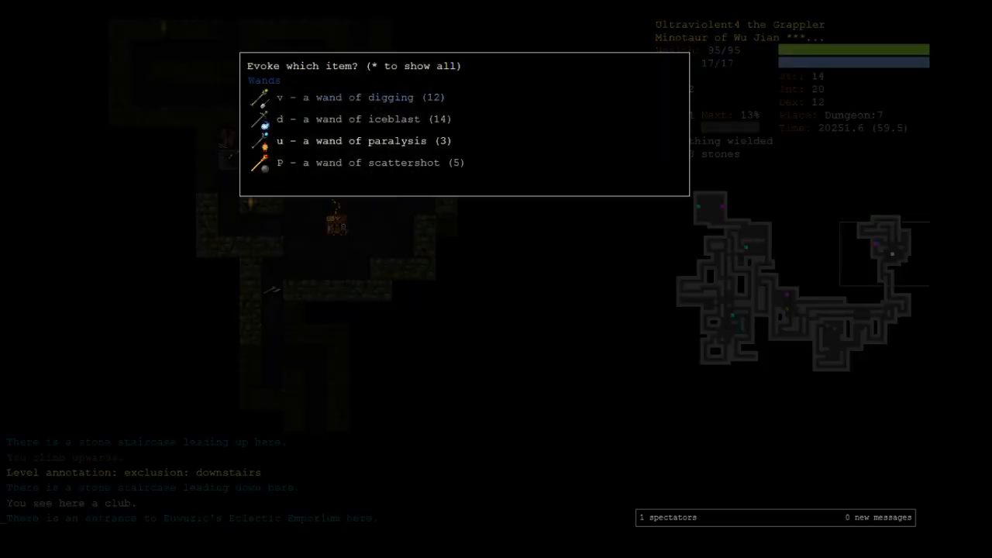
{"action": "key", "text": "Escape"}
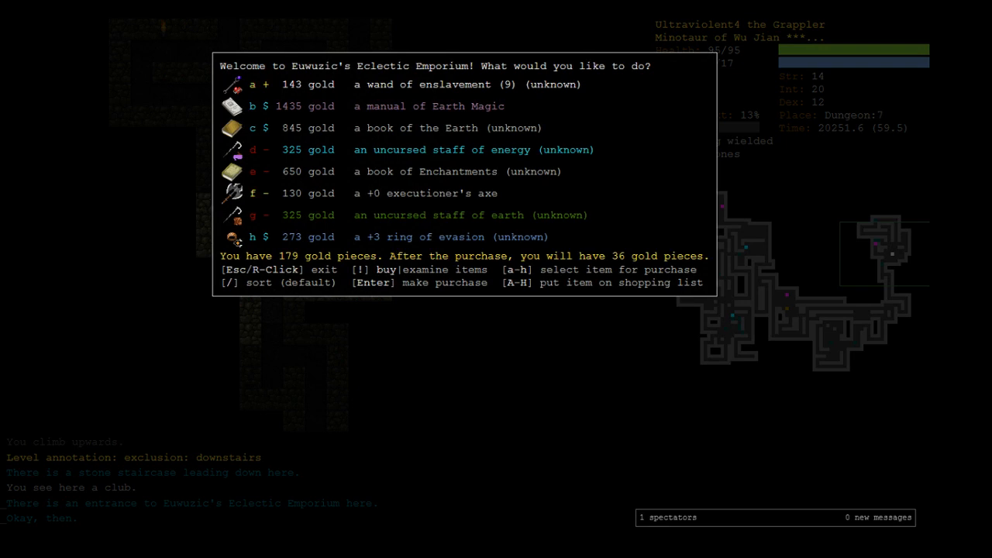
{"action": "key", "text": "Return"}
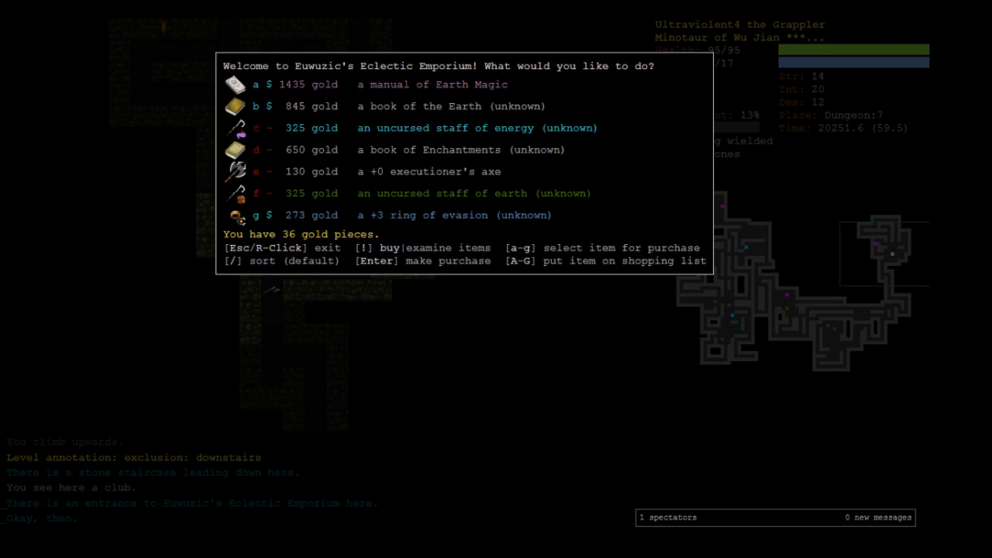
{"action": "key", "text": "Escape"}
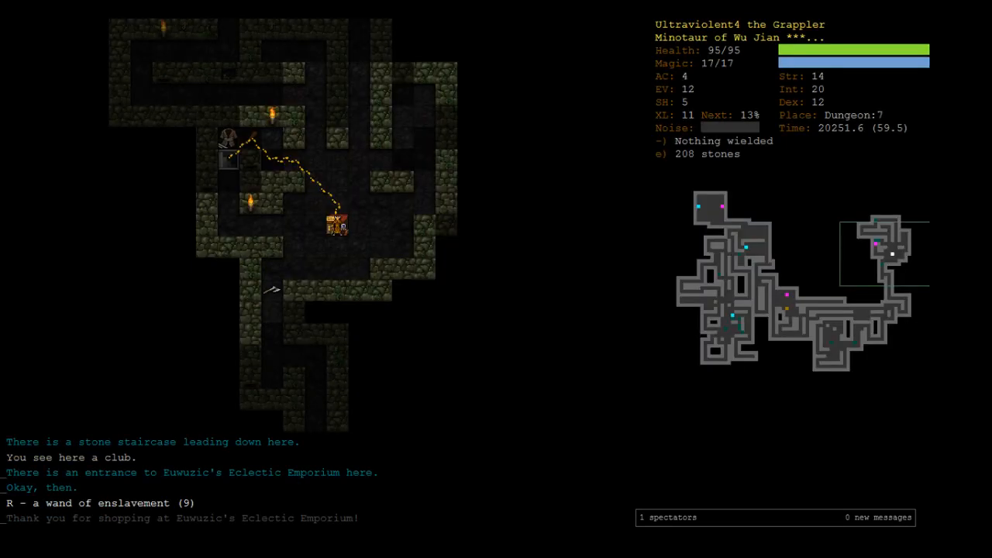
{"action": "key", "text": ">"}
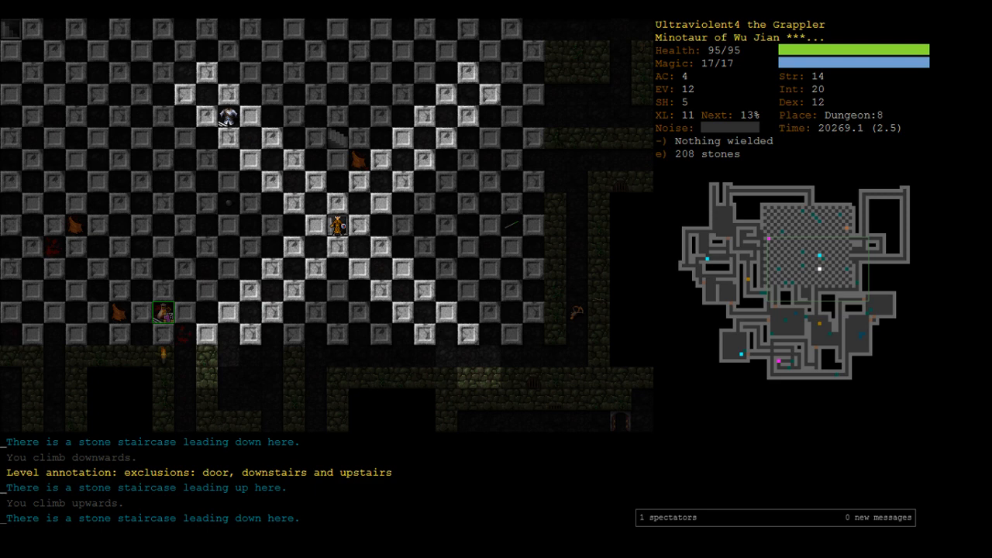
Explore Dungeon:8 and wear the glowing robe, a +1 robe of magic resistance
{"action": "key", "text": "o"}
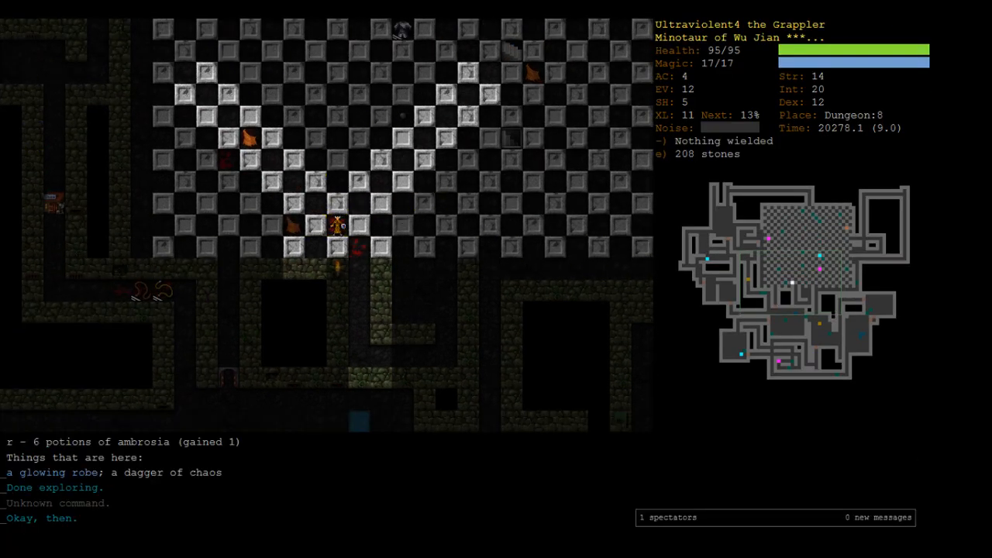
{"action": "key", "text": "W"}
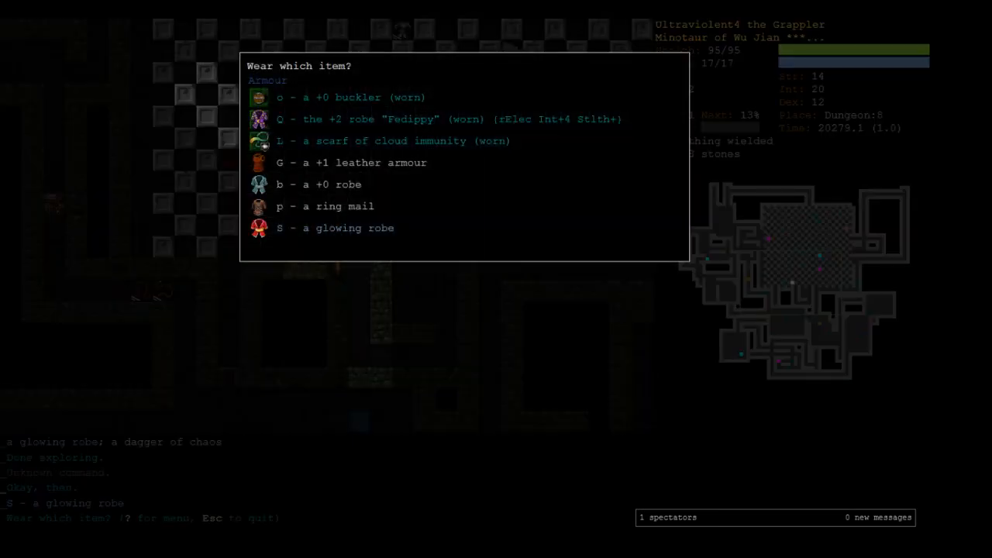
{"action": "key", "text": "S"}
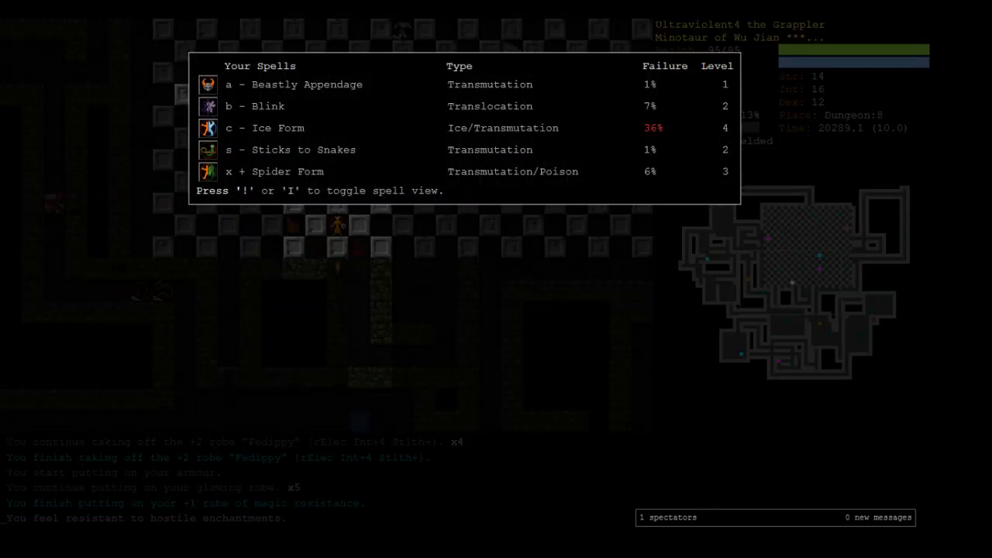
{"action": "key", "text": "escape"}
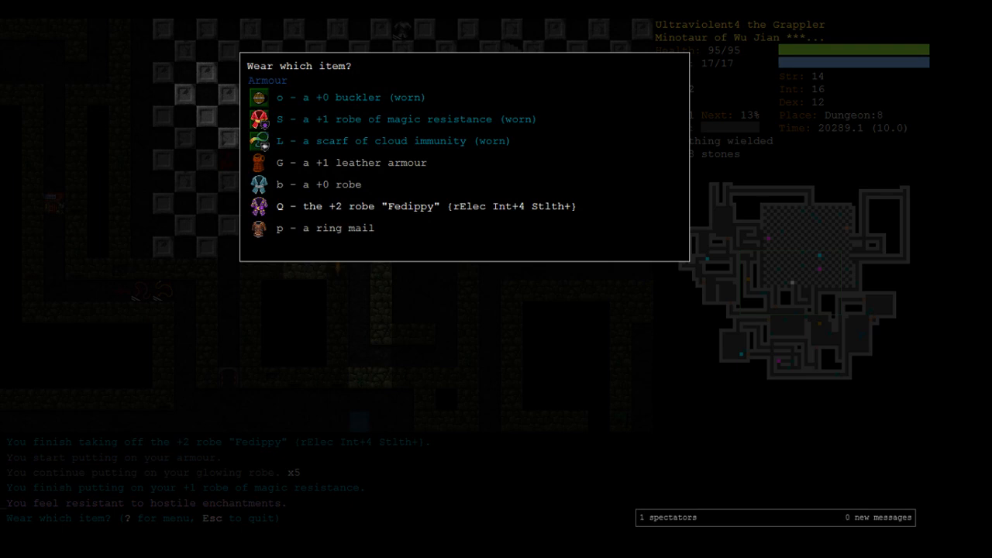
{"action": "key", "text": "Escape"}
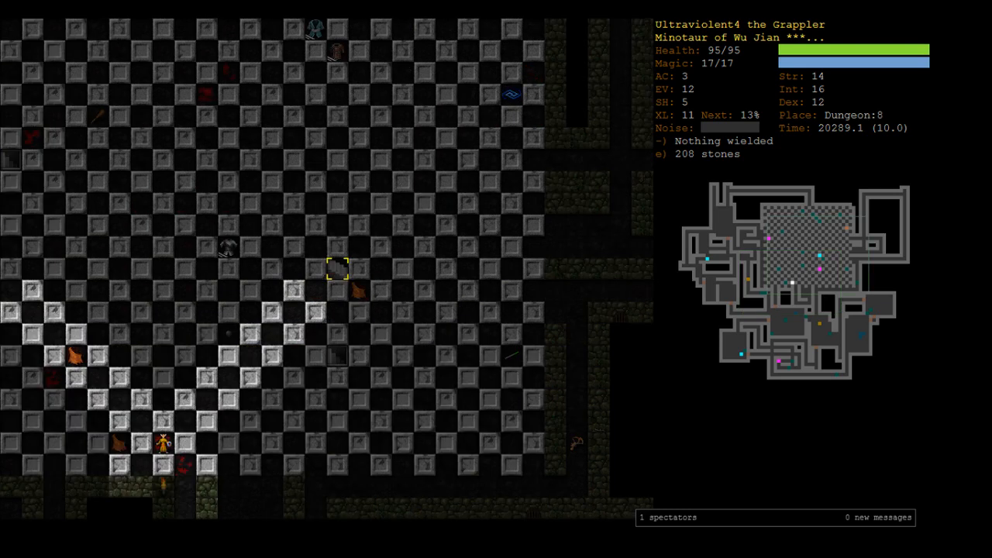
{"action": "key", "text": "up"}
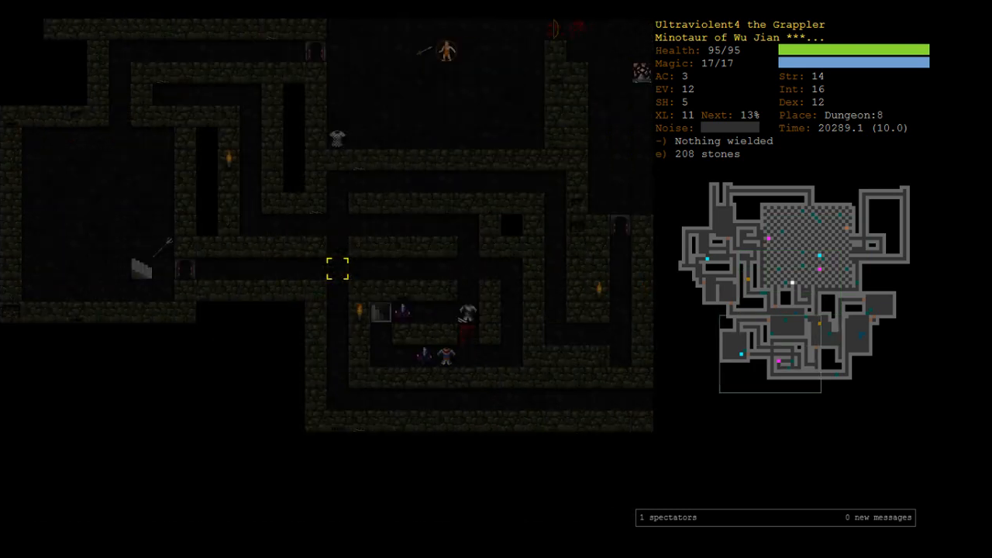
Put on the tubular agate ring of protection from magic, removing the ring of protection from cold
{"action": "key", "text": "up"}
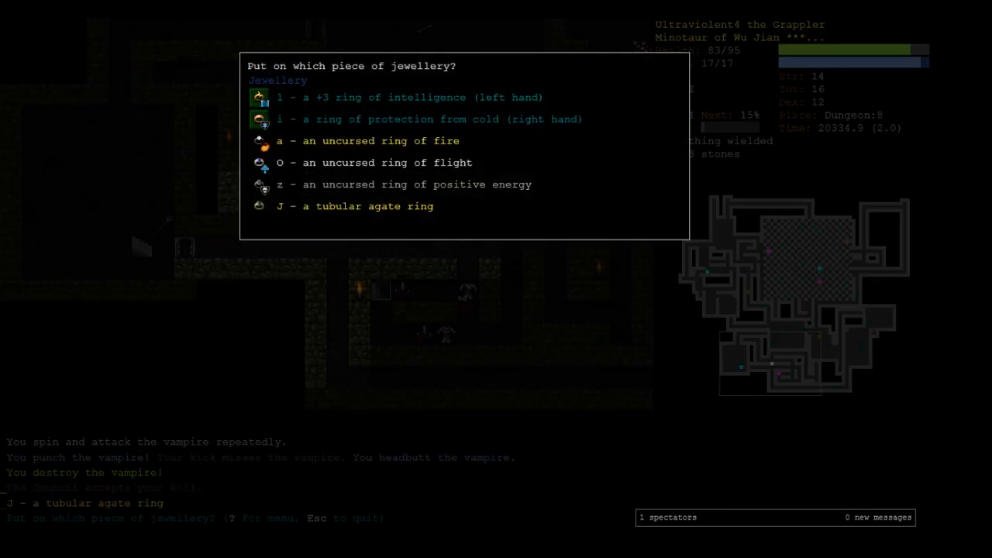
{"action": "key", "text": "J"}
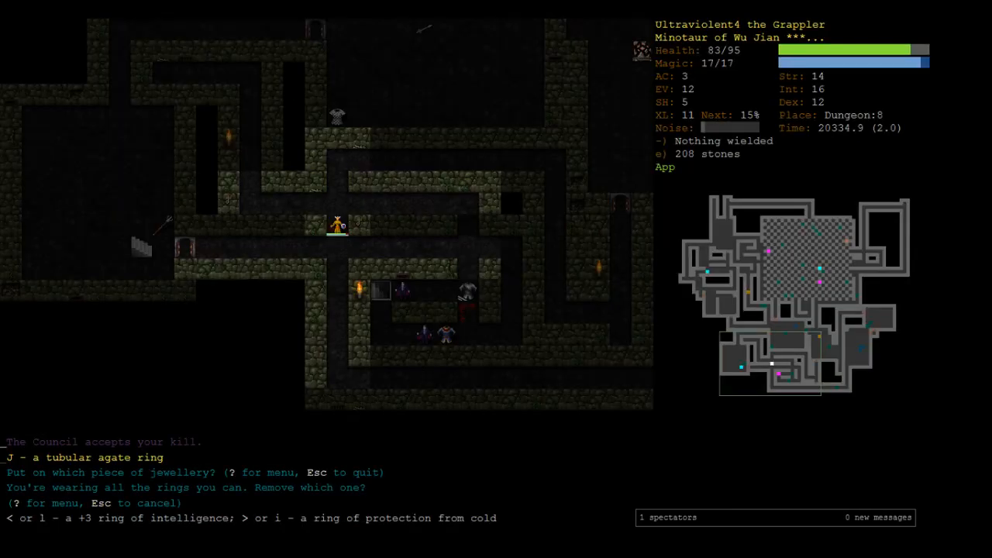
{"action": "key", "text": "i"}
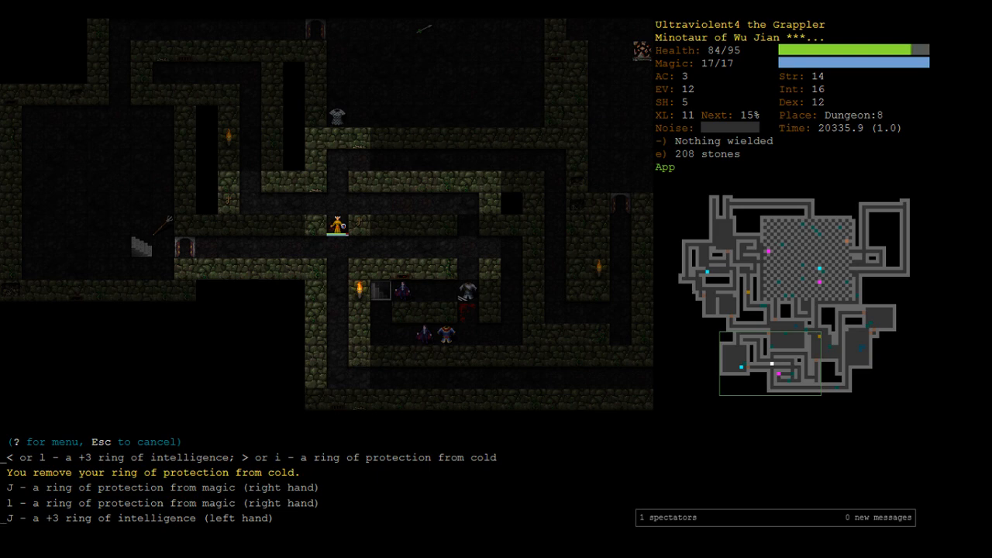
Wear the Fedippy robe again, review worn rings, and descend to Dungeon:9
{"action": "key", "text": "W"}
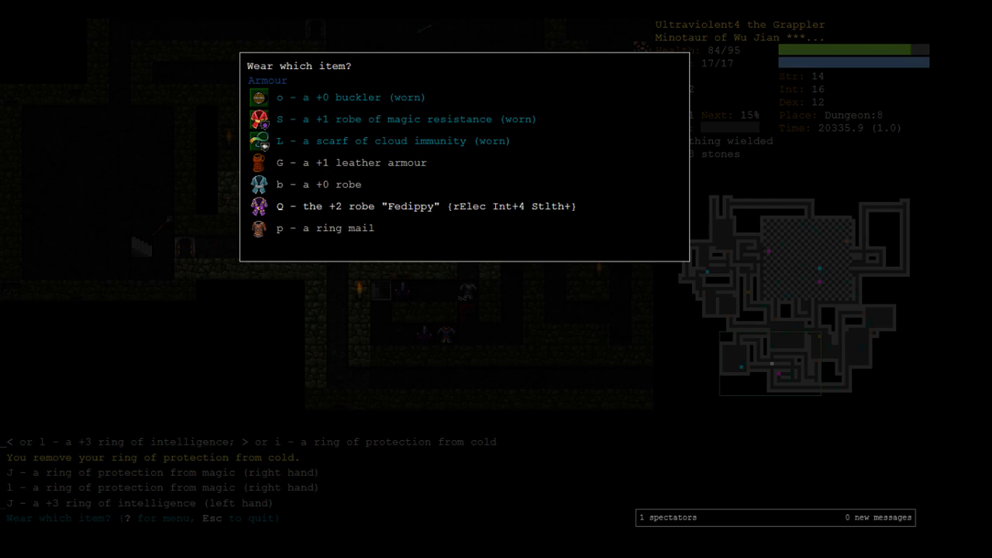
{"action": "key", "text": "Escape"}
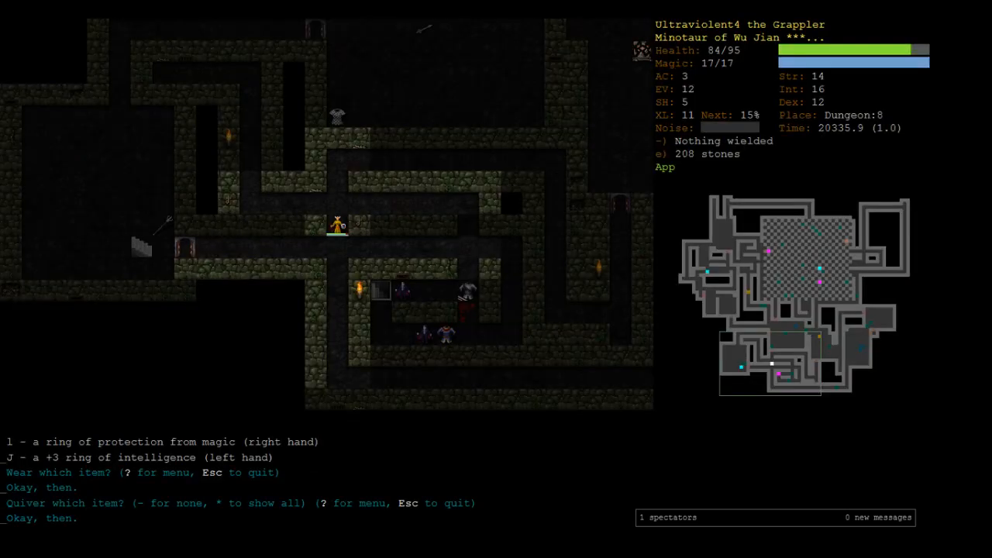
{"action": "key", "text": "W"}
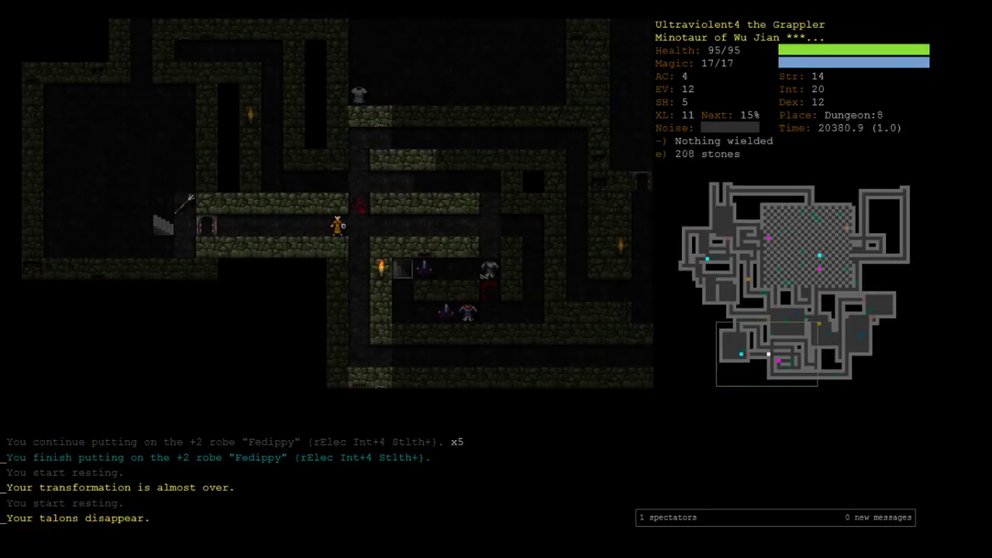
{"action": "key", "text": "P"}
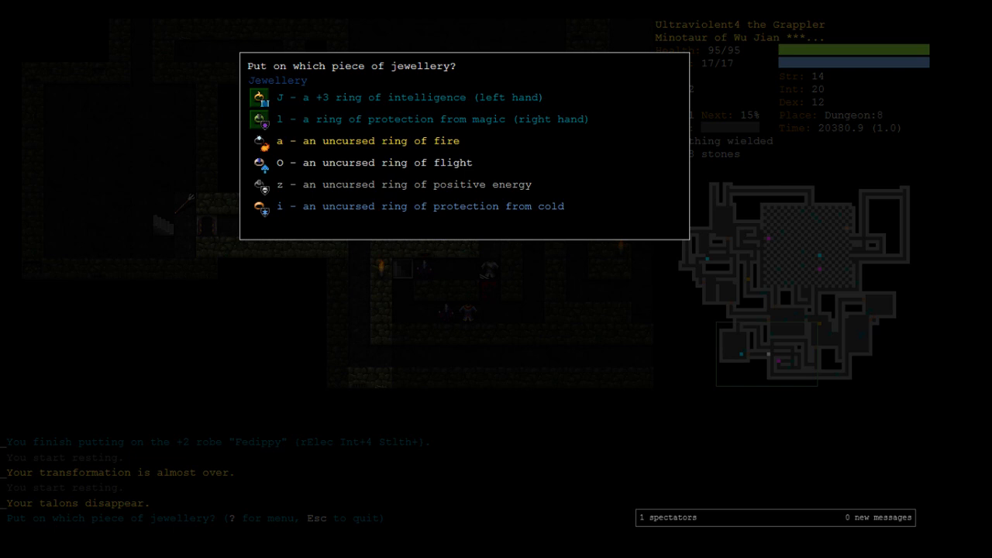
{"action": "key", "text": "Escape"}
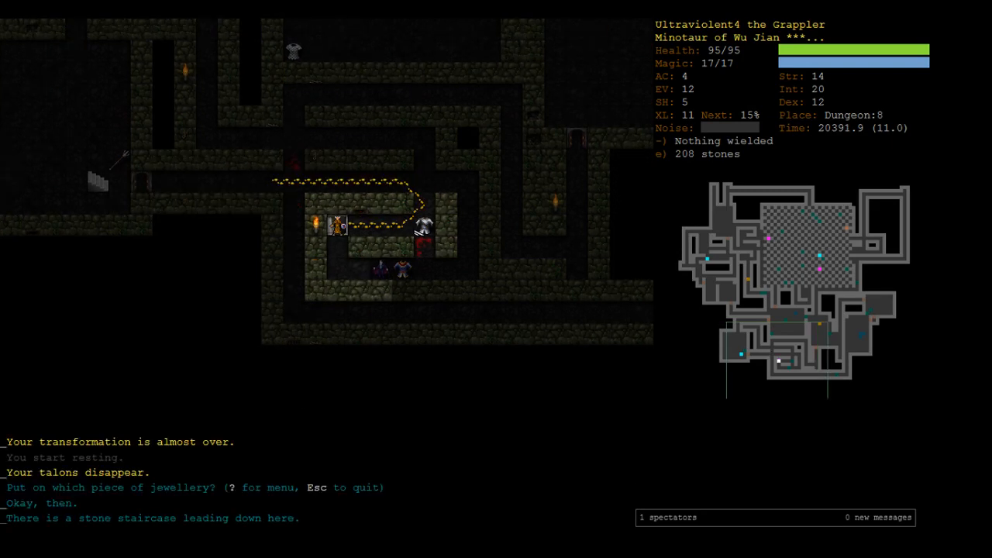
{"action": "key", "text": ">"}
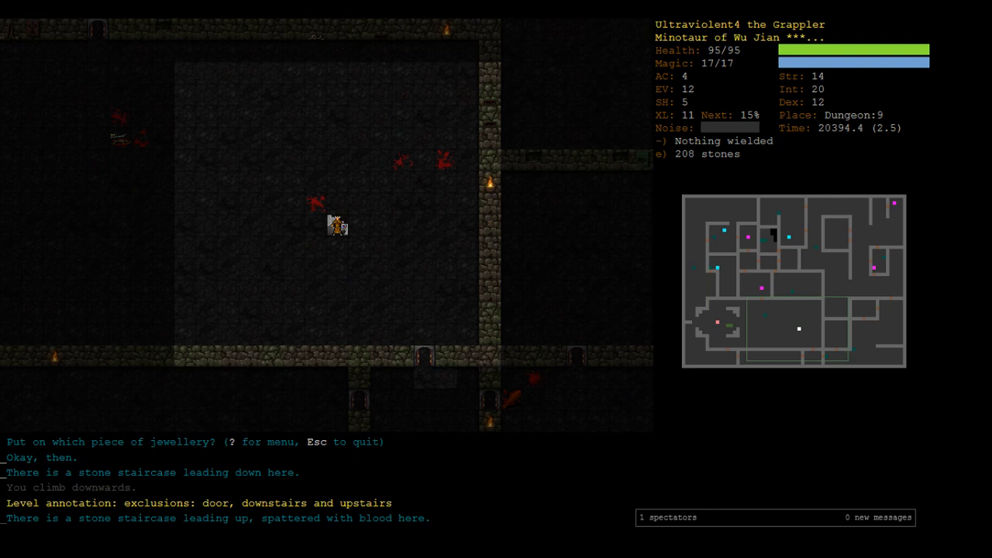
Take the stairs down through Dungeon:10 to arrive on Dungeon:11
{"action": "key", "text": ">"}
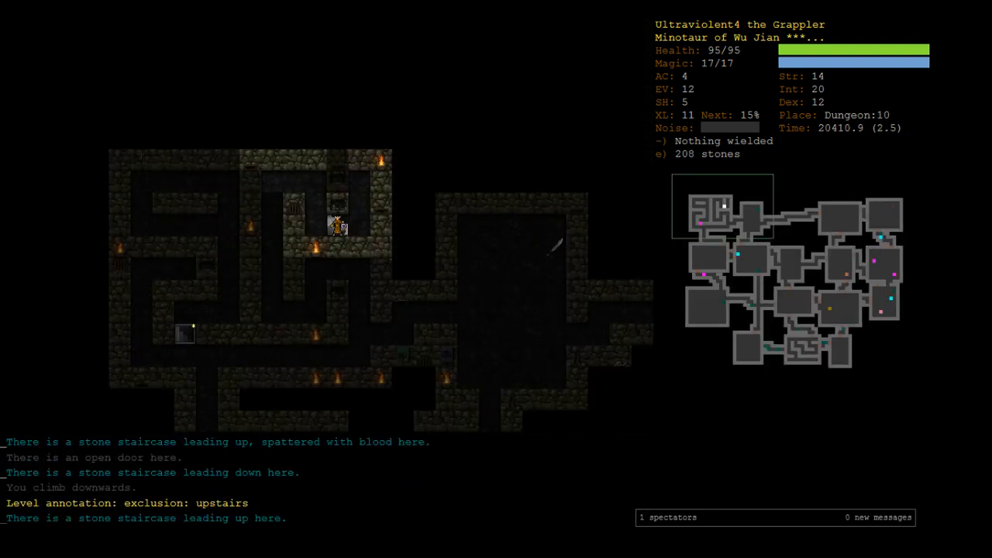
{"action": "key", "text": ">"}
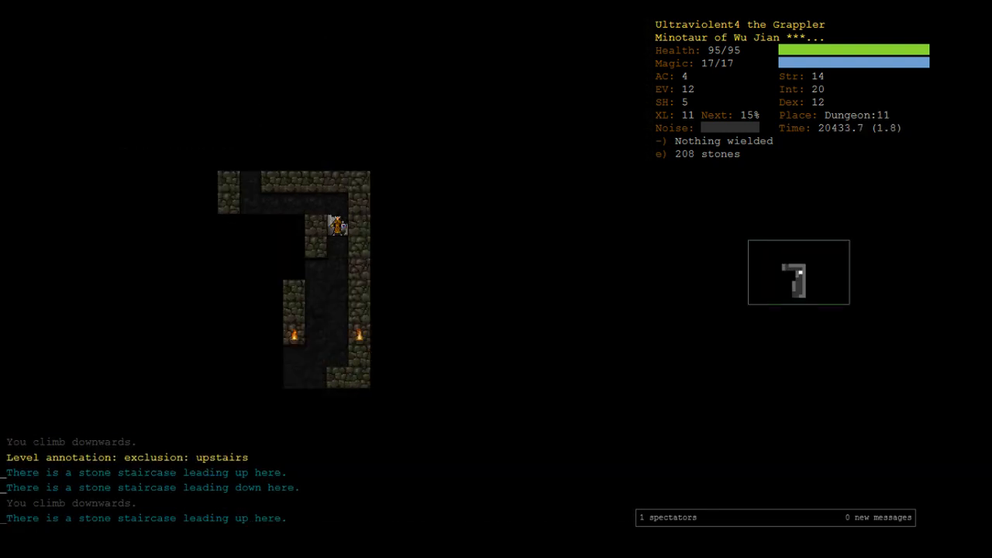